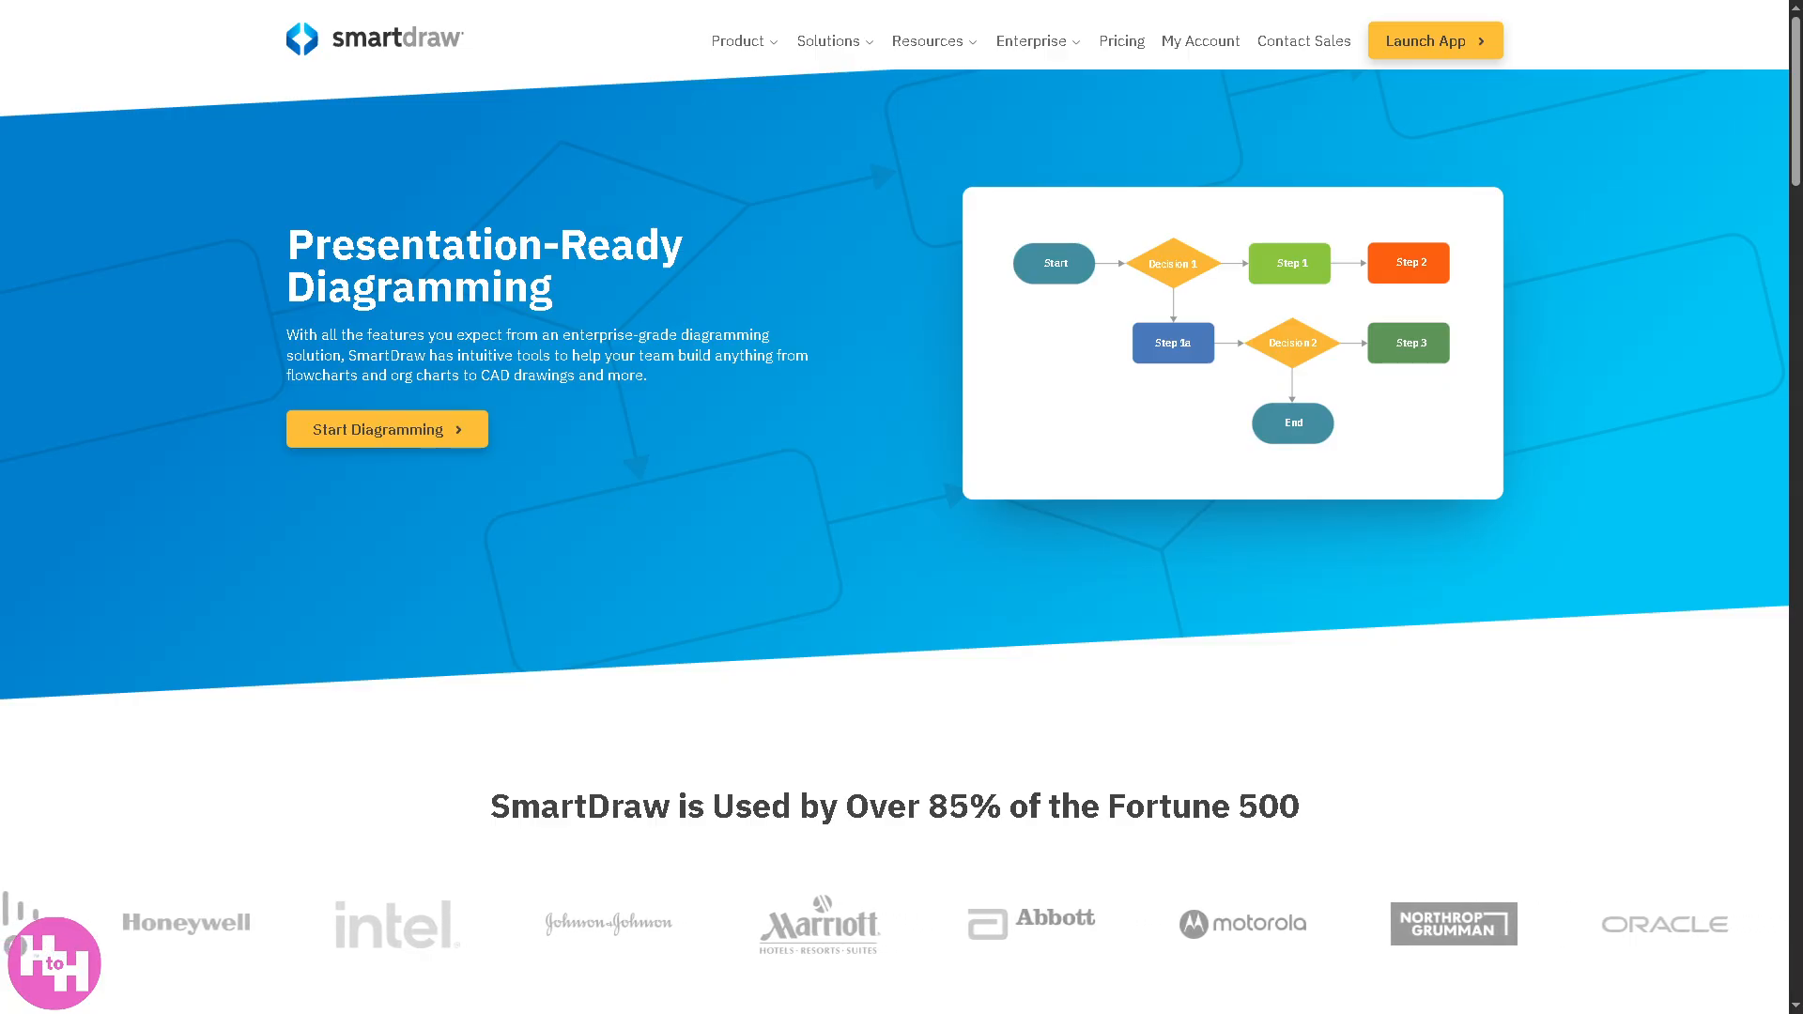
# - Launch the SmartDraw editor from the website with the How to use SMARTDRAW document open
pyautogui.click(1435, 39)
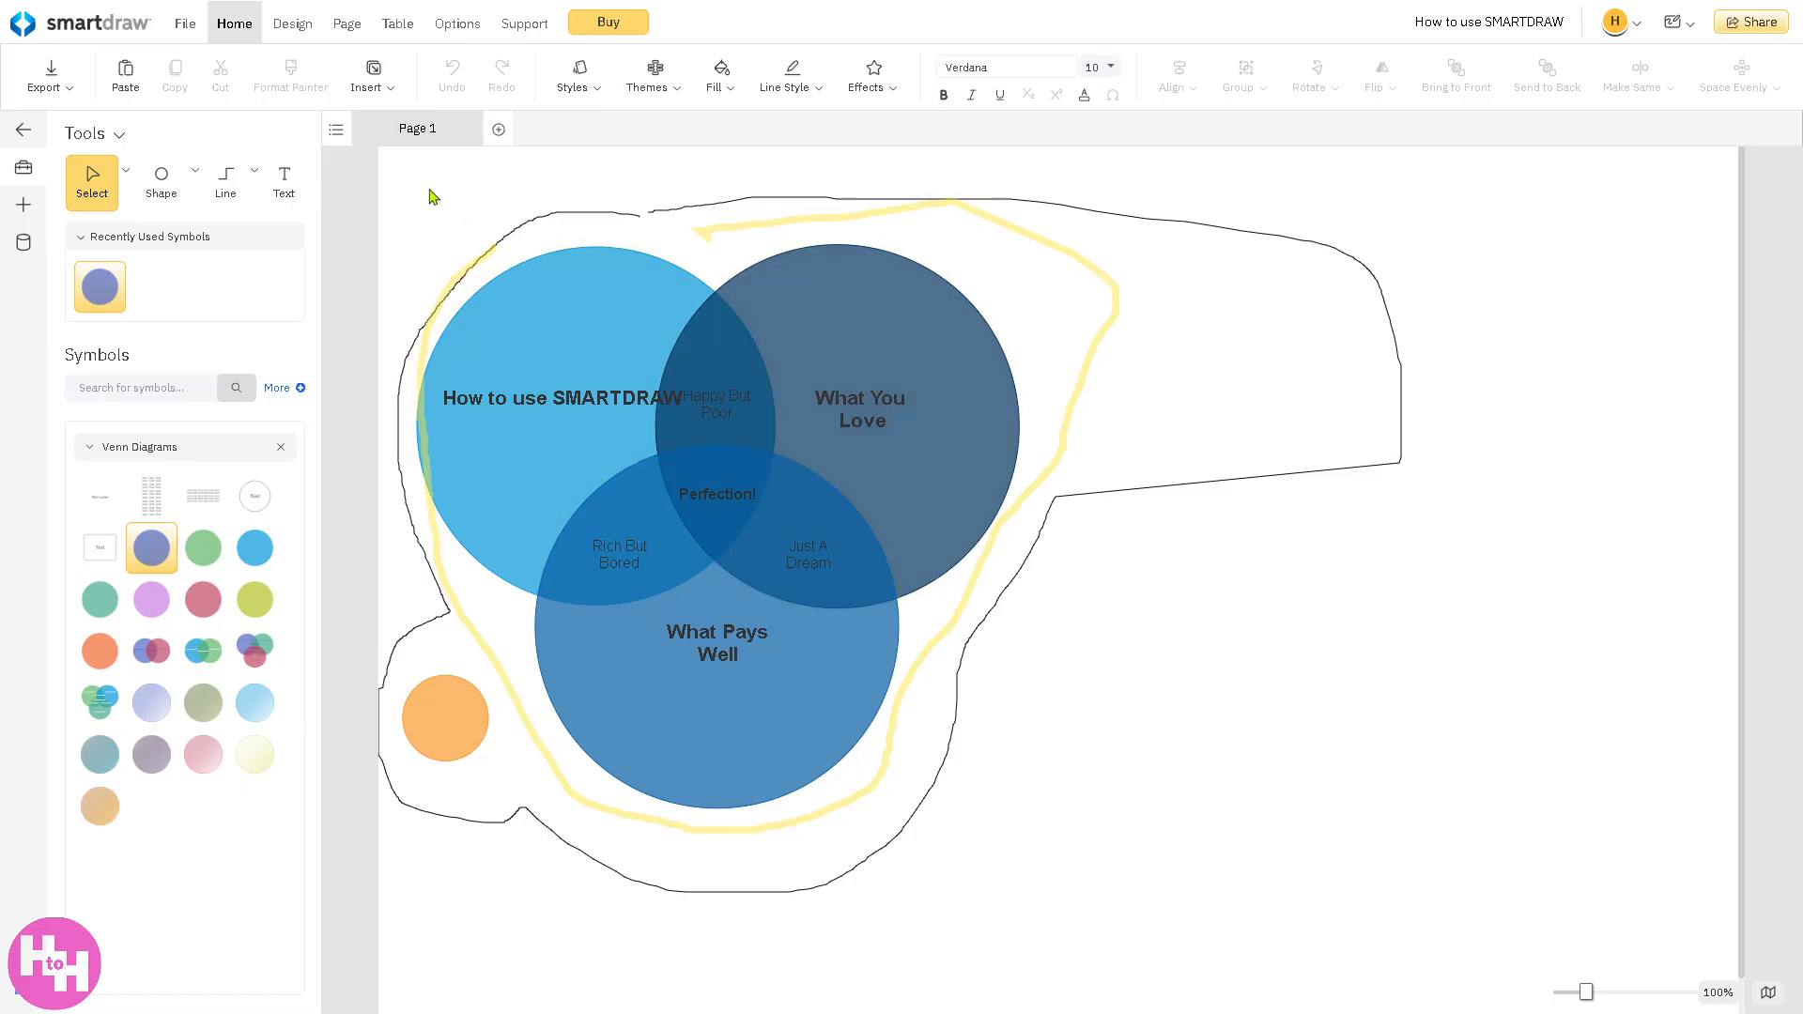
pyautogui.moveTo(338, 131)
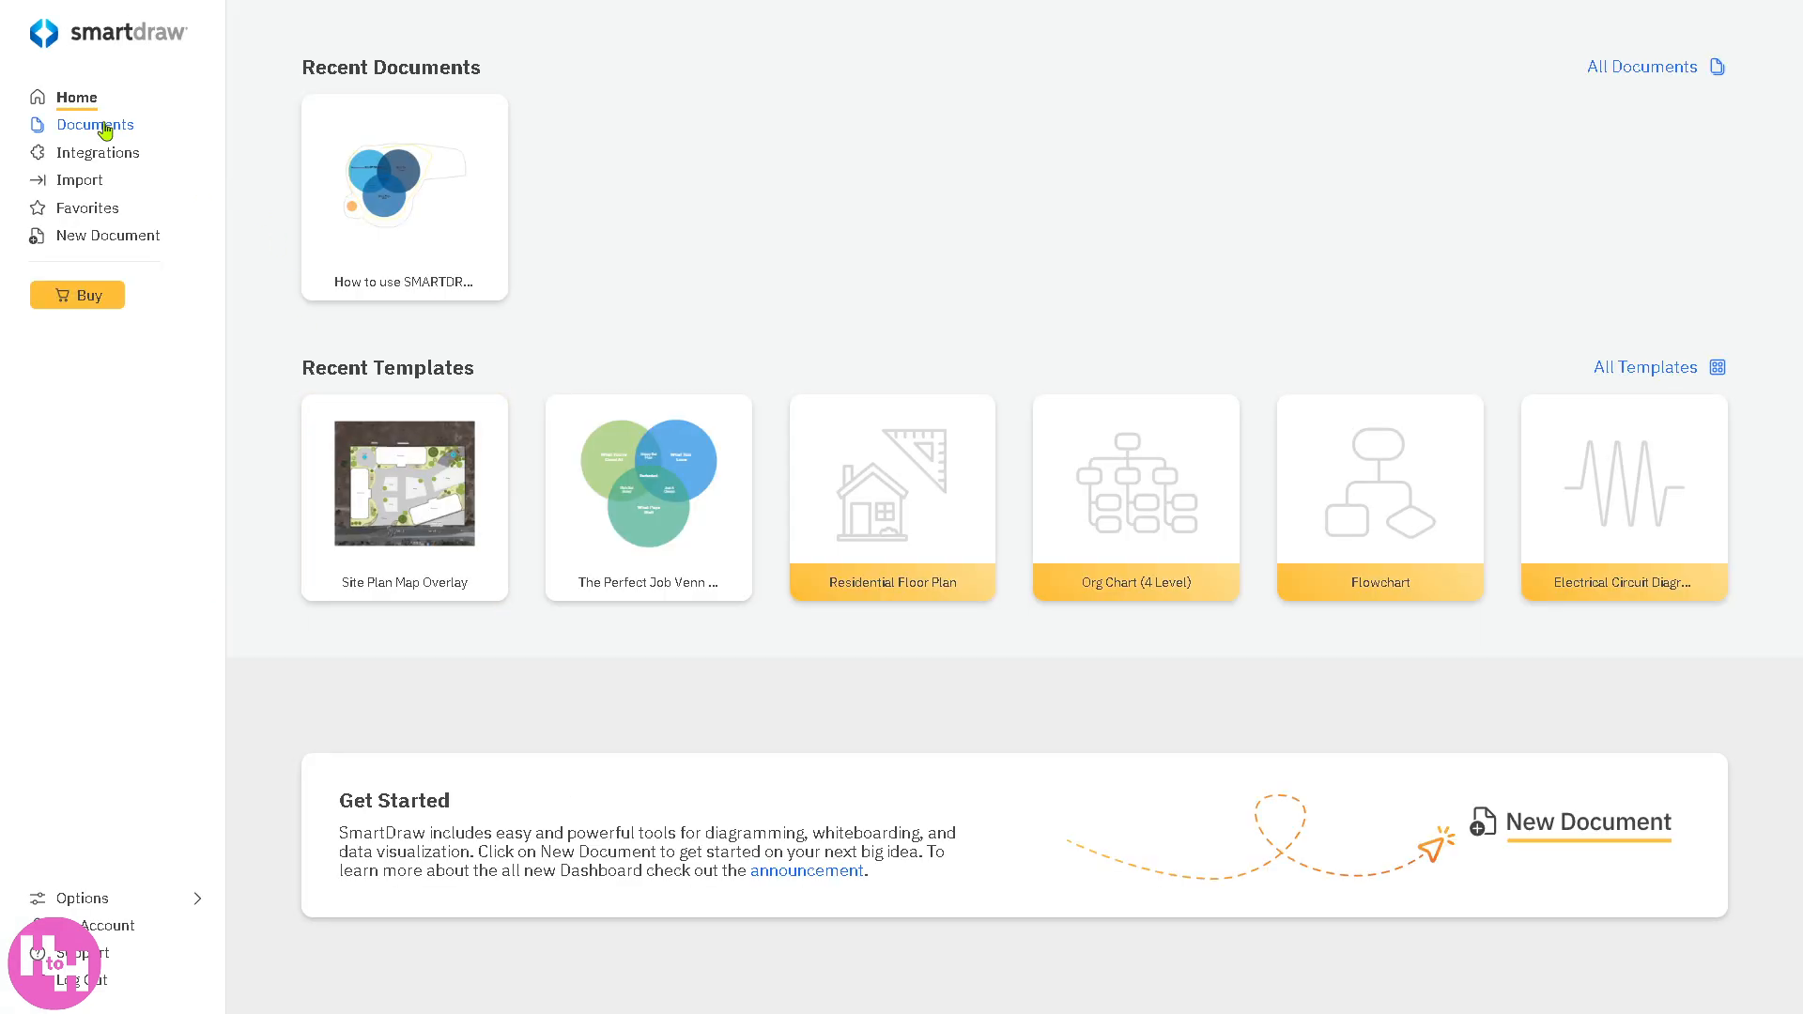
# - Return from the Documents list to the home dashboard of recent documents and templates
pyautogui.click(94, 124)
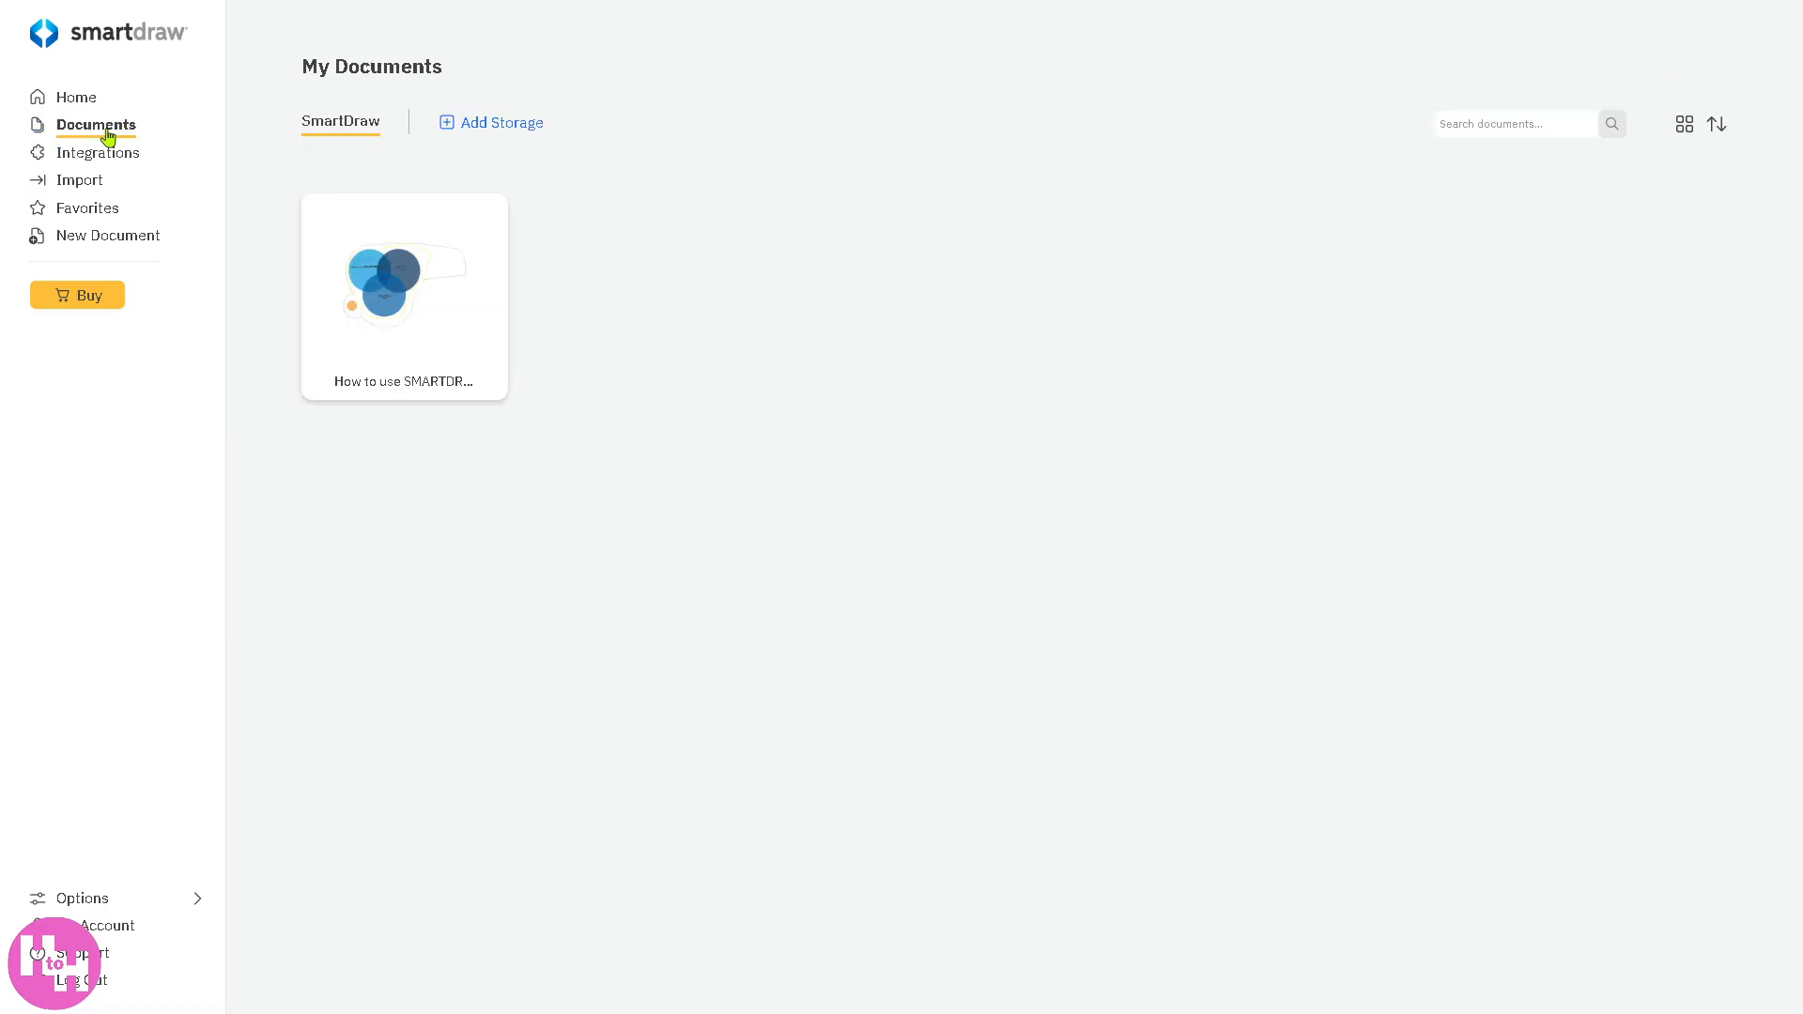
pyautogui.click(76, 98)
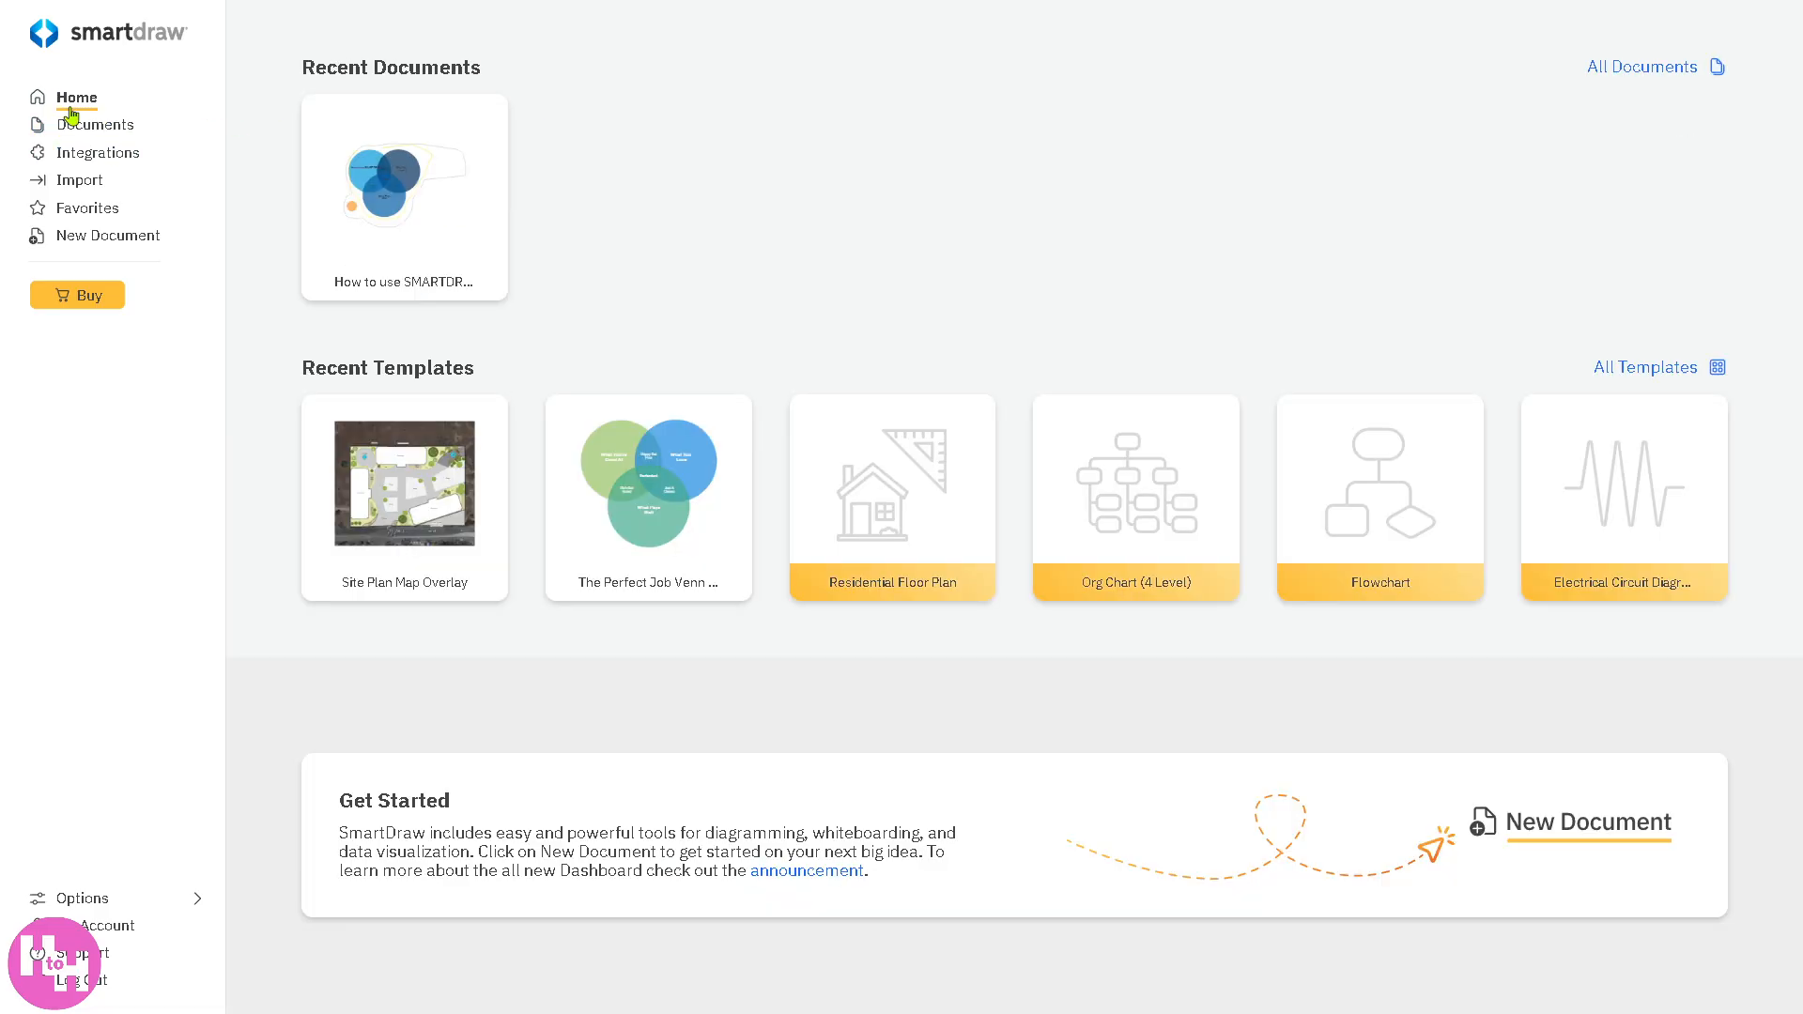
pyautogui.moveTo(30, 334)
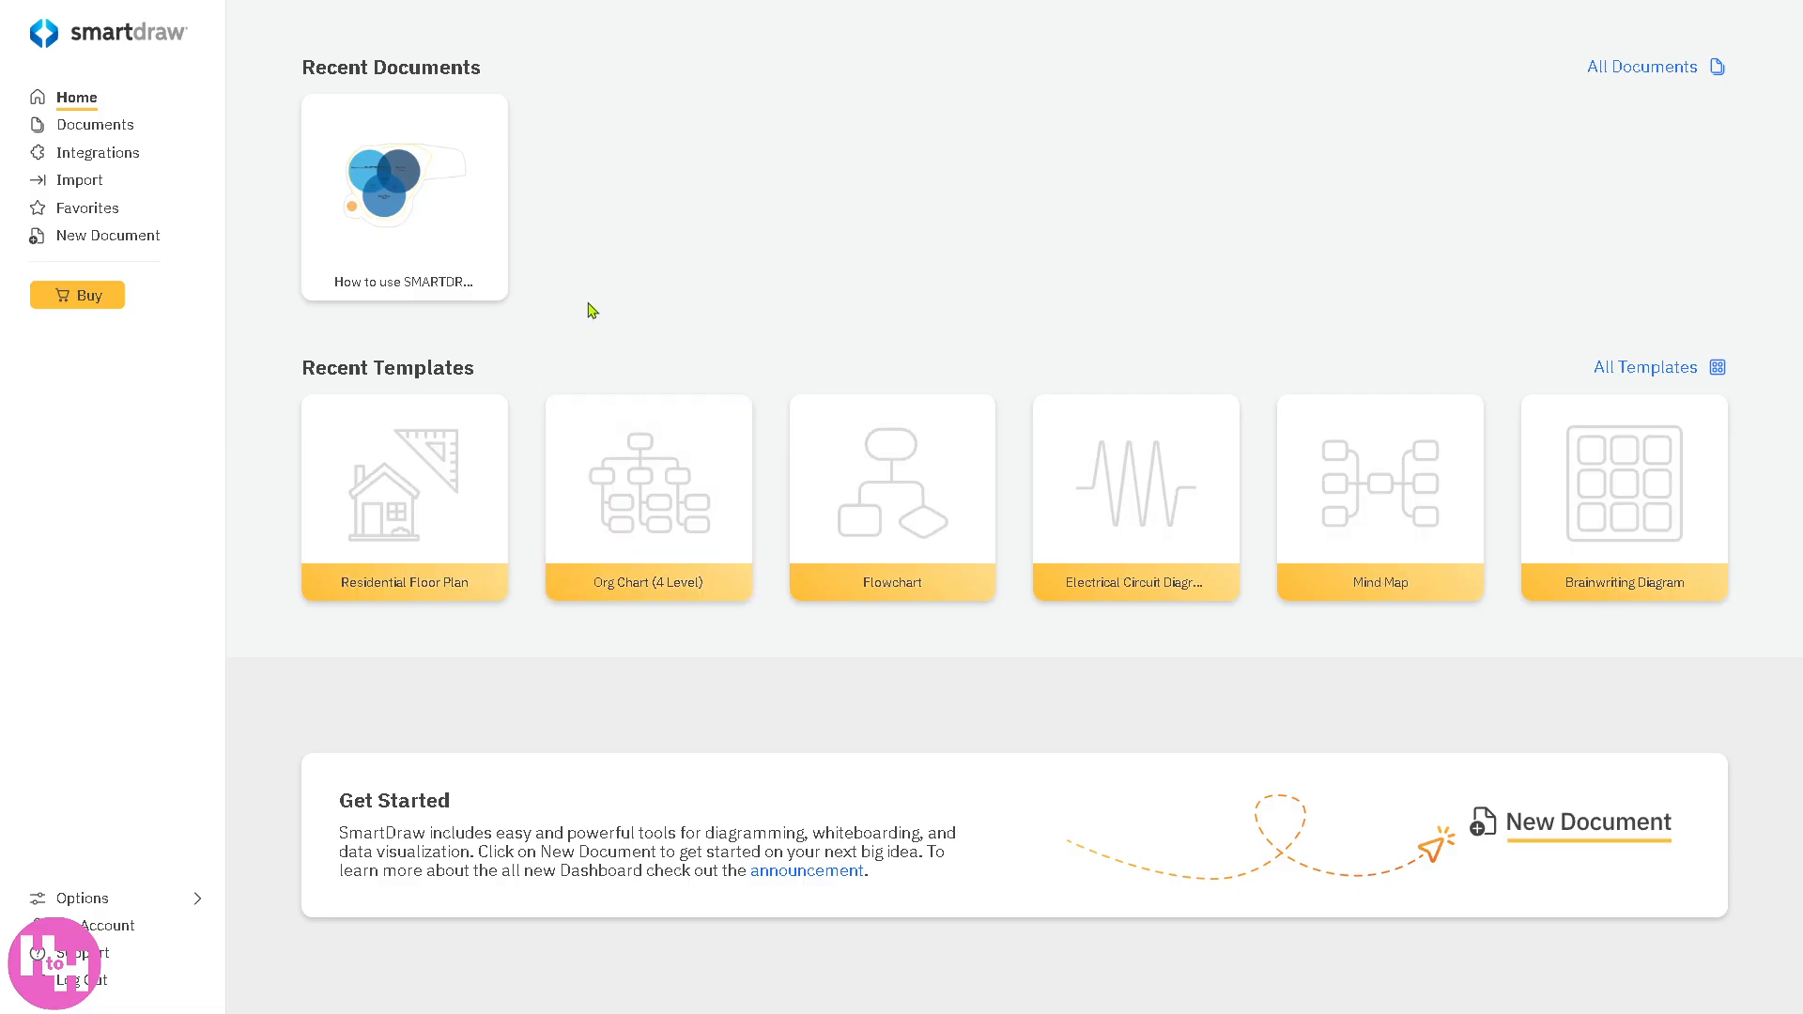
pyautogui.moveTo(842, 535)
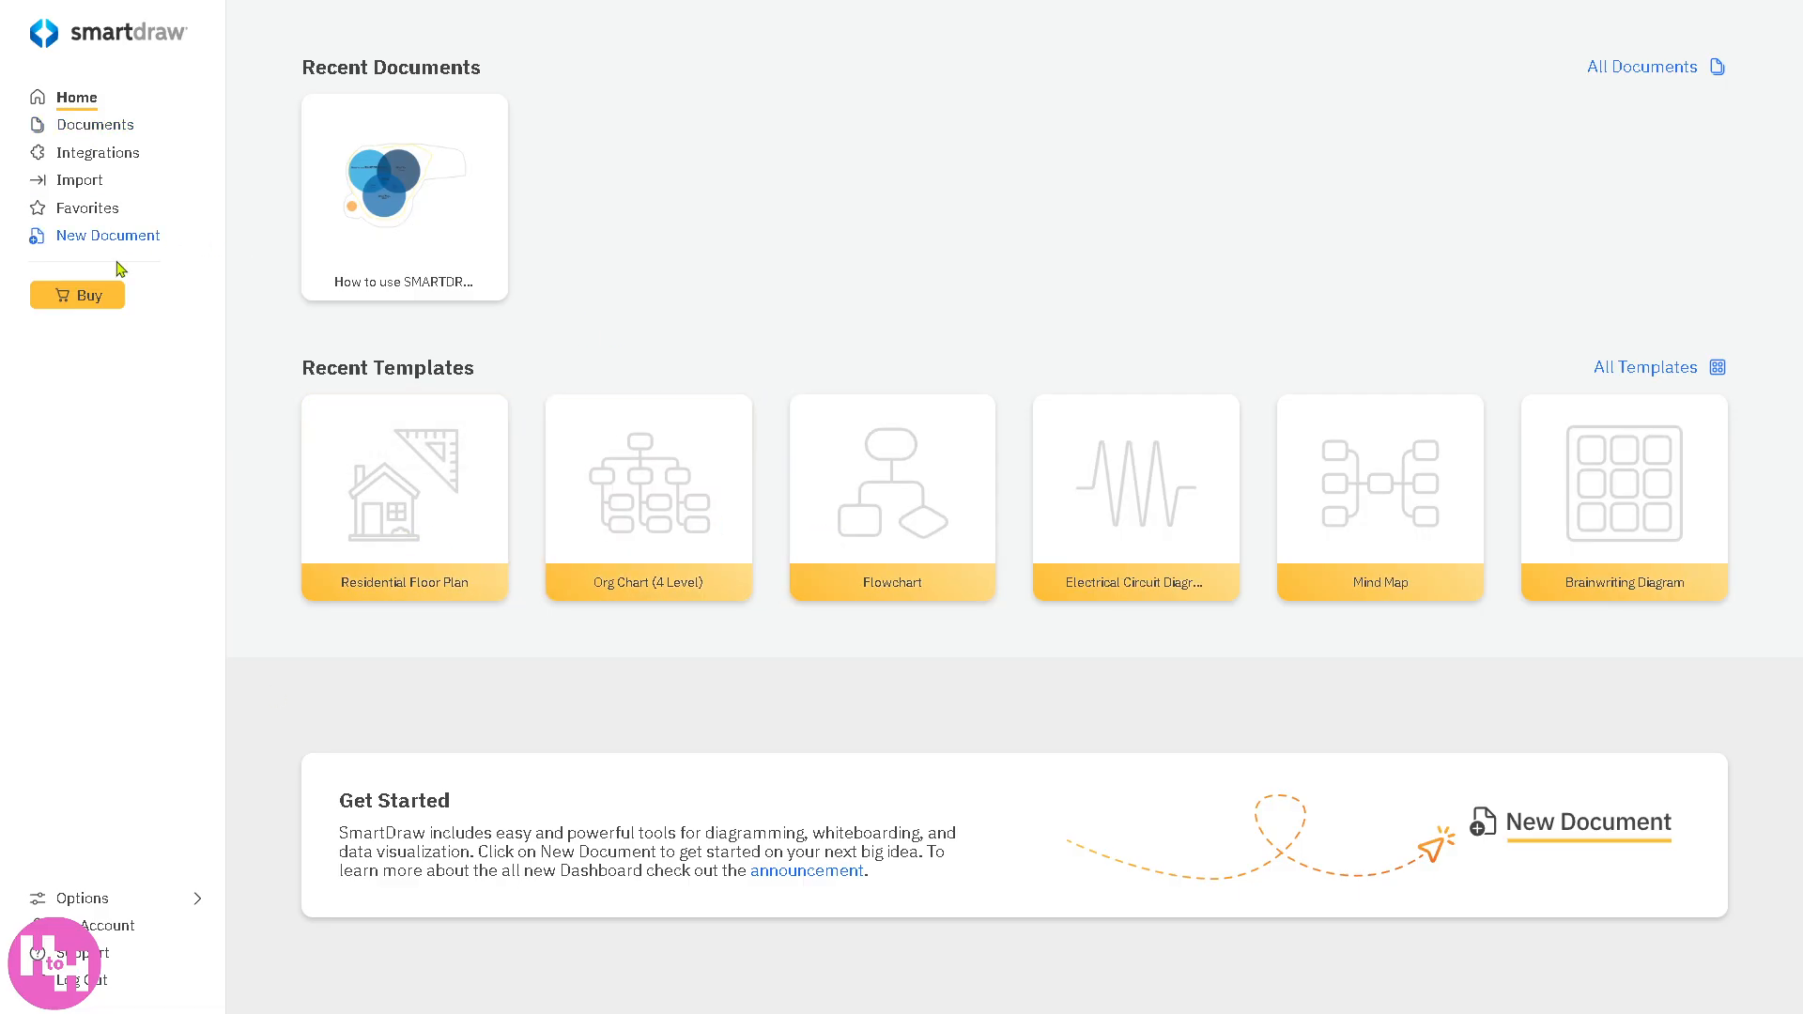
# - Browse the New Document gallery and settle on the Floor Plans - Commercial category
pyautogui.click(108, 235)
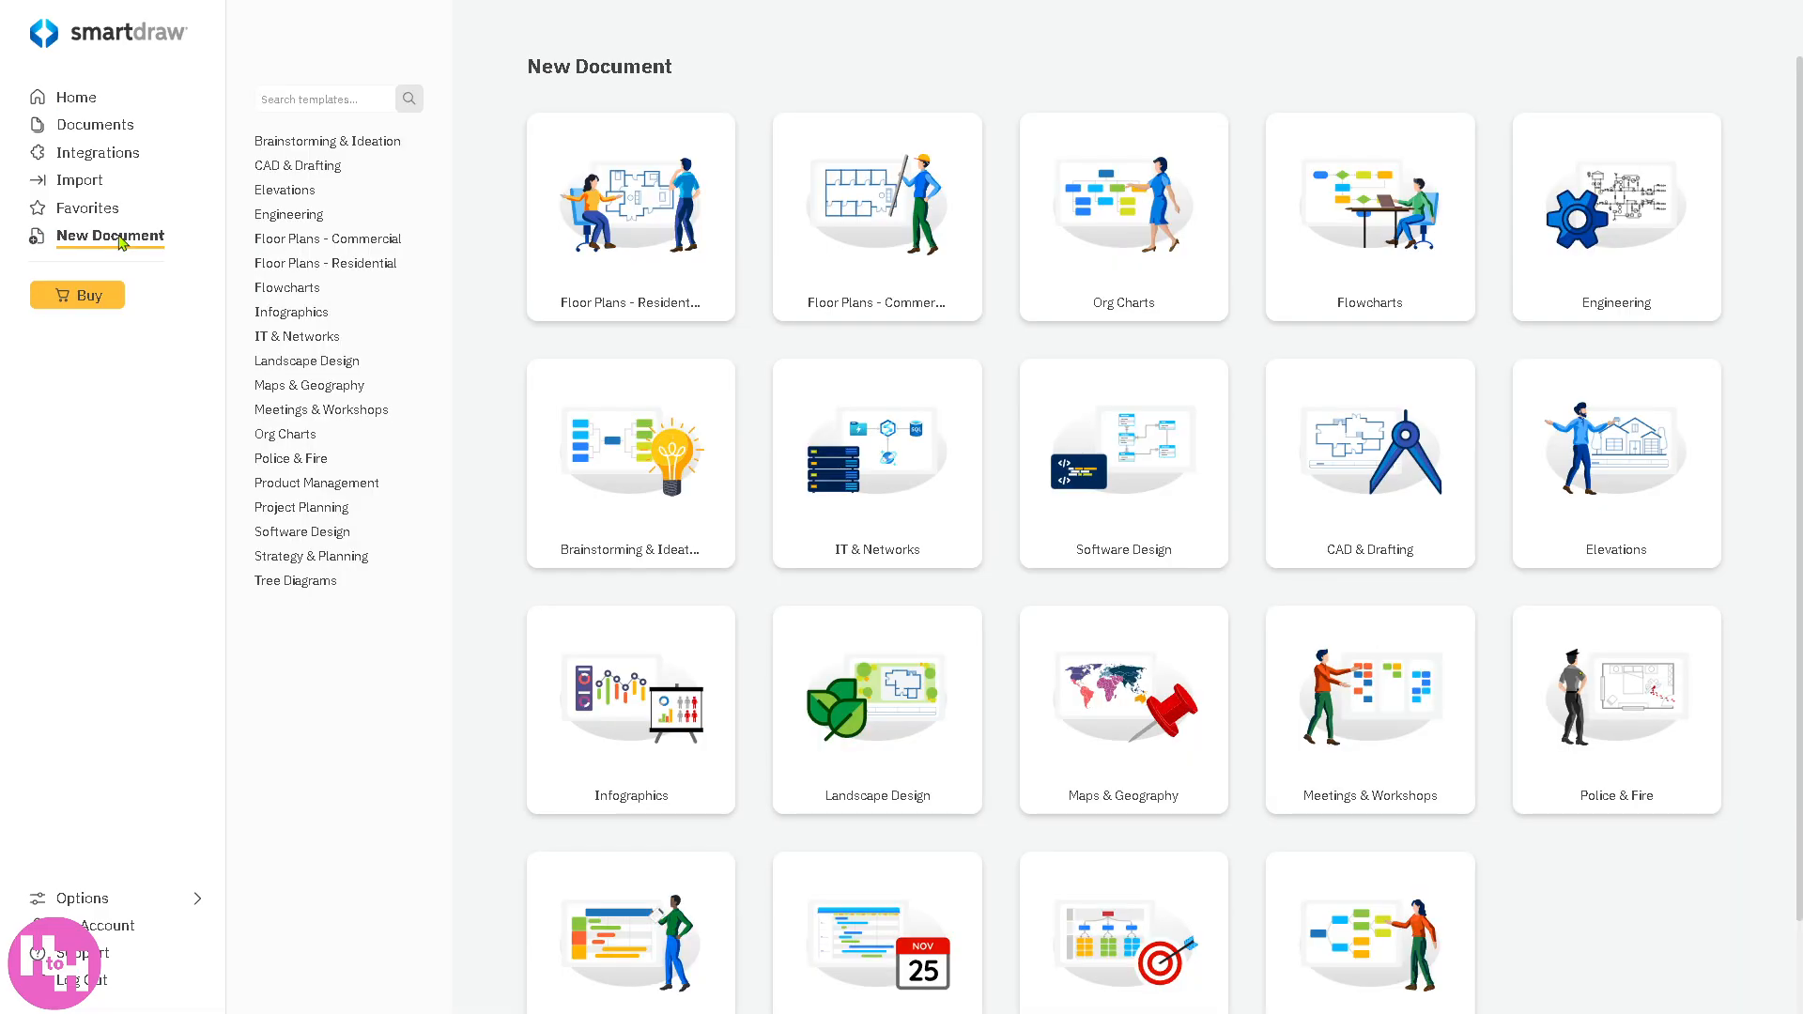
pyautogui.moveTo(300, 150)
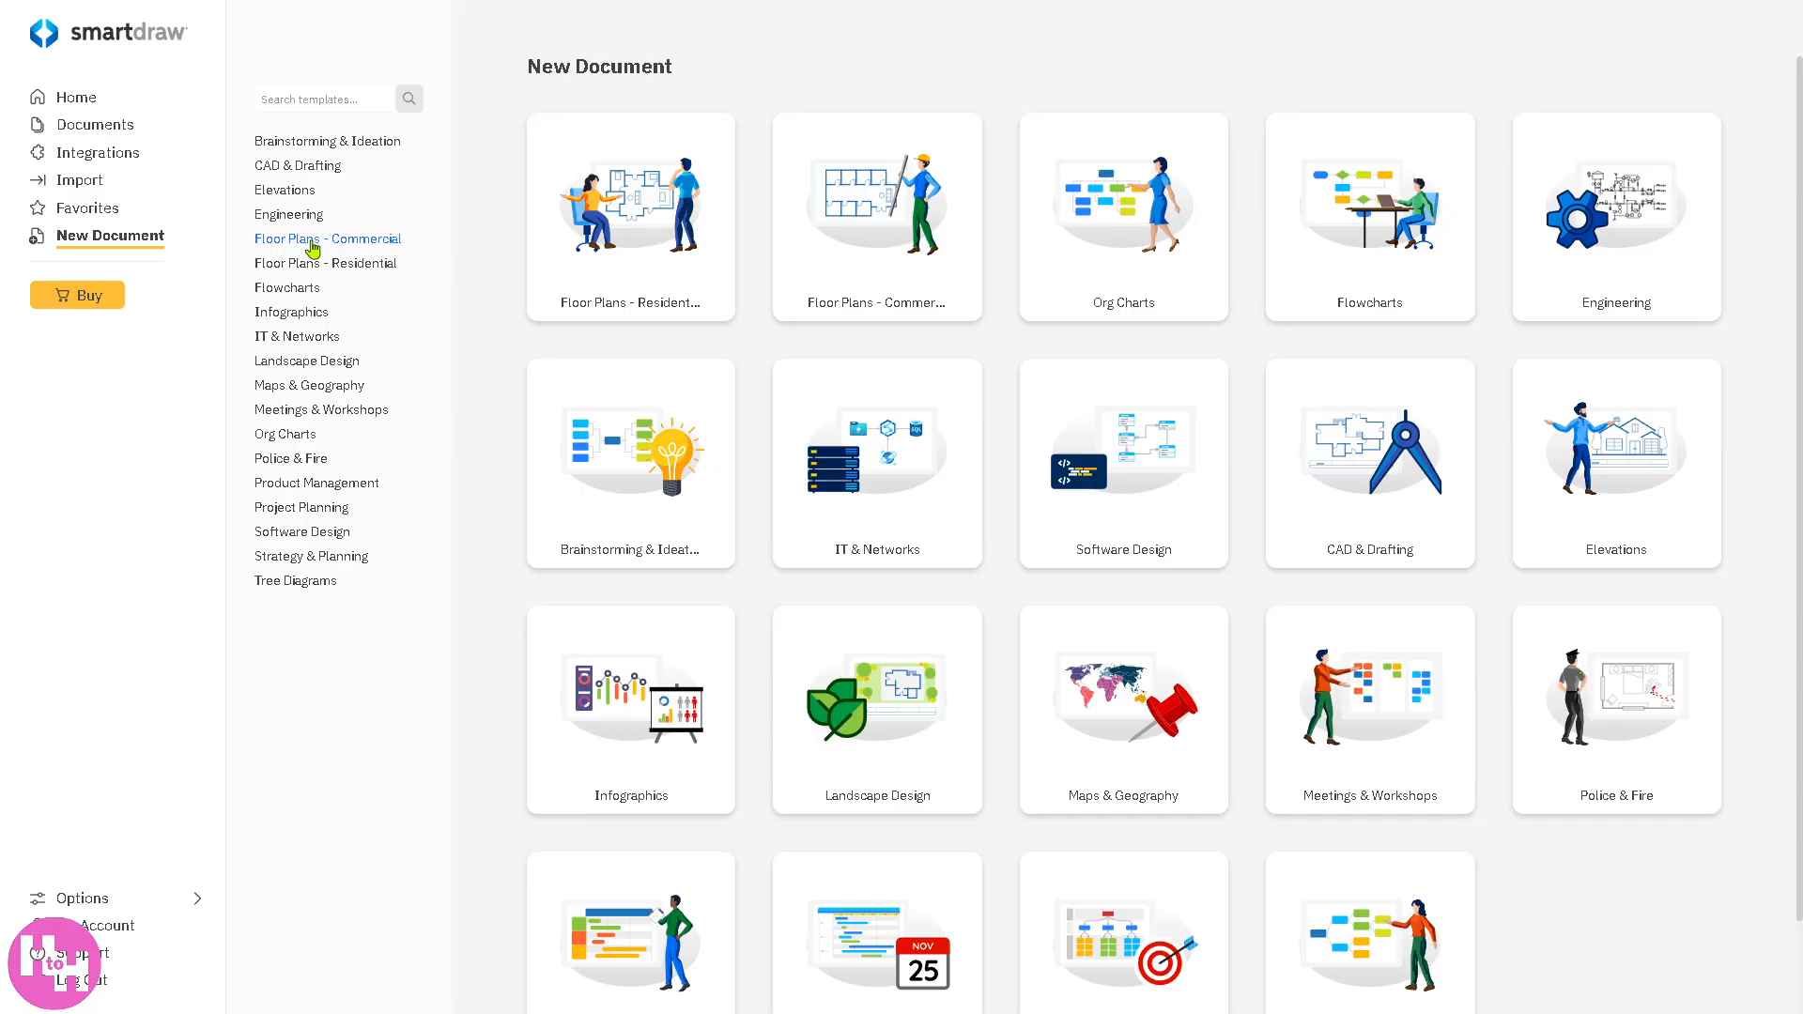
pyautogui.click(327, 238)
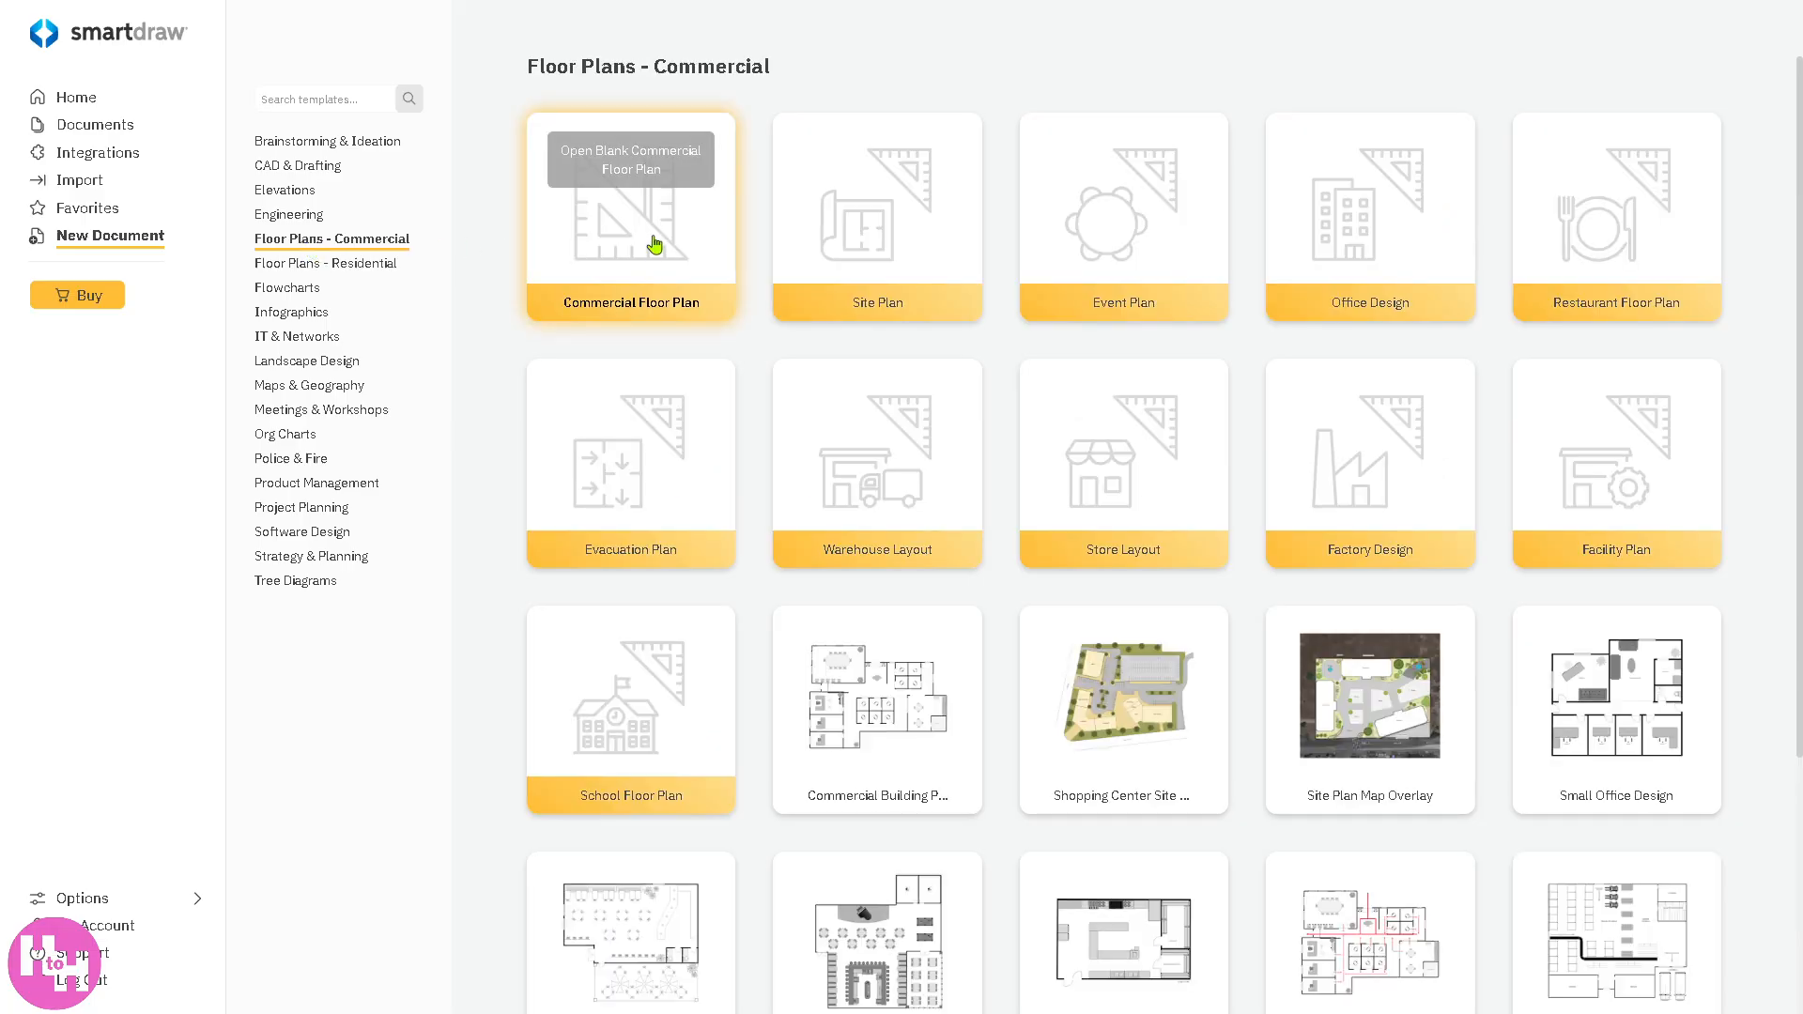
pyautogui.moveTo(1115, 235)
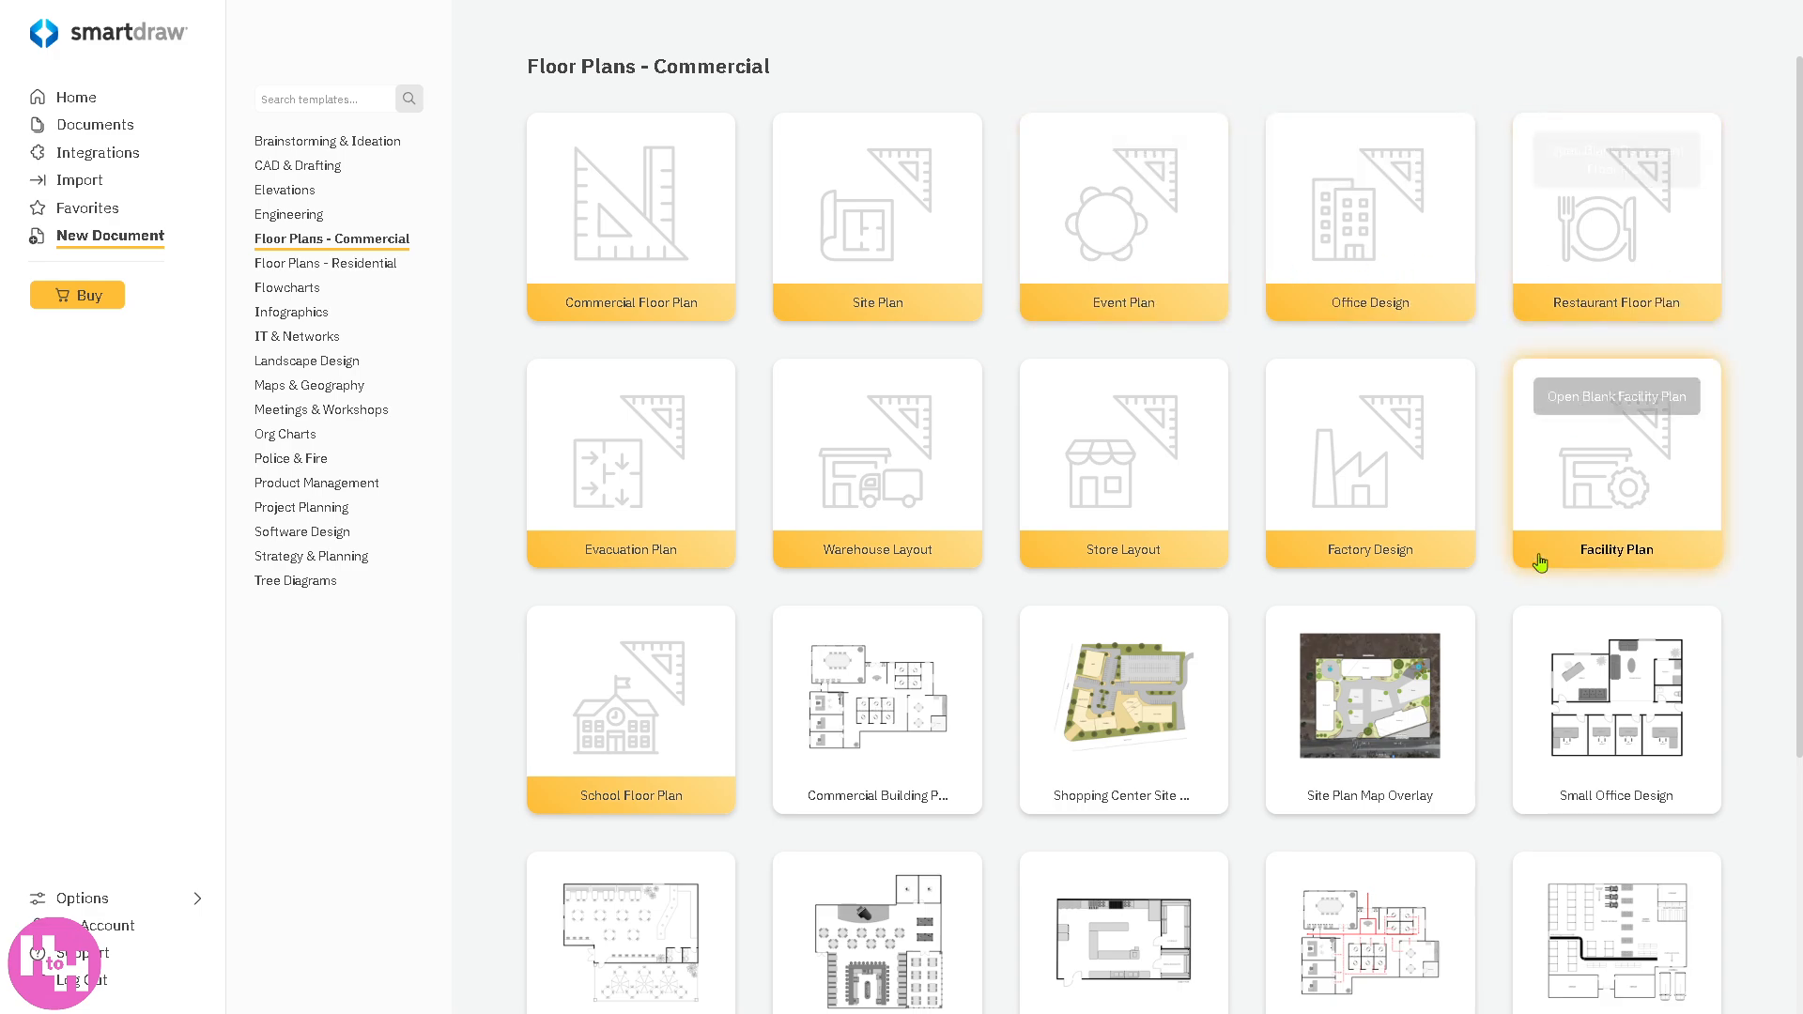
pyautogui.scroll(-3)
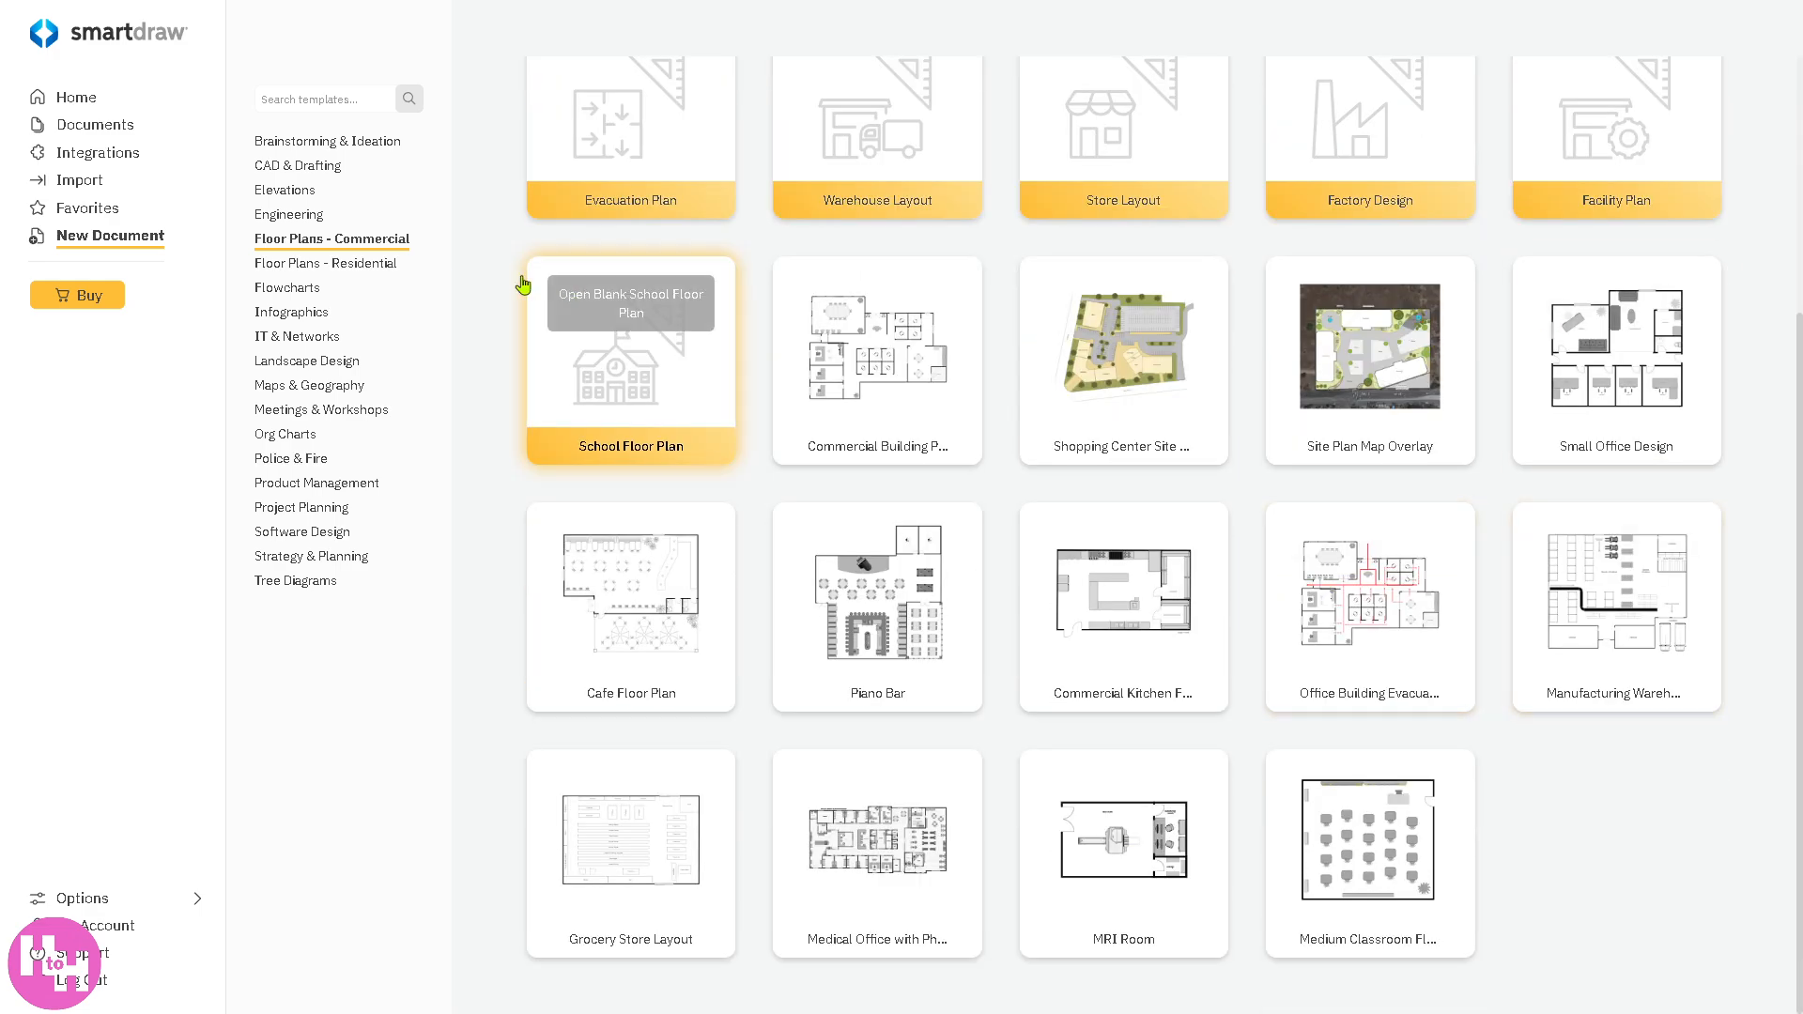
pyautogui.click(325, 263)
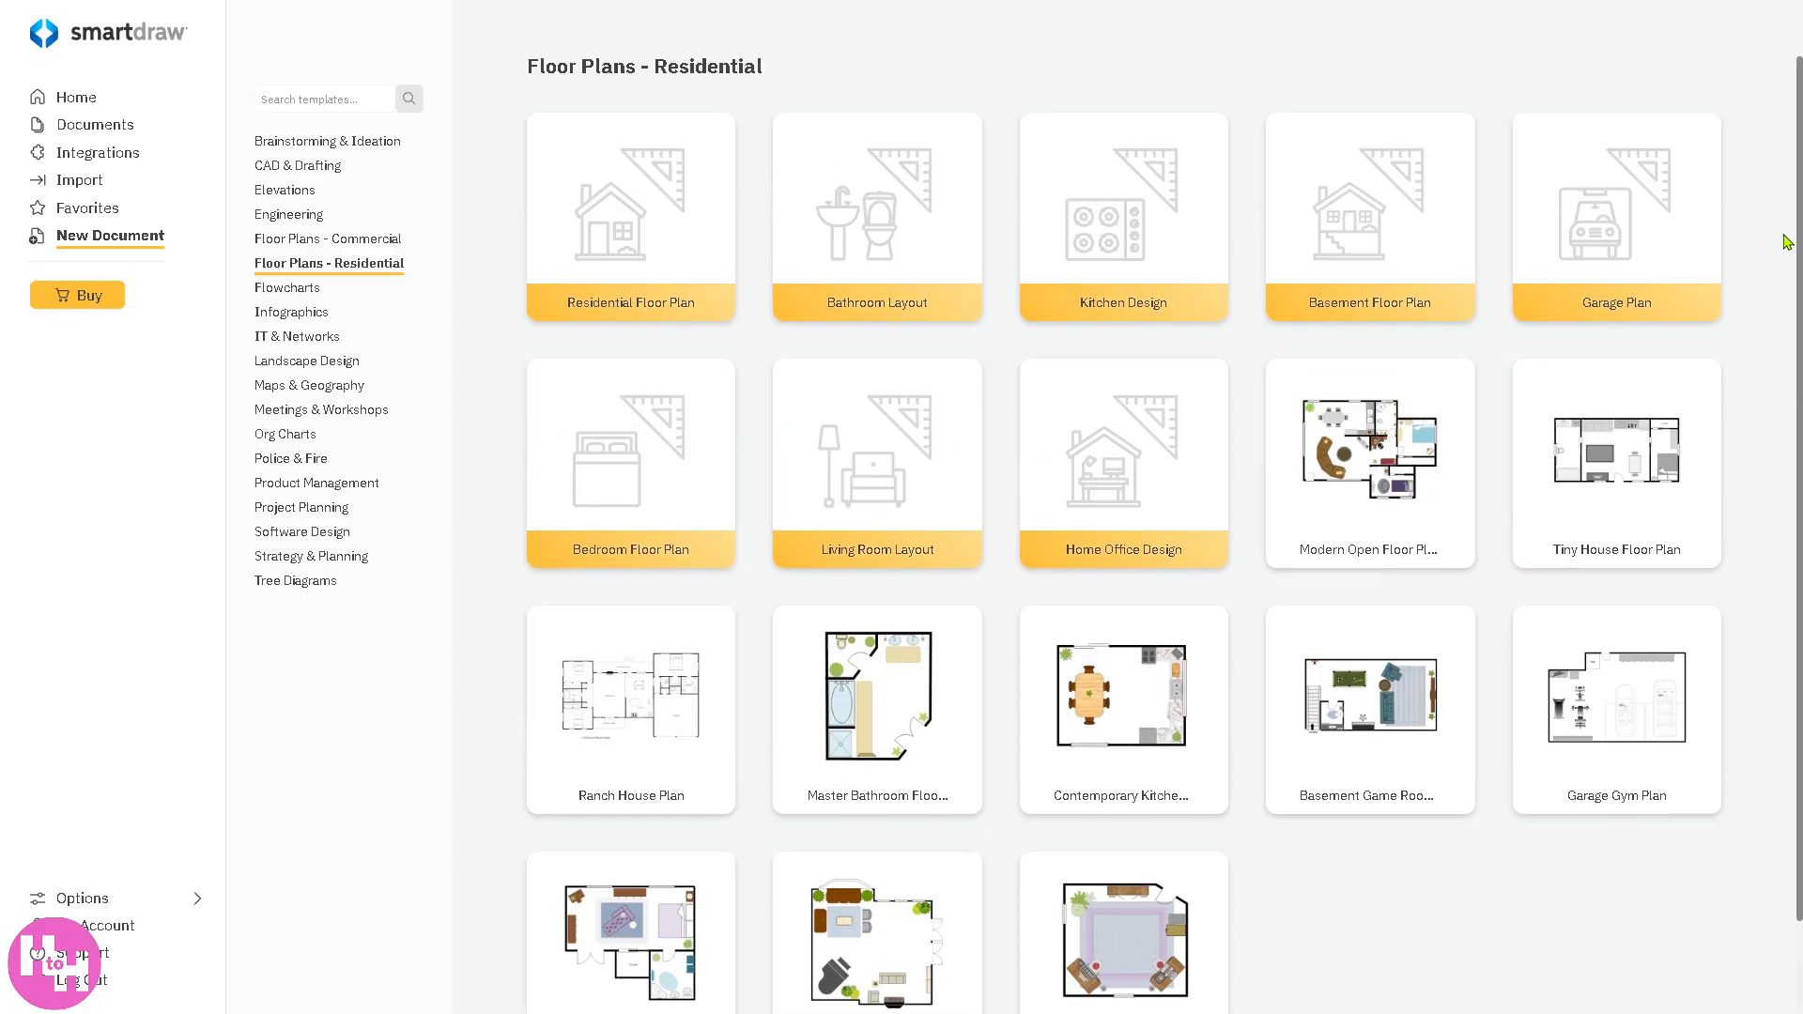
pyautogui.click(327, 239)
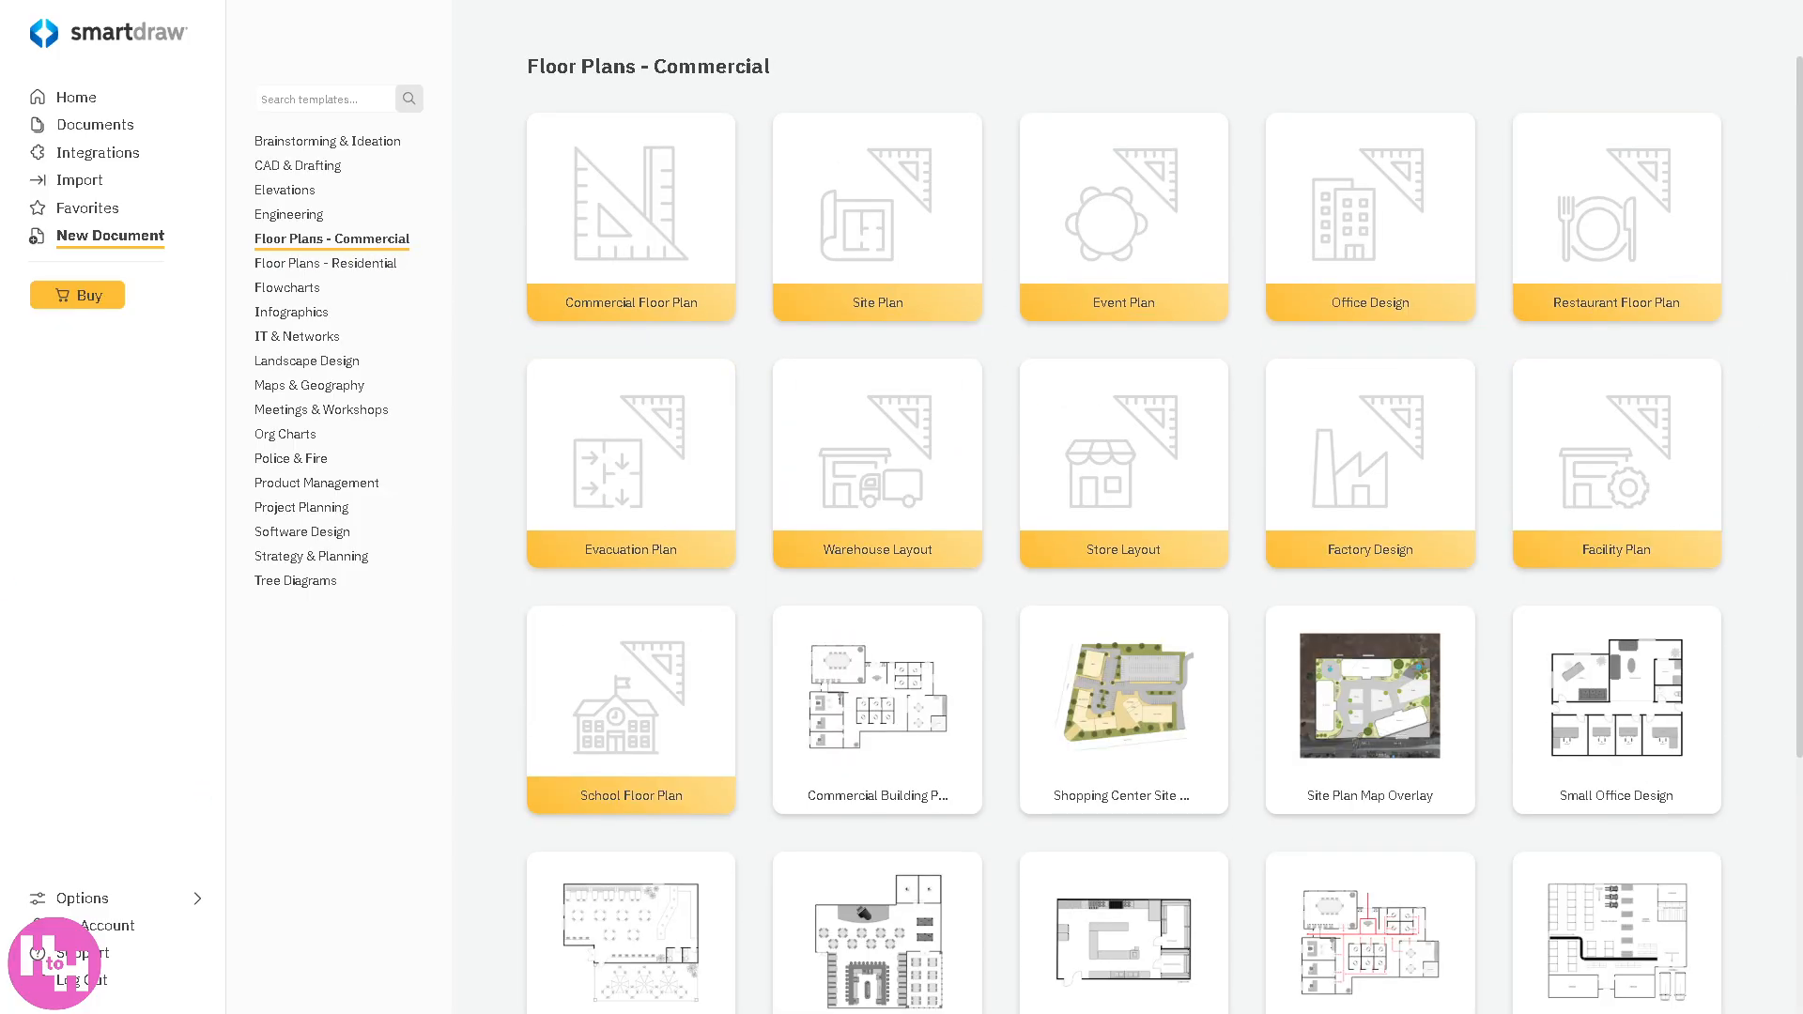
pyautogui.click(325, 263)
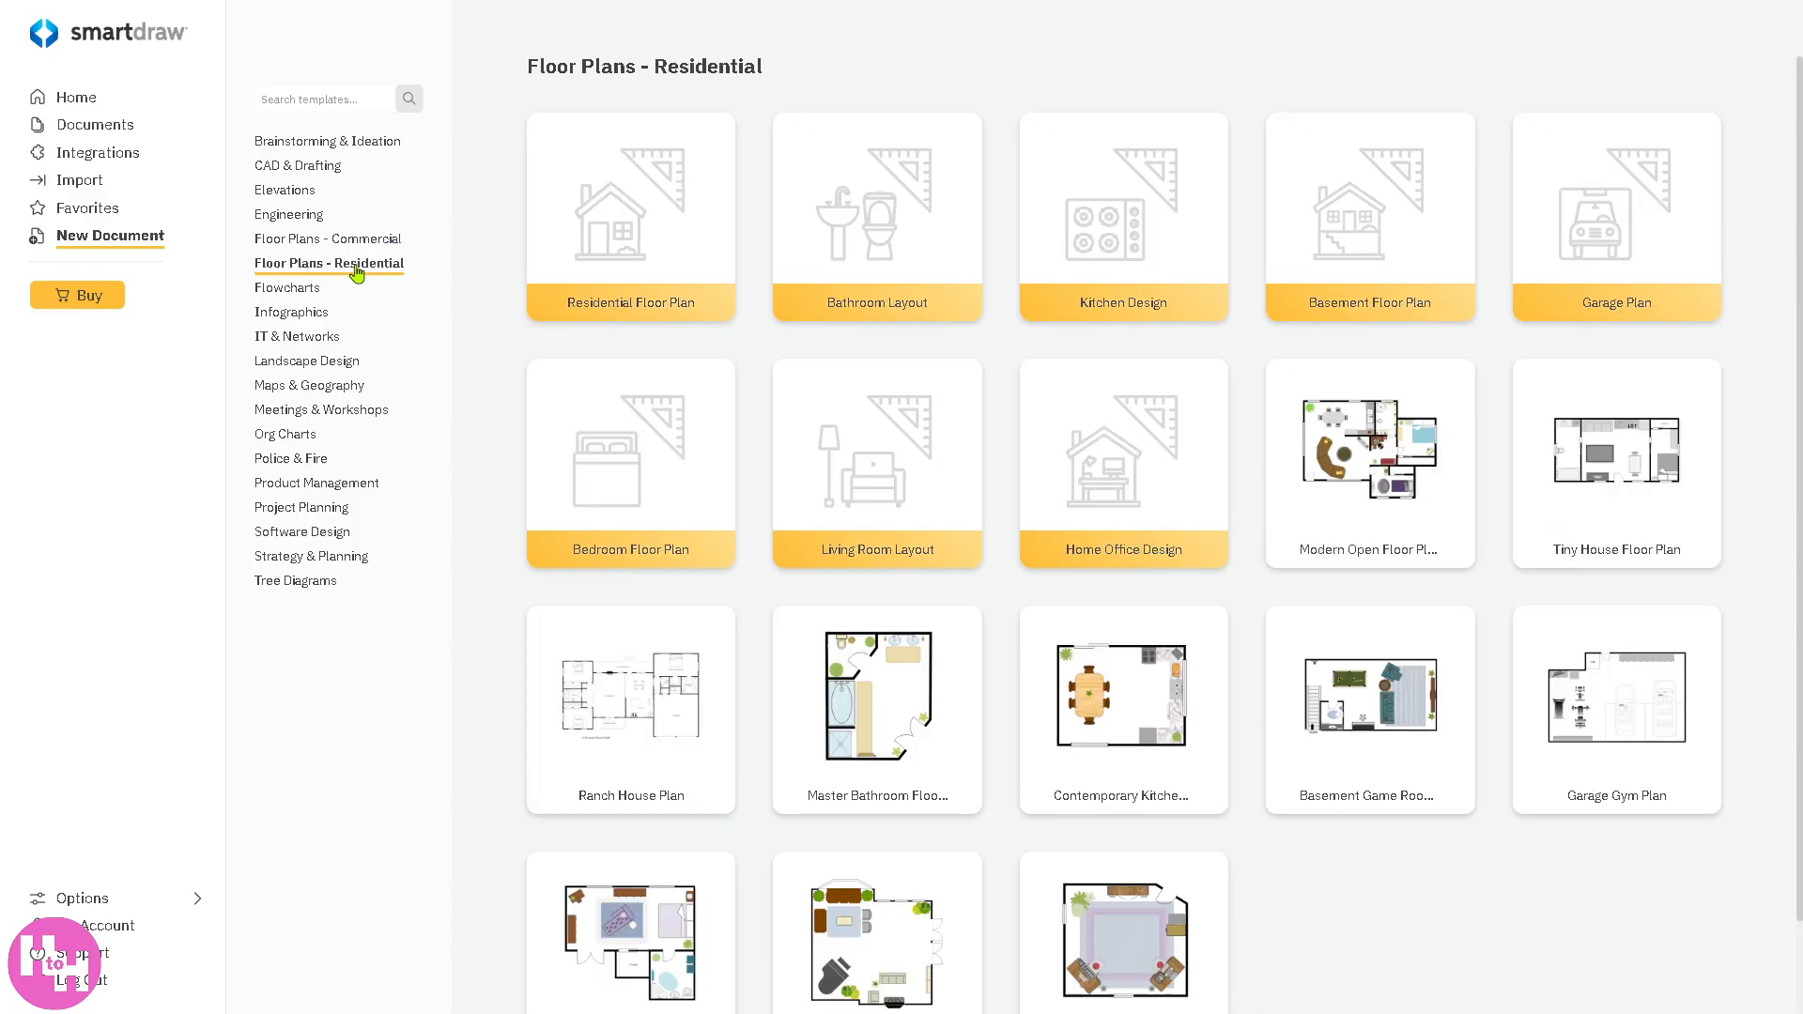
pyautogui.click(327, 238)
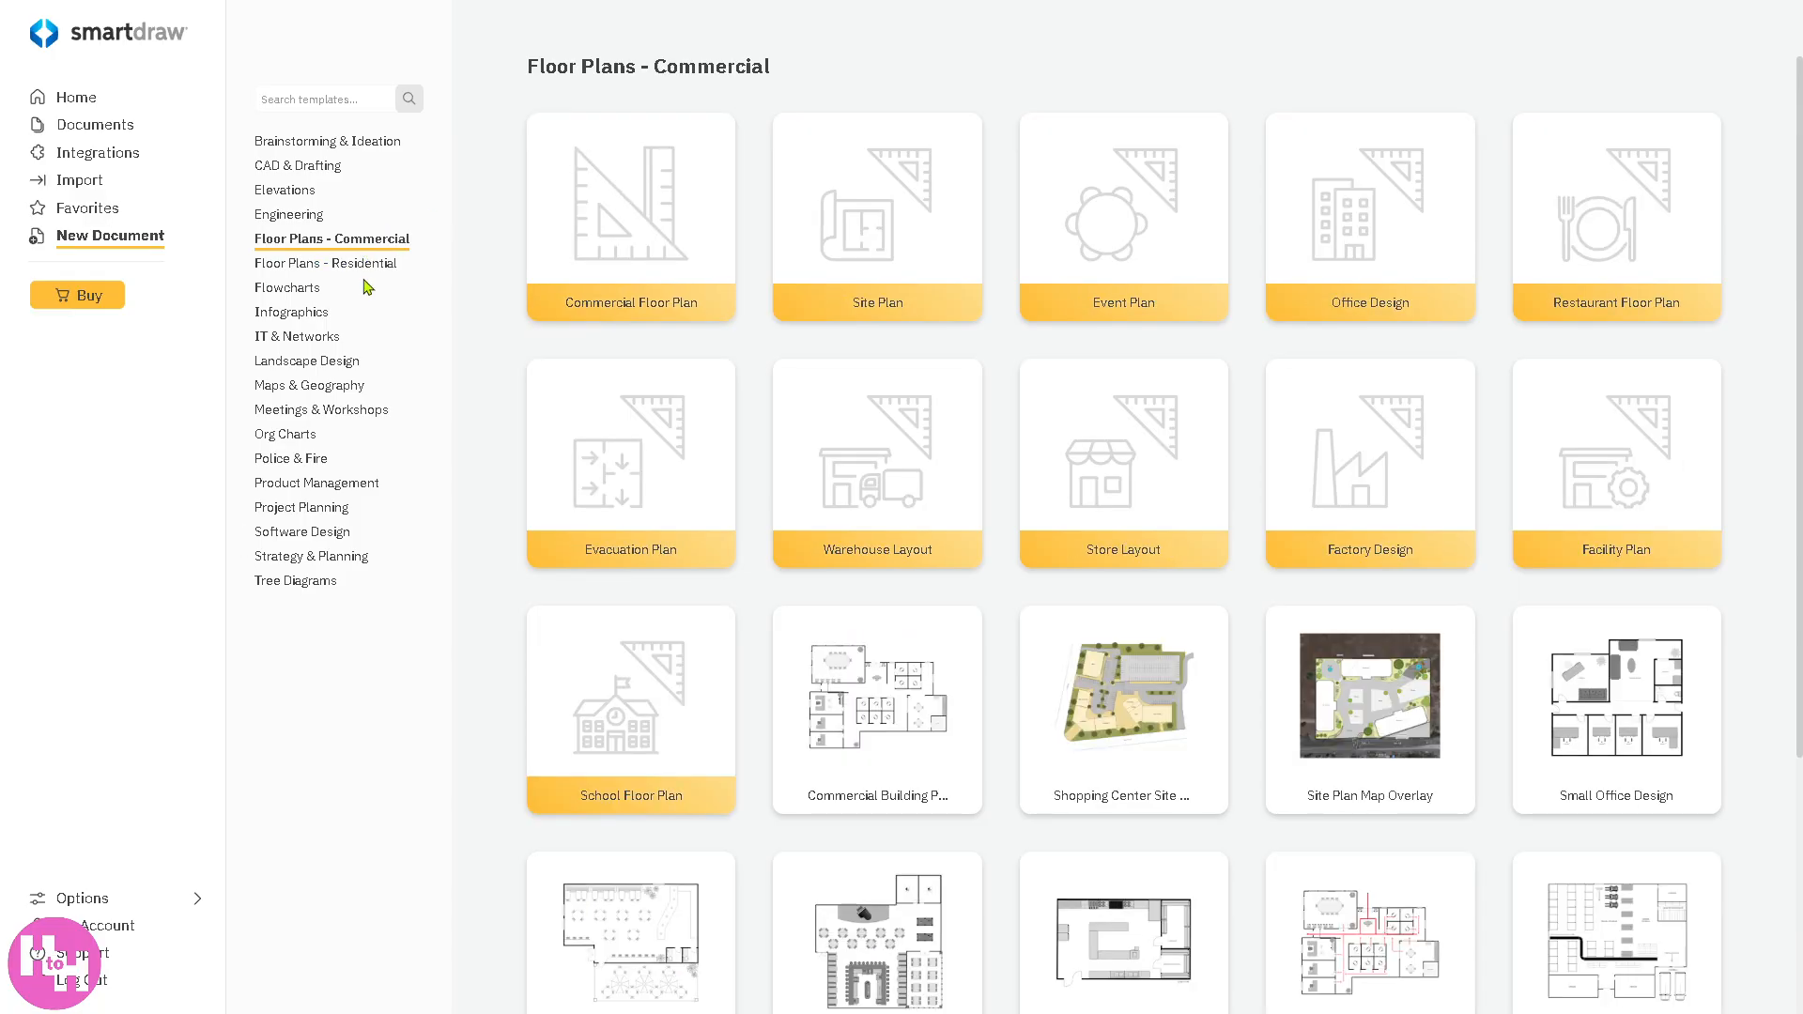
pyautogui.moveTo(618, 227)
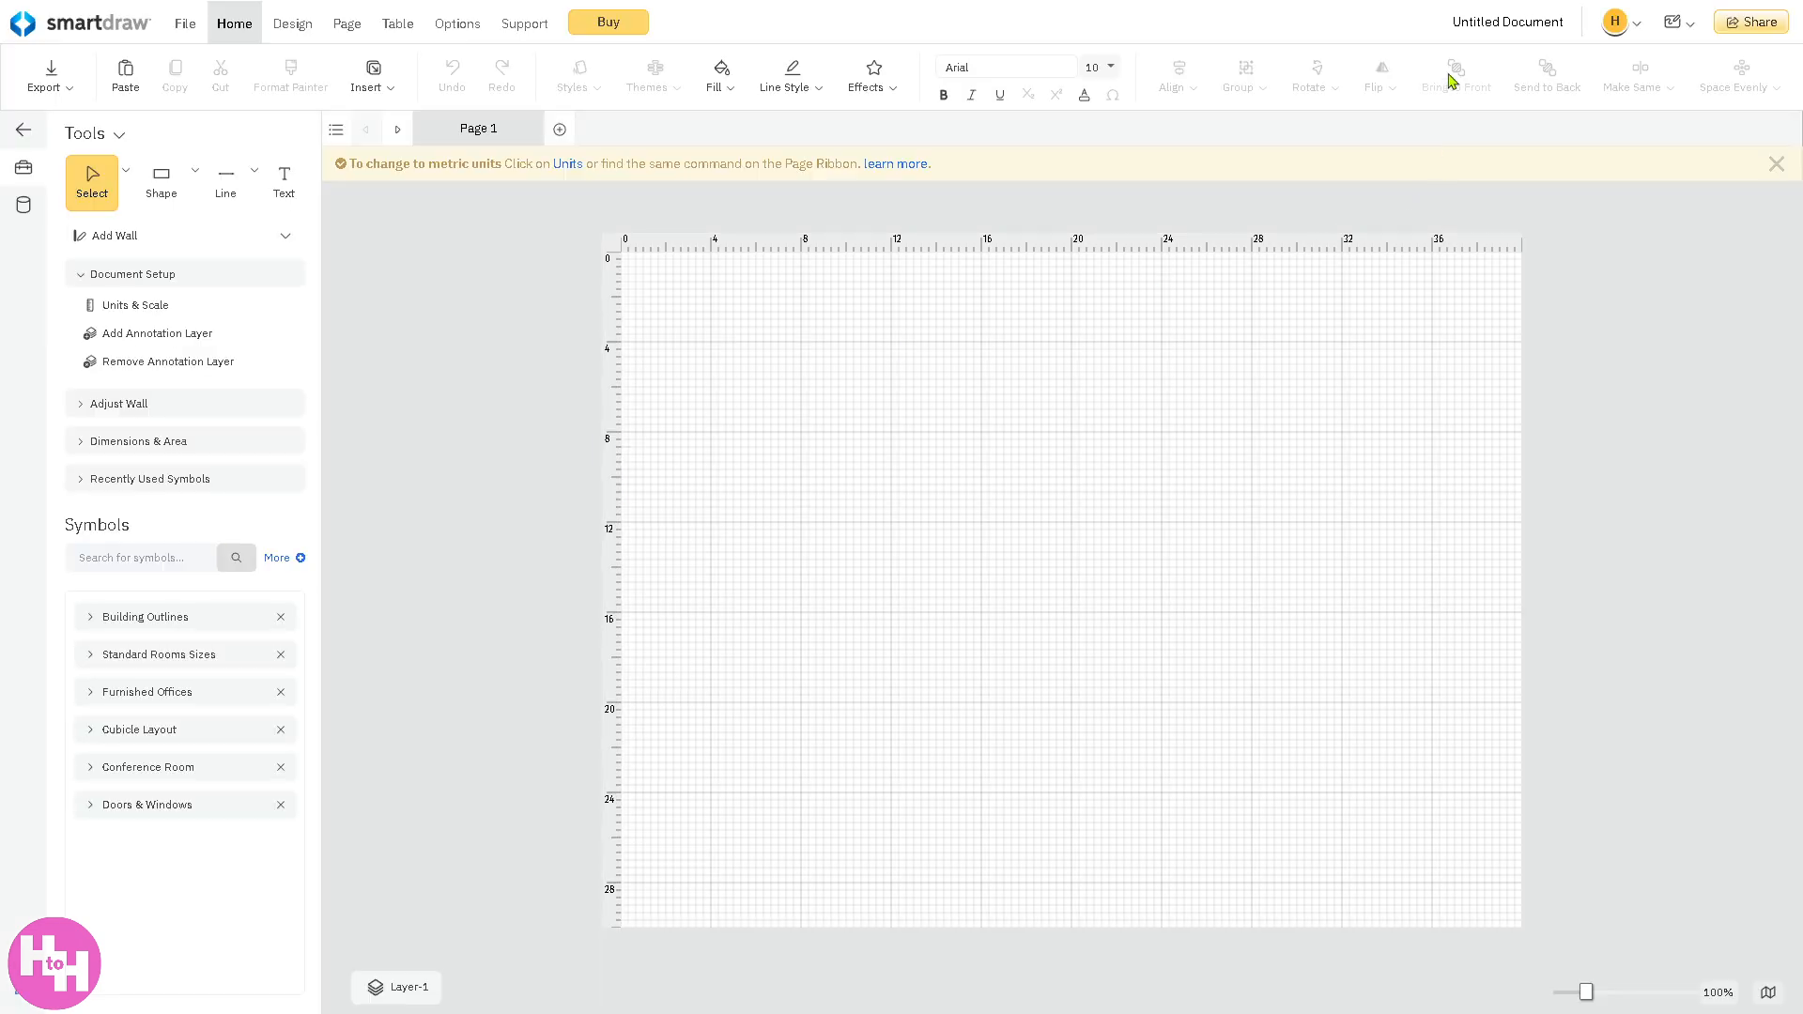
# - Rename the untitled document to 'How to draw a Floor Plan' and save the title
pyautogui.click(1507, 21)
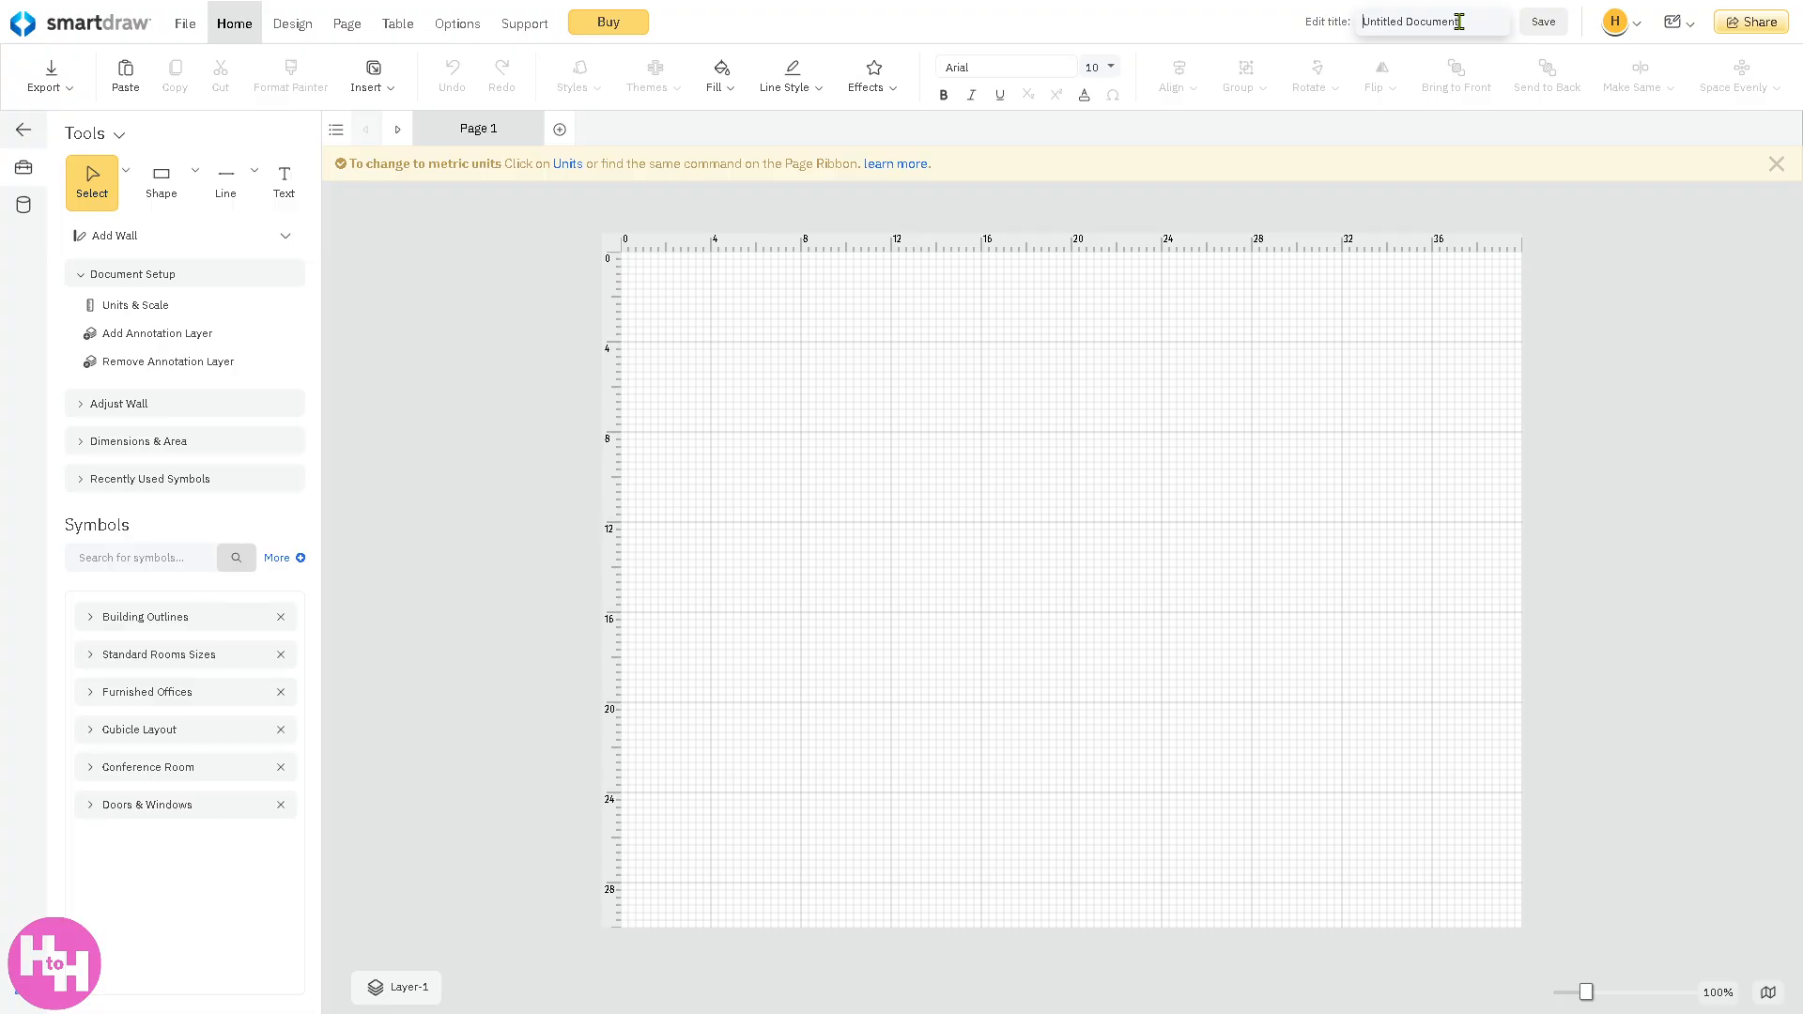
pyautogui.write('How to draw')
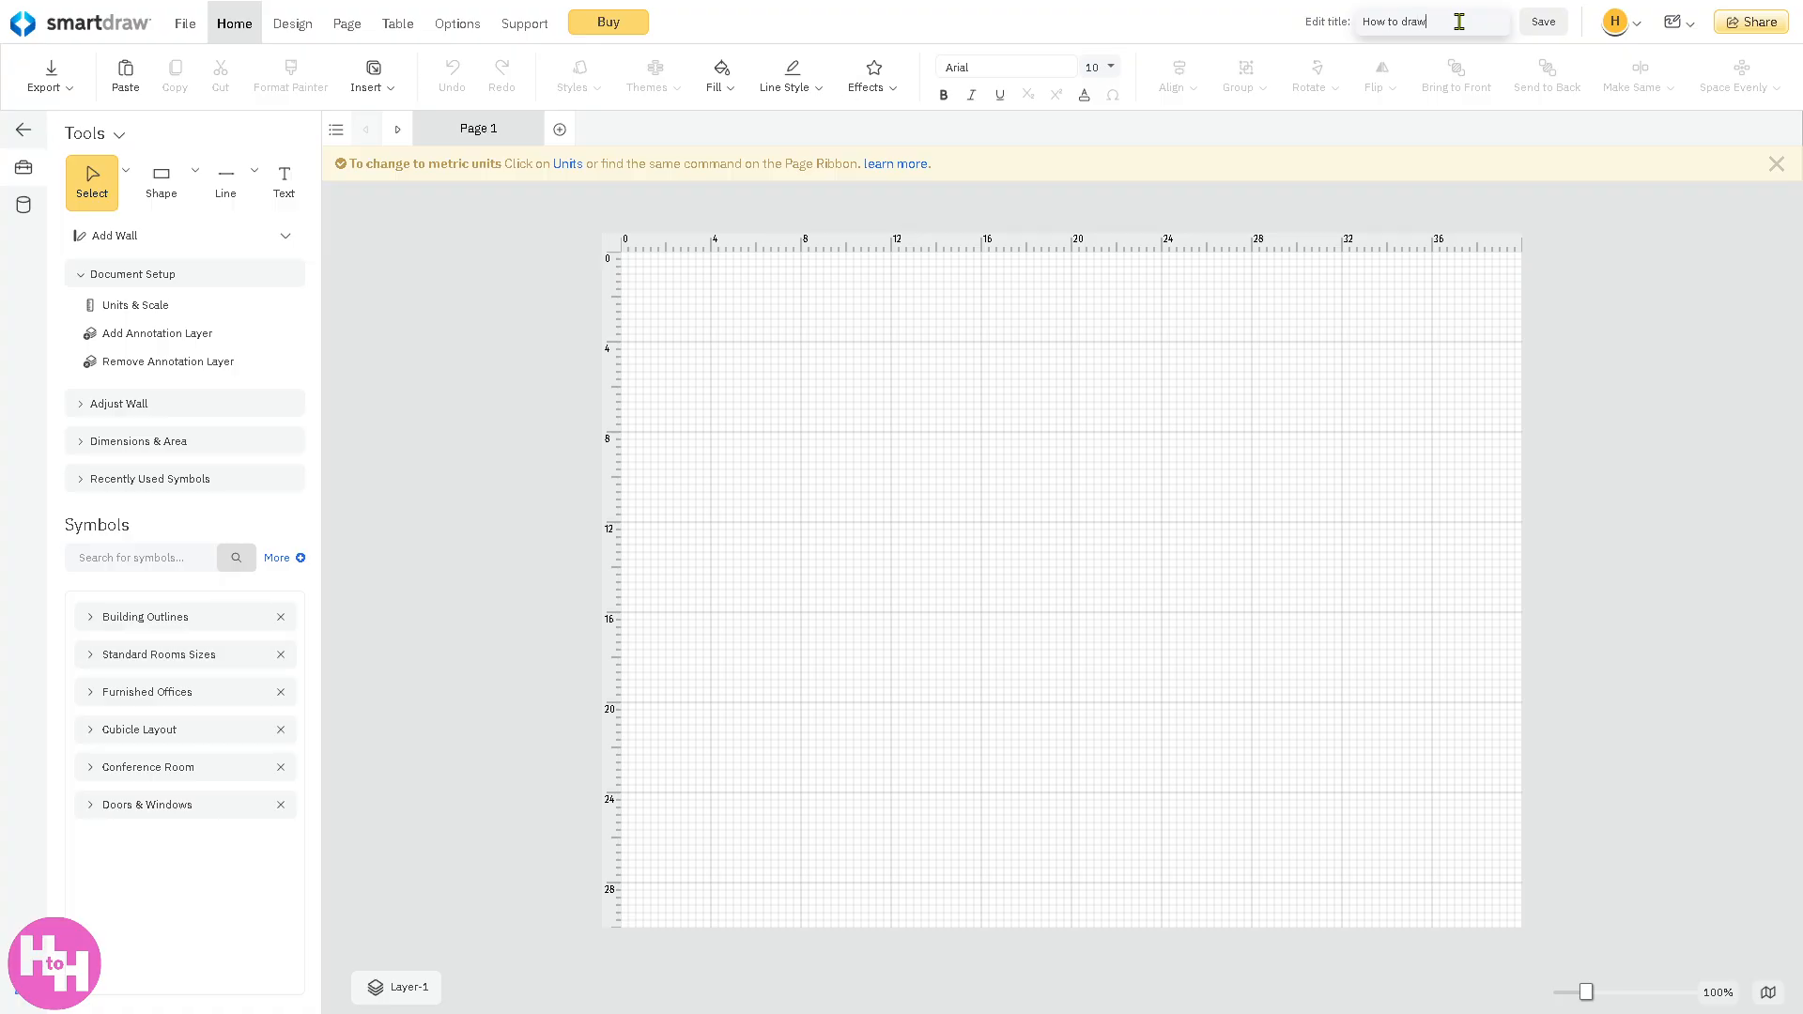
pyautogui.write('a Floor pl')
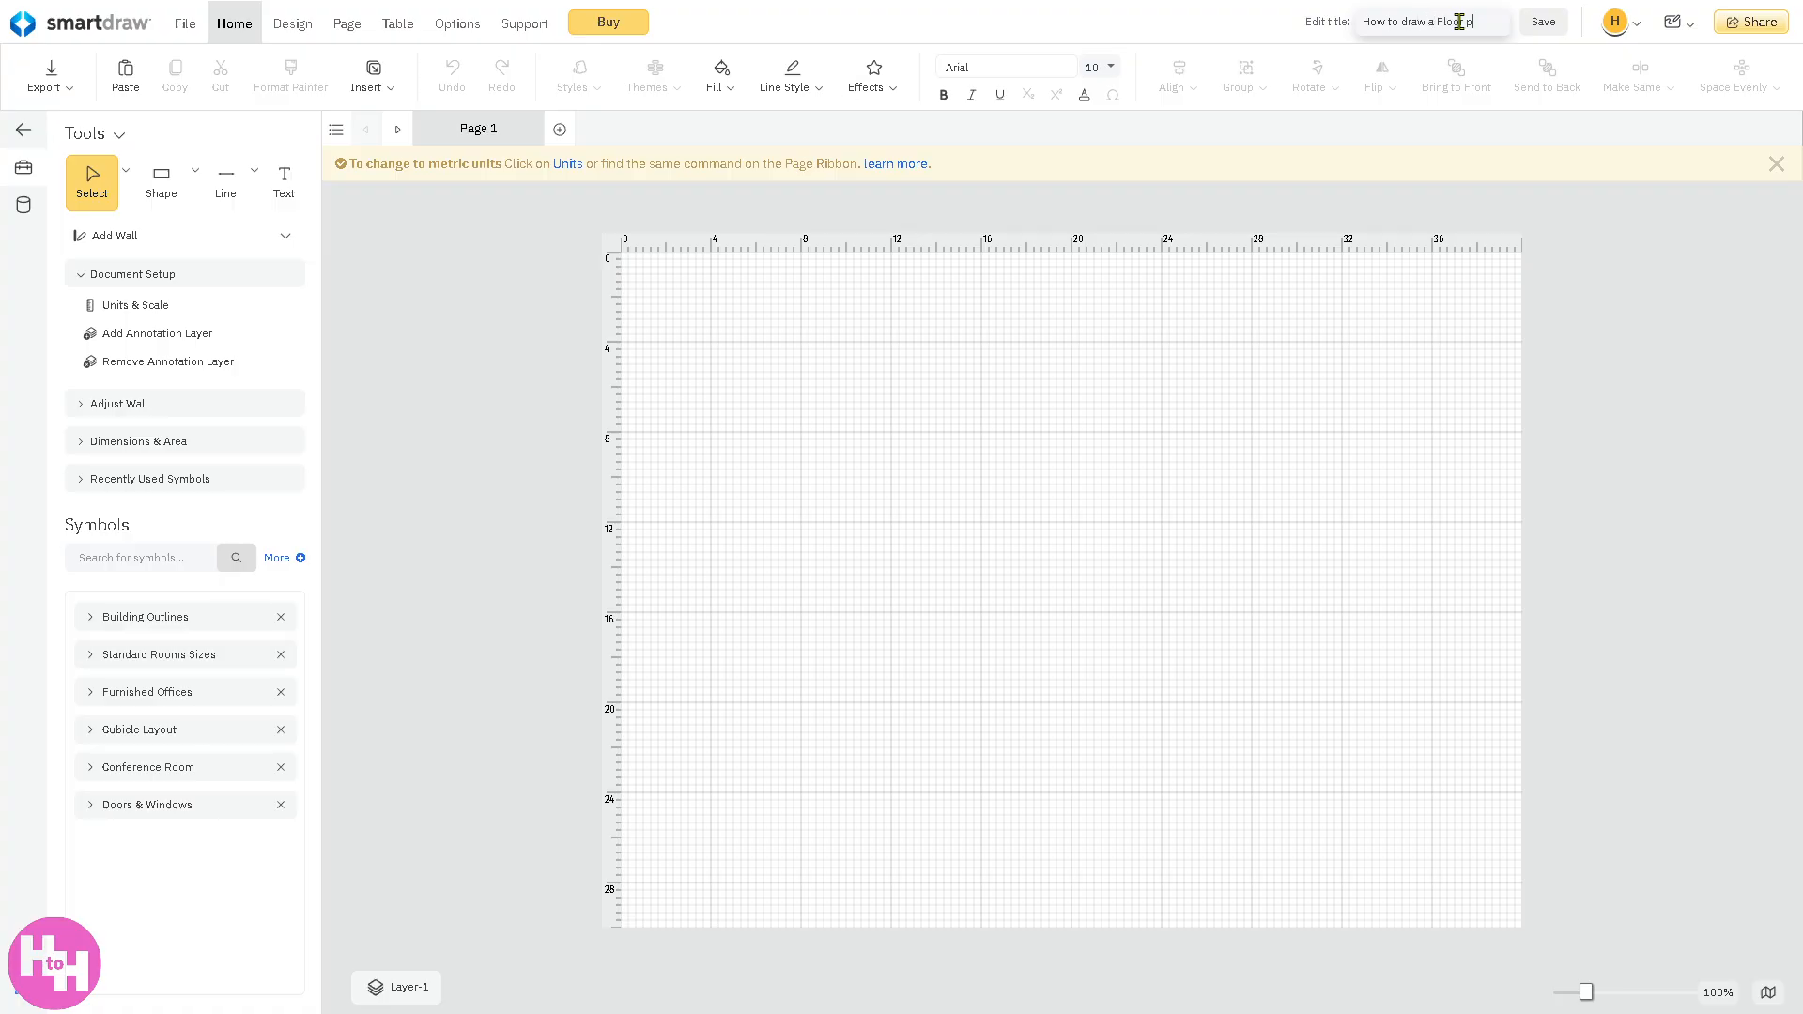
pyautogui.write('Plan')
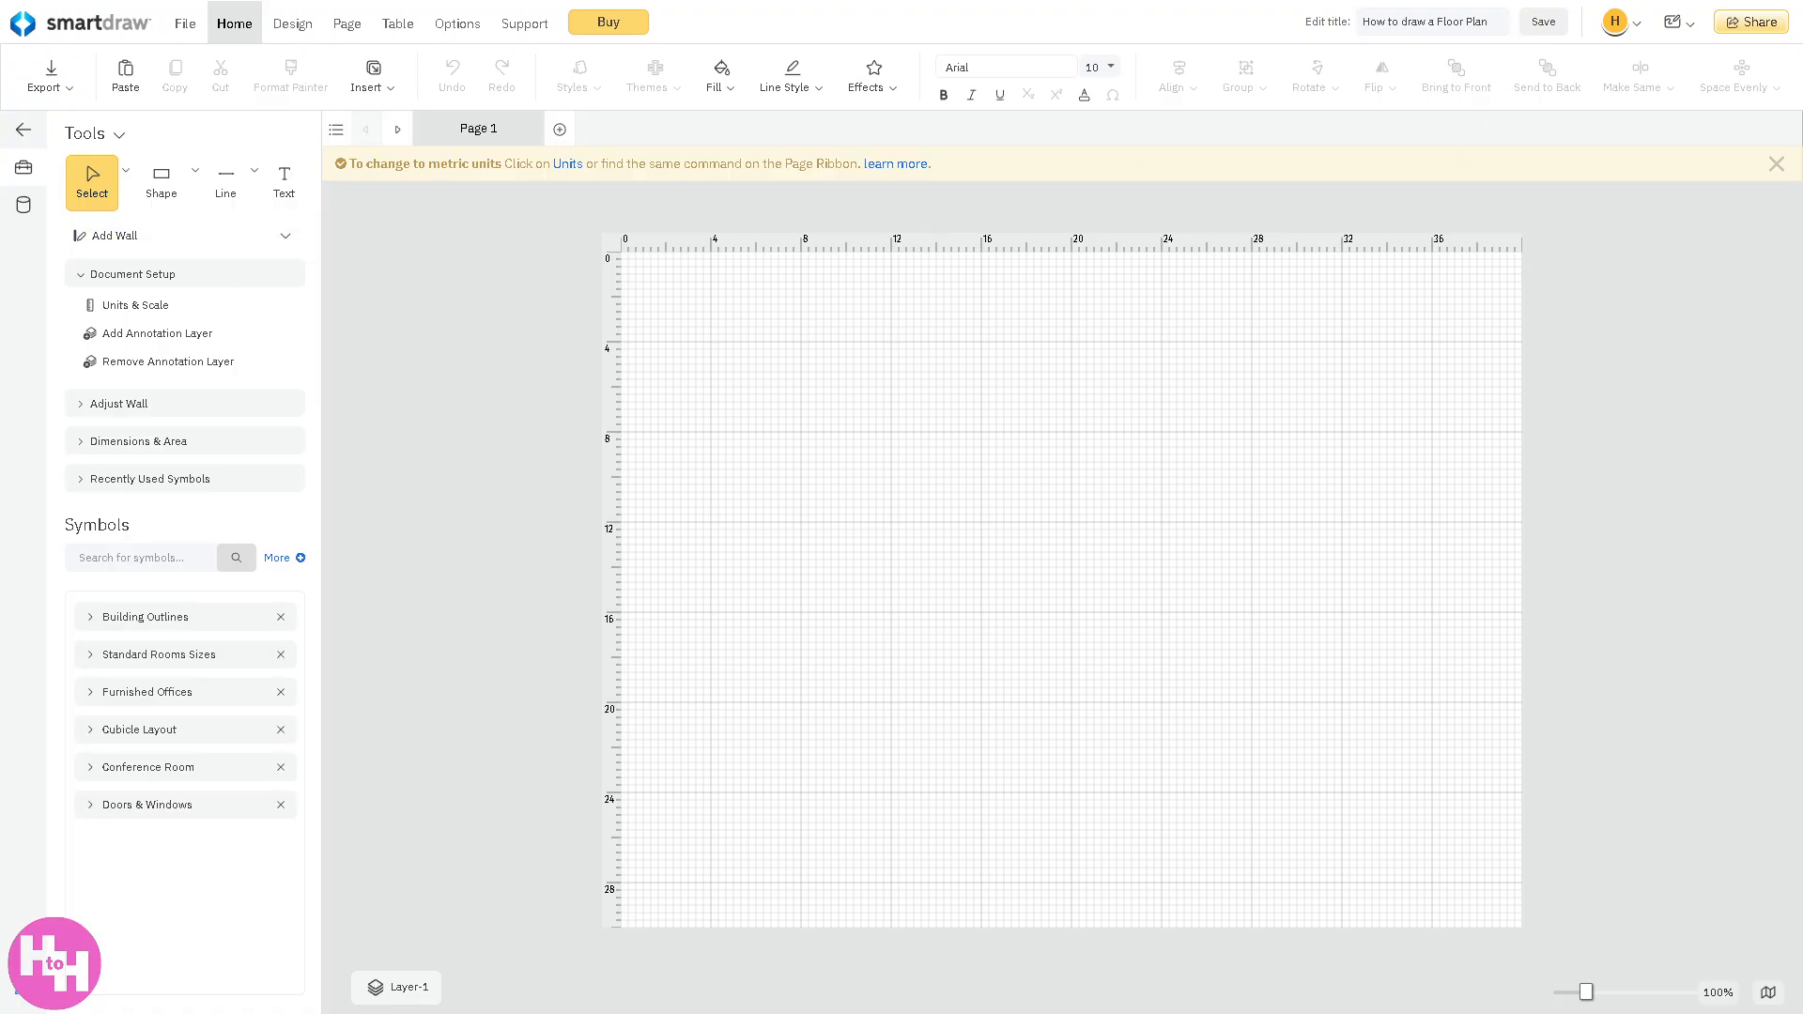
pyautogui.click(161, 182)
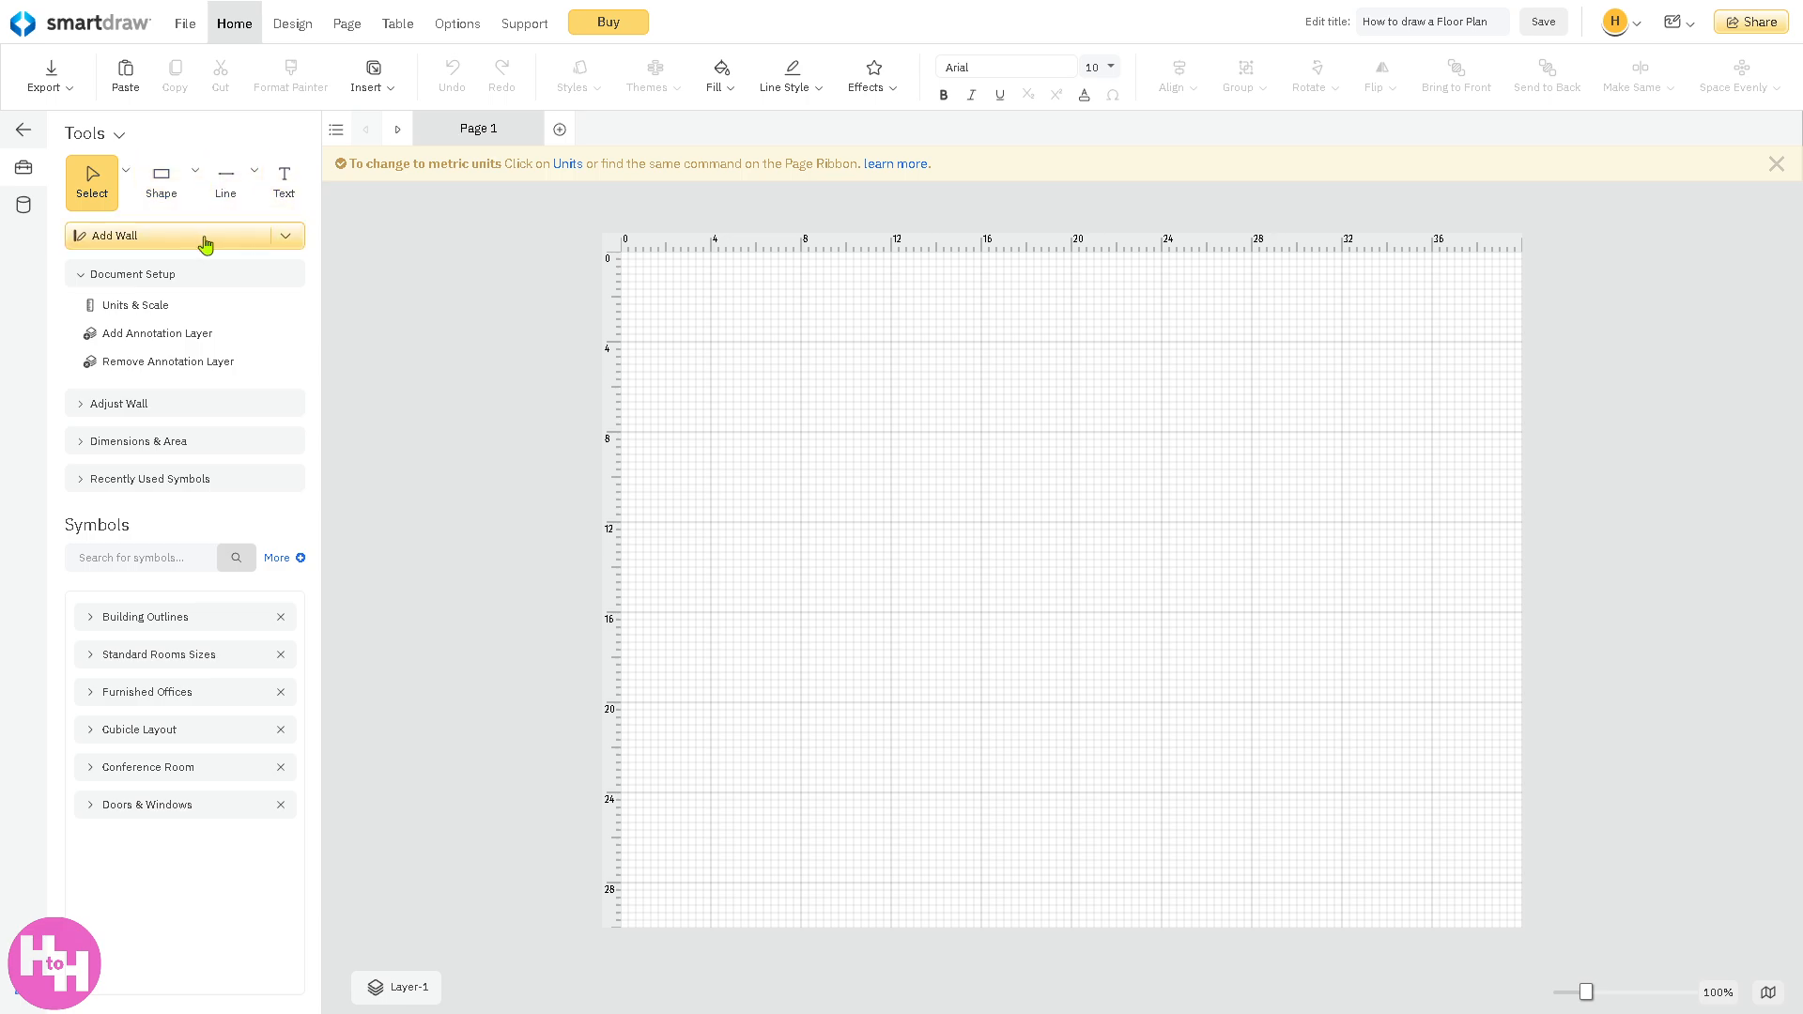
pyautogui.moveTo(161, 248)
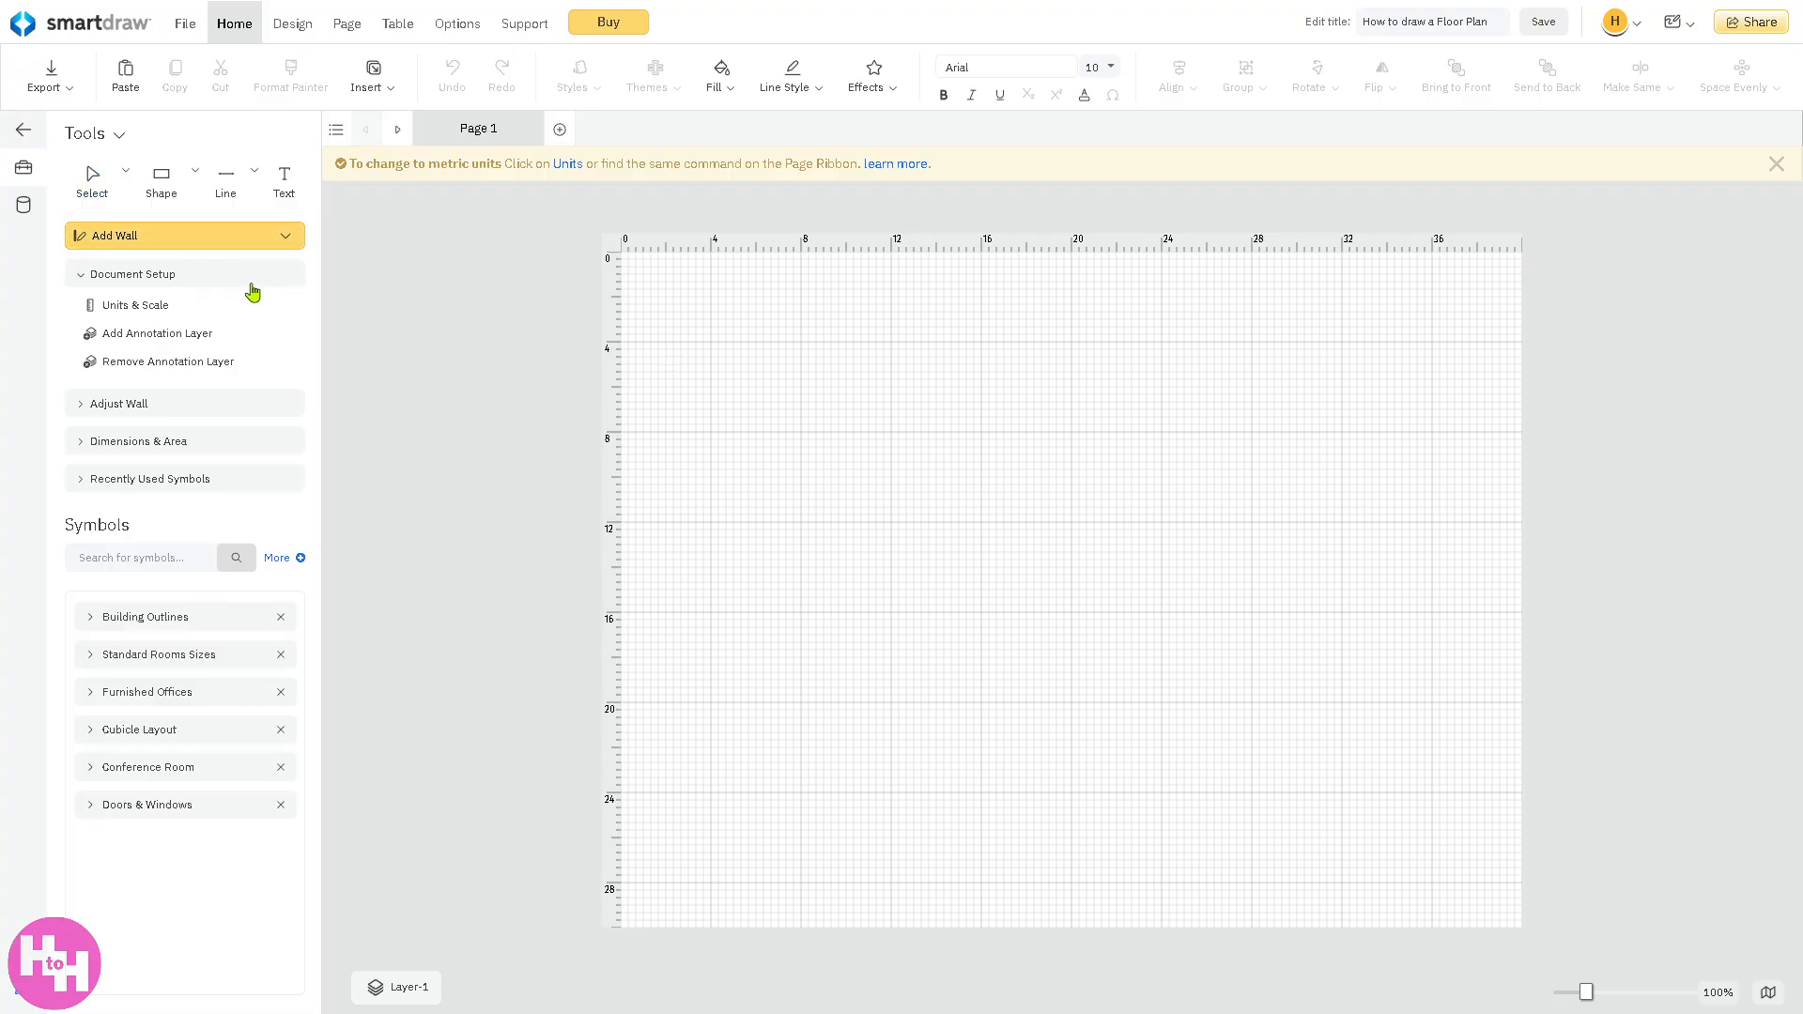
pyautogui.moveTo(654, 340)
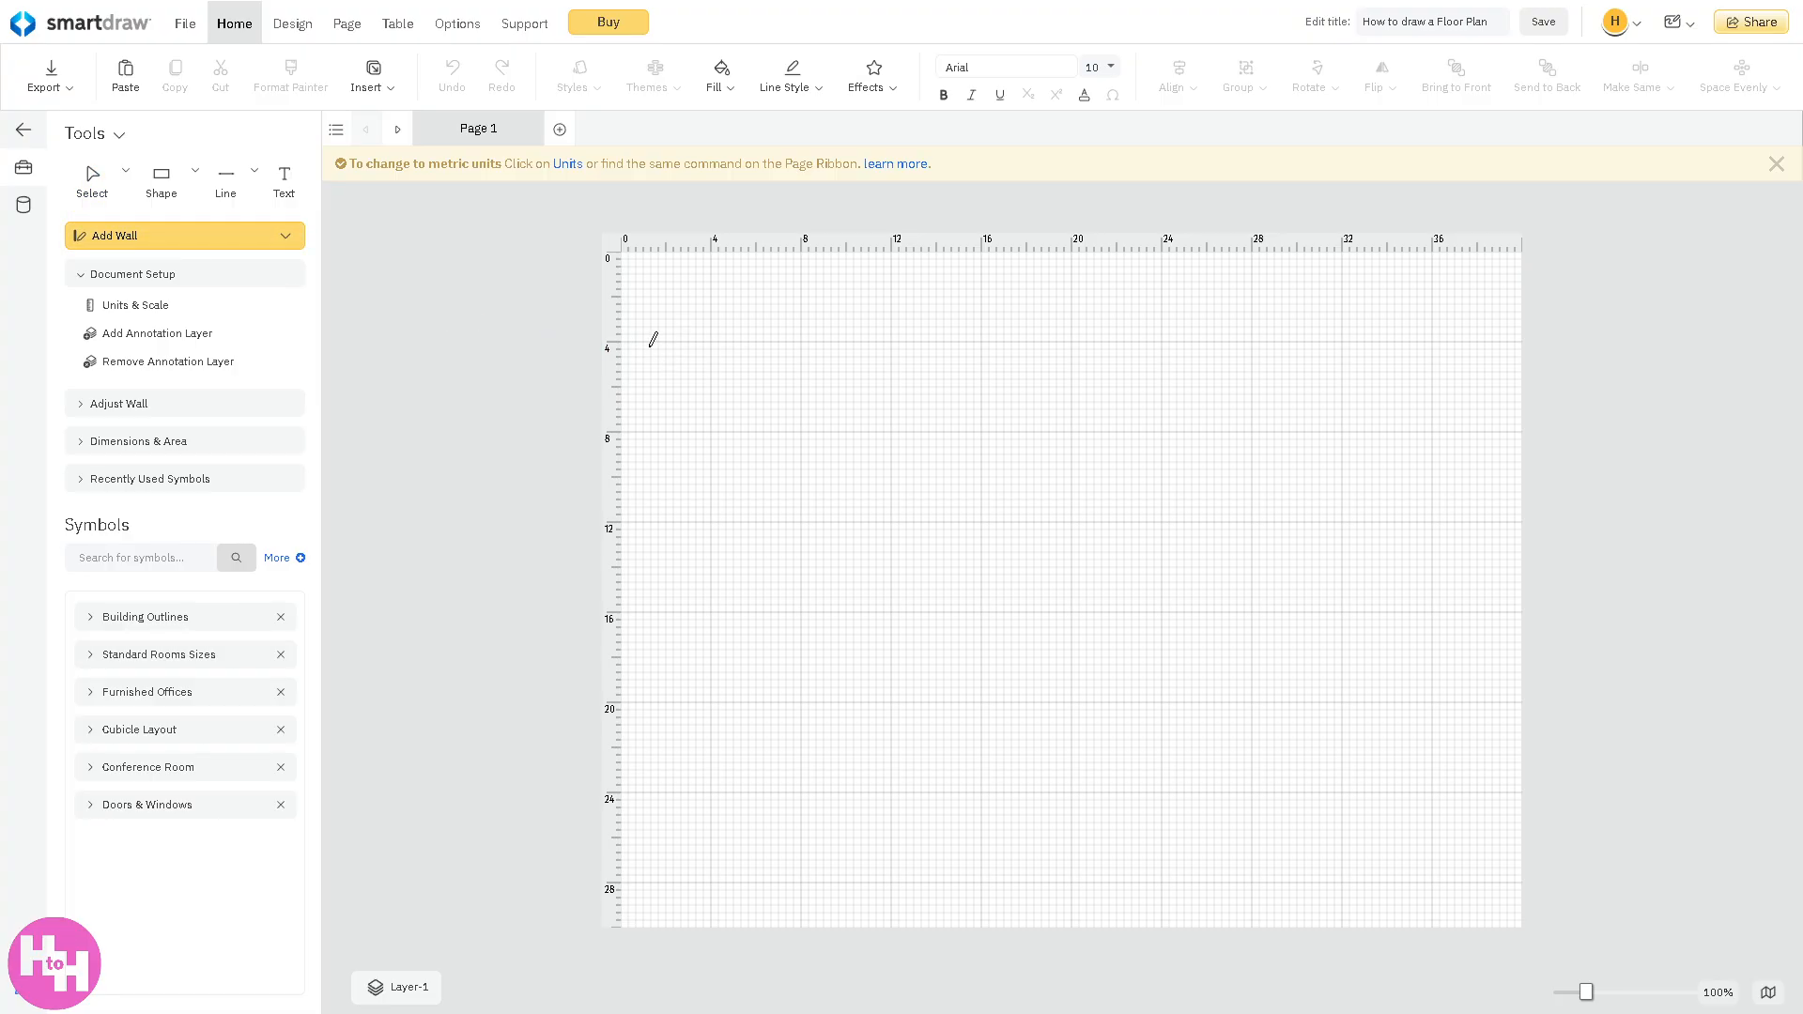
pyautogui.moveTo(680, 315)
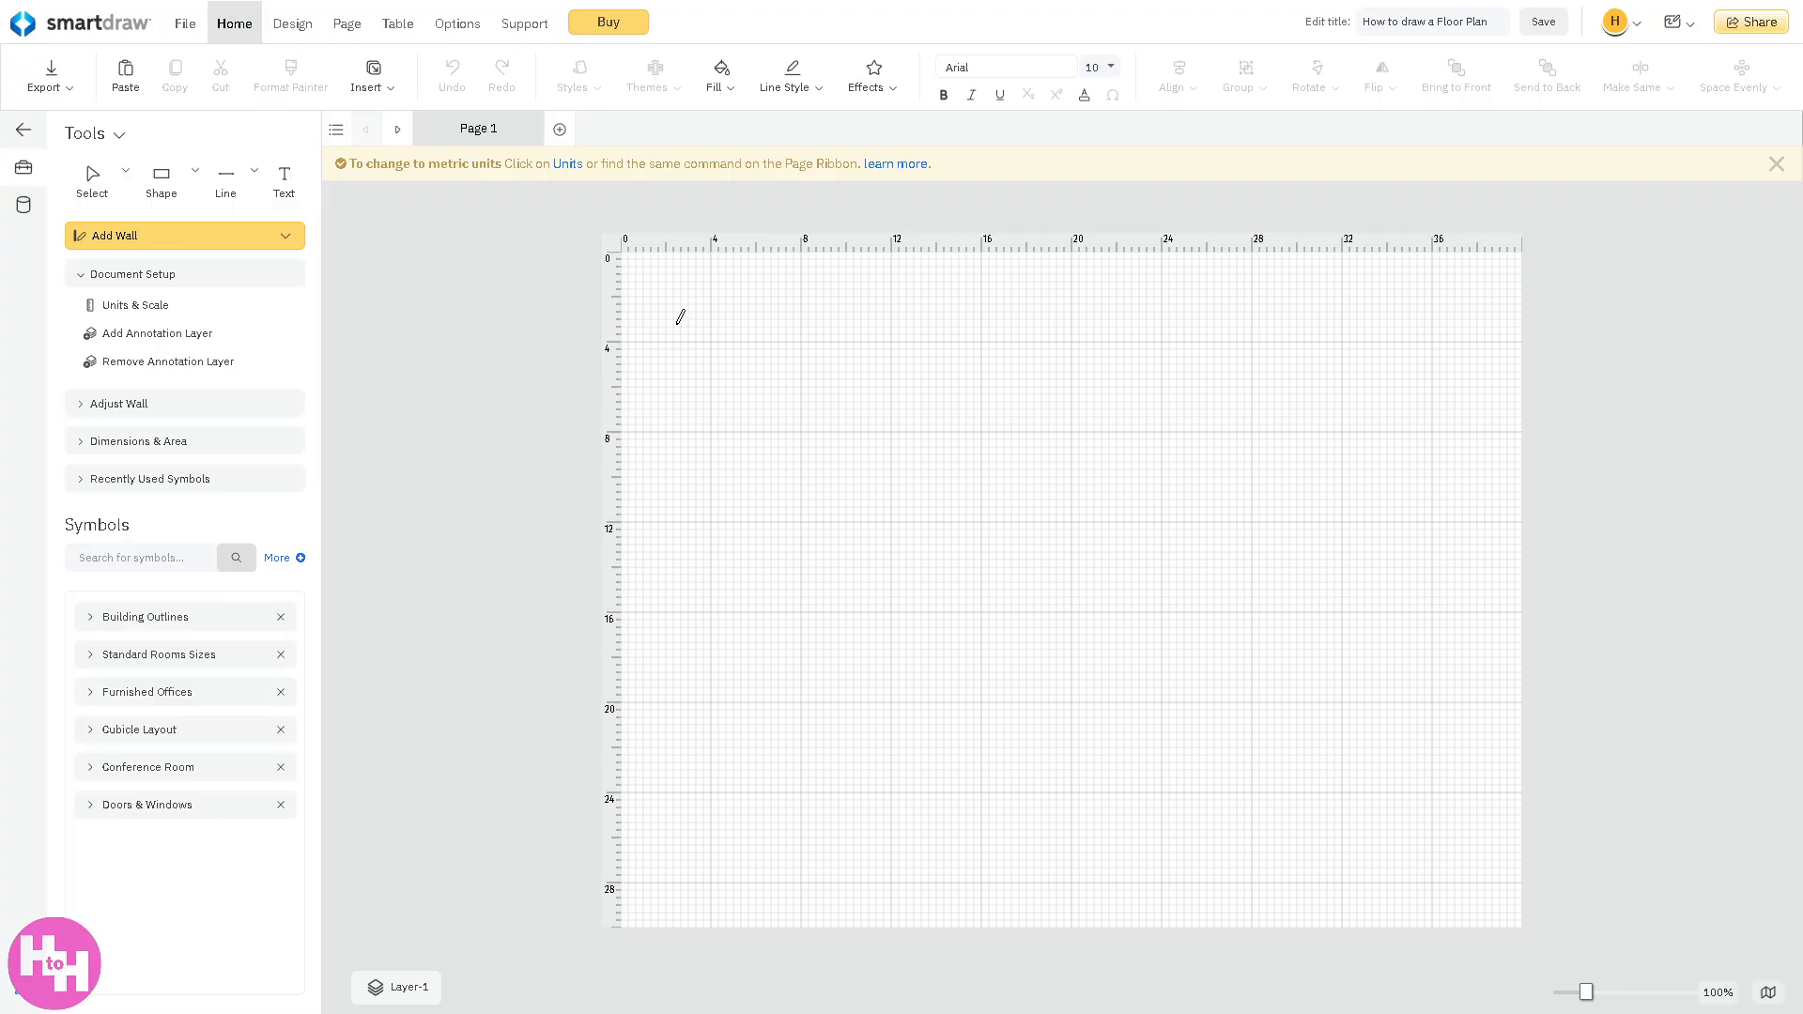
pyautogui.moveTo(790, 308)
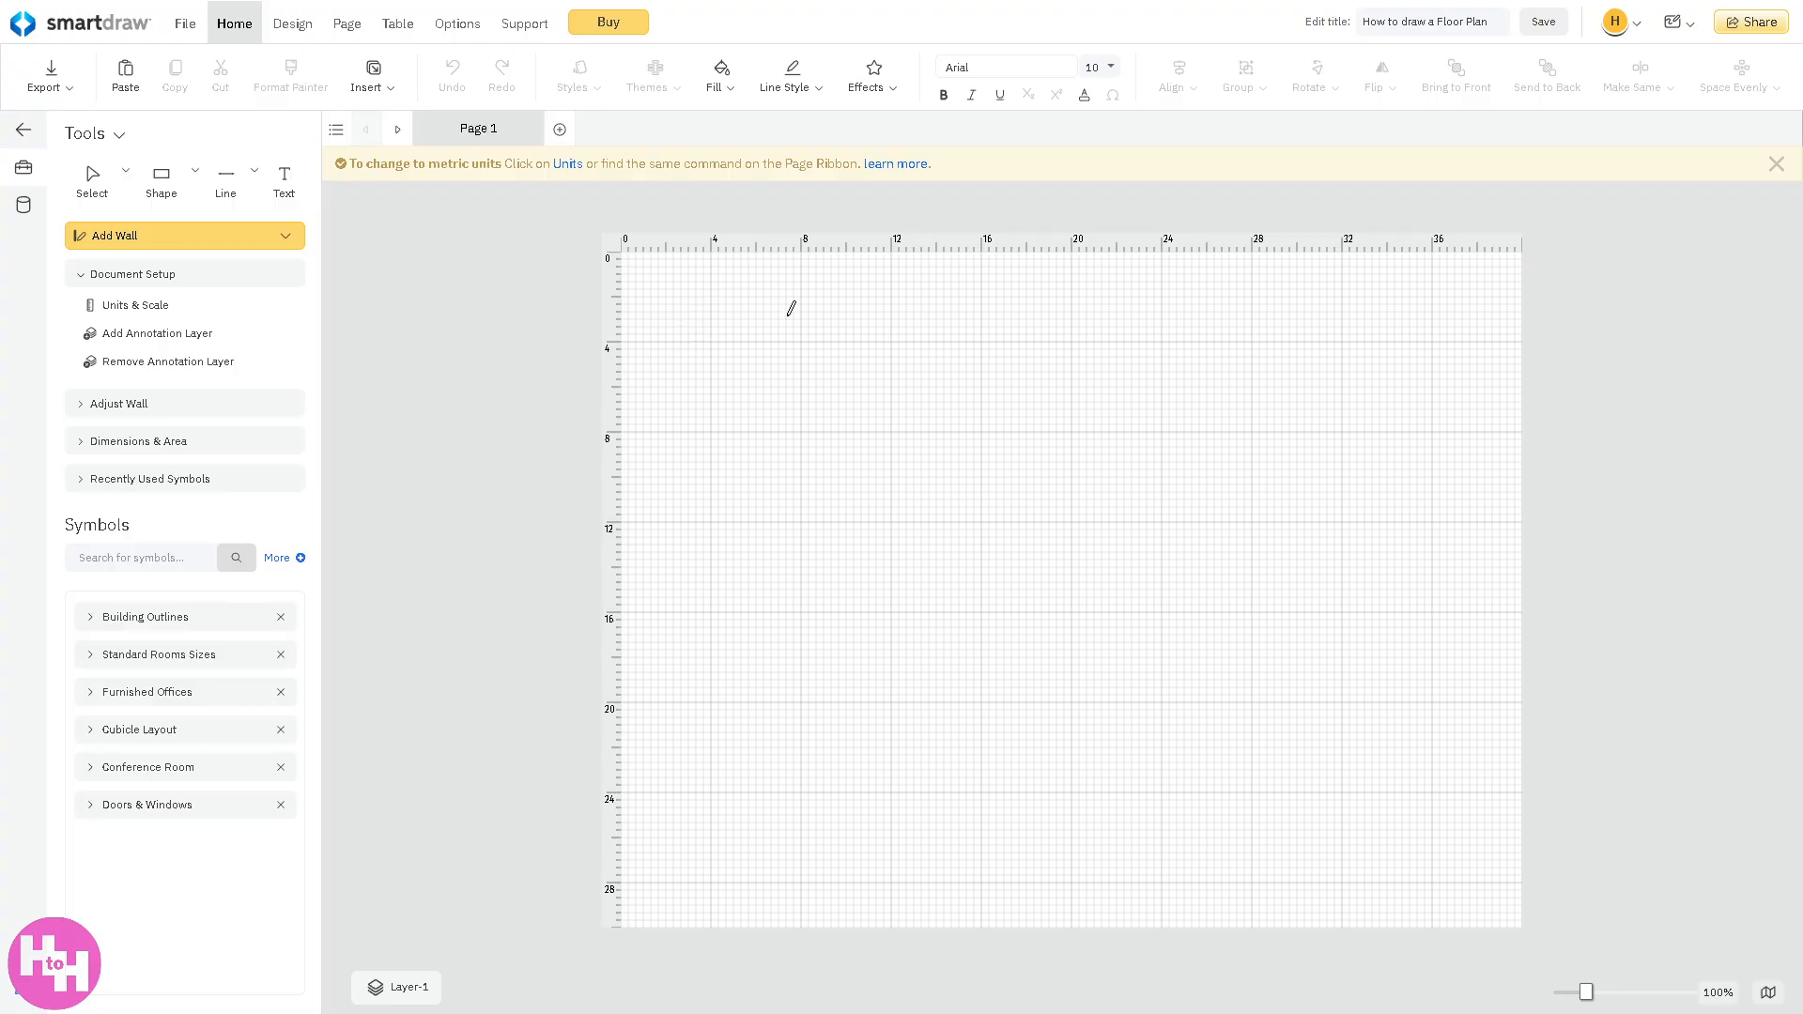
# - Draw the top, right, bottom and left walls enclosing a 19' 6" by 14' 6" room
pyautogui.moveTo(790, 309); pyautogui.dragTo(828, 296)
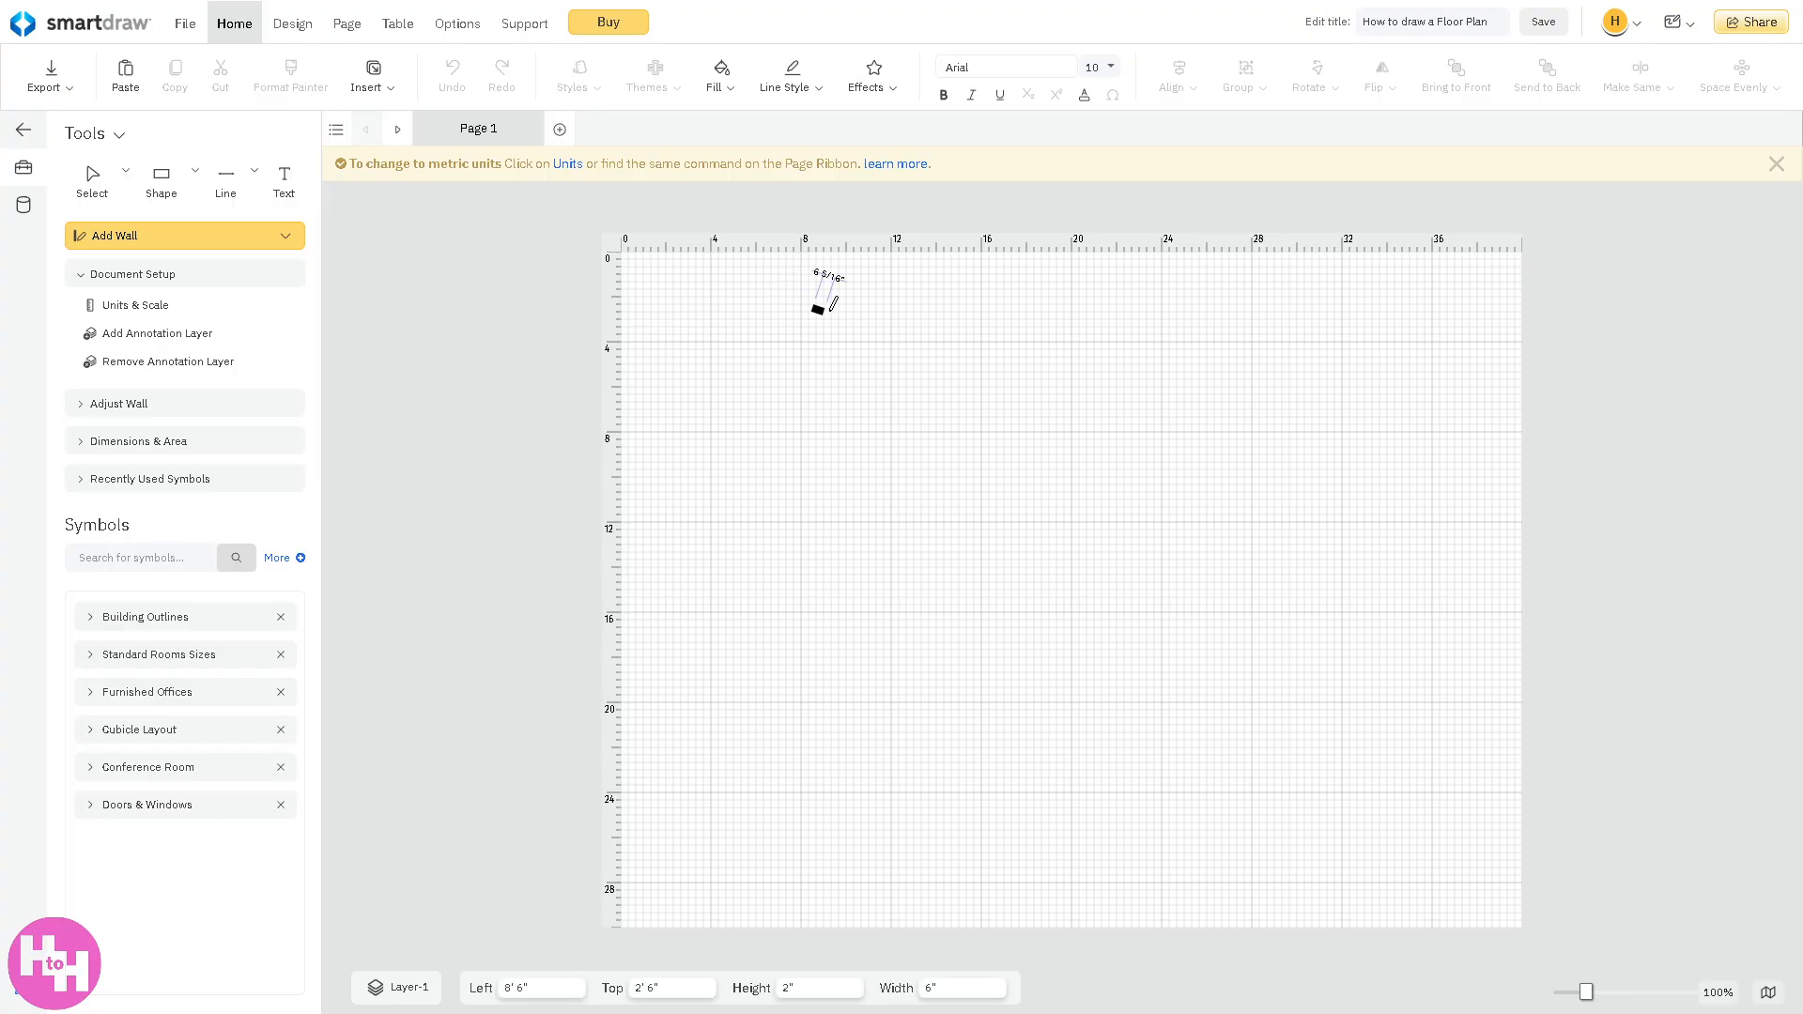
pyautogui.moveTo(817, 306); pyautogui.dragTo(1087, 307)
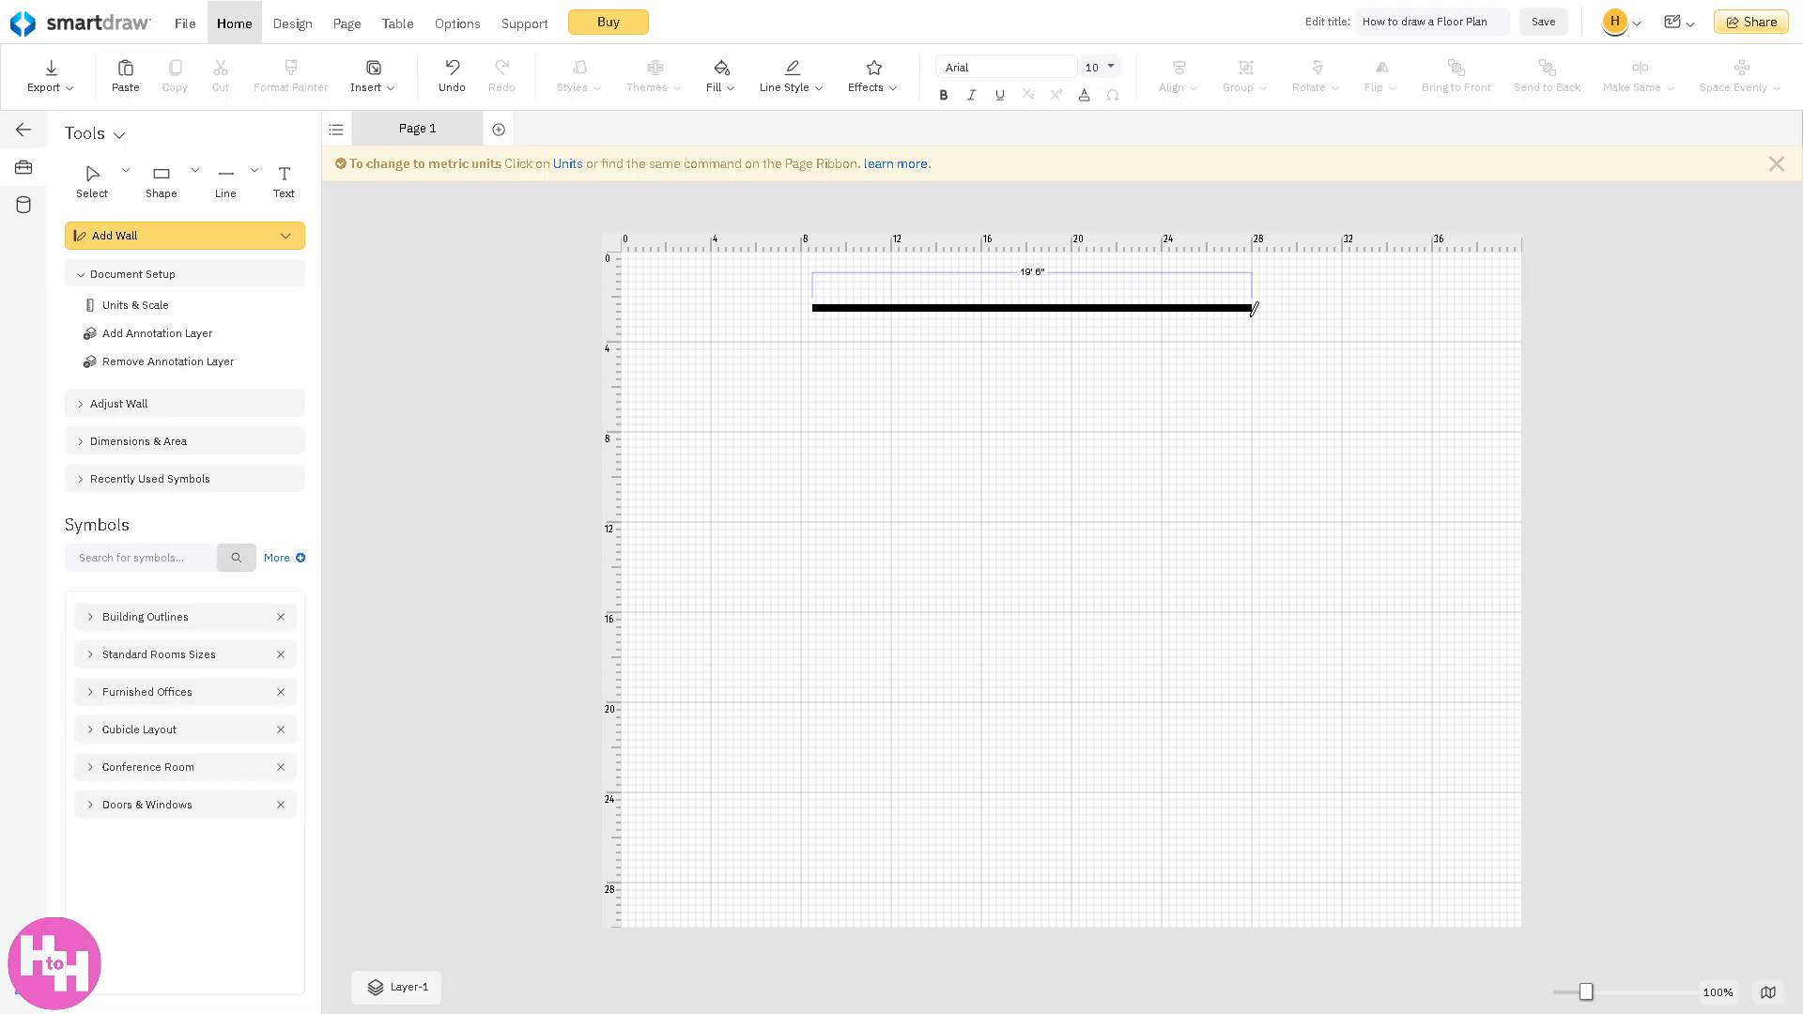
pyautogui.moveTo(1253, 310); pyautogui.dragTo(1245, 519)
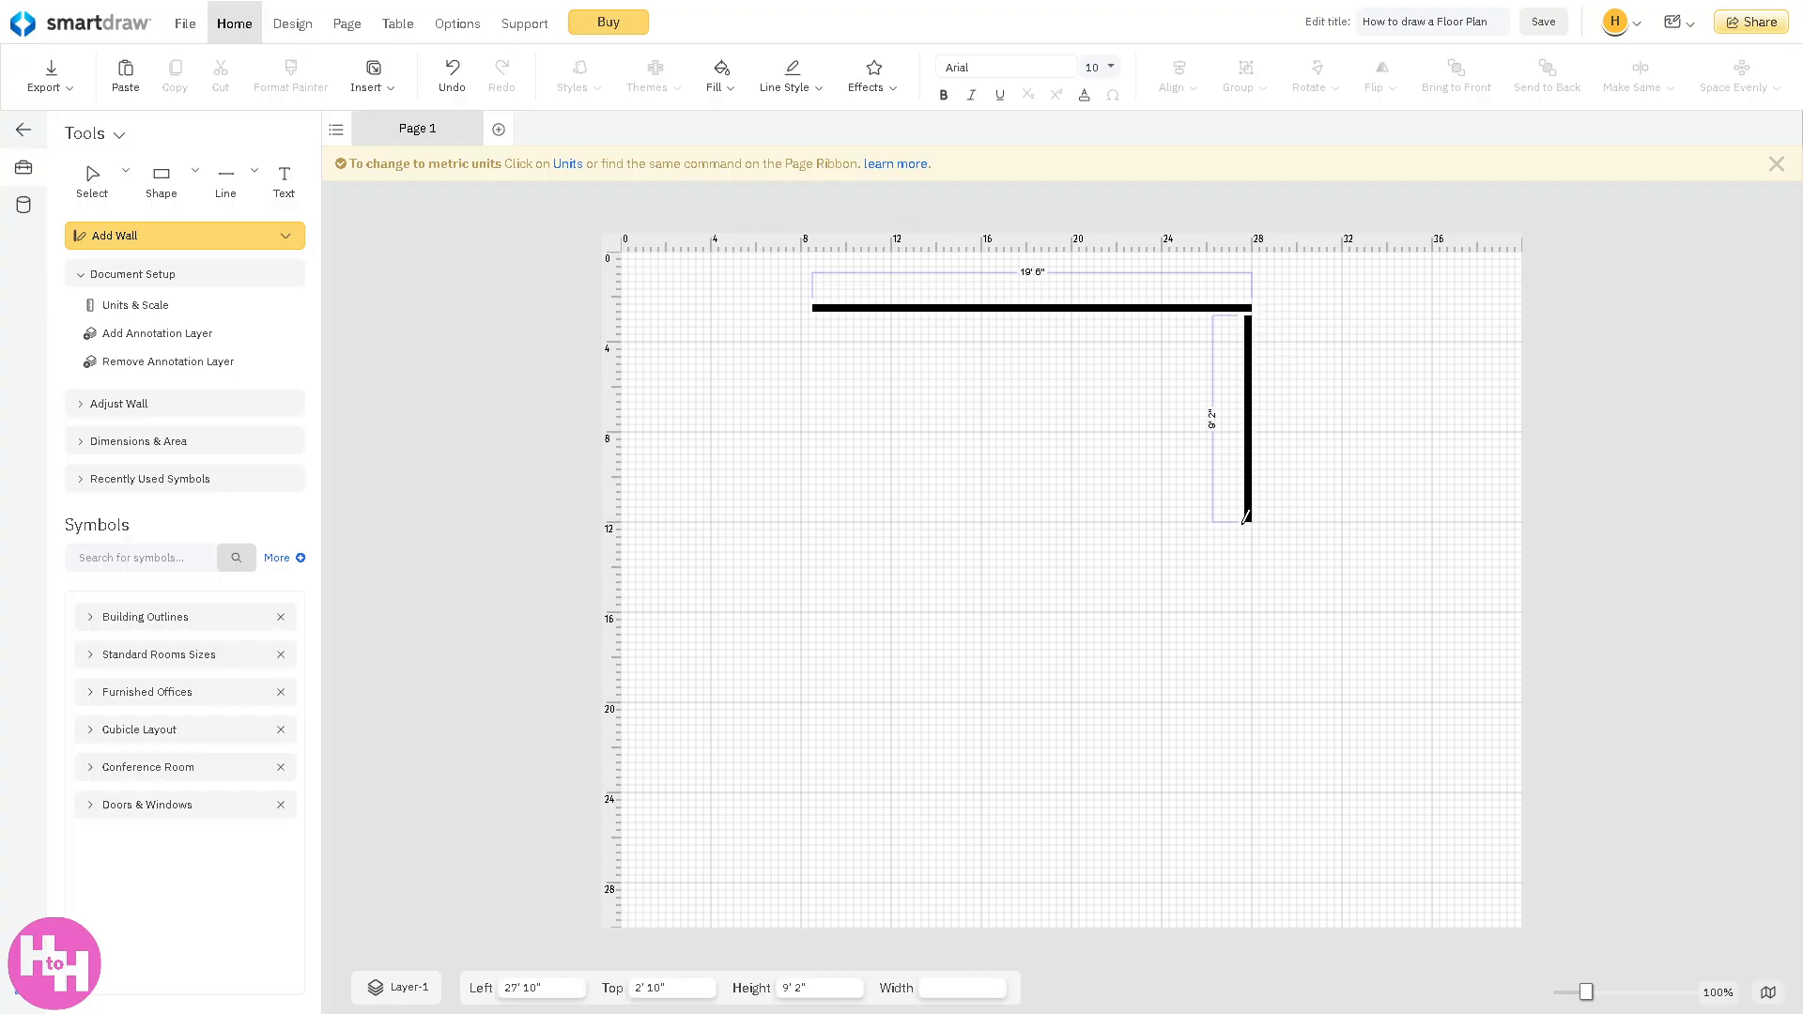
pyautogui.moveTo(1243, 519); pyautogui.dragTo(1244, 639)
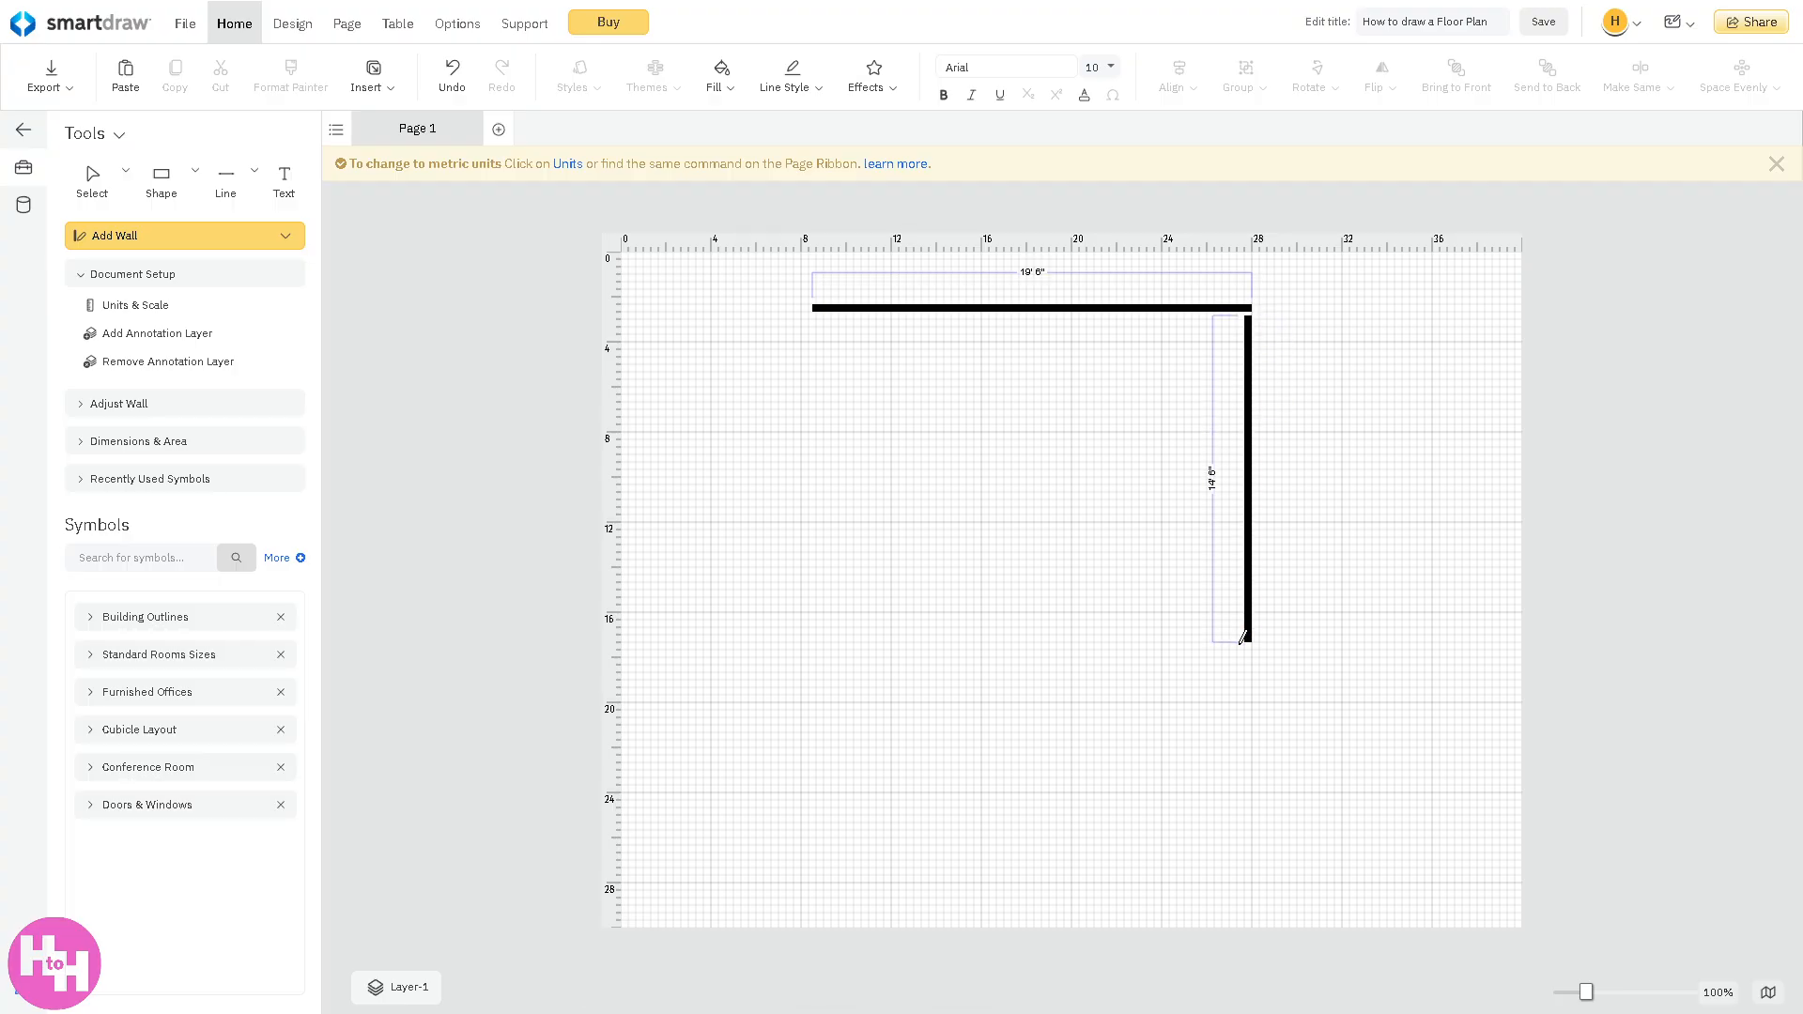
pyautogui.moveTo(1239, 640); pyautogui.dragTo(802, 641)
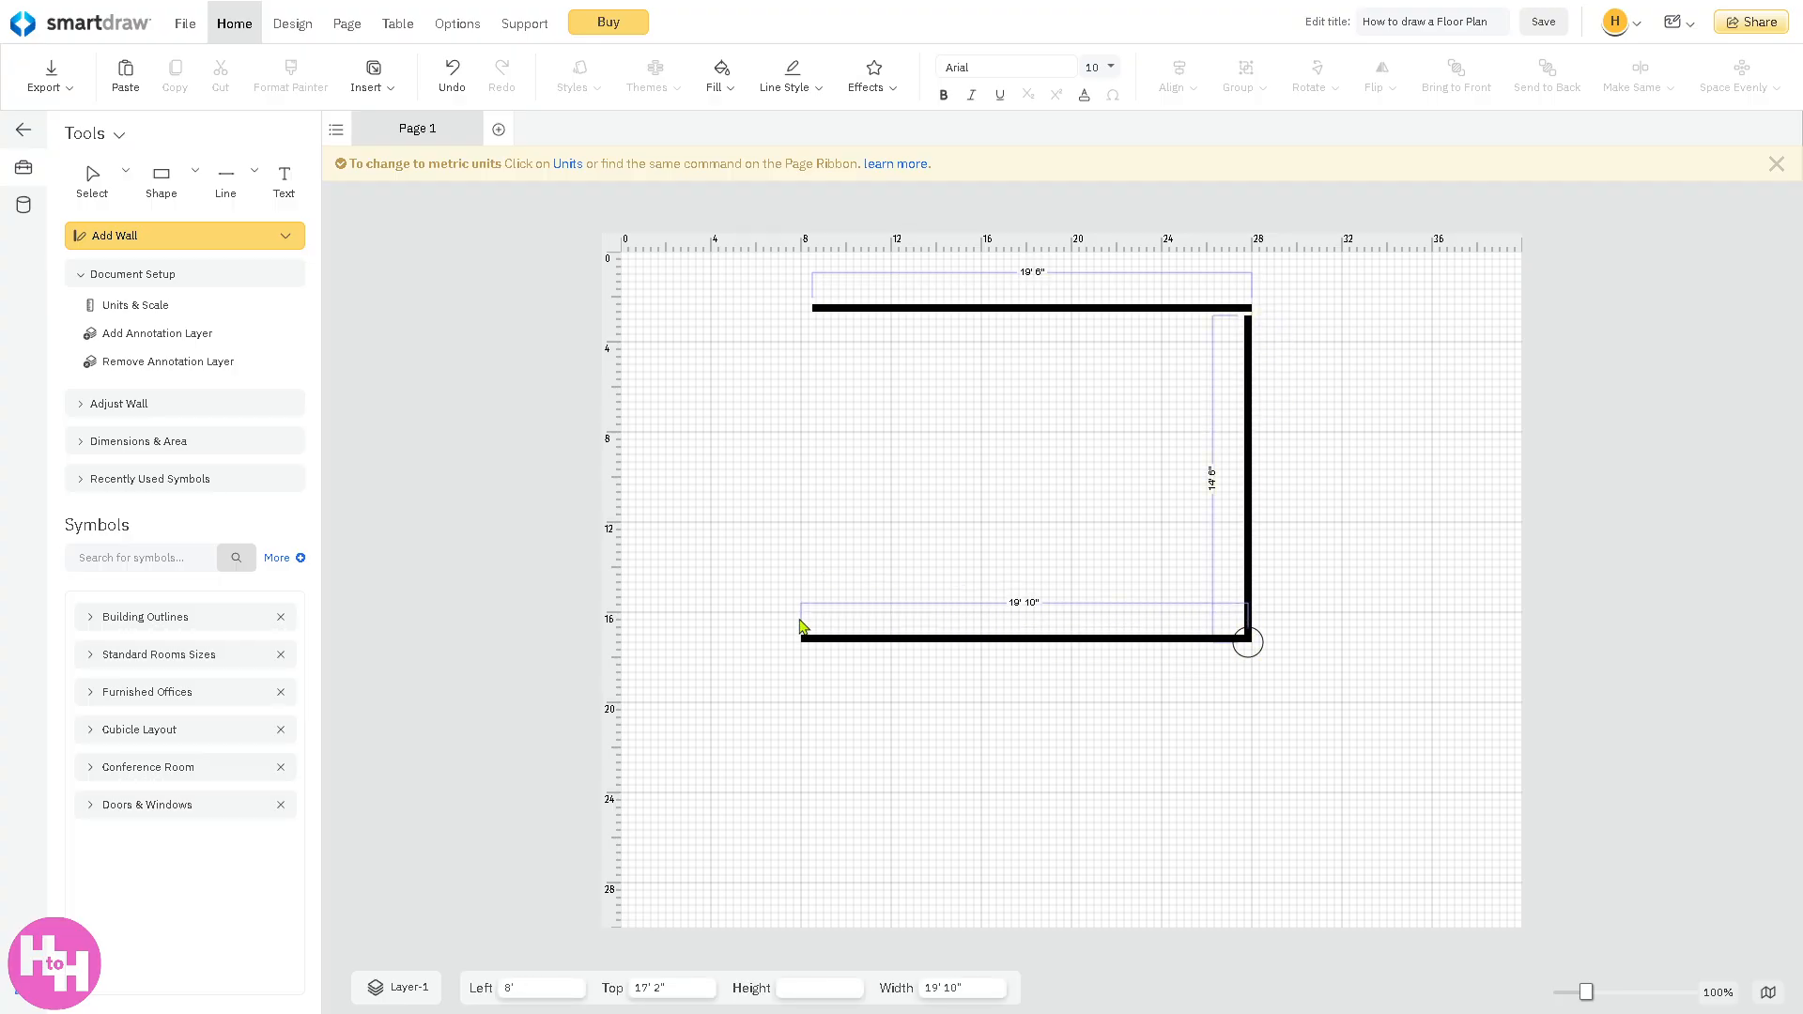
pyautogui.moveTo(802, 628); pyautogui.dragTo(821, 644)
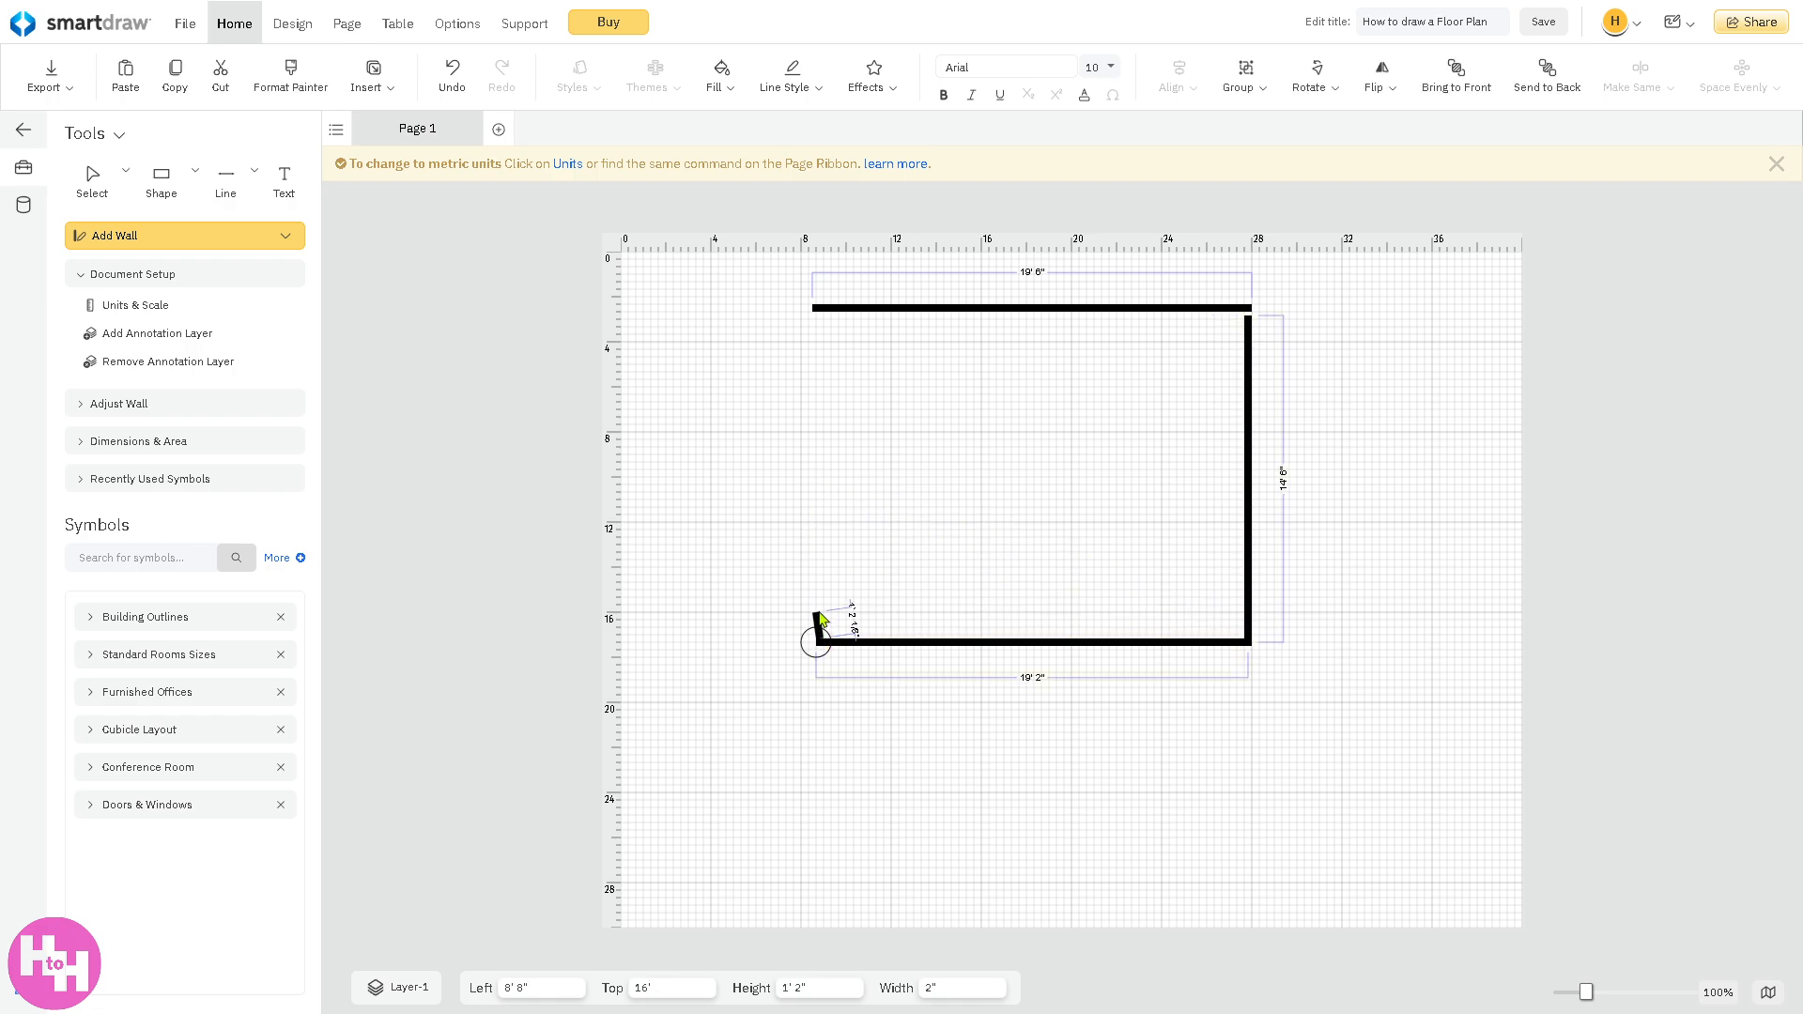
pyautogui.moveTo(814, 642); pyautogui.dragTo(814, 308)
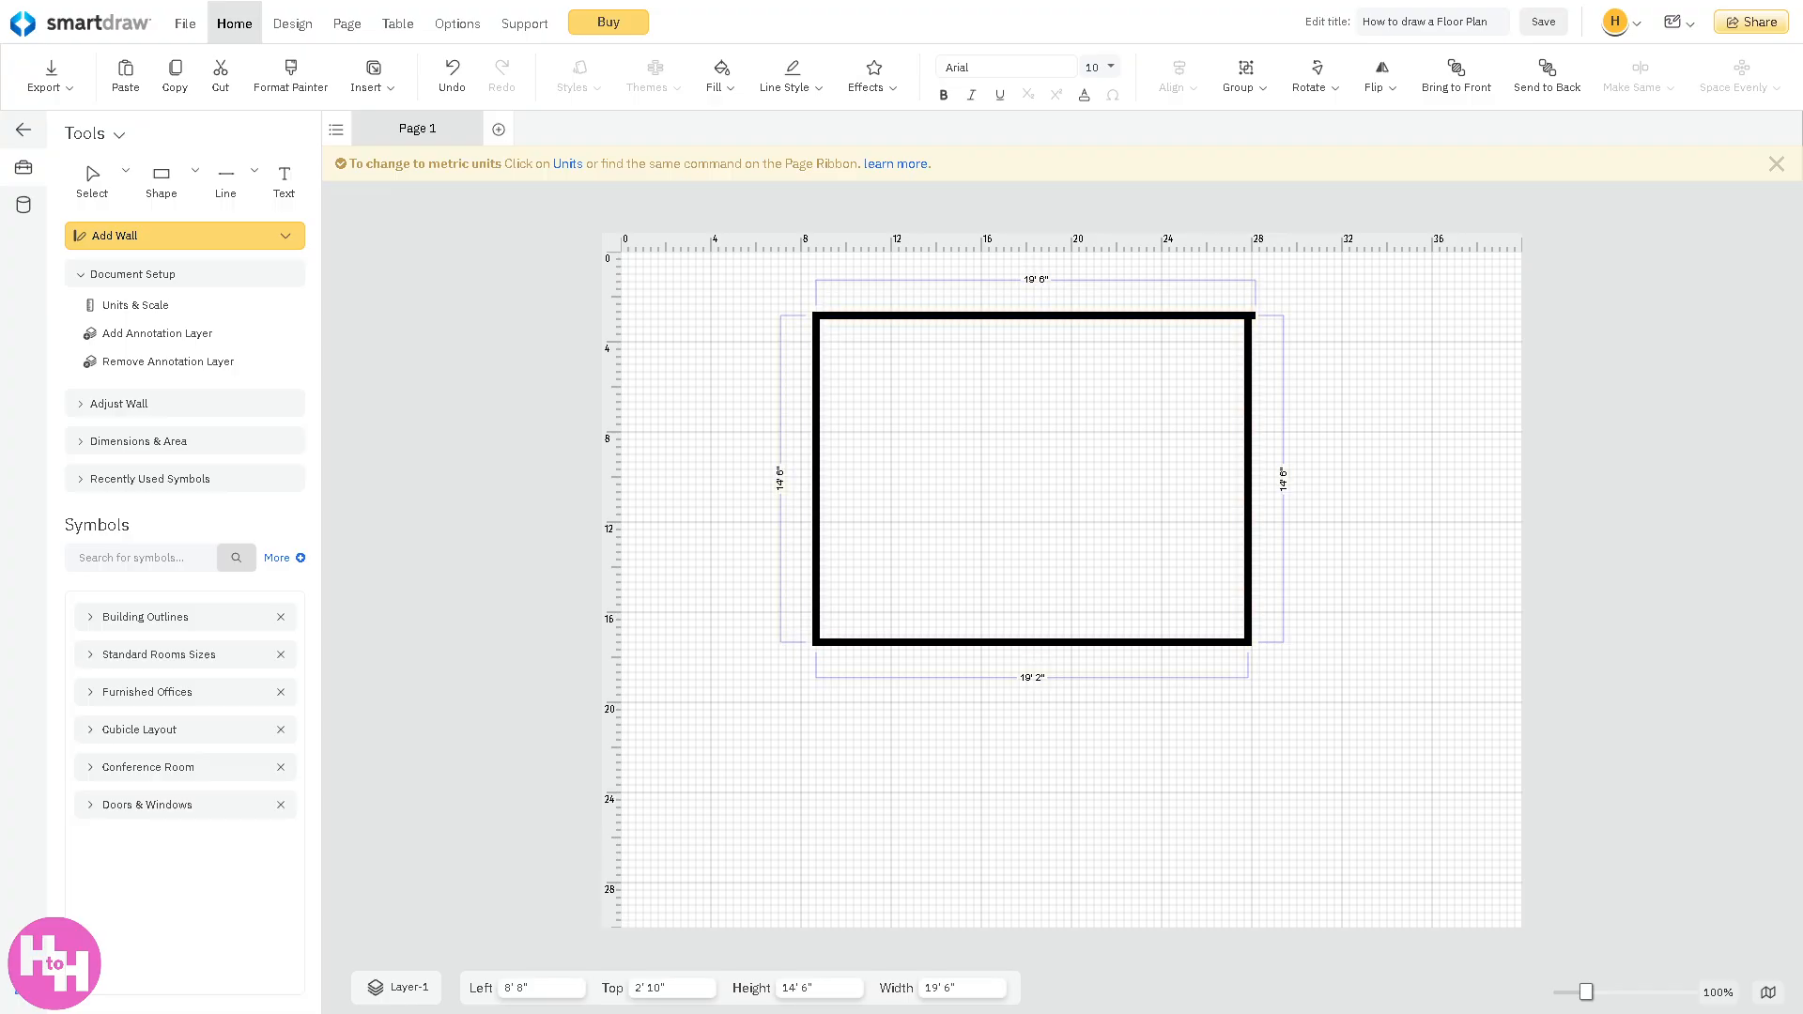
pyautogui.moveTo(973, 472)
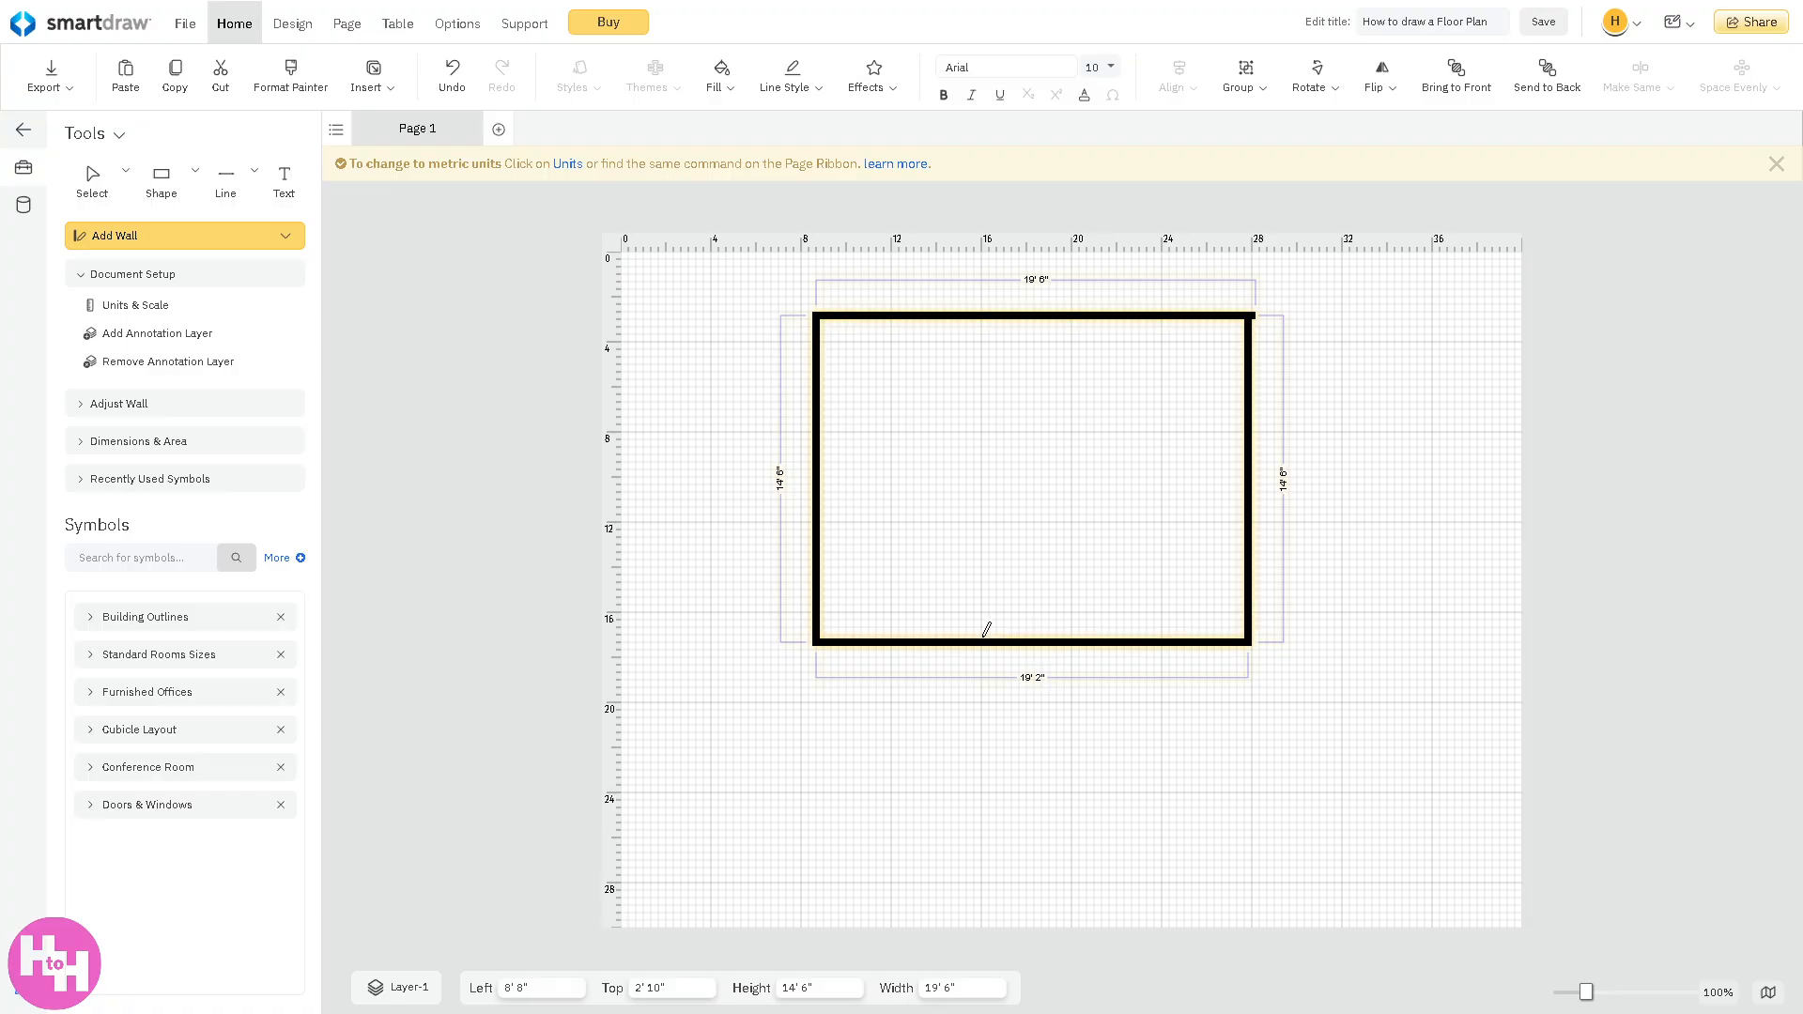
# - Draw a 7' partition wall rising from the bottom wall
pyautogui.moveTo(982, 641); pyautogui.dragTo(982, 531)
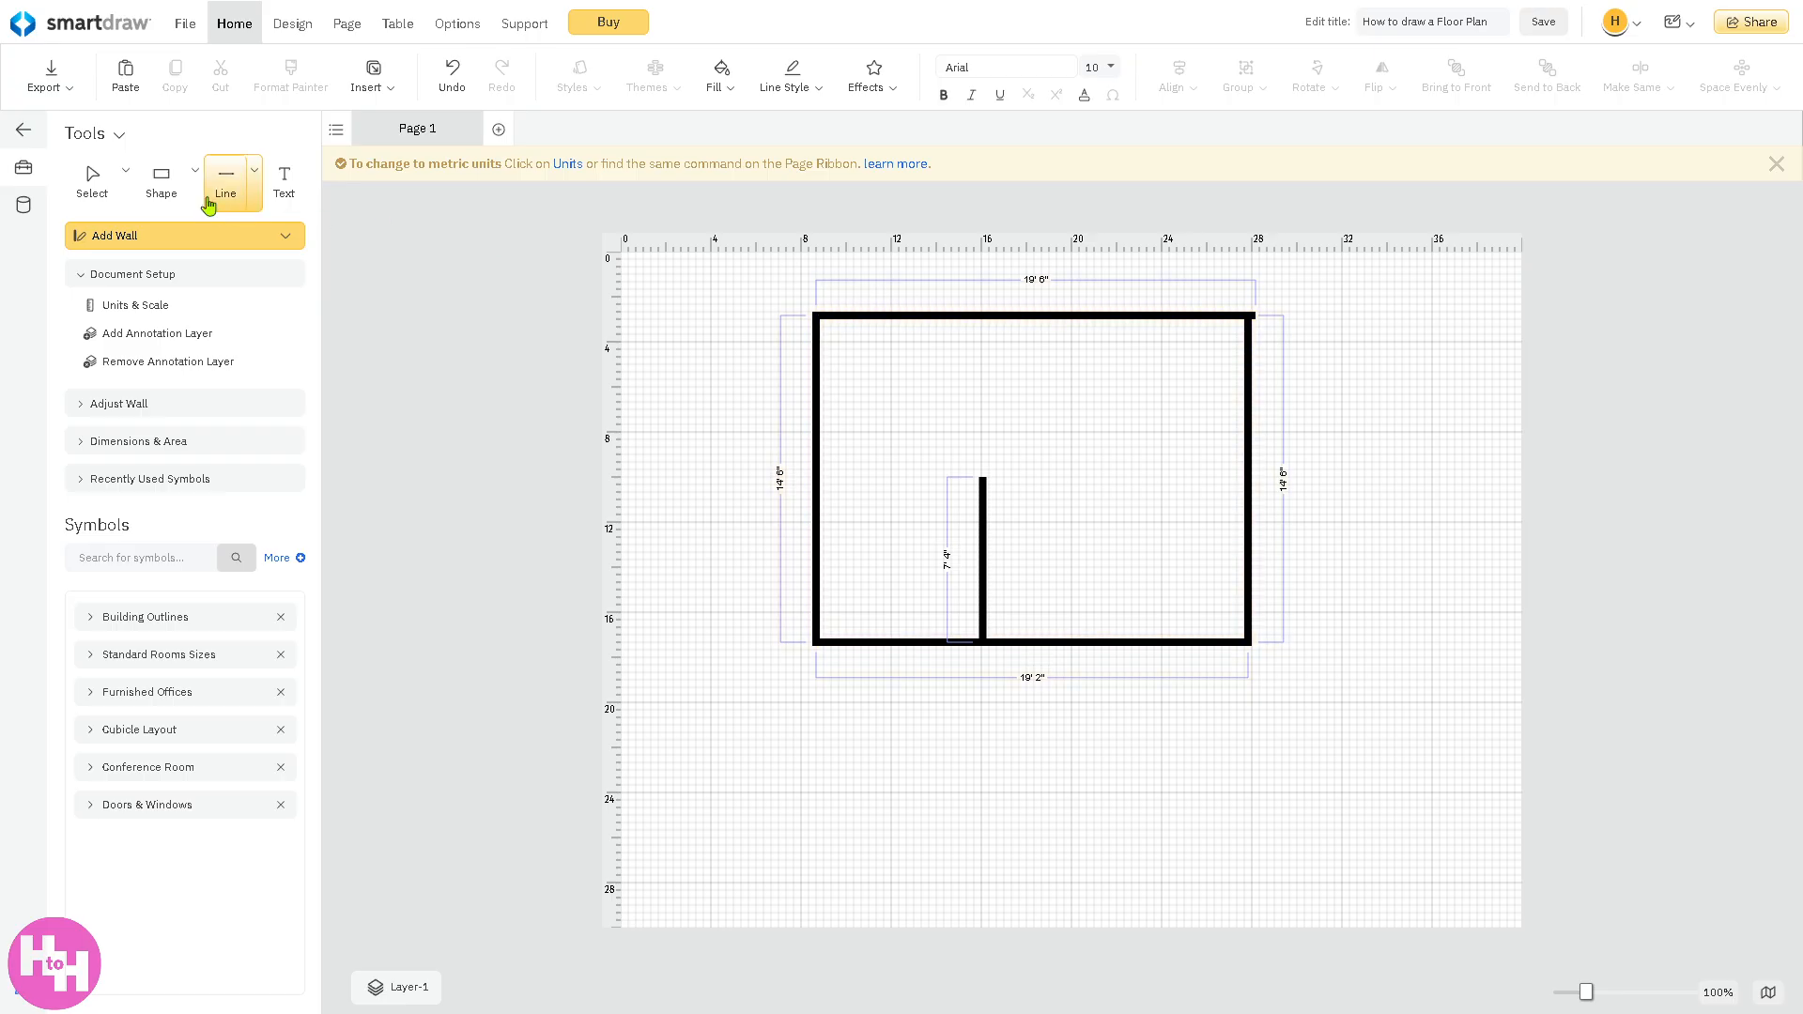
# - Add an upright, narrowed rectangle beside the partition wall
pyautogui.click(188, 171)
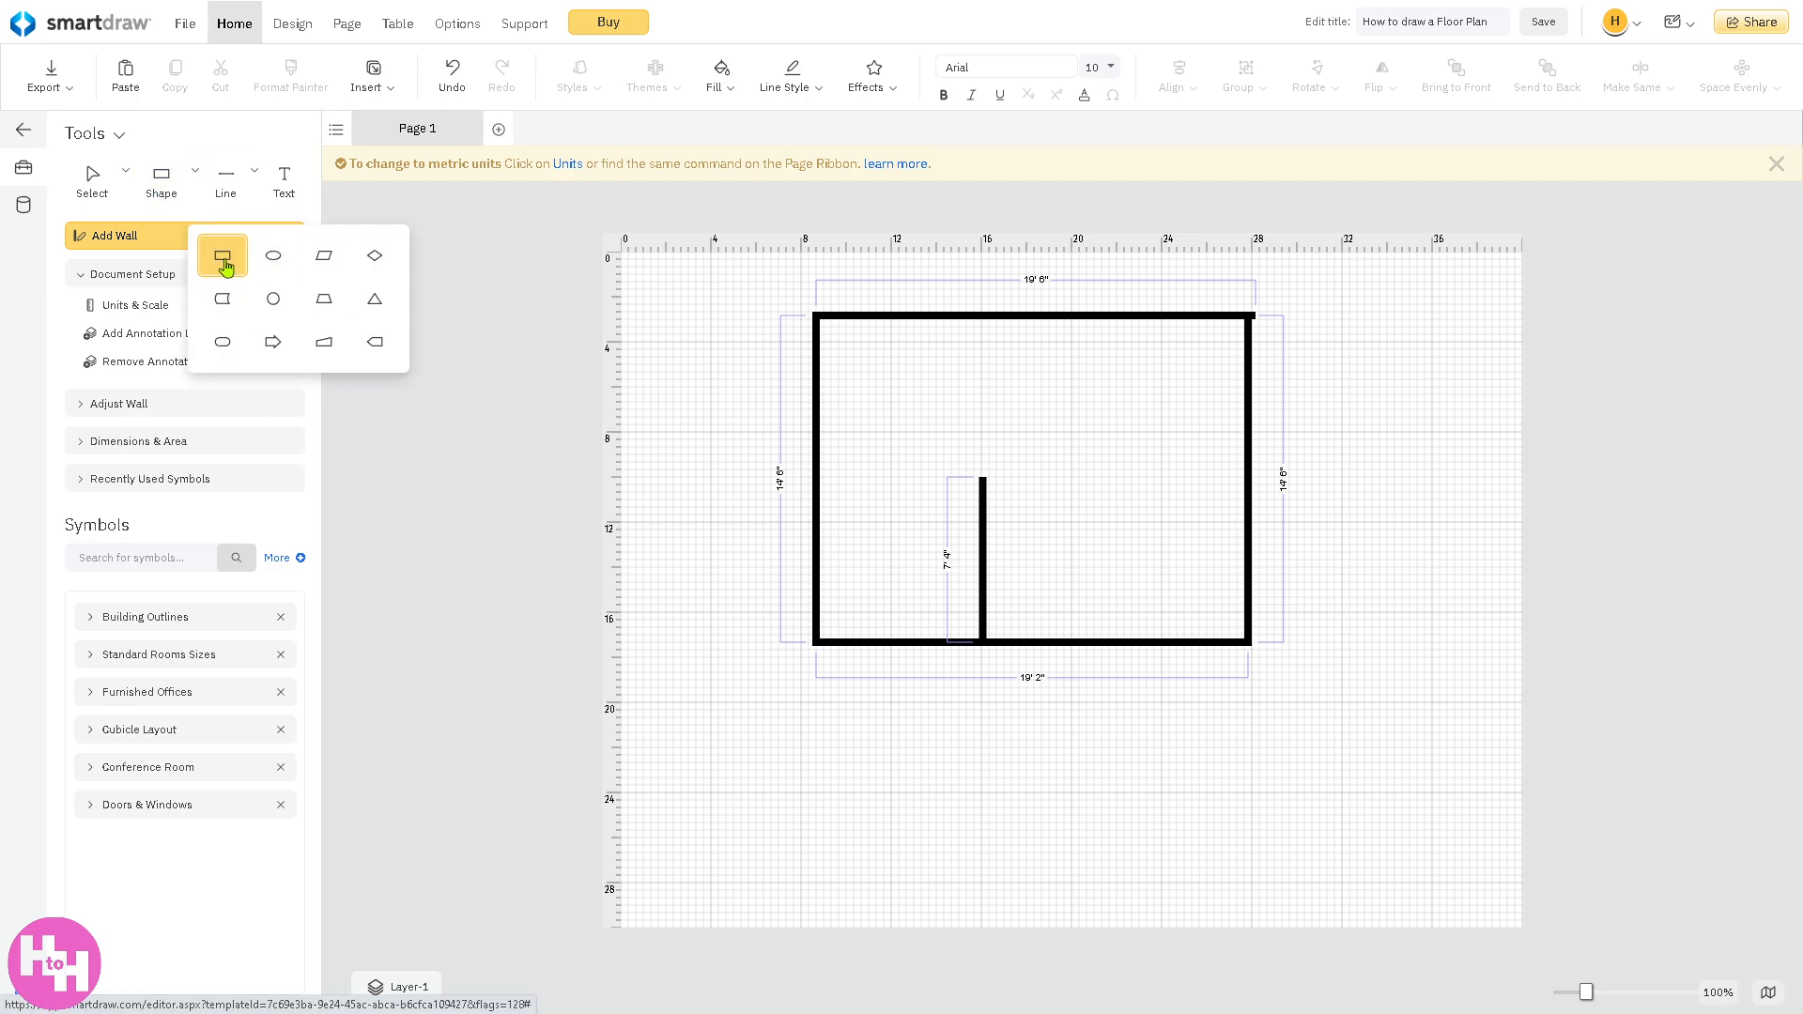
pyautogui.click(221, 256)
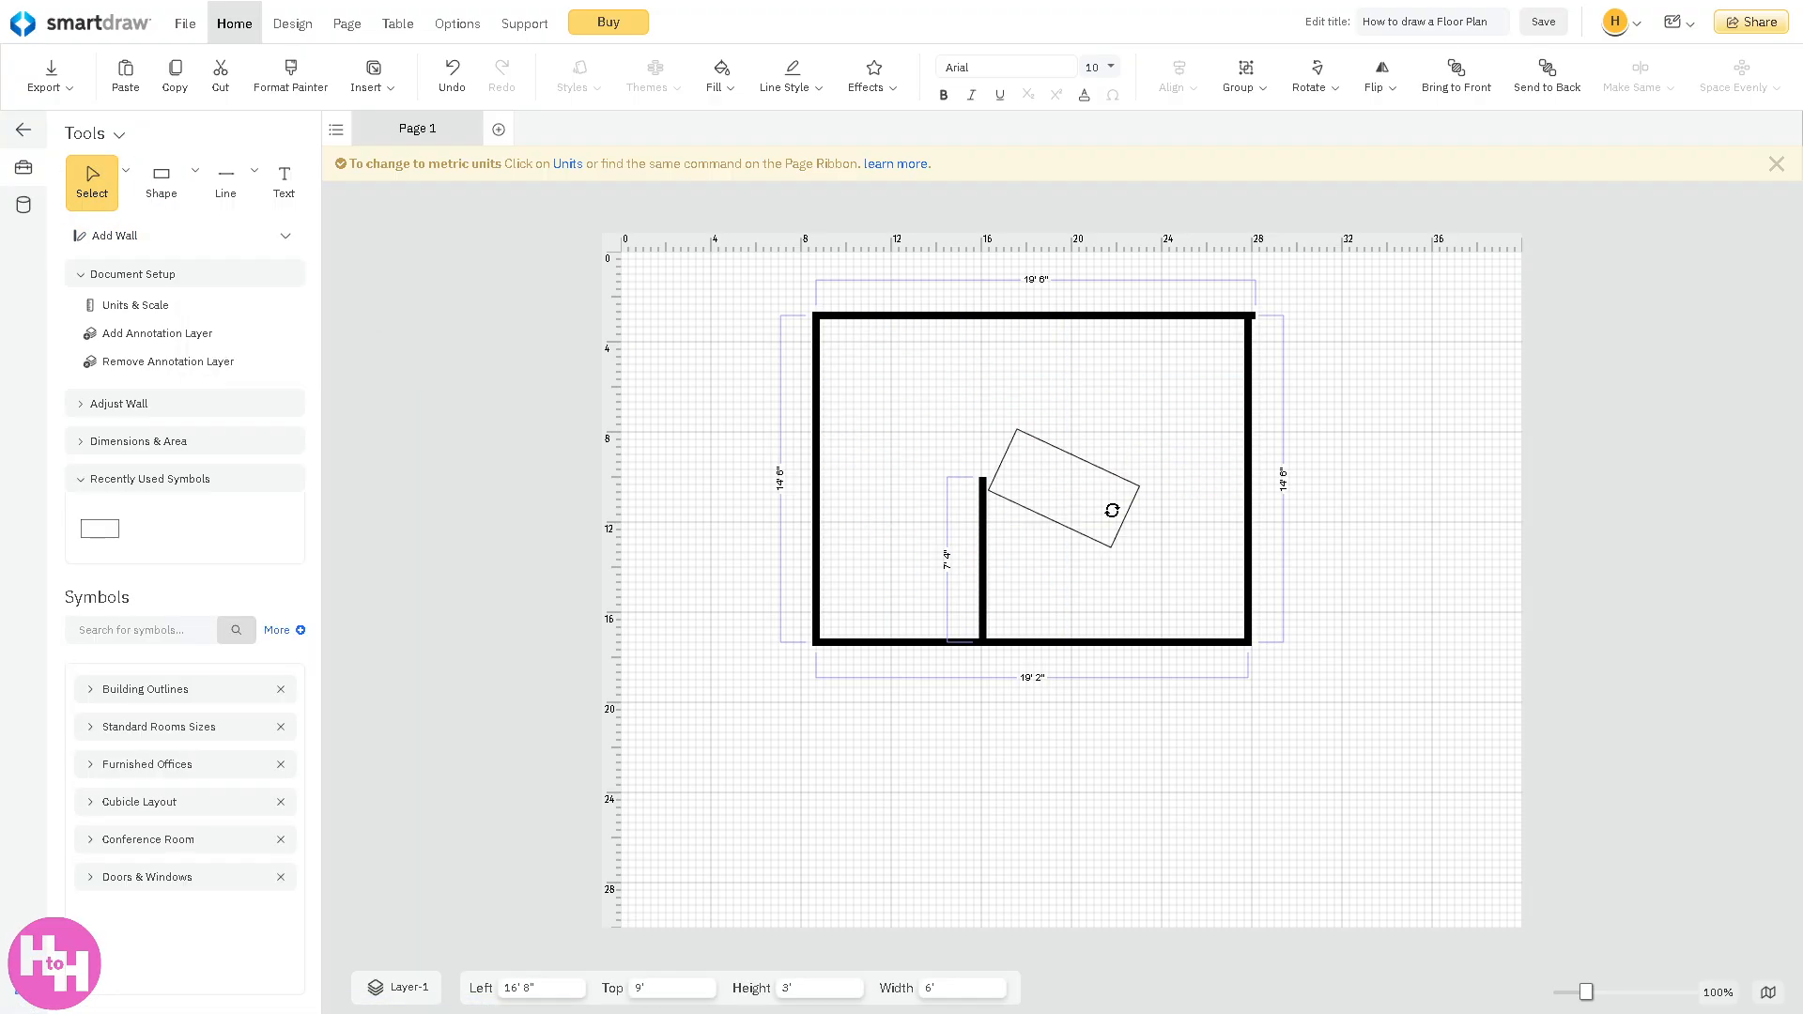
pyautogui.moveTo(1110, 509); pyautogui.dragTo(1066, 545)
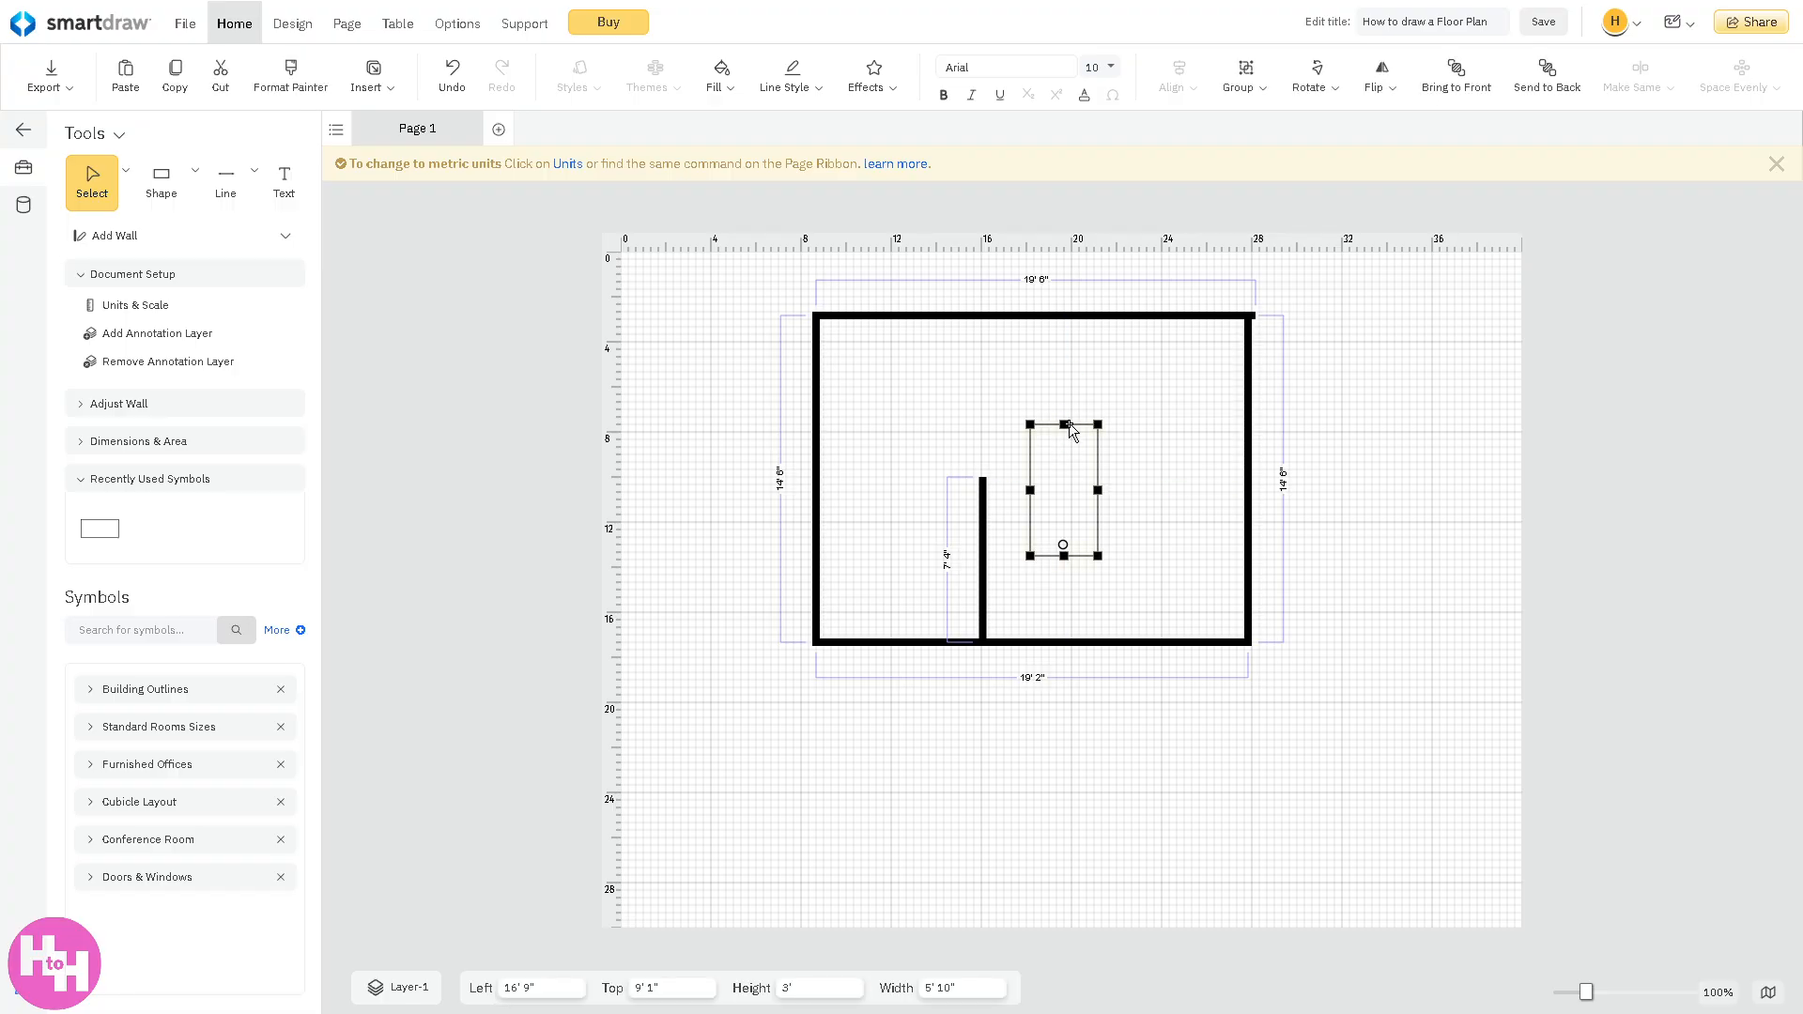
pyautogui.moveTo(1063, 424); pyautogui.dragTo(1063, 462)
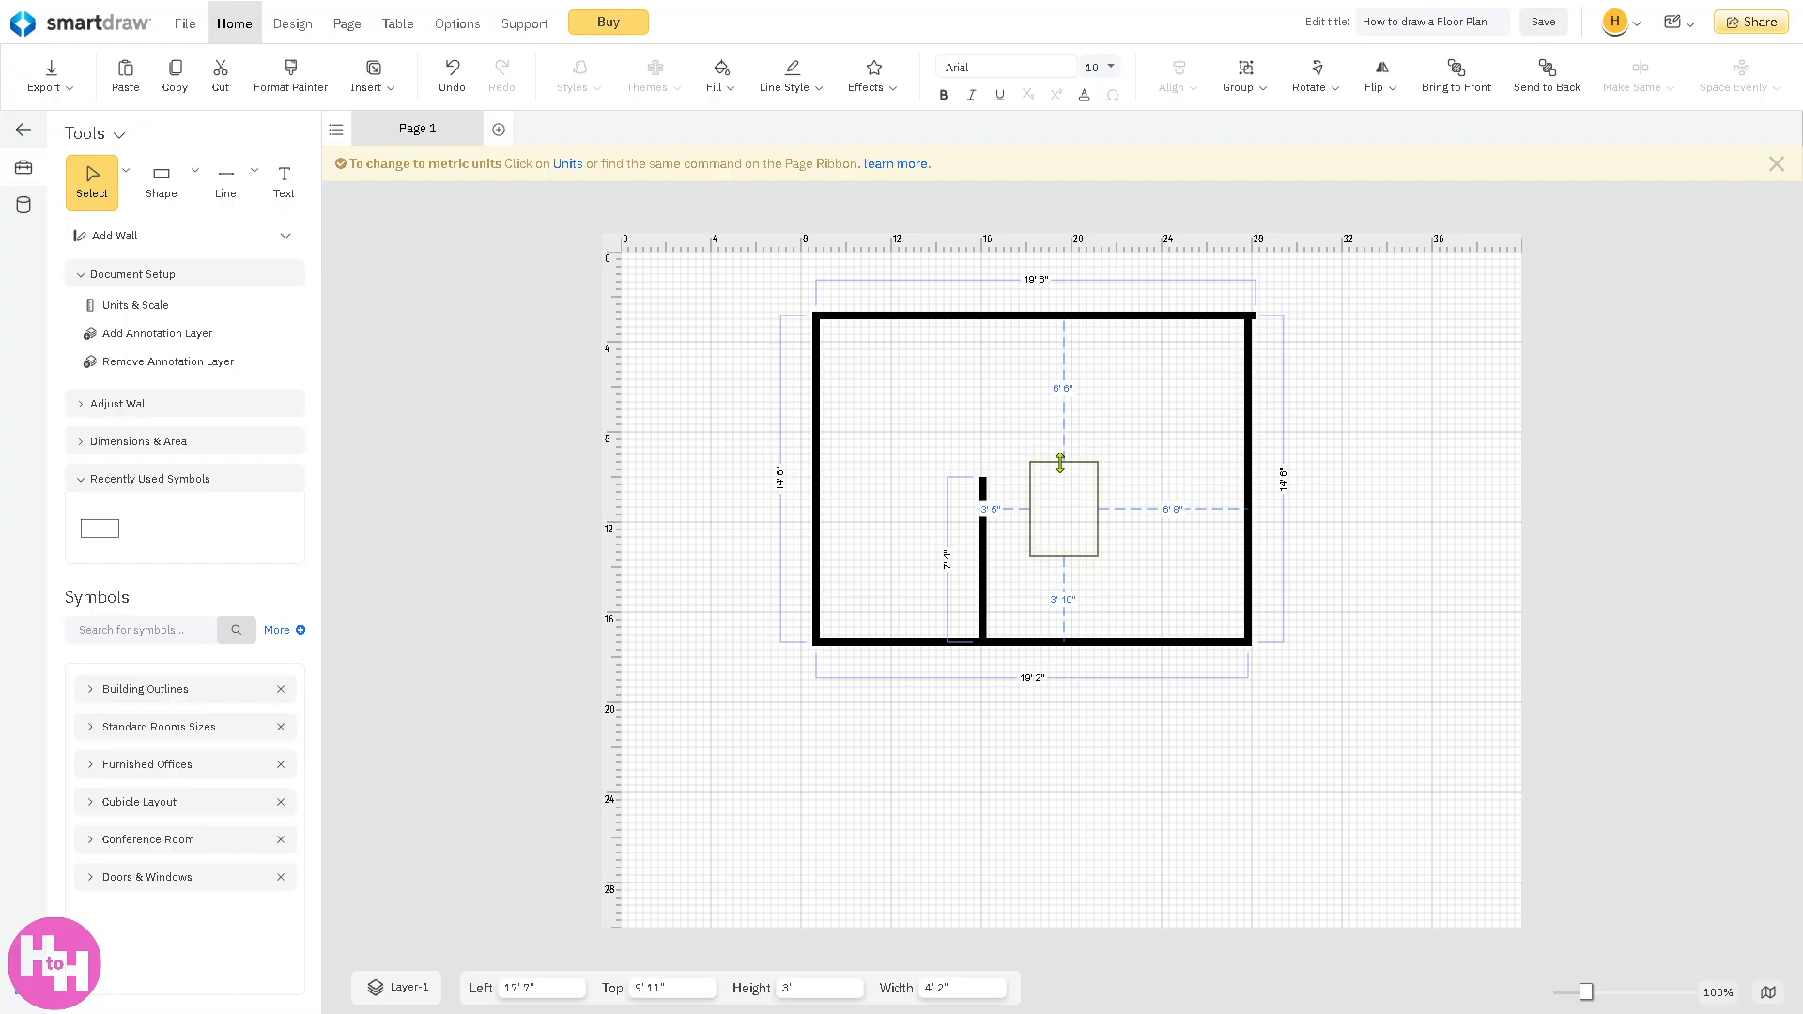
# - Add a small oval in the room's upper right corner
pyautogui.click(192, 171)
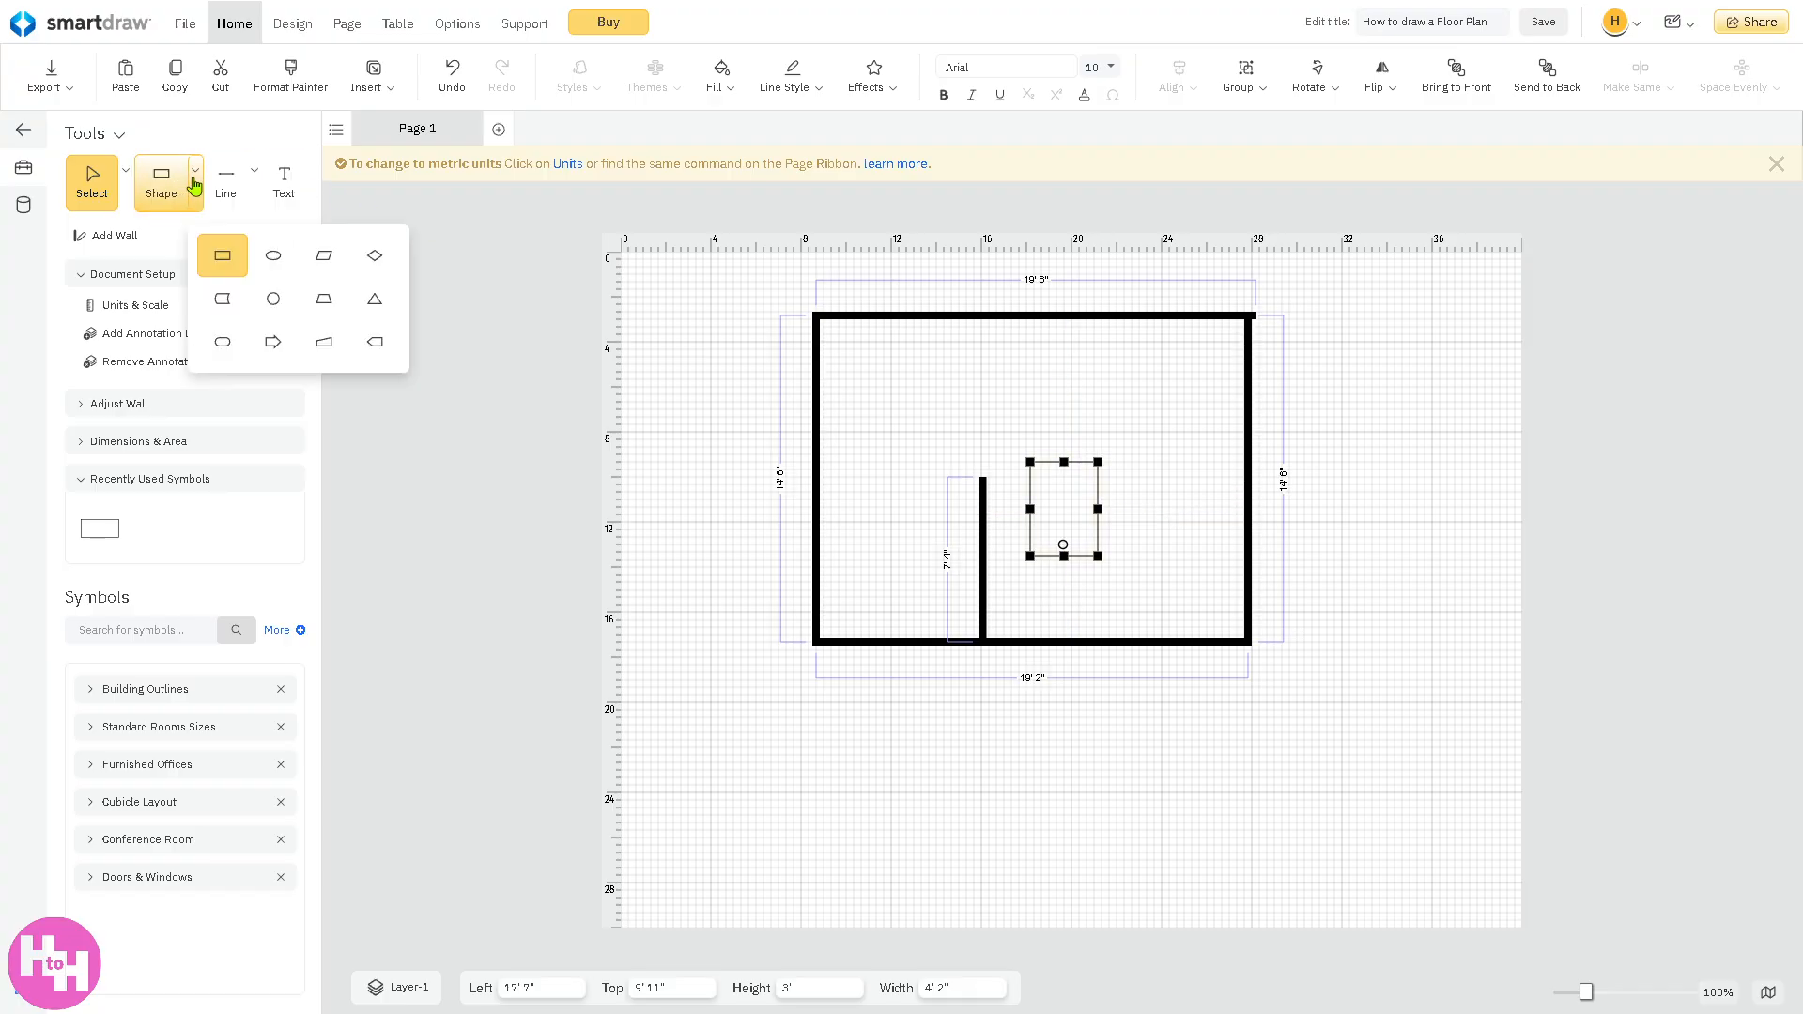
pyautogui.click(272, 256)
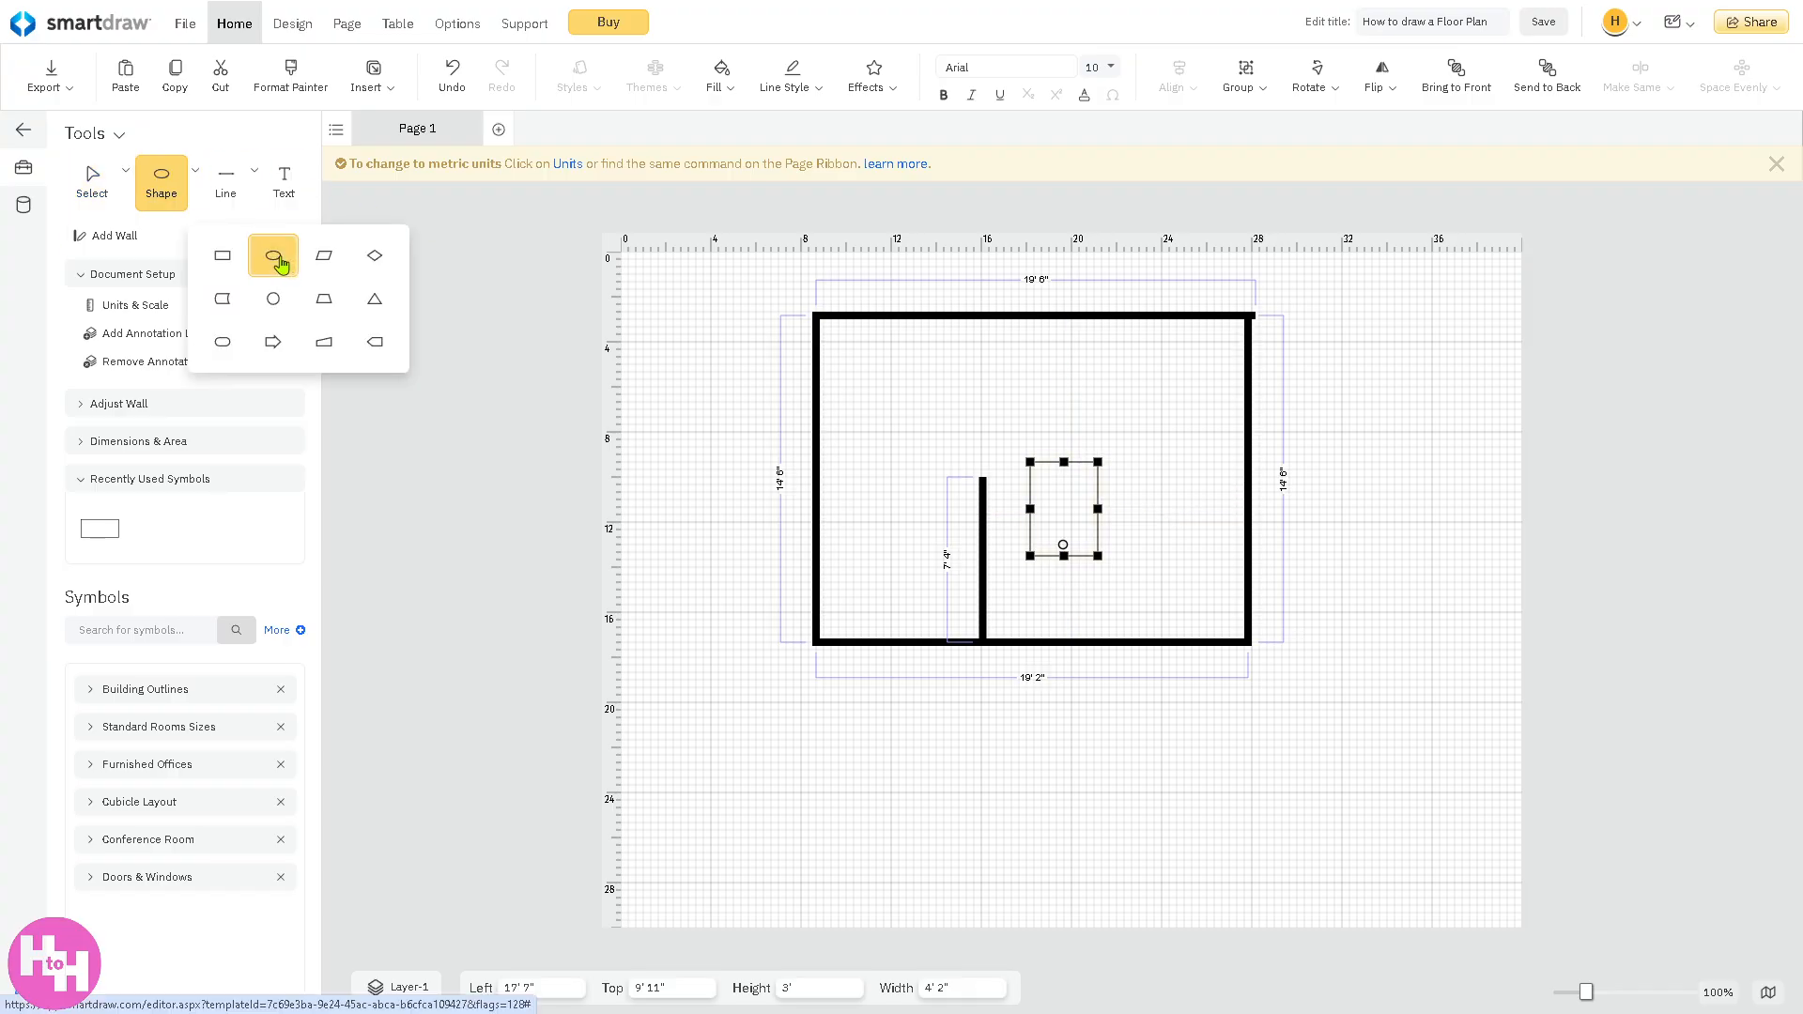
pyautogui.click(272, 256)
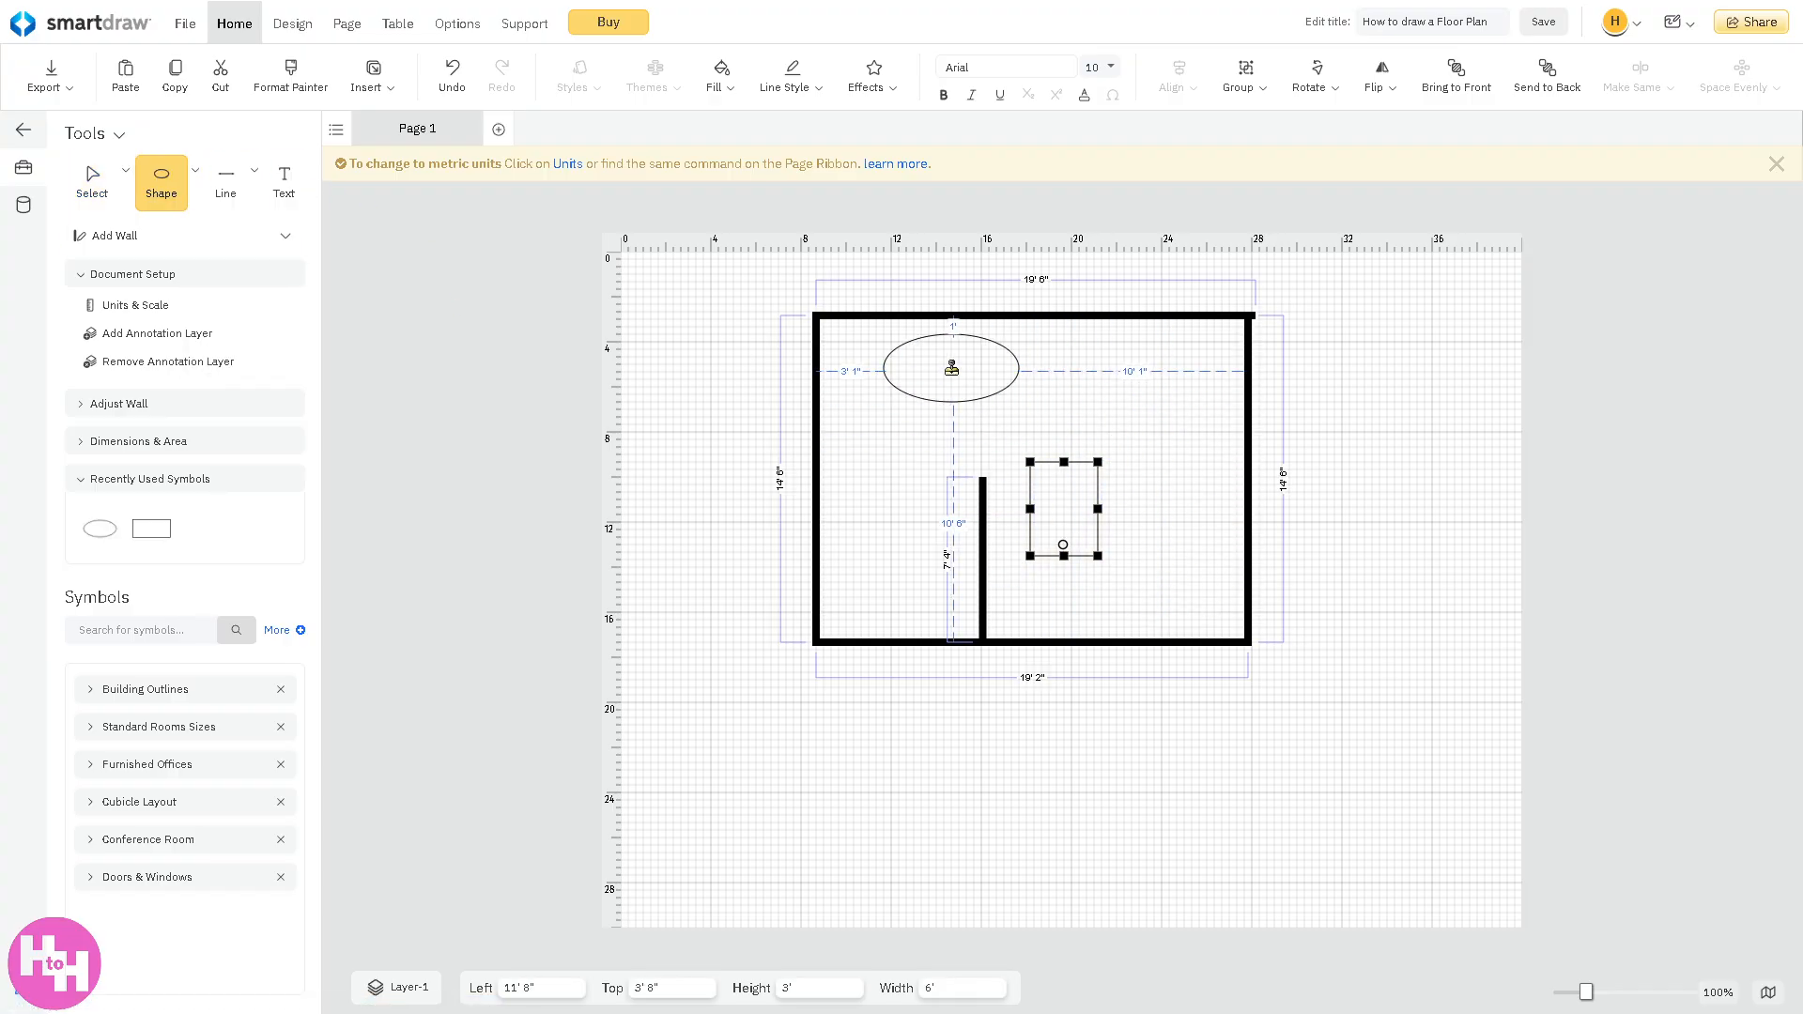
pyautogui.moveTo(950, 368); pyautogui.dragTo(1160, 368)
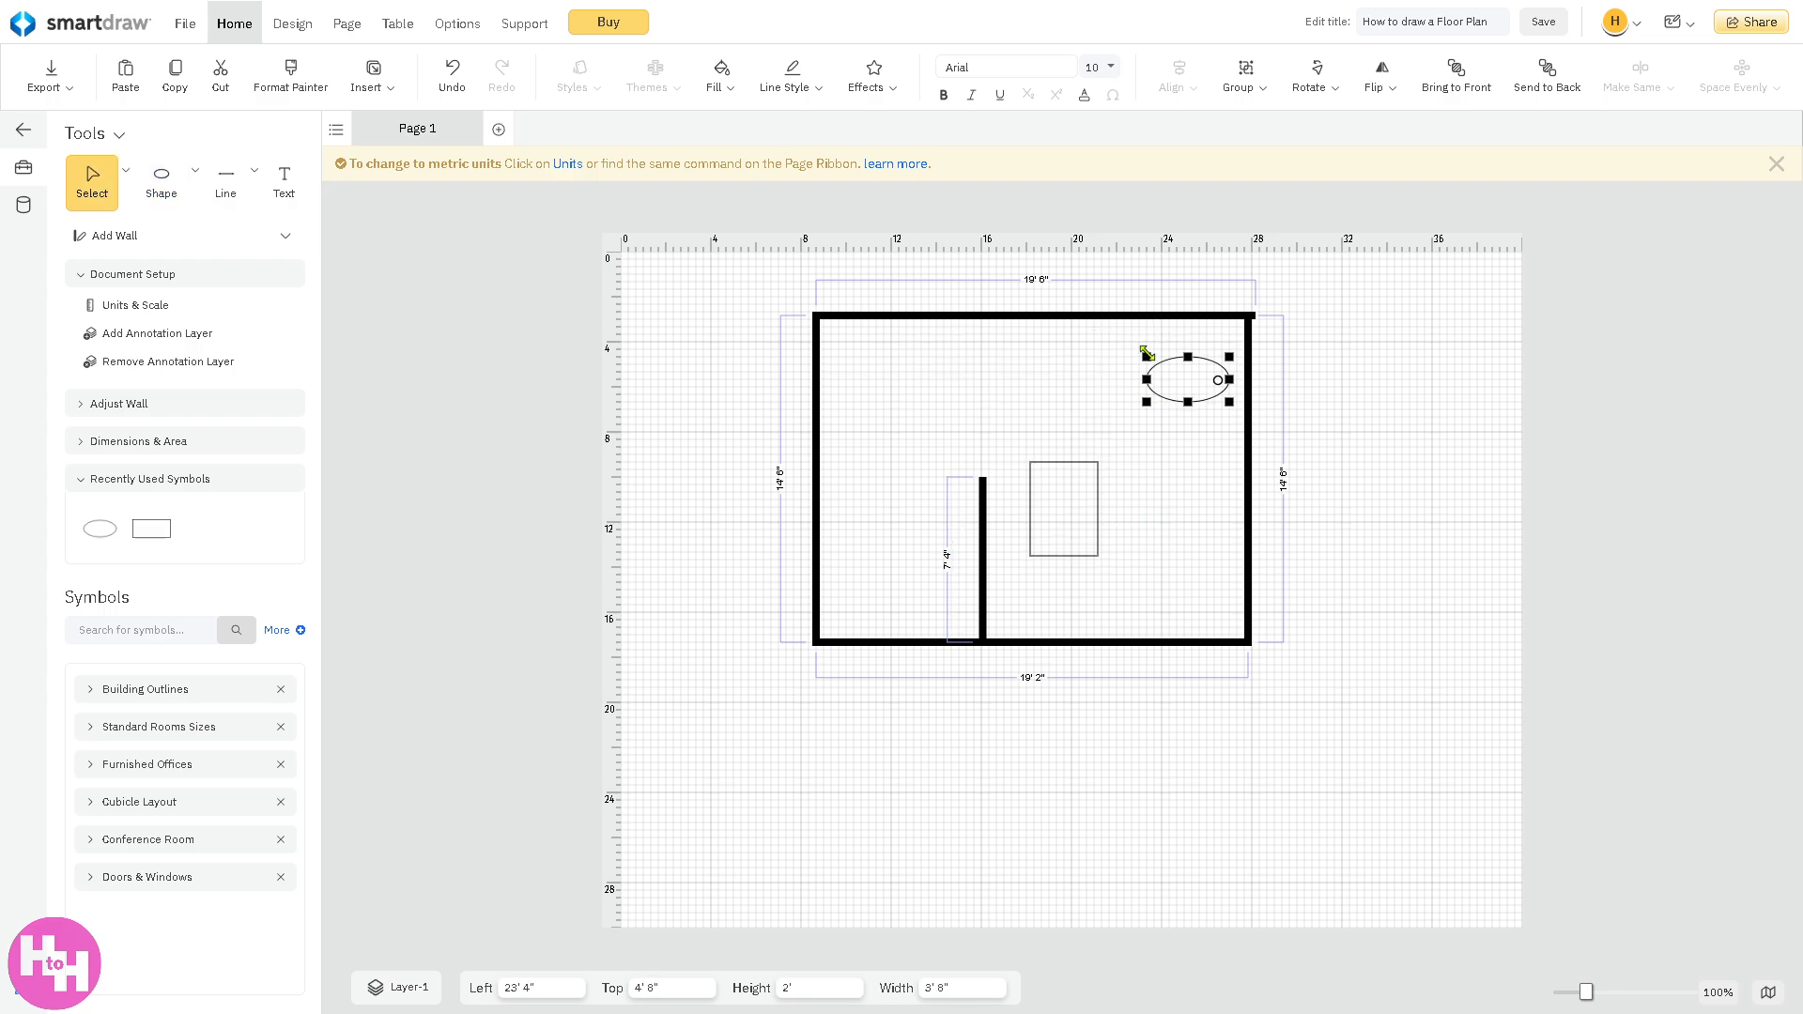
pyautogui.moveTo(1144, 351); pyautogui.dragTo(1160, 417)
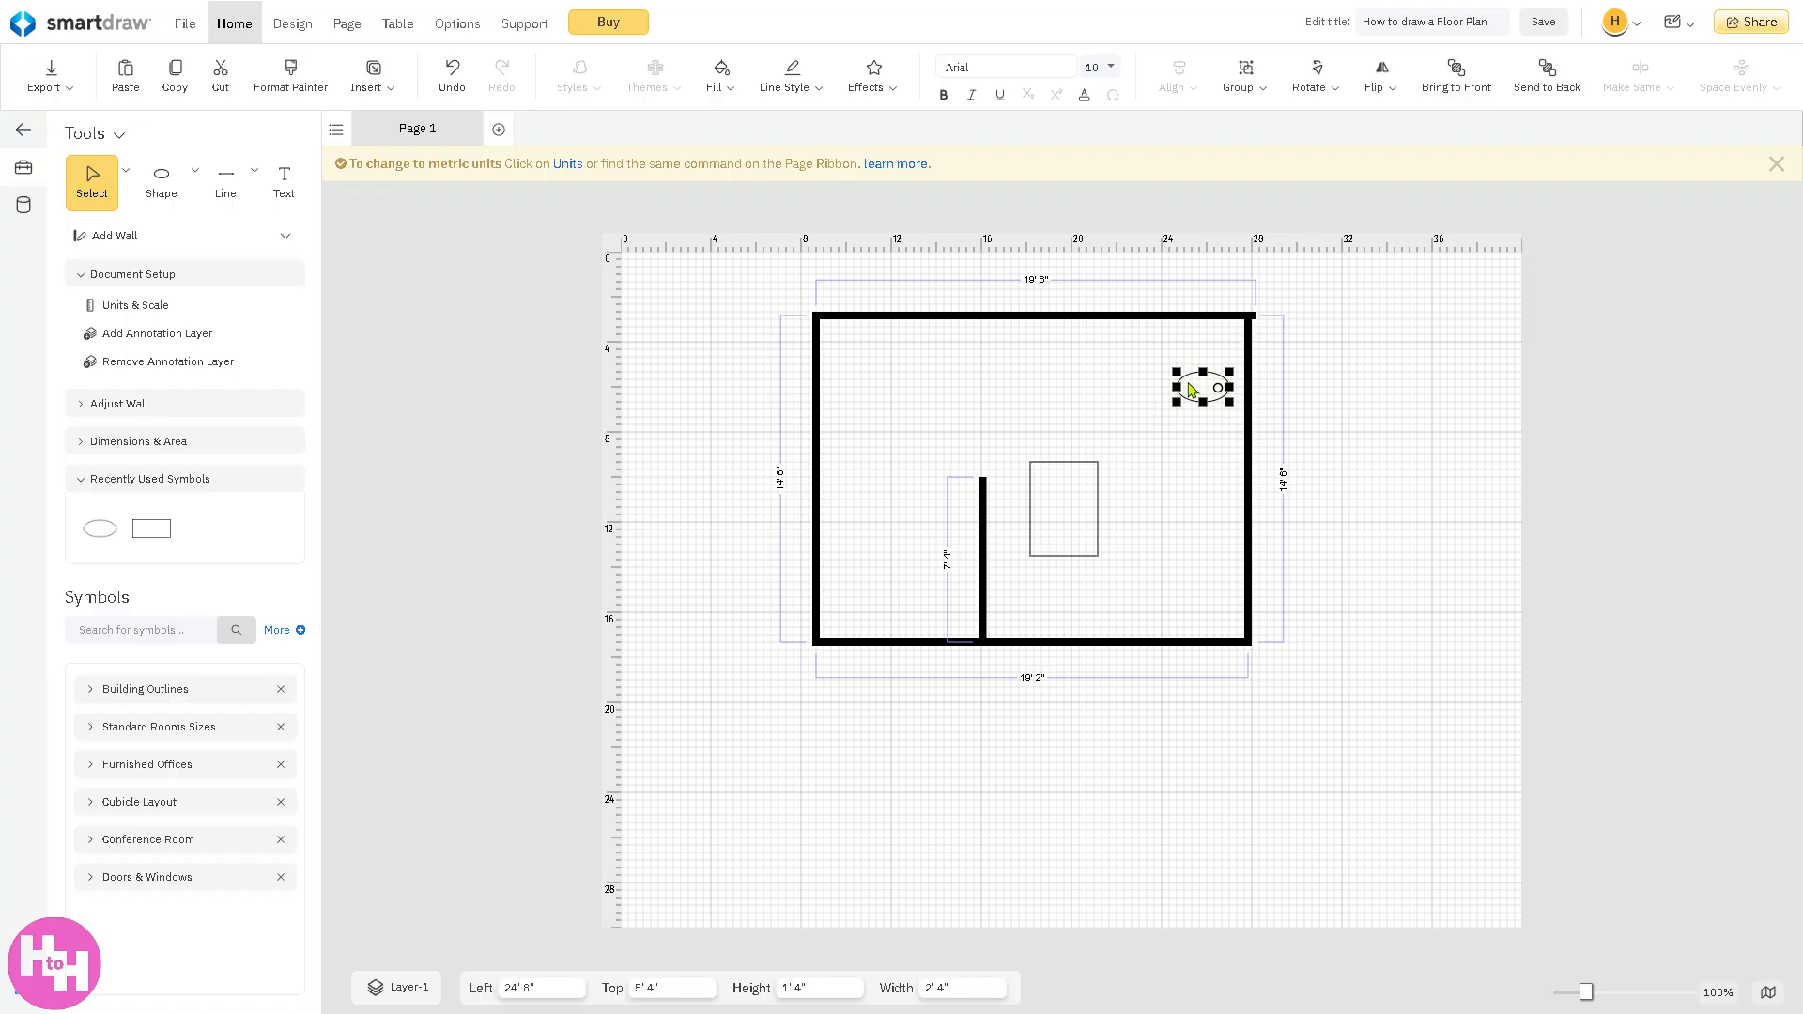
pyautogui.moveTo(357, 582)
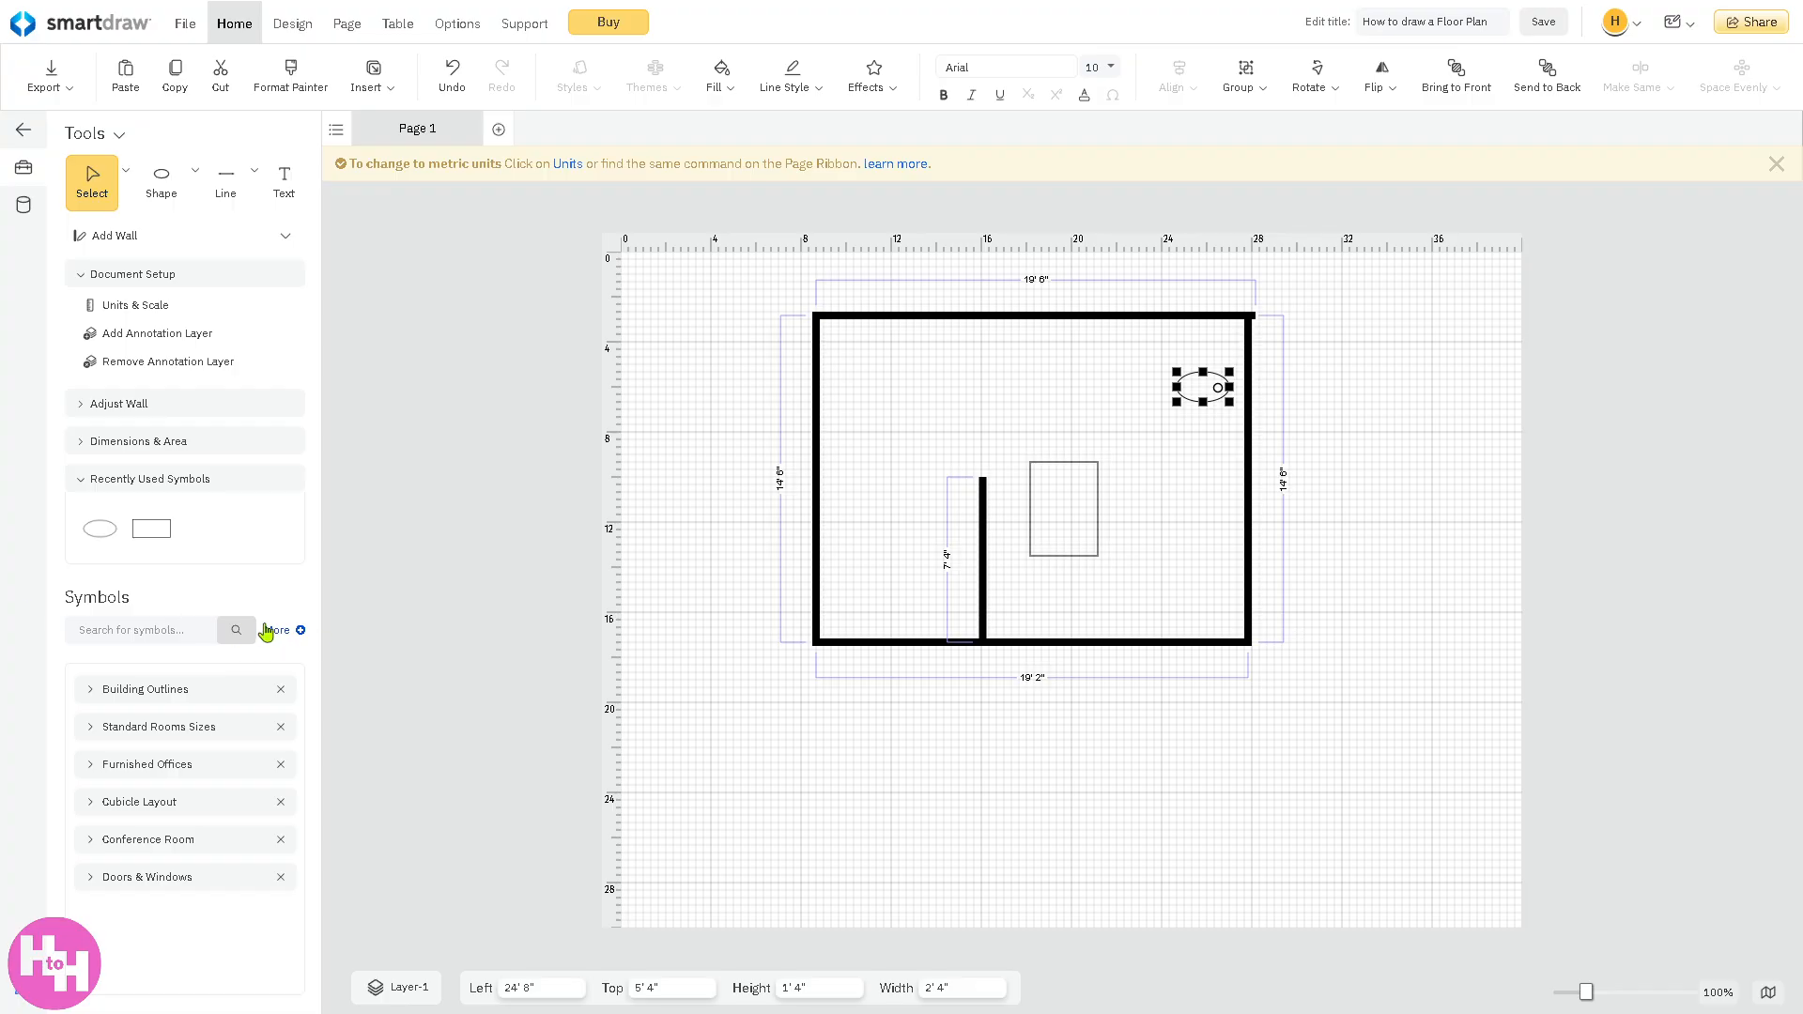
# - Browse the Symbol Libraries window to the School floor plan symbols
pyautogui.click(278, 632)
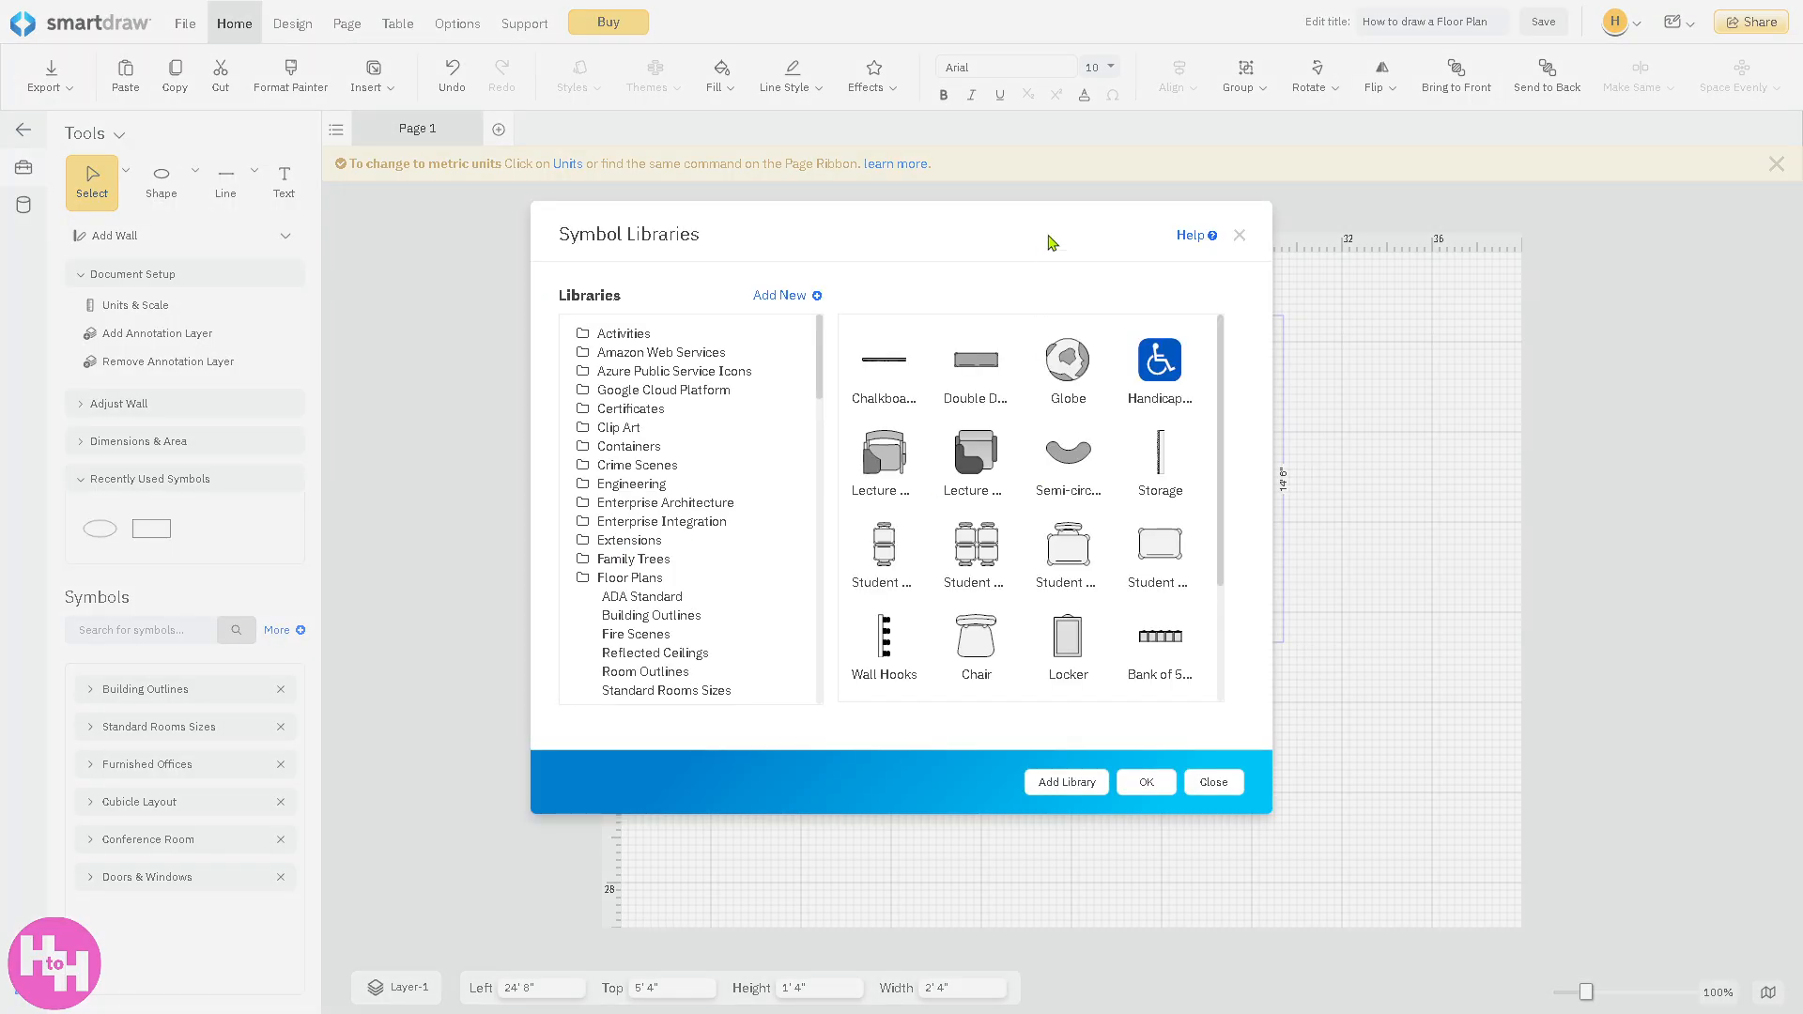
pyautogui.moveTo(886, 519)
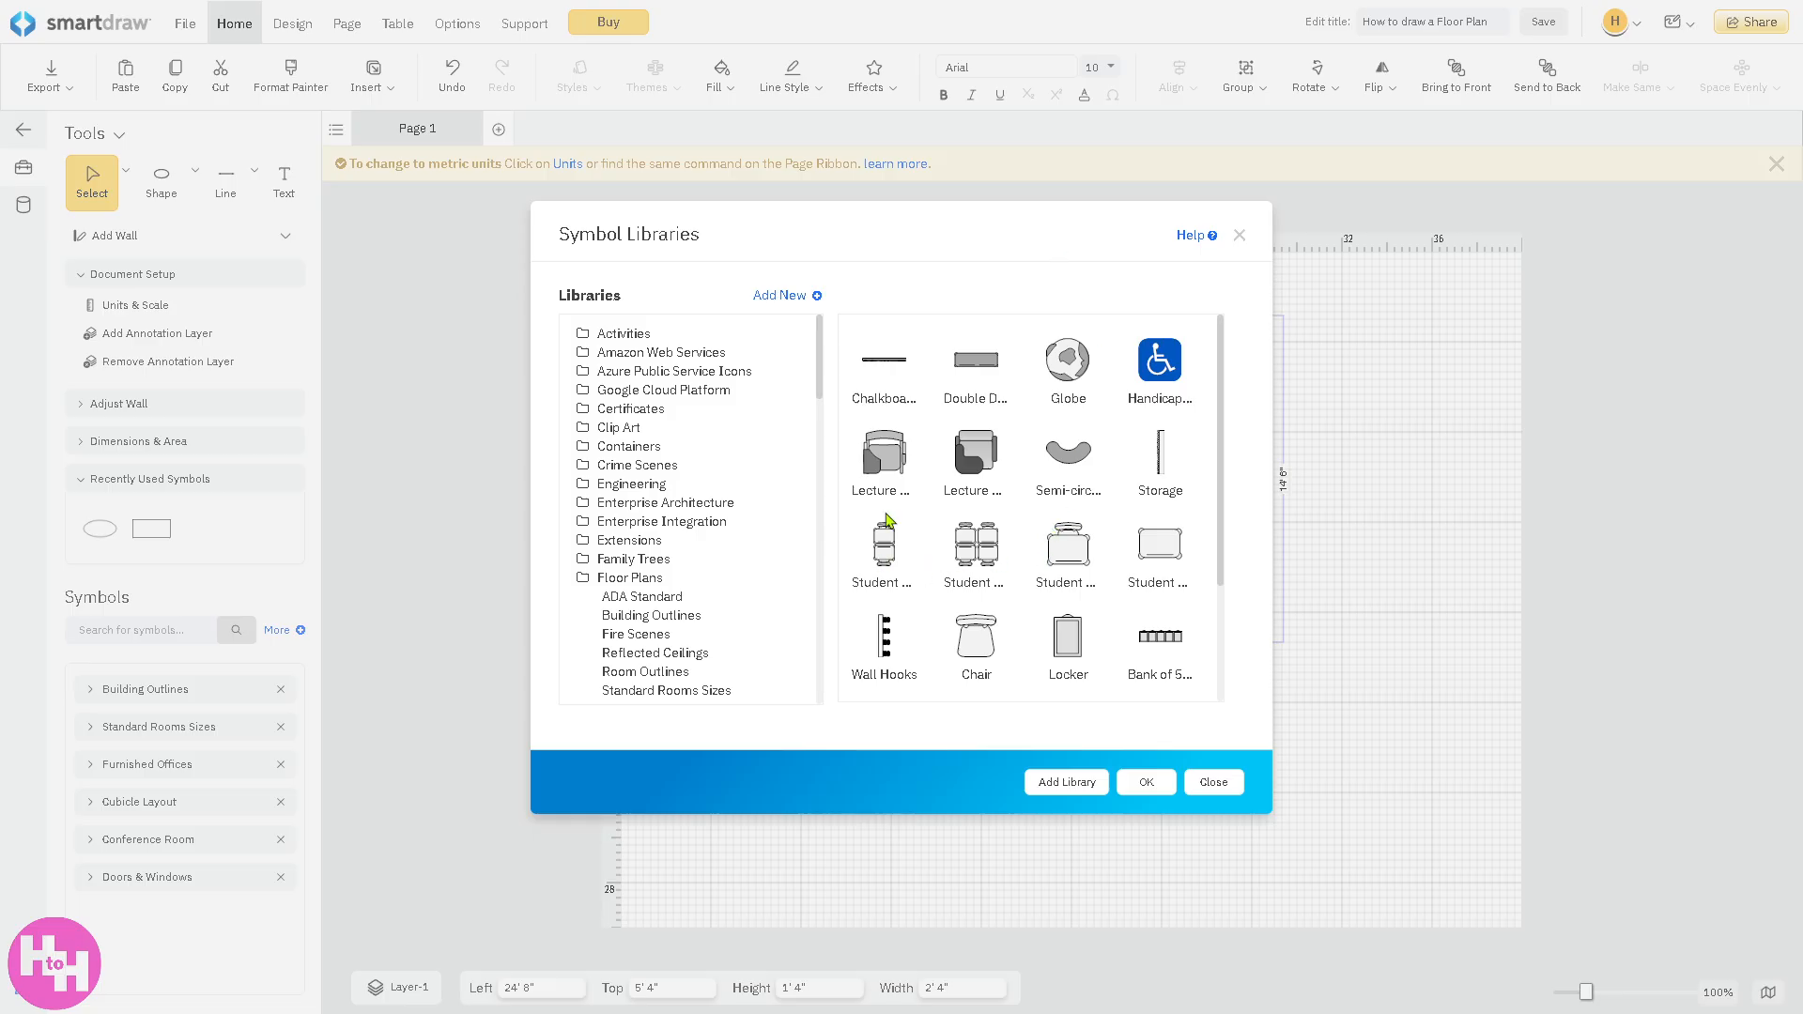
pyautogui.scroll(-3)
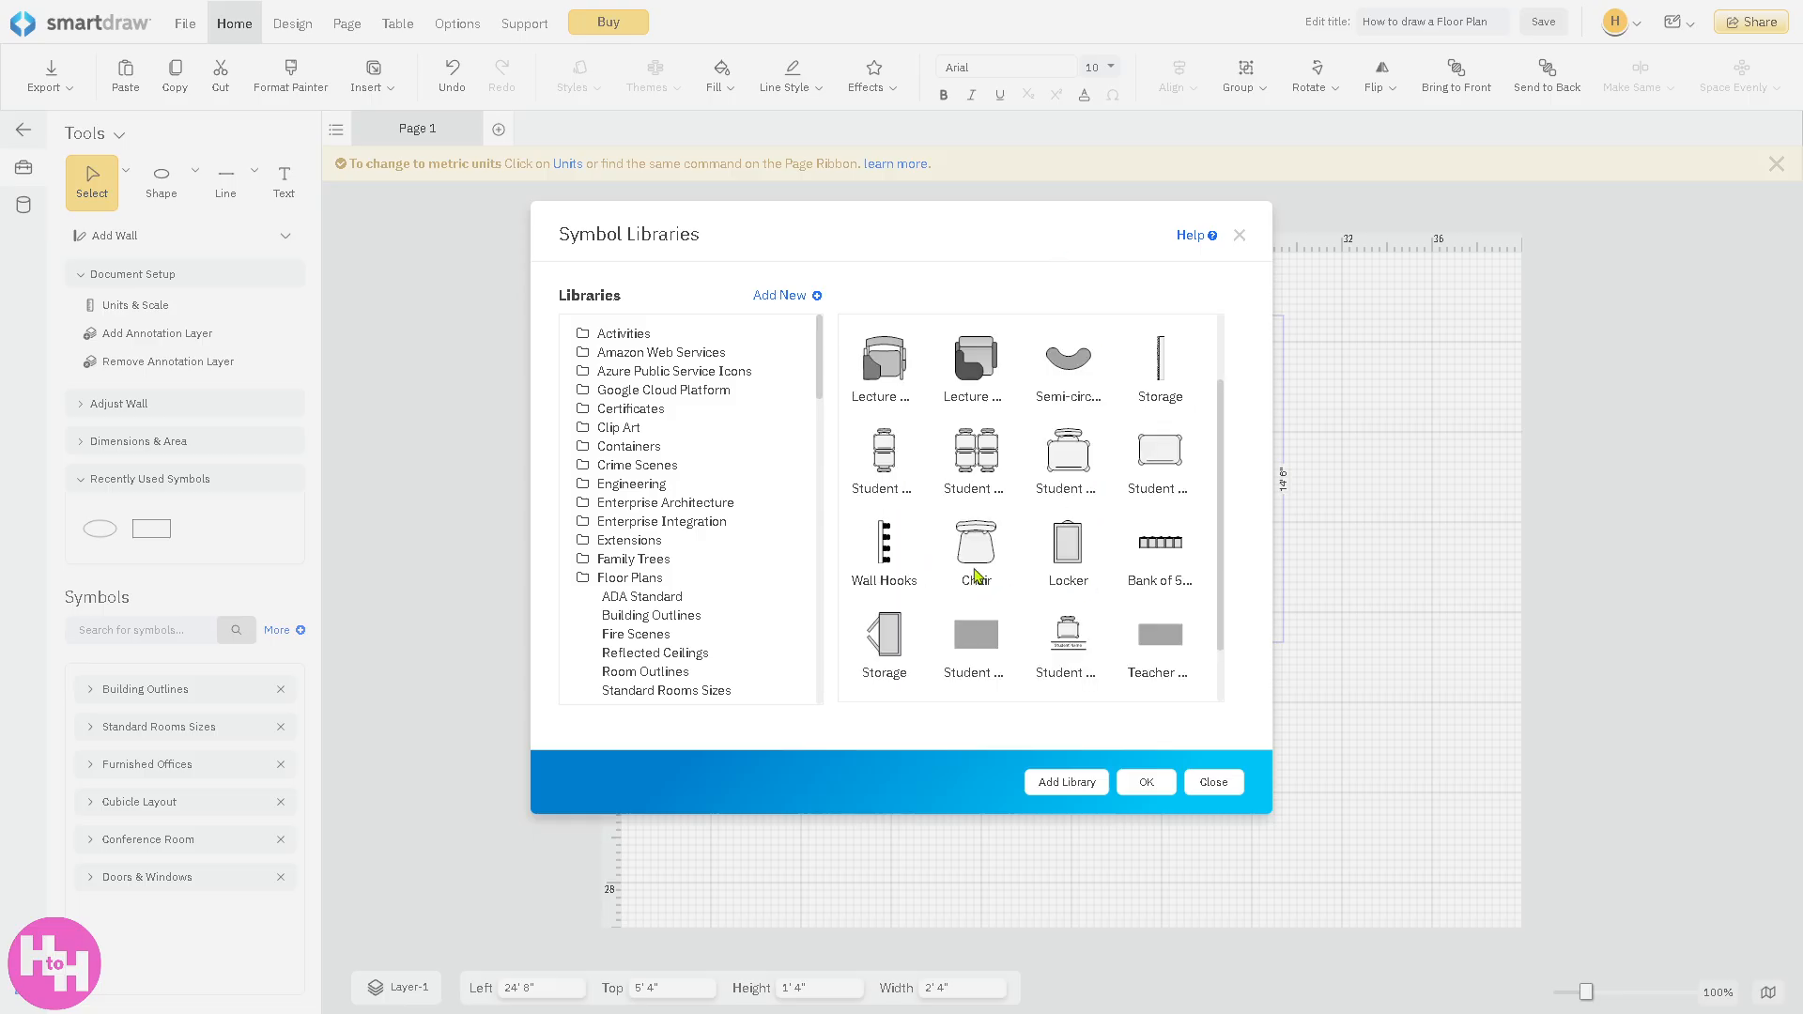
pyautogui.moveTo(1049, 757)
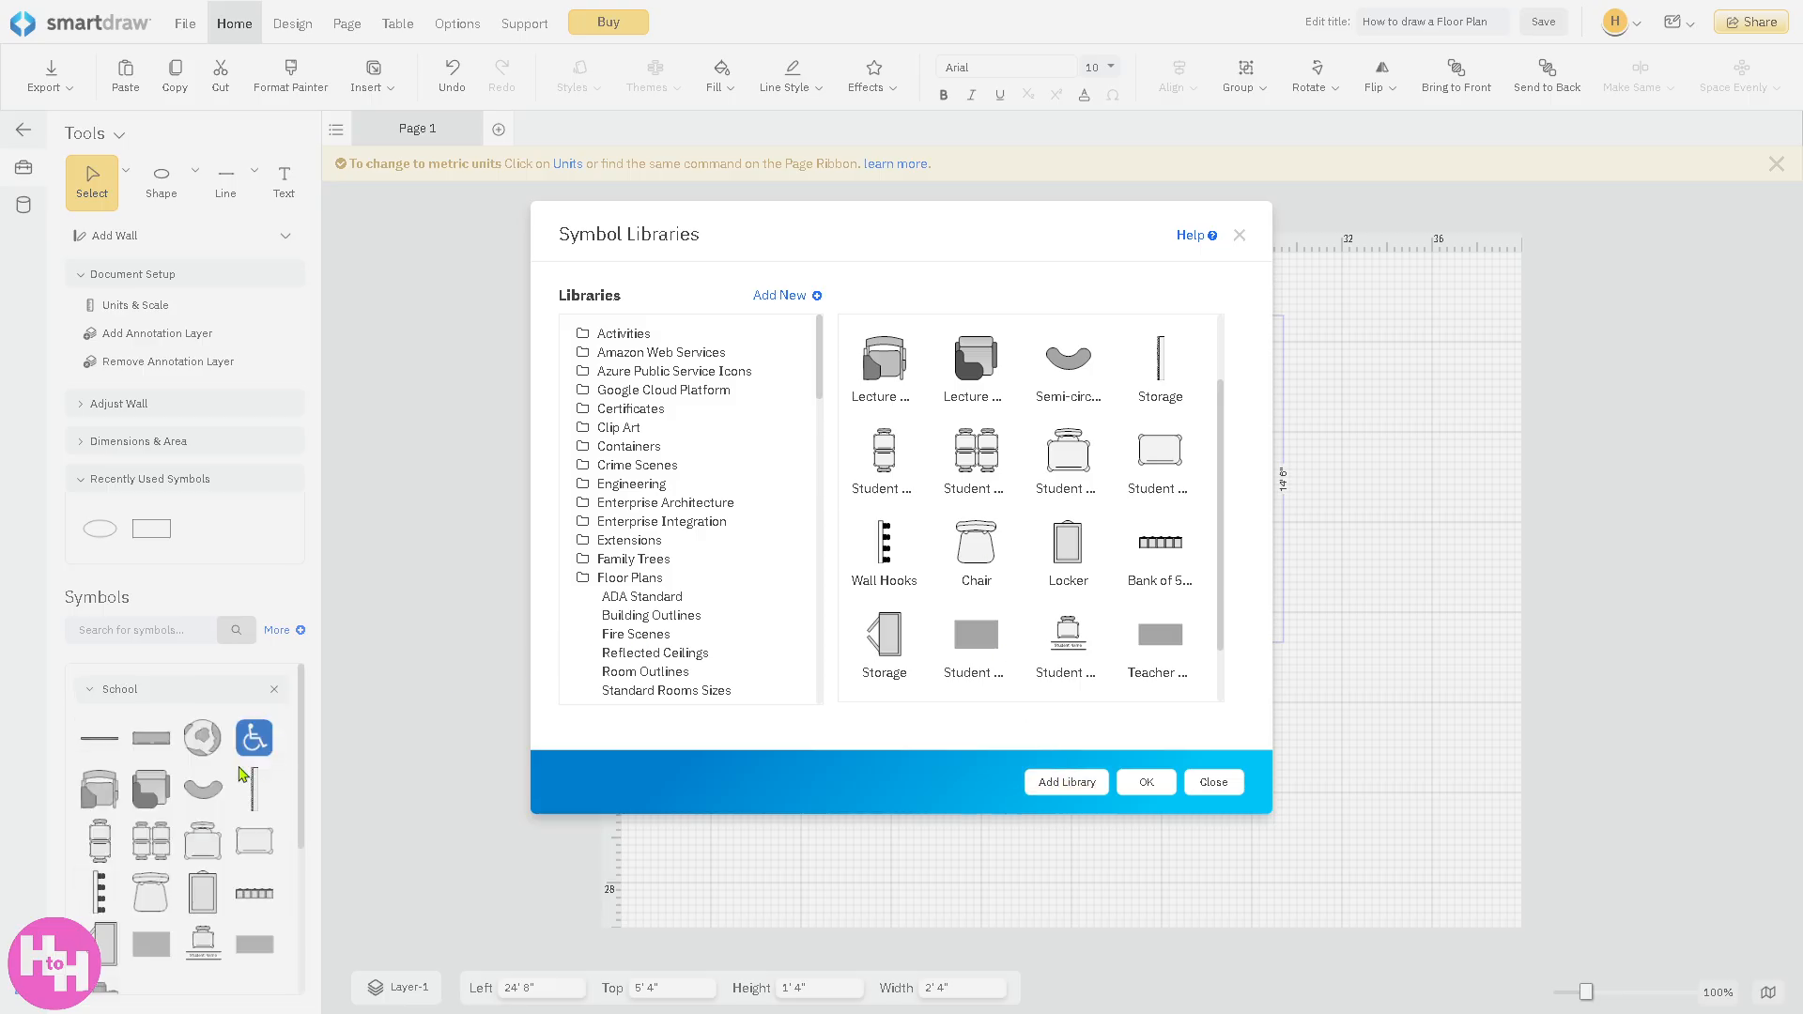
# - Place a semi-circular table from the School library, shrink it and position it in the room
pyautogui.click(1214, 781)
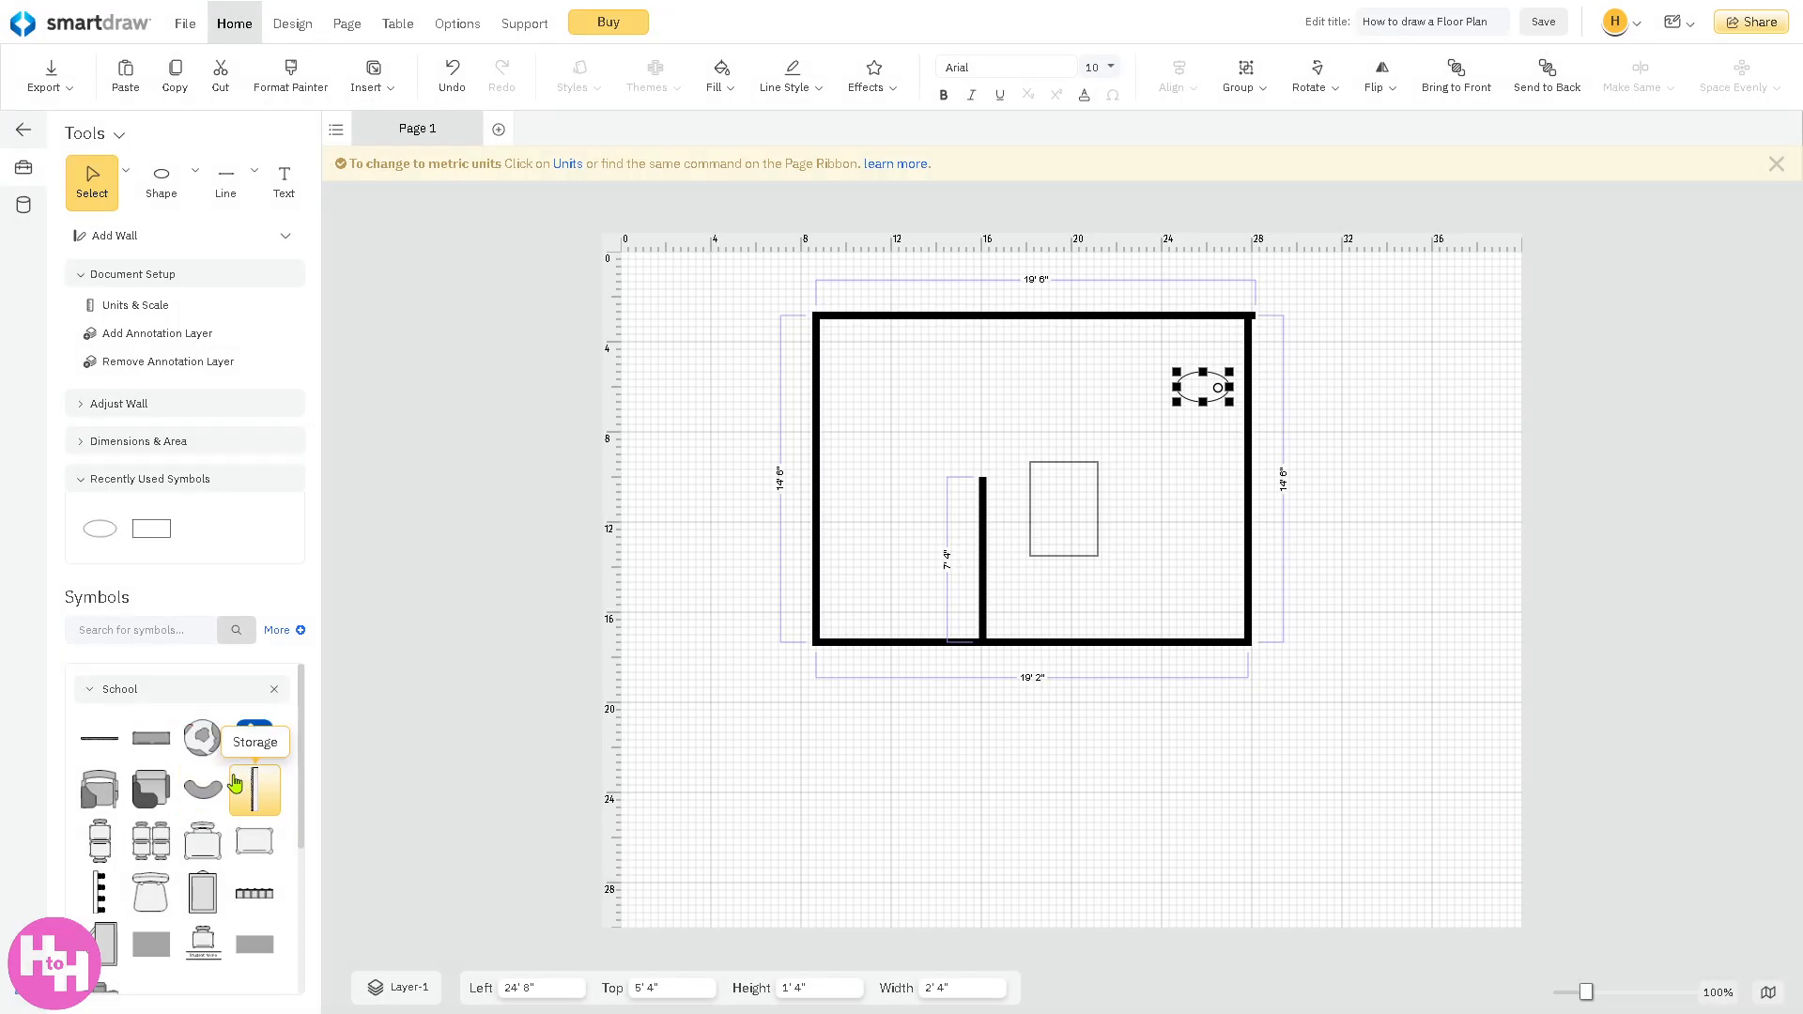
pyautogui.moveTo(203, 789)
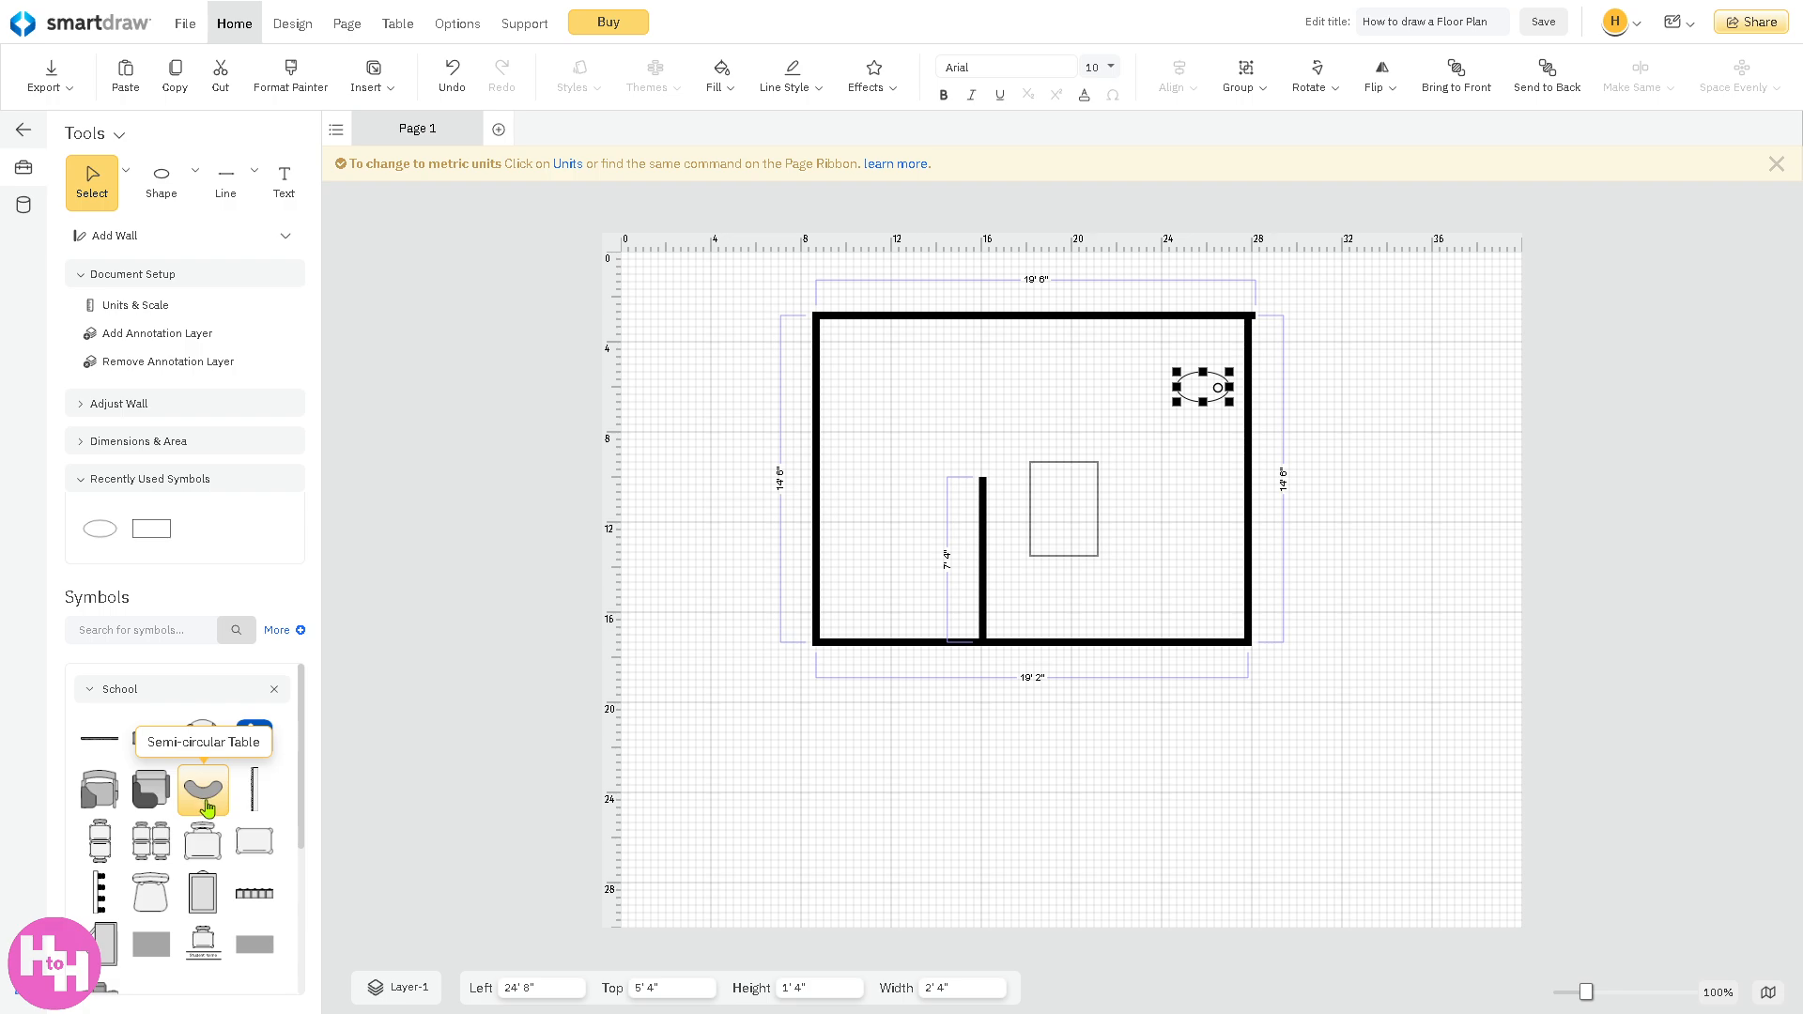
pyautogui.moveTo(203, 789); pyautogui.dragTo(747, 713)
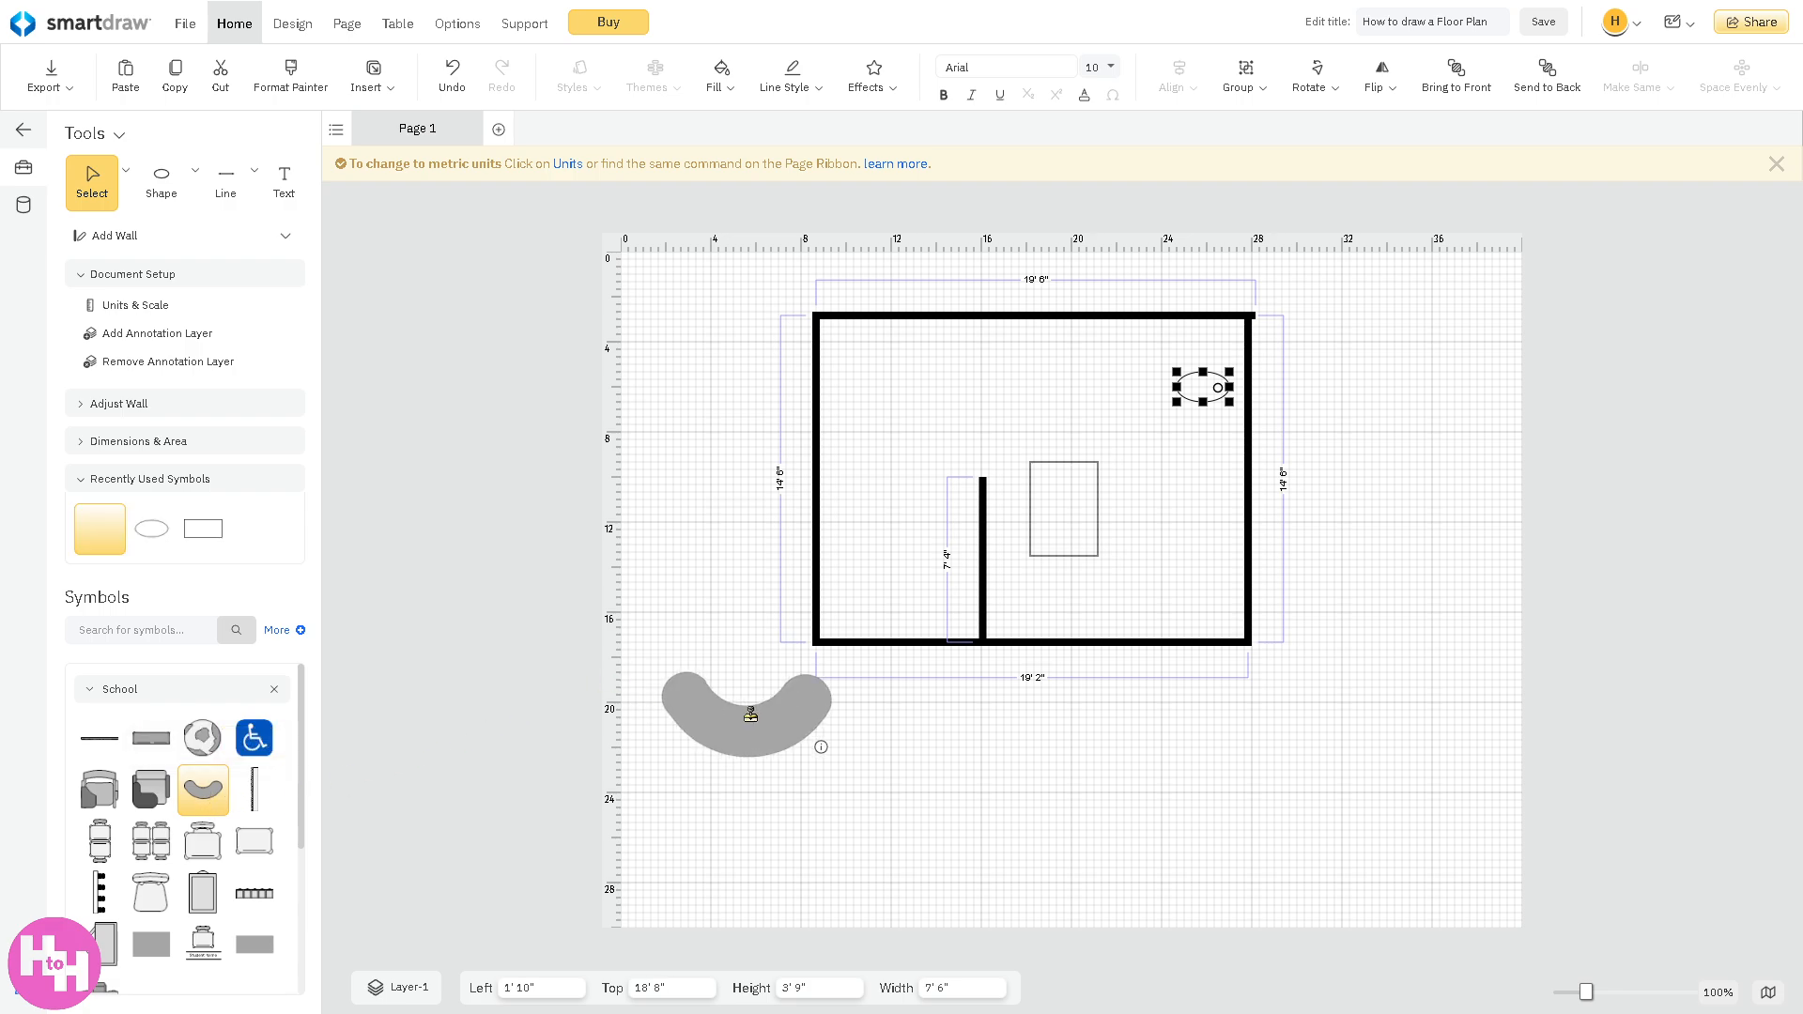
pyautogui.moveTo(749, 714); pyautogui.dragTo(845, 419)
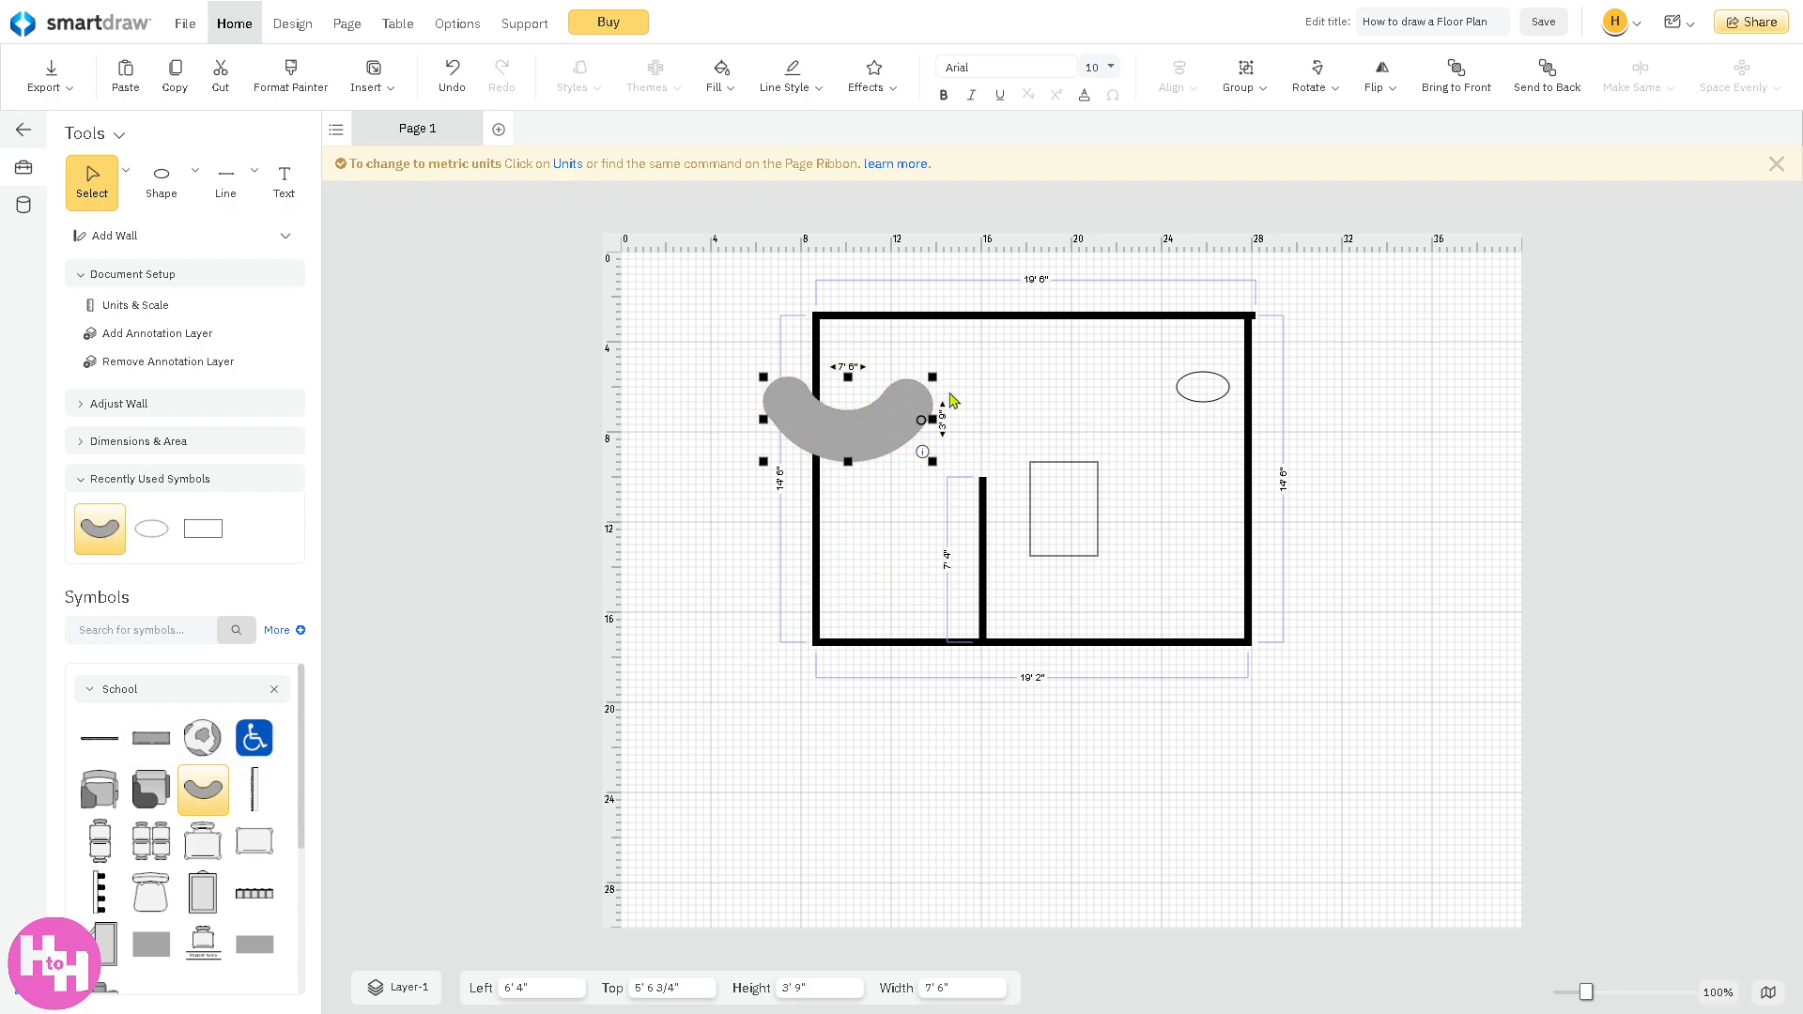
pyautogui.moveTo(920, 419); pyautogui.dragTo(834, 436)
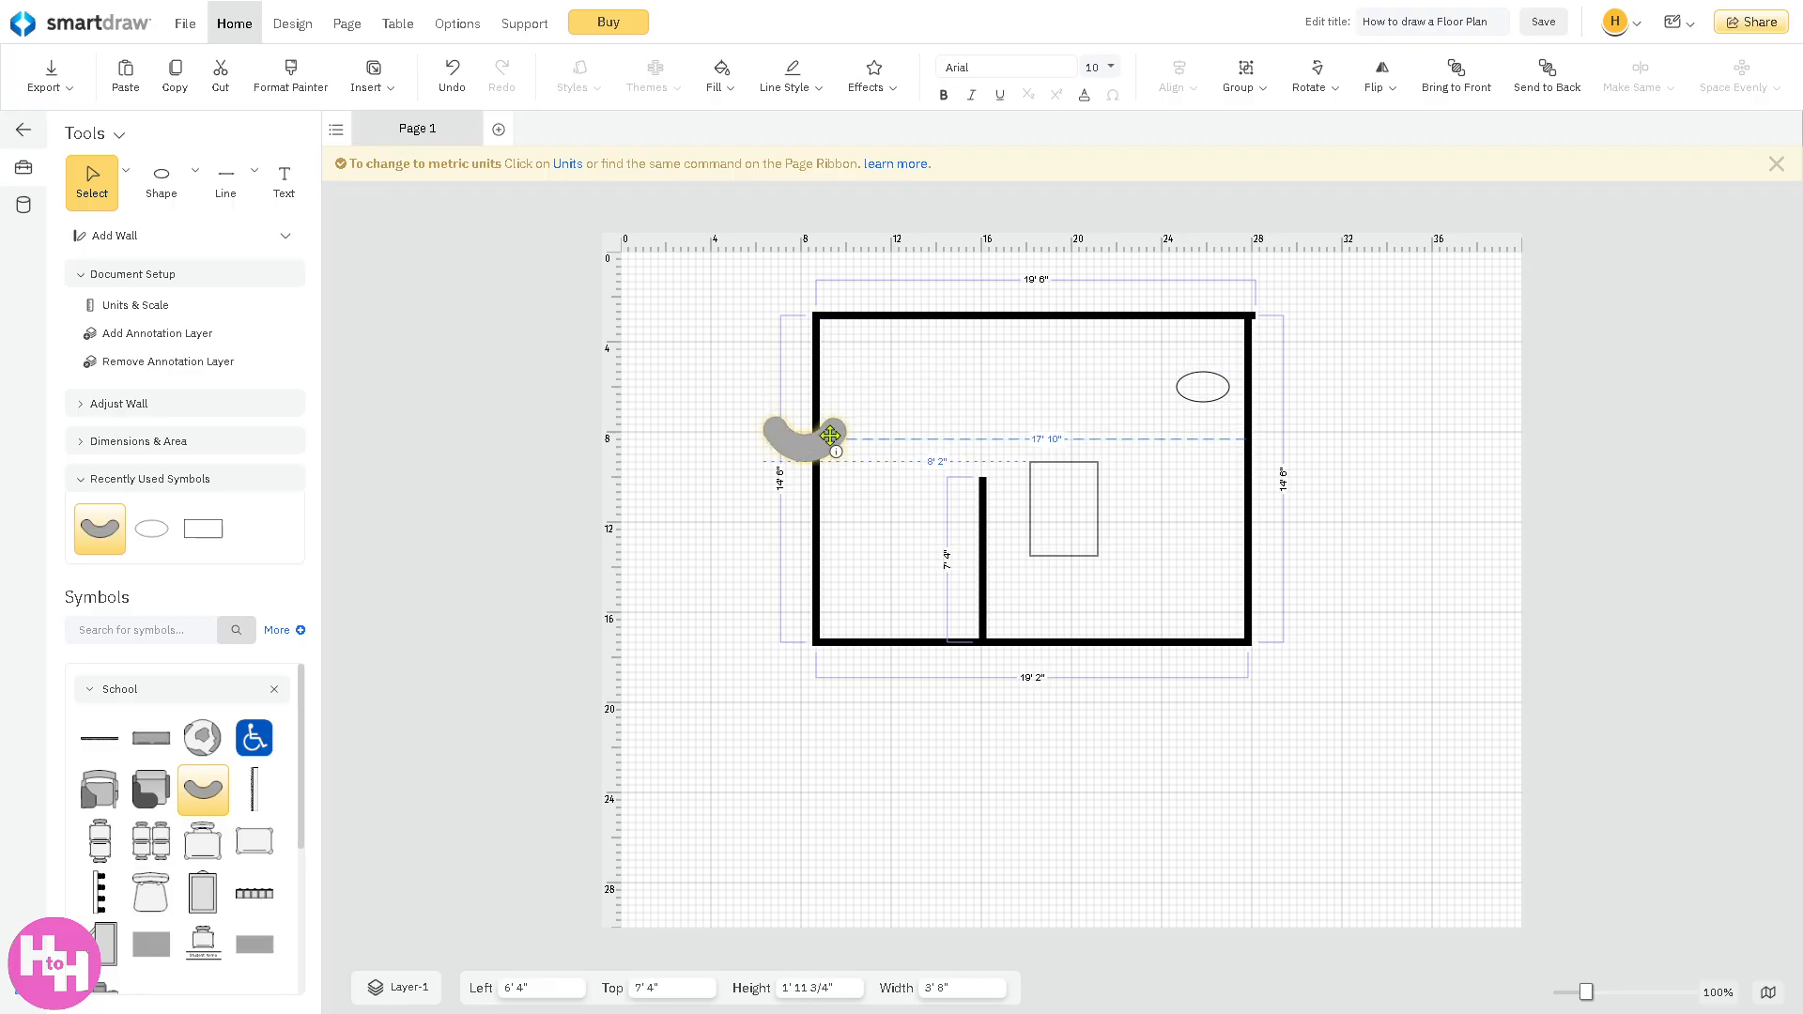
pyautogui.moveTo(802, 437); pyautogui.dragTo(1071, 592)
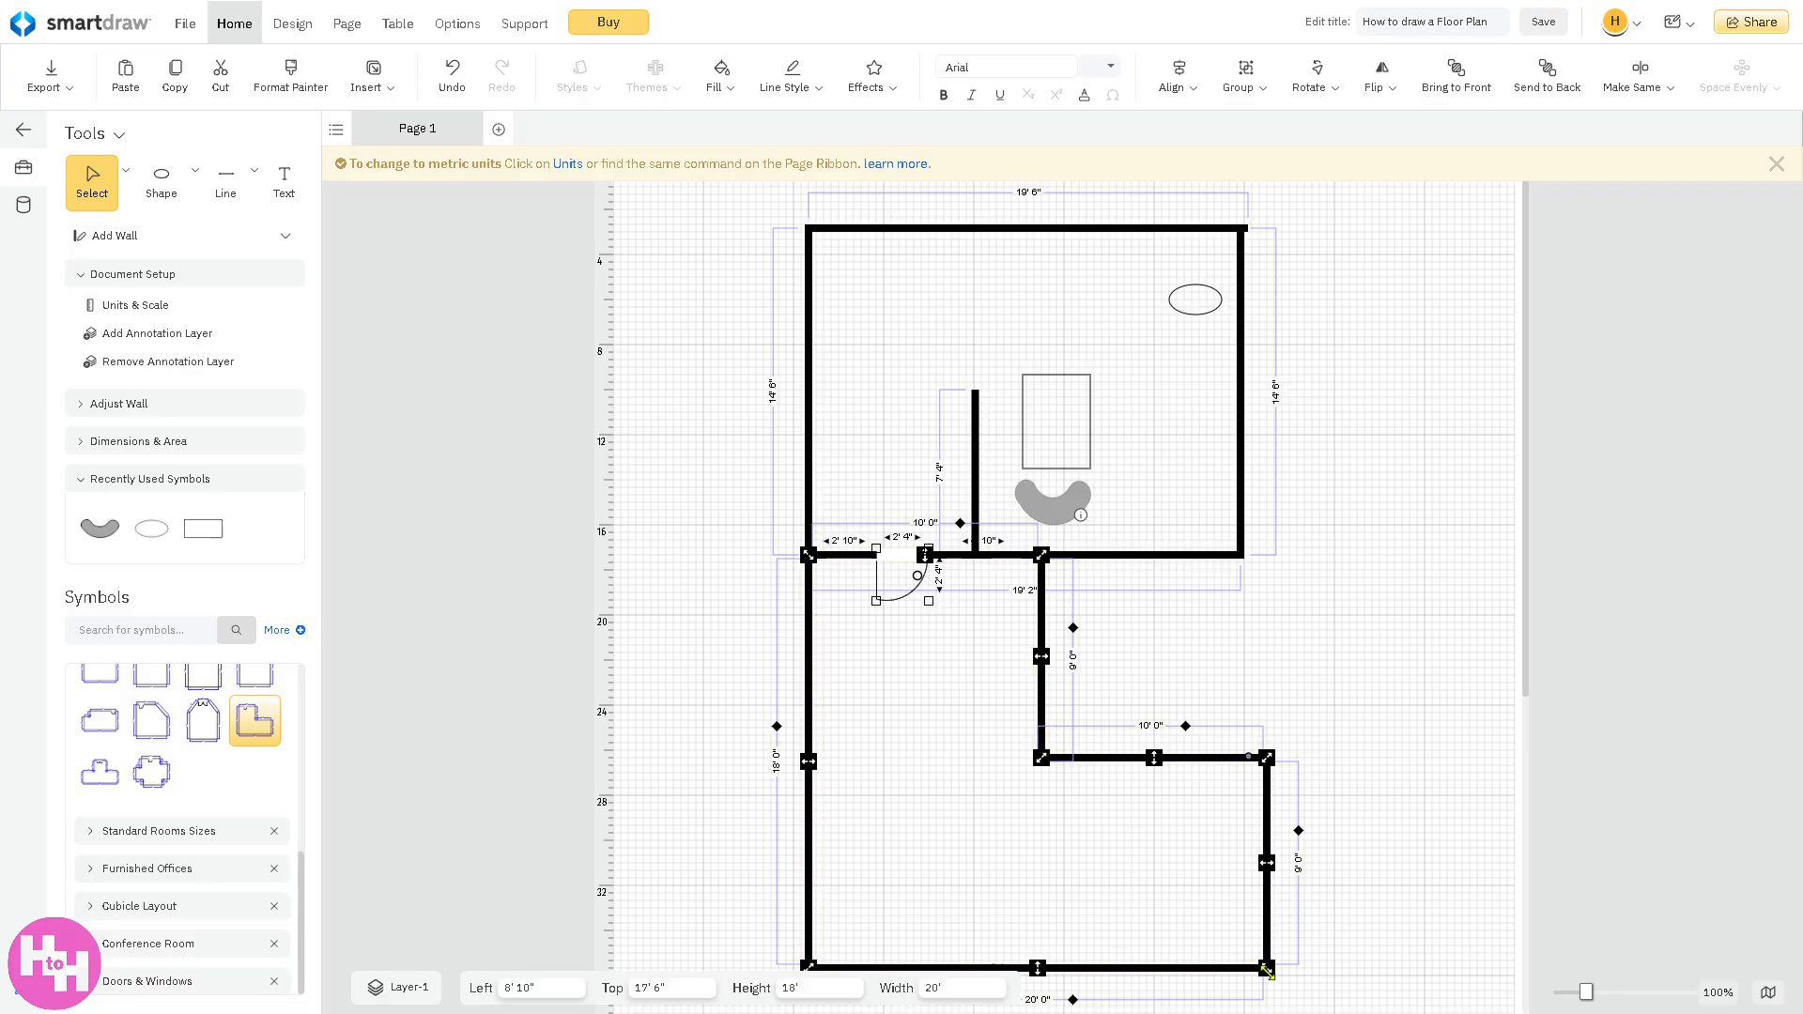
# - Drag the lower L-shaped room's bottom walls up to about 10' 8" tall
pyautogui.moveTo(1264, 965); pyautogui.dragTo(1191, 920)
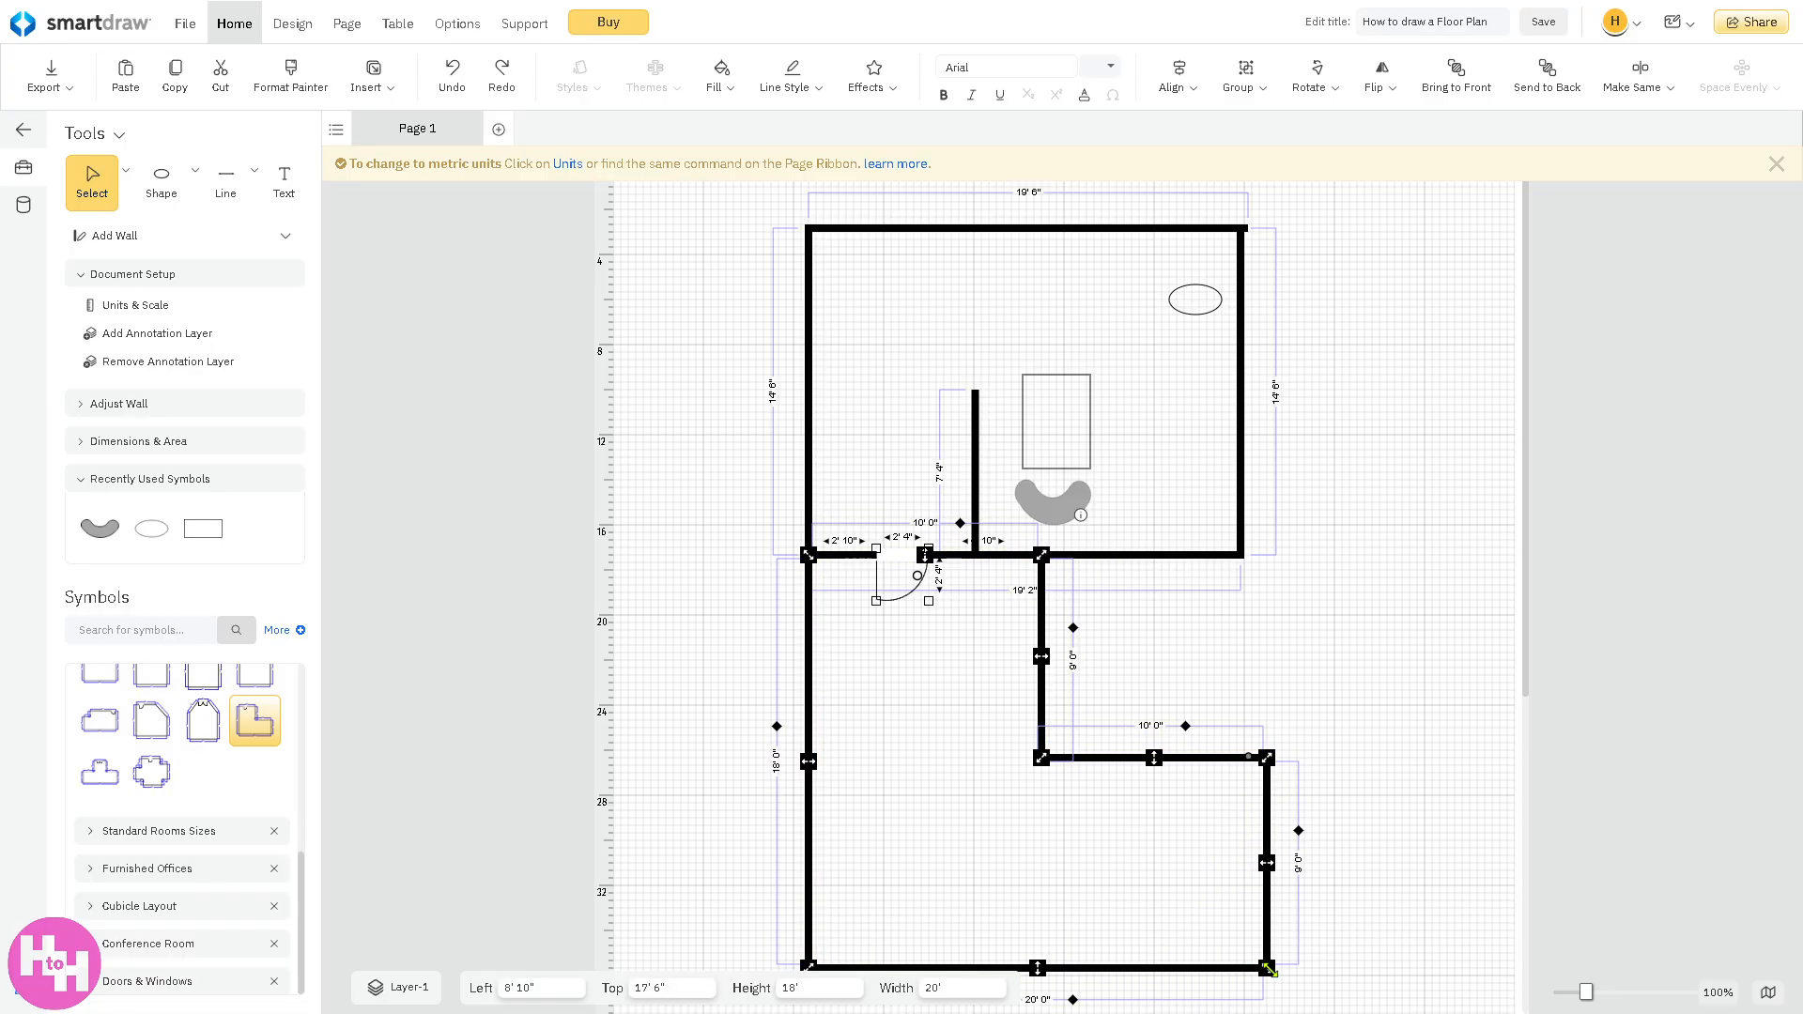
pyautogui.moveTo(1039, 966); pyautogui.dragTo(1039, 810)
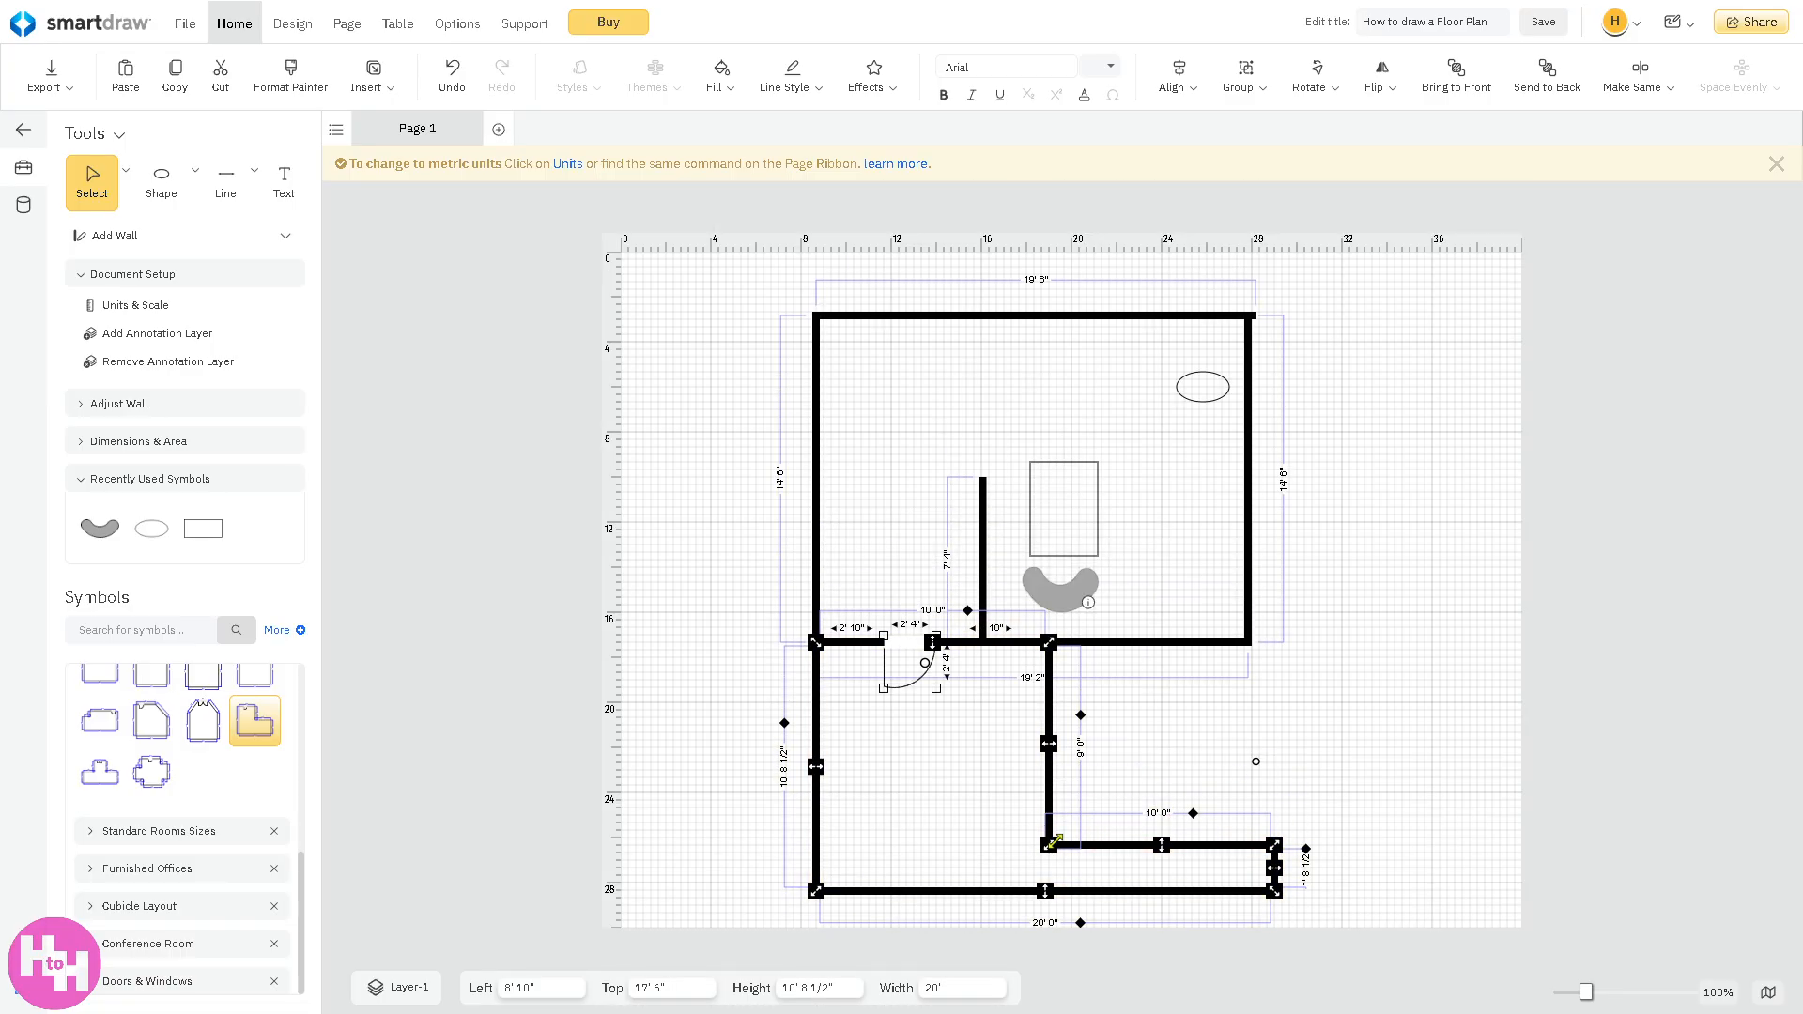
pyautogui.moveTo(150, 721)
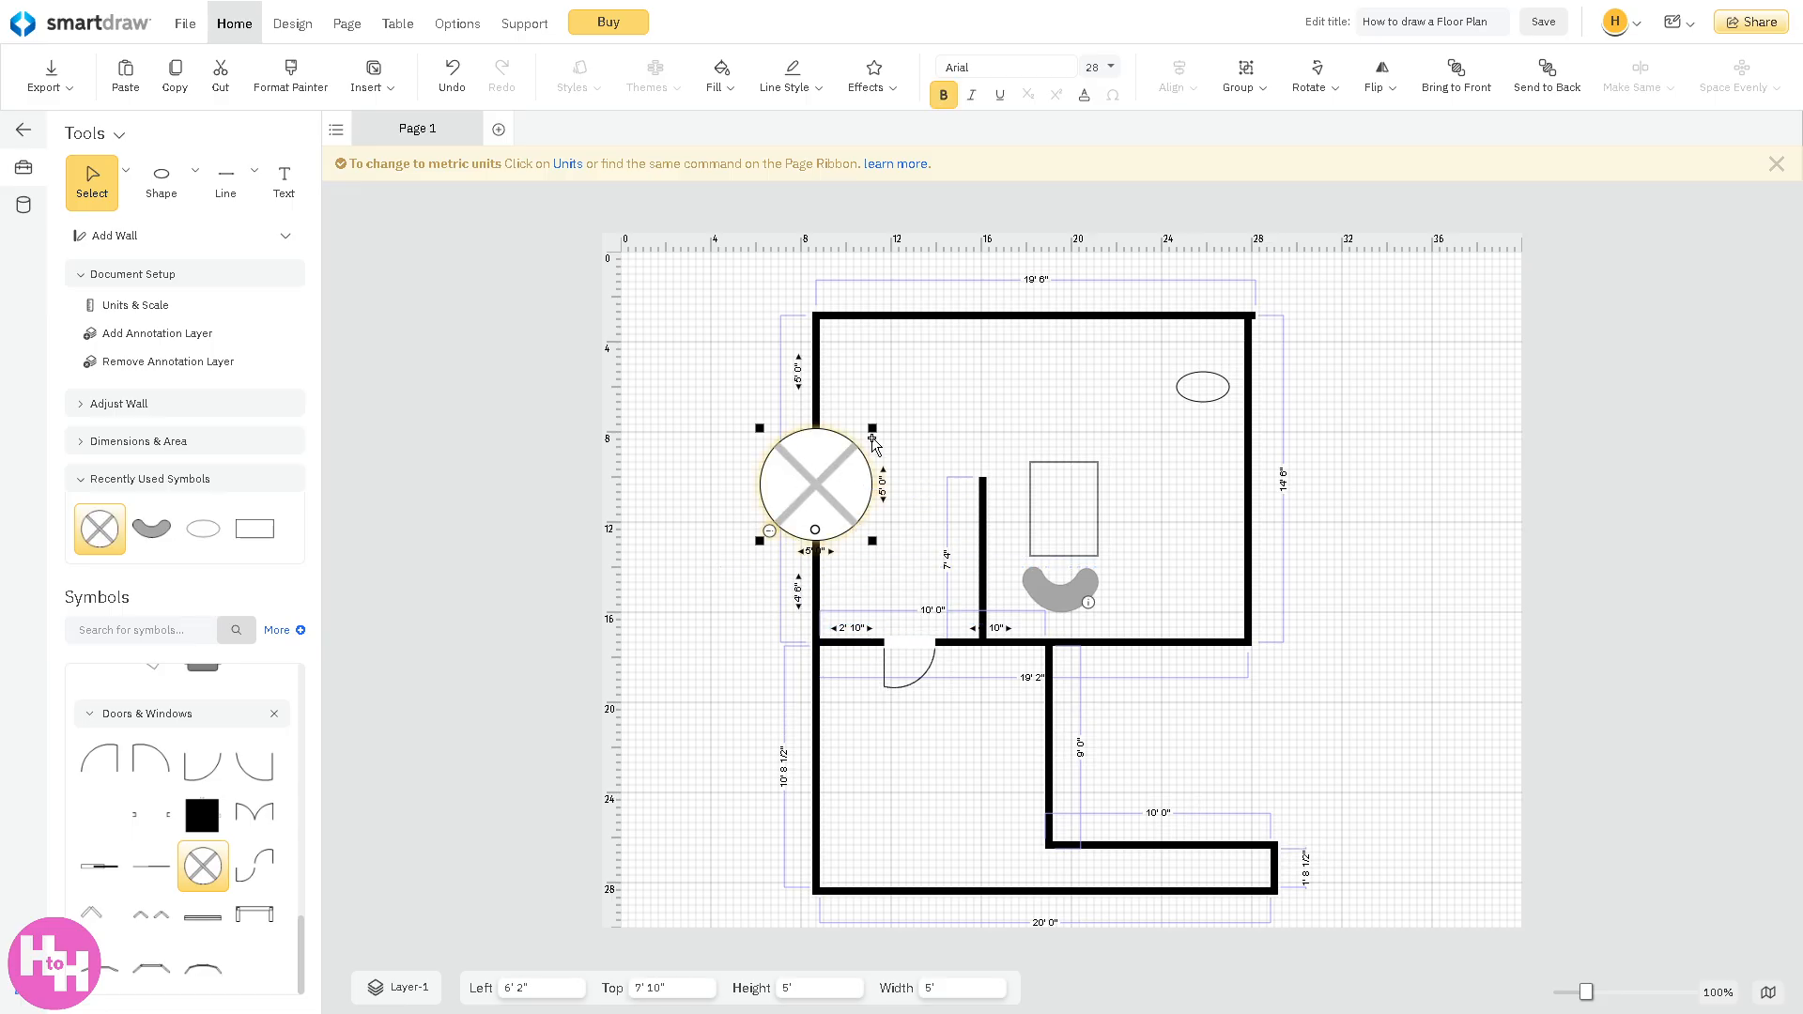
# - Shrink the round crossed window symbol and set it into the first room's top wall
pyautogui.moveTo(873, 438); pyautogui.dragTo(794, 511)
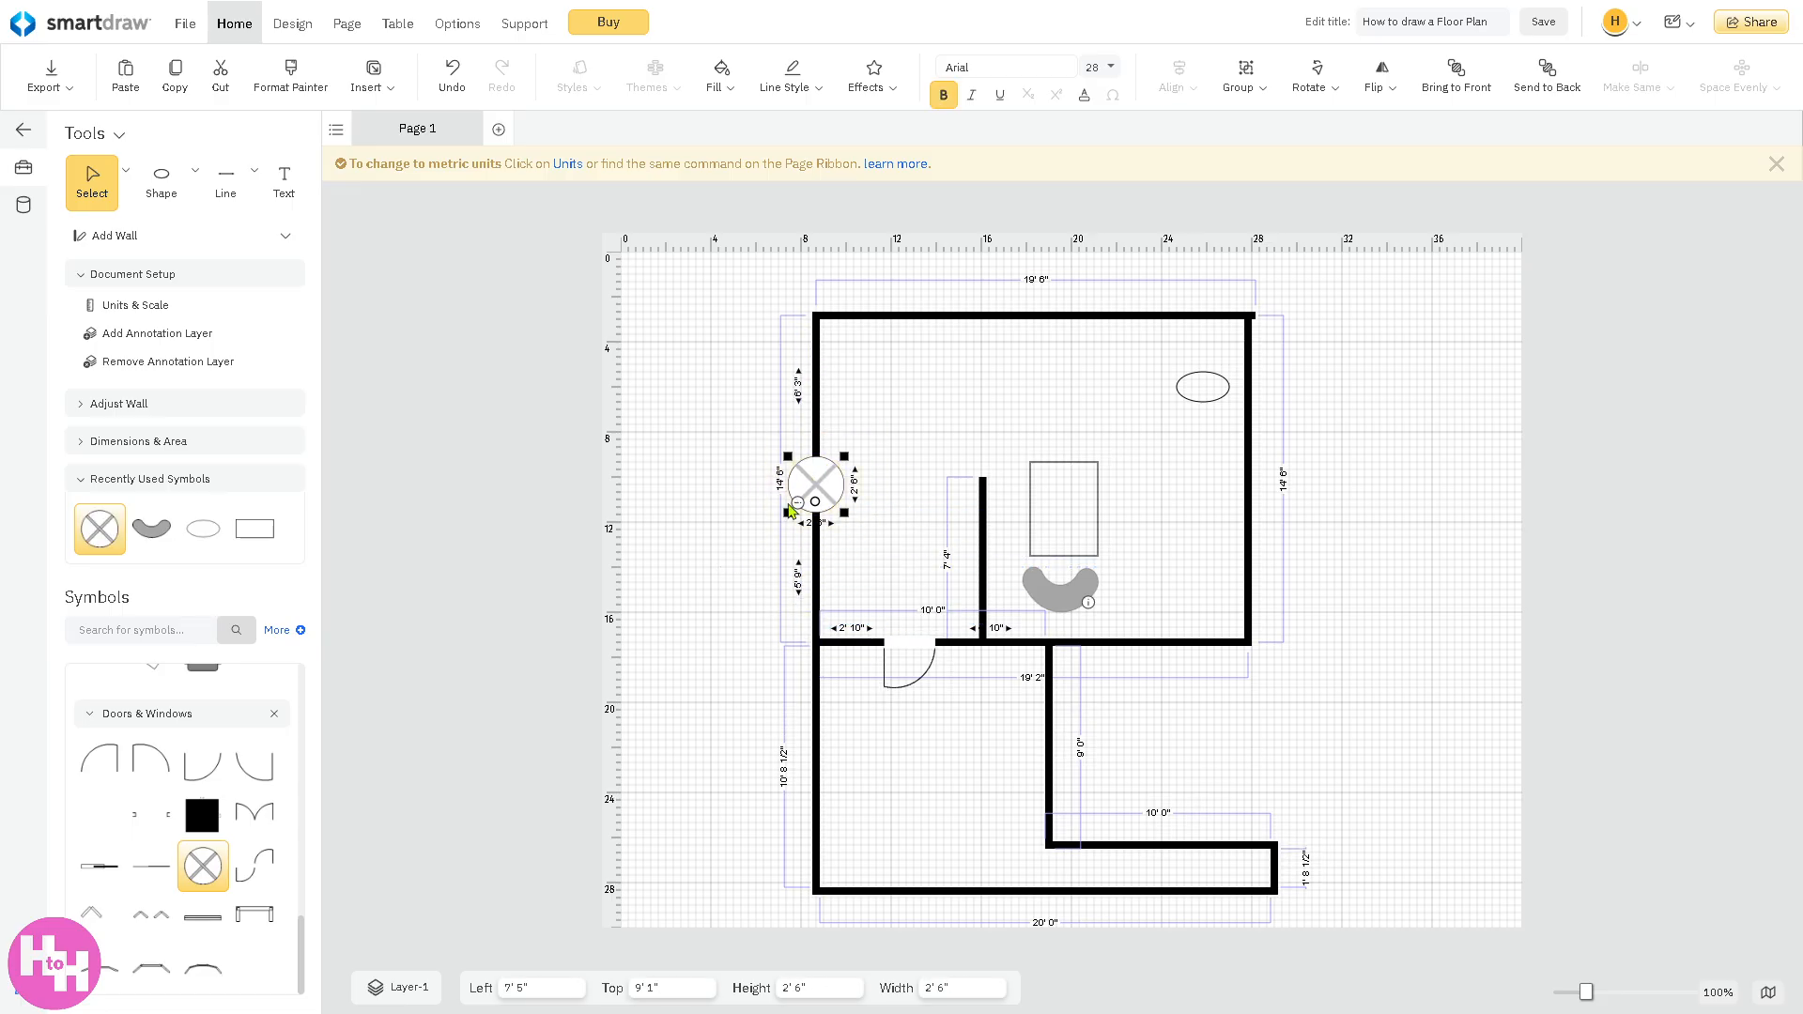
pyautogui.moveTo(814, 489); pyautogui.dragTo(813, 432)
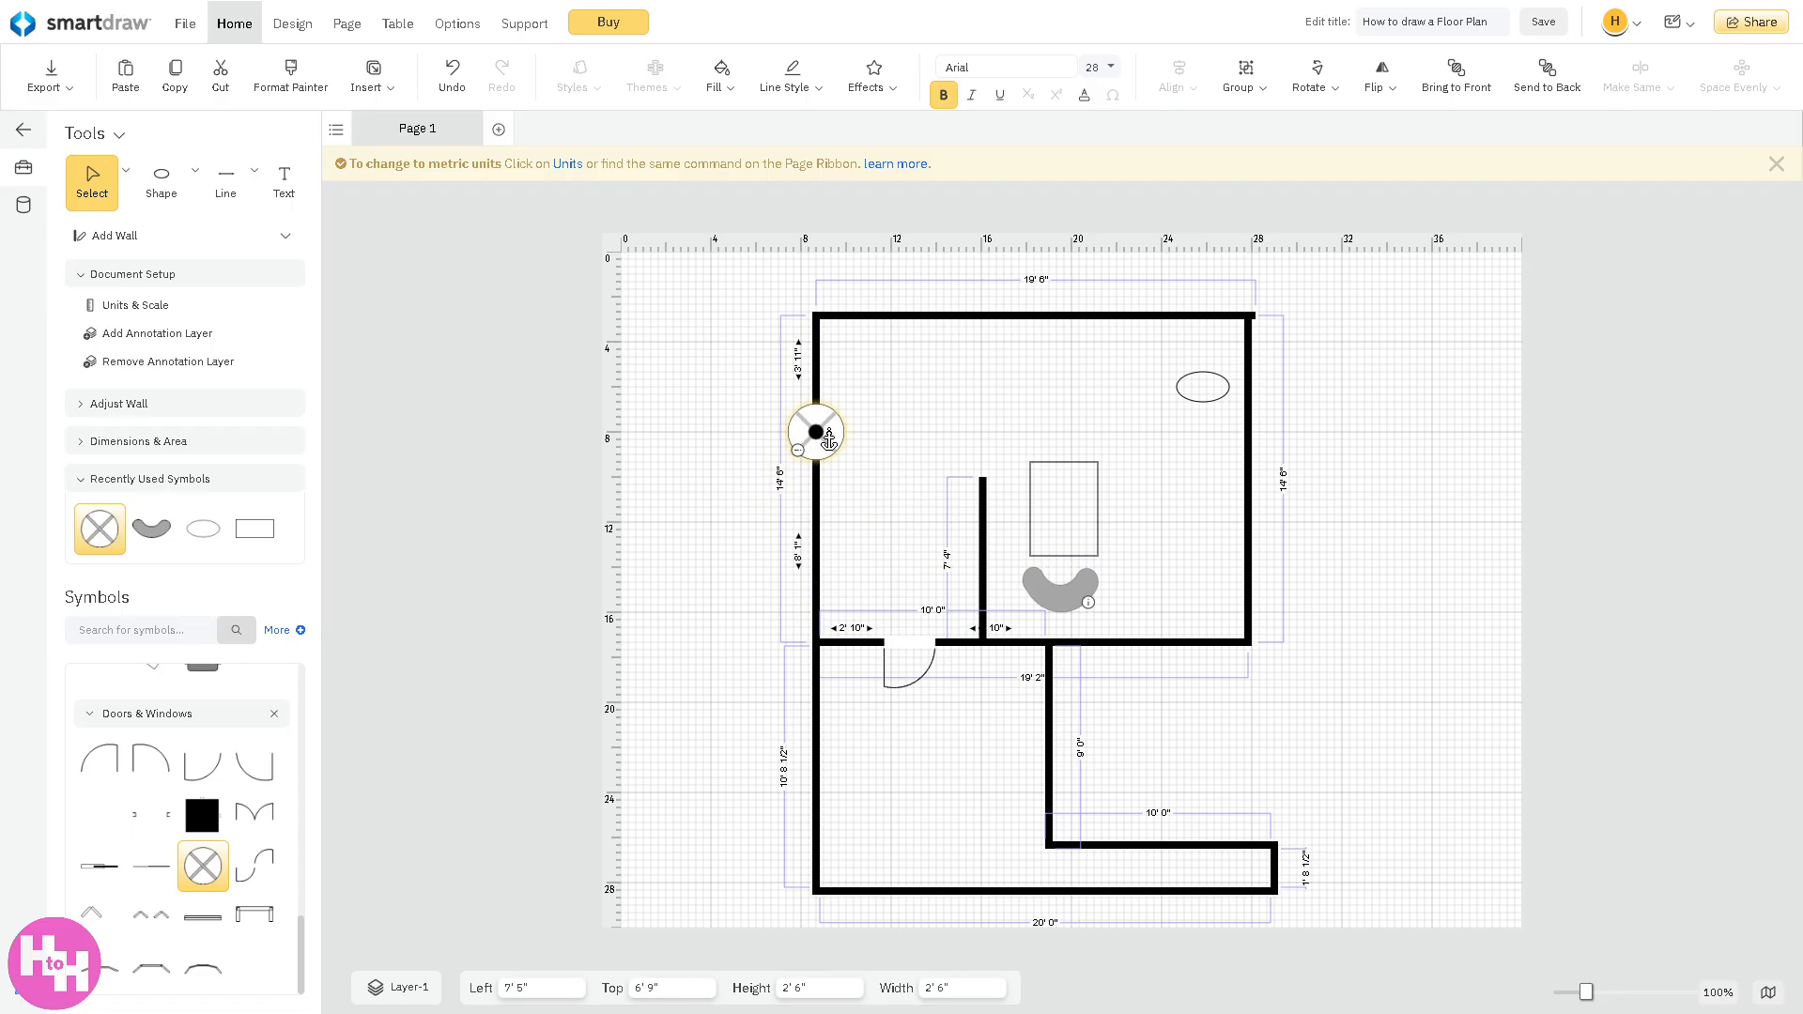
pyautogui.moveTo(813, 432); pyautogui.dragTo(1022, 314)
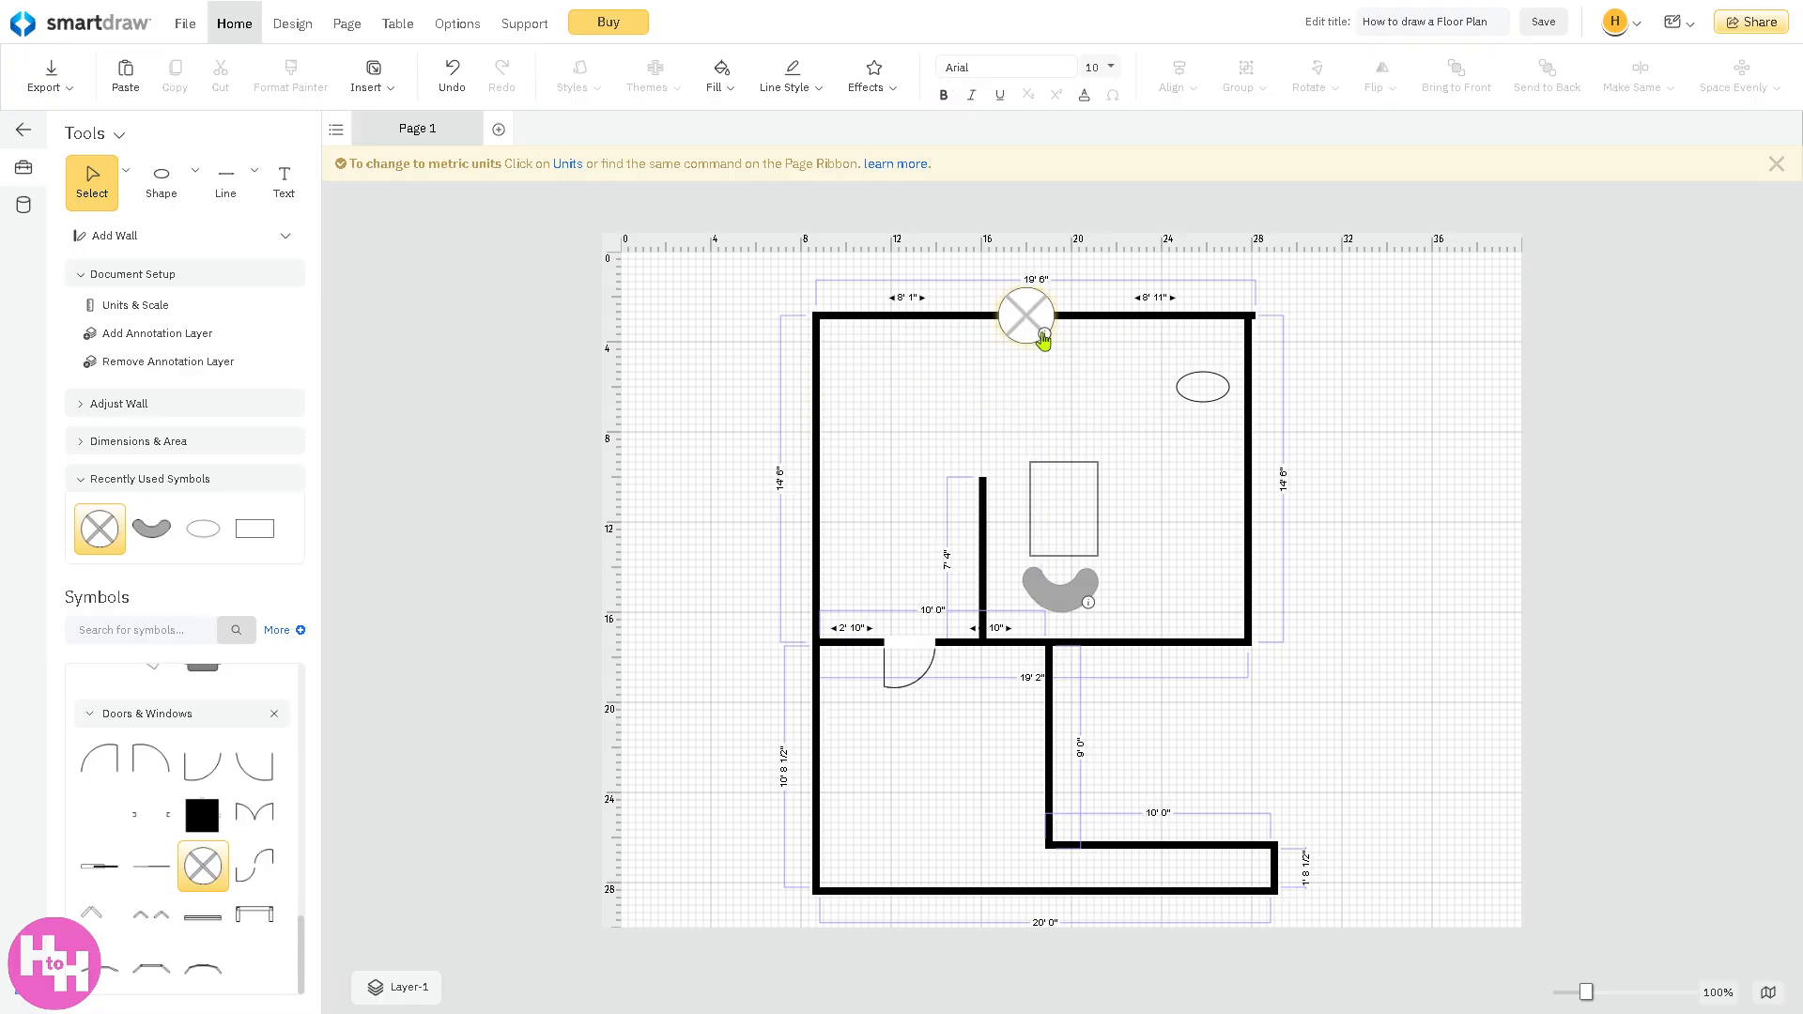
pyautogui.click(1026, 316)
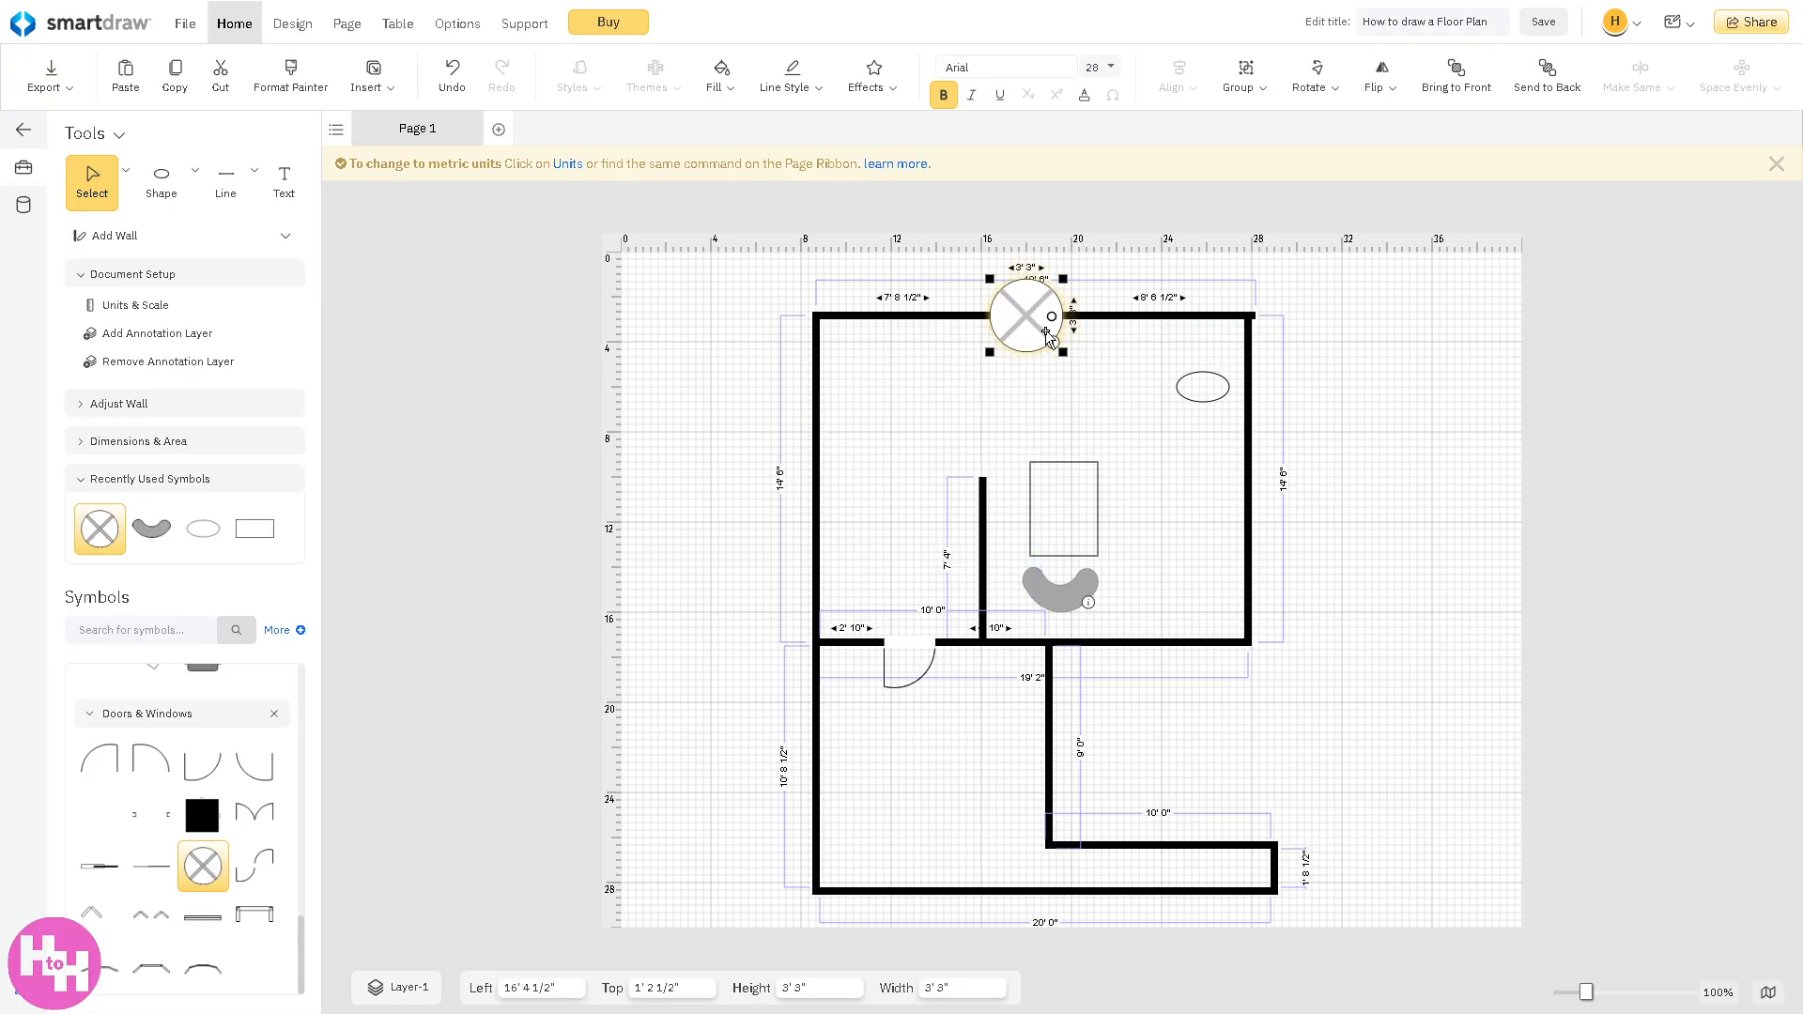
pyautogui.moveTo(315, 537)
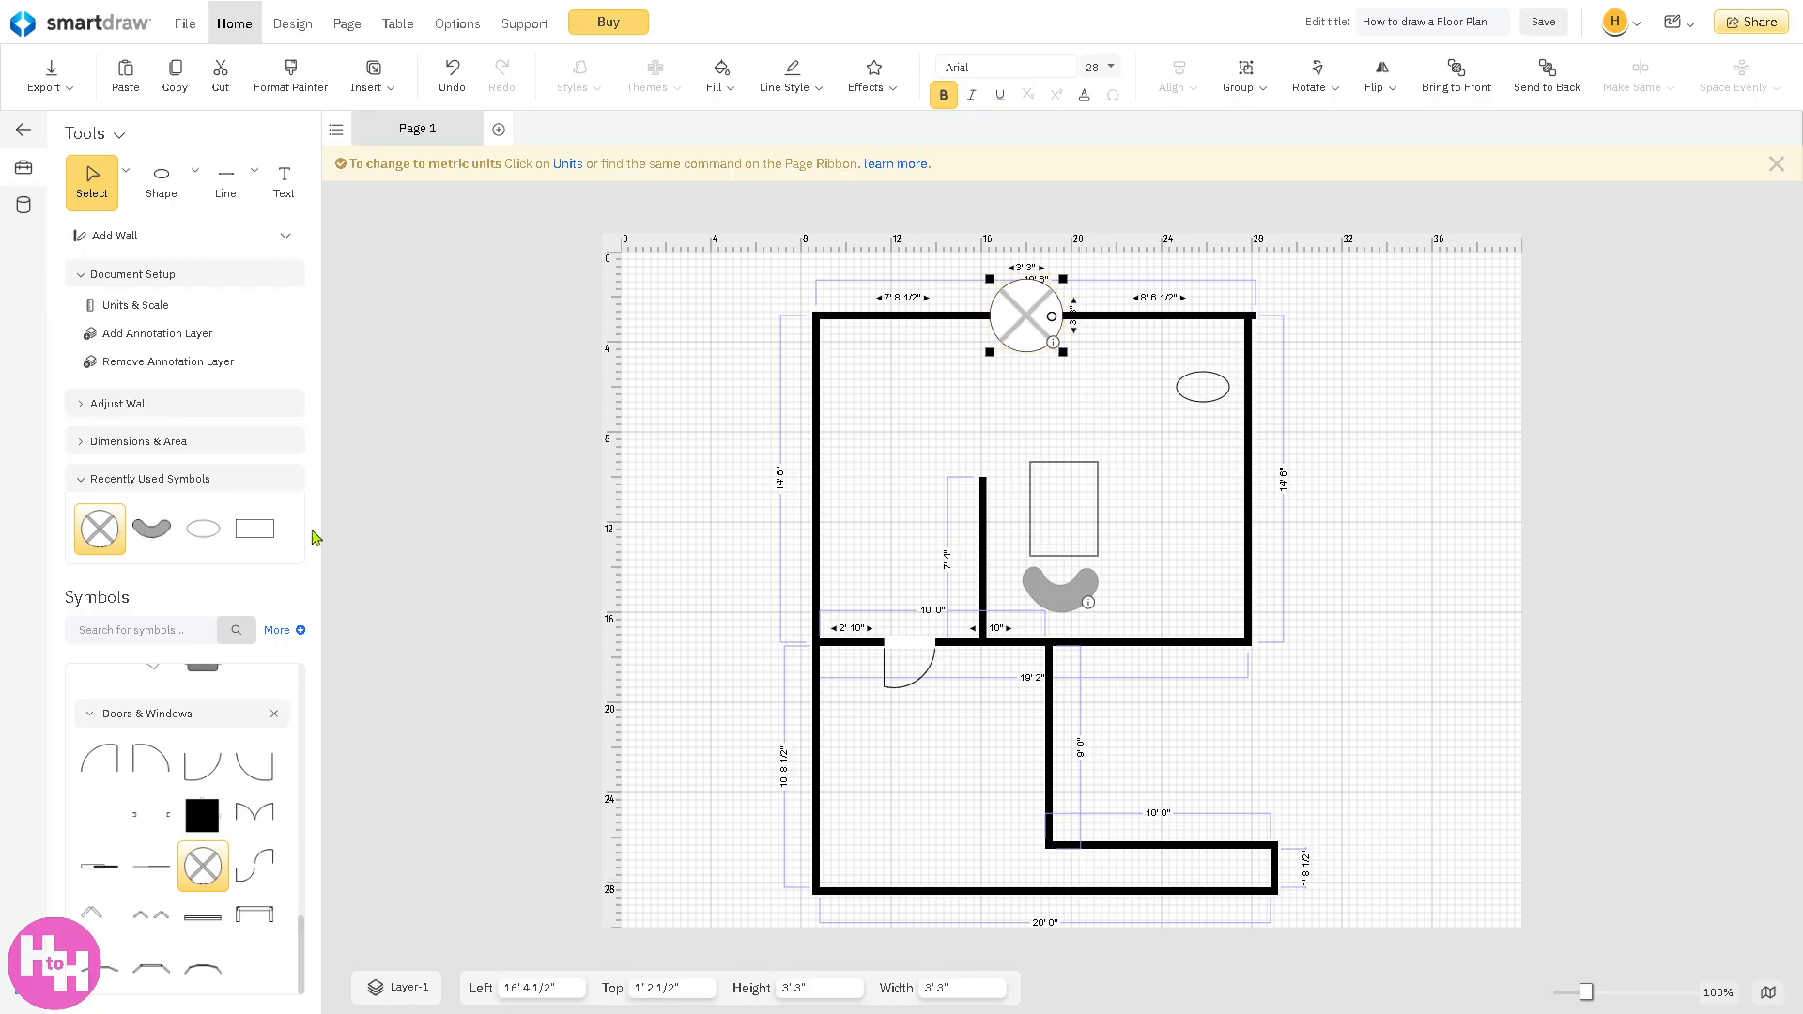
pyautogui.moveTo(150, 763)
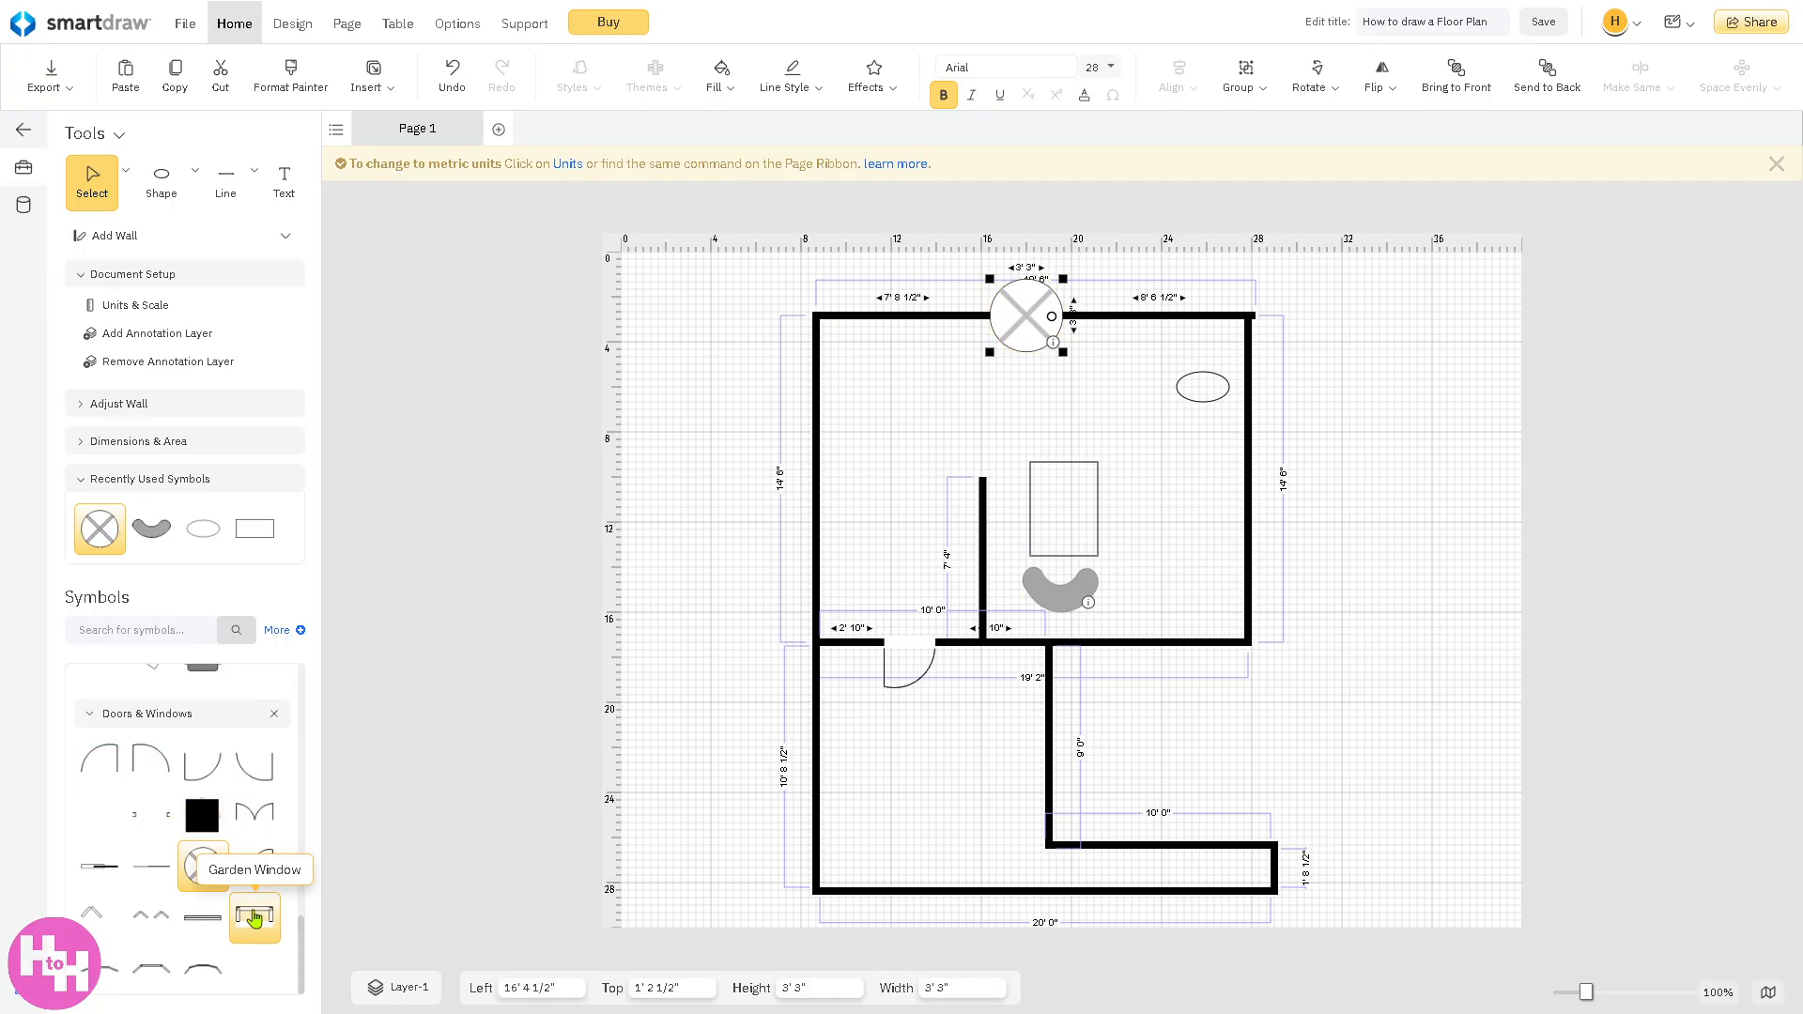
# - Place a Window (36") symbol into the first room's right wall
pyautogui.click(248, 917)
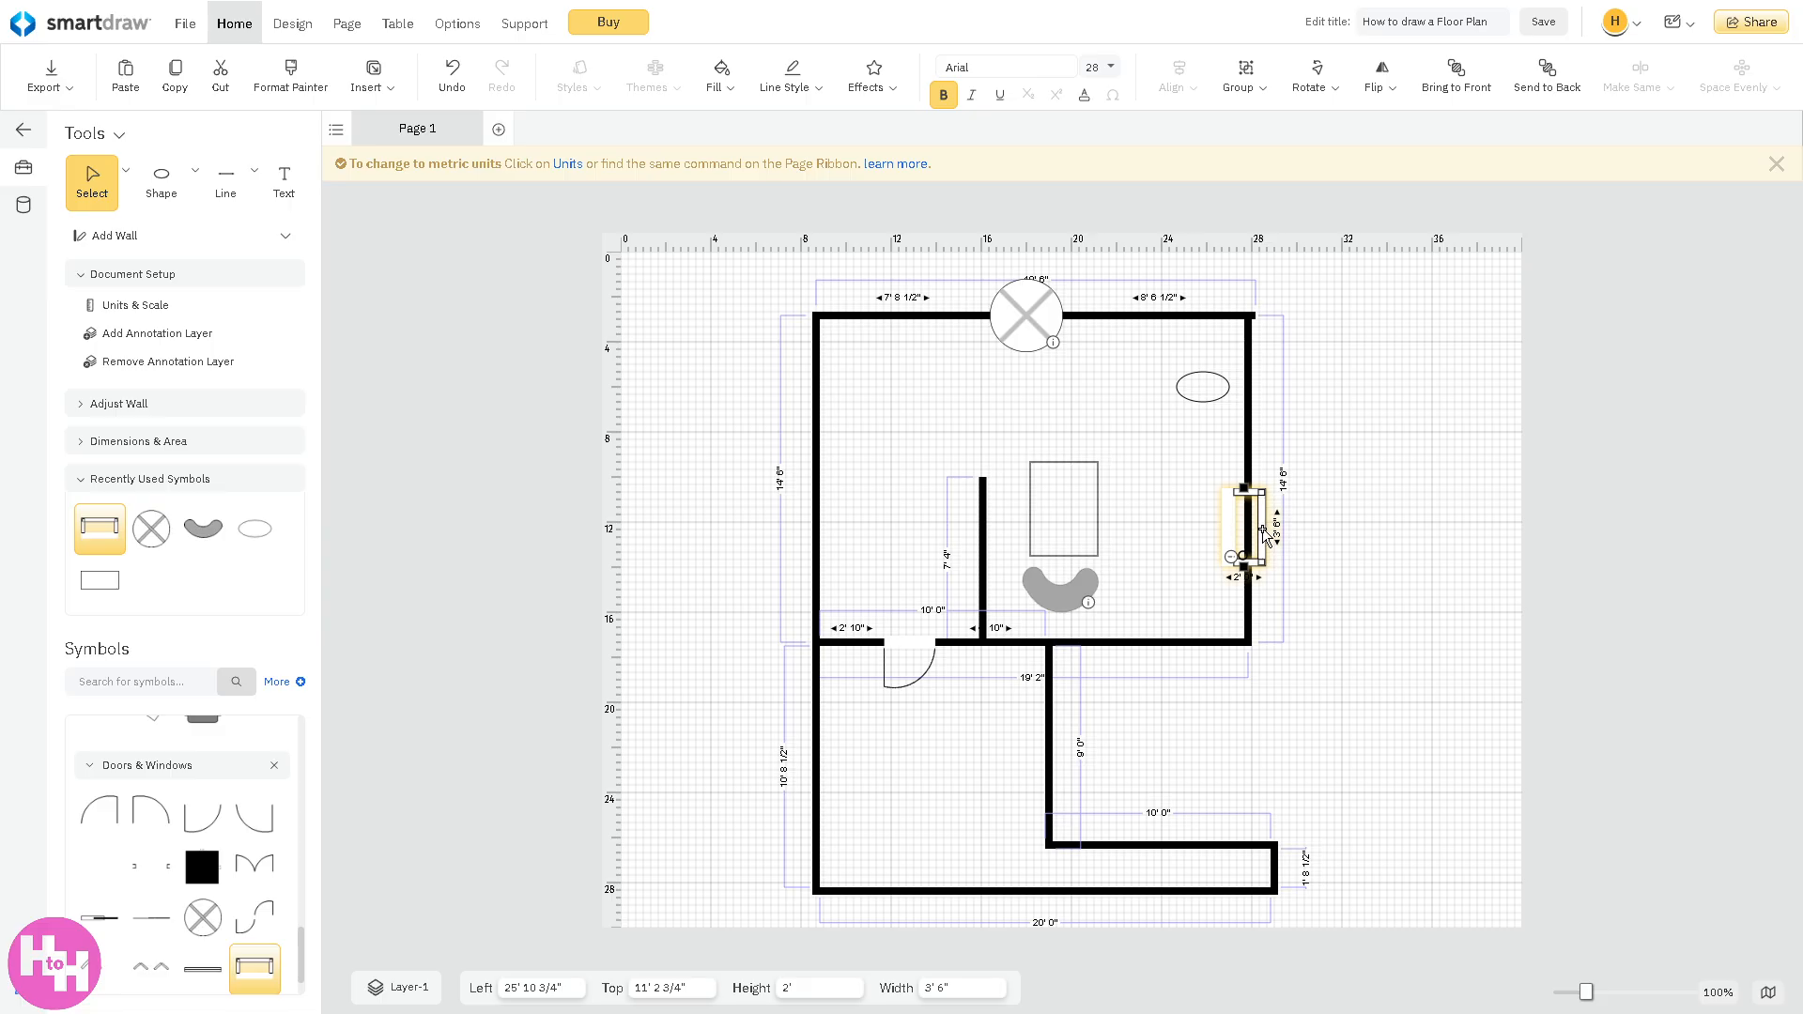
pyautogui.moveTo(1245, 530); pyautogui.dragTo(1247, 520)
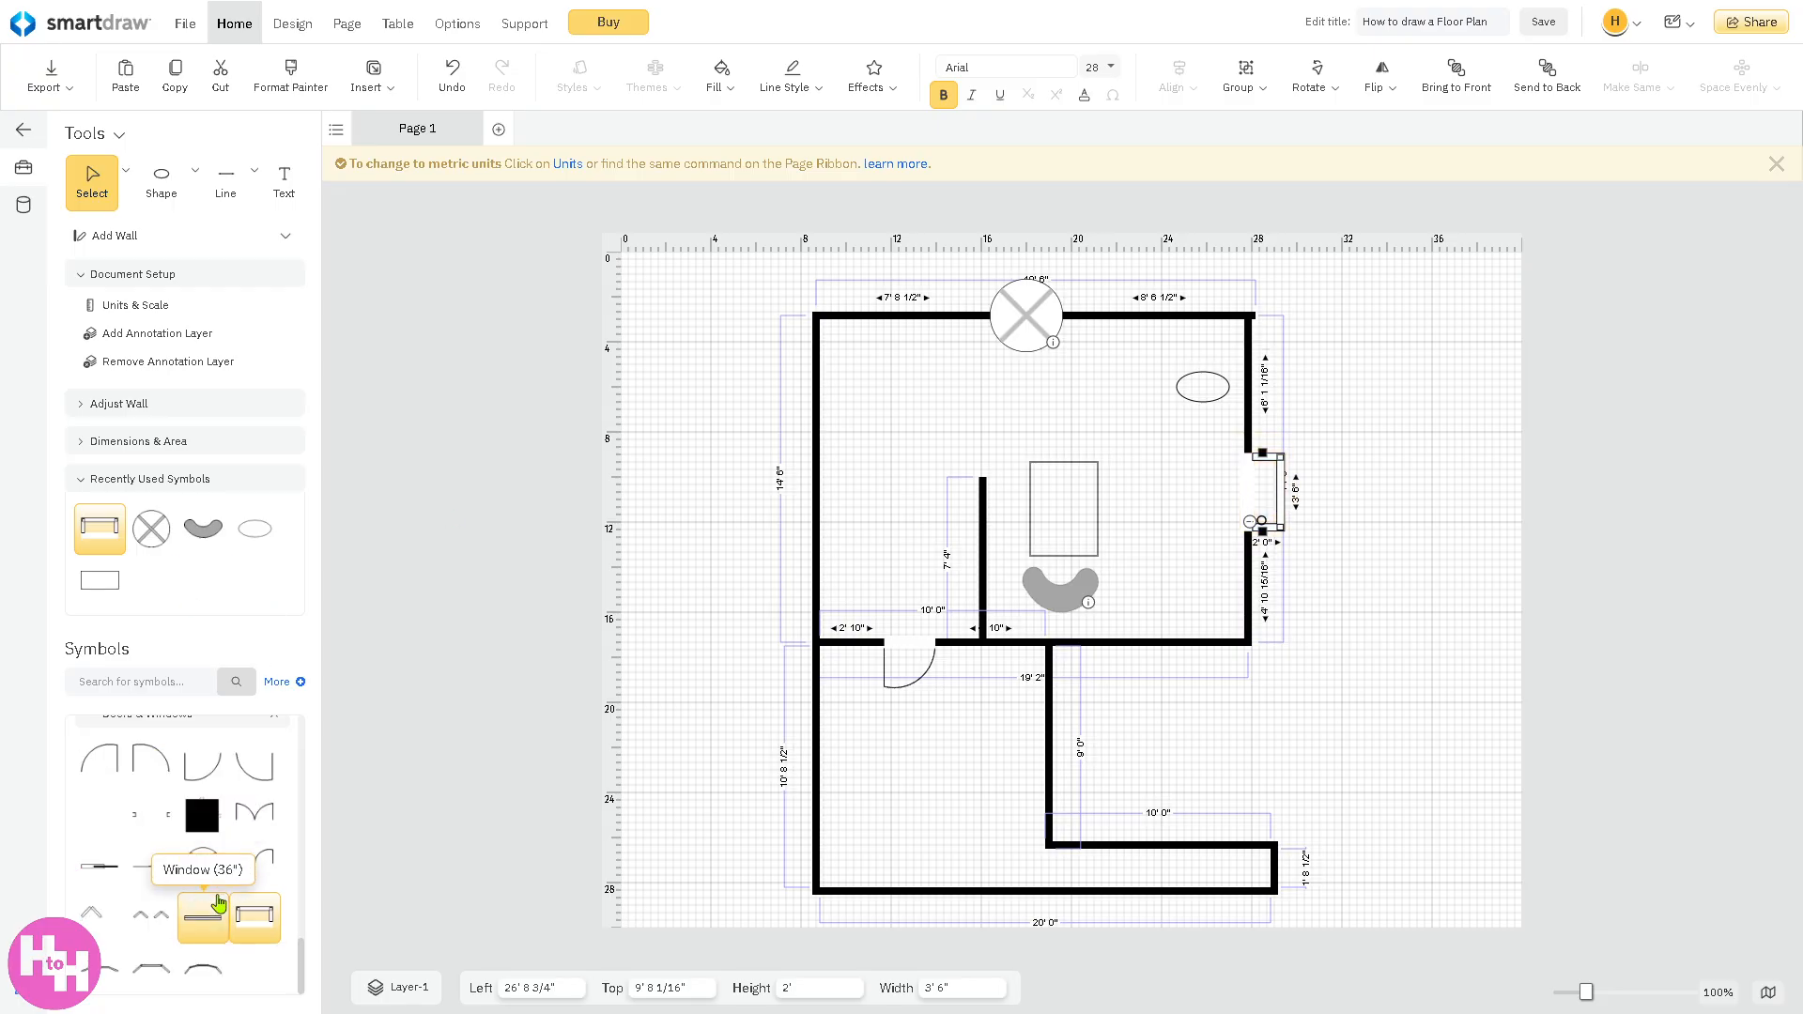
pyautogui.moveTo(150, 763)
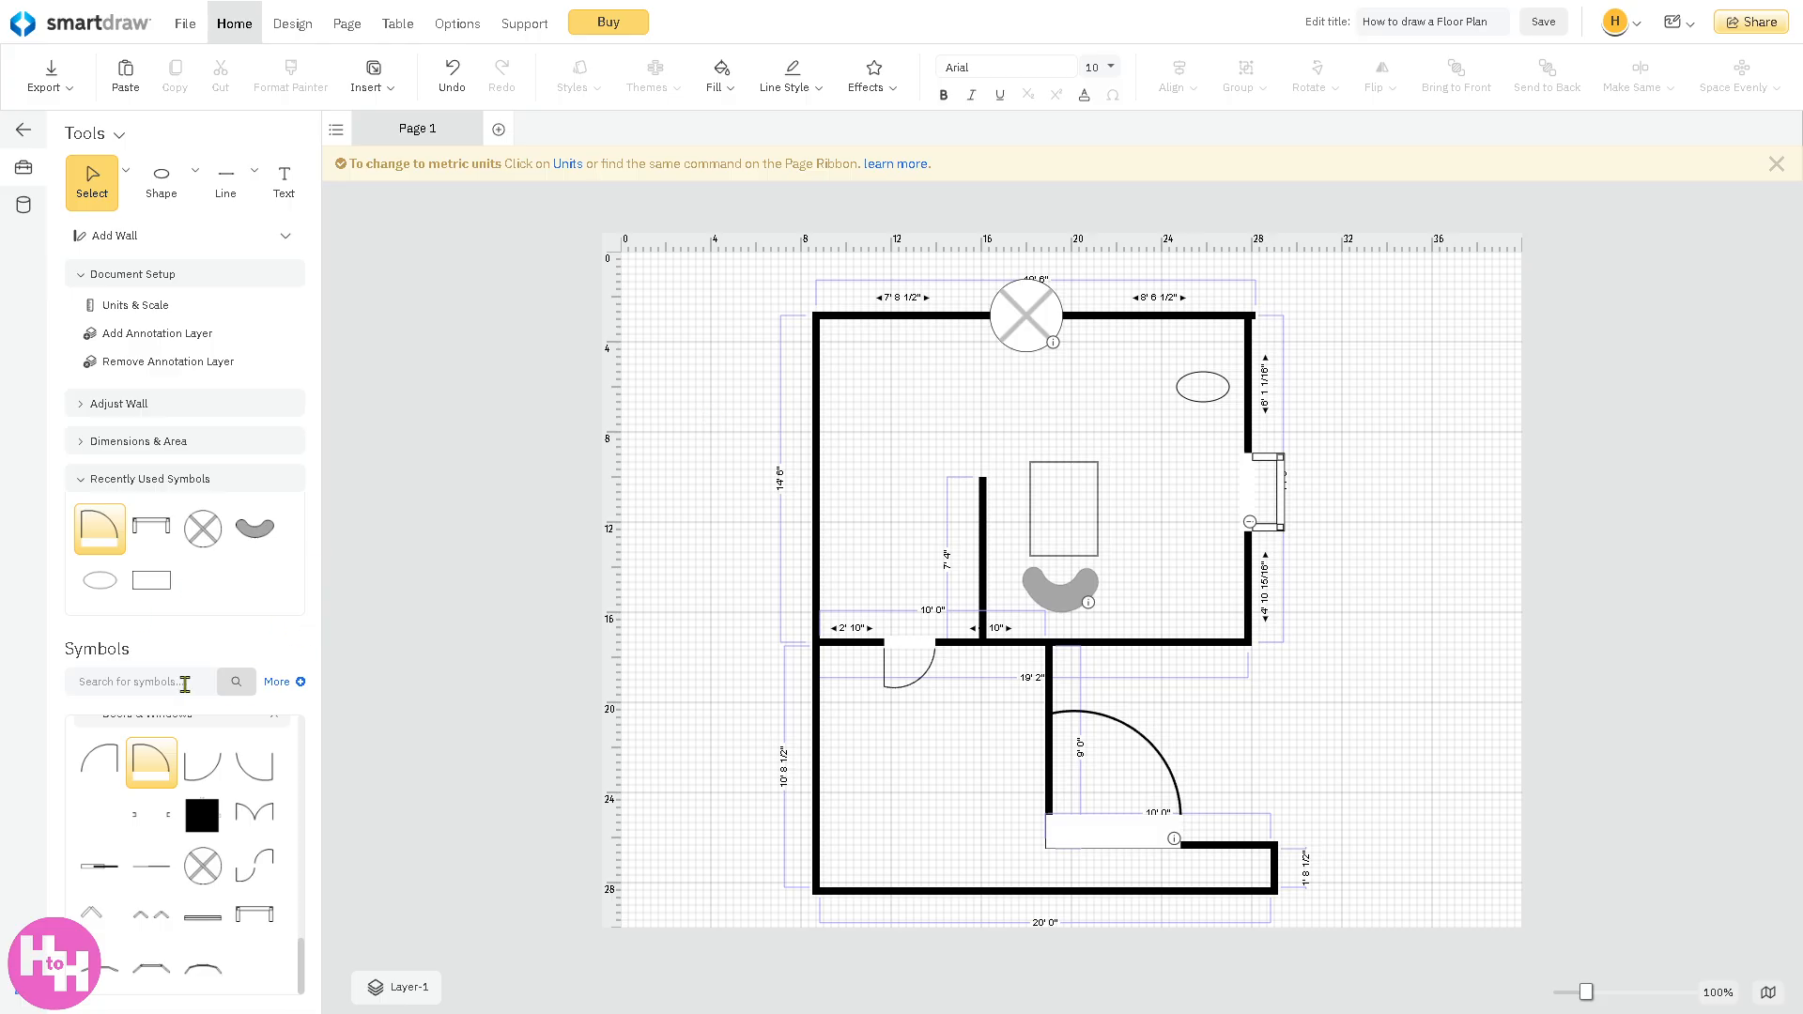
pyautogui.moveTo(70, 650)
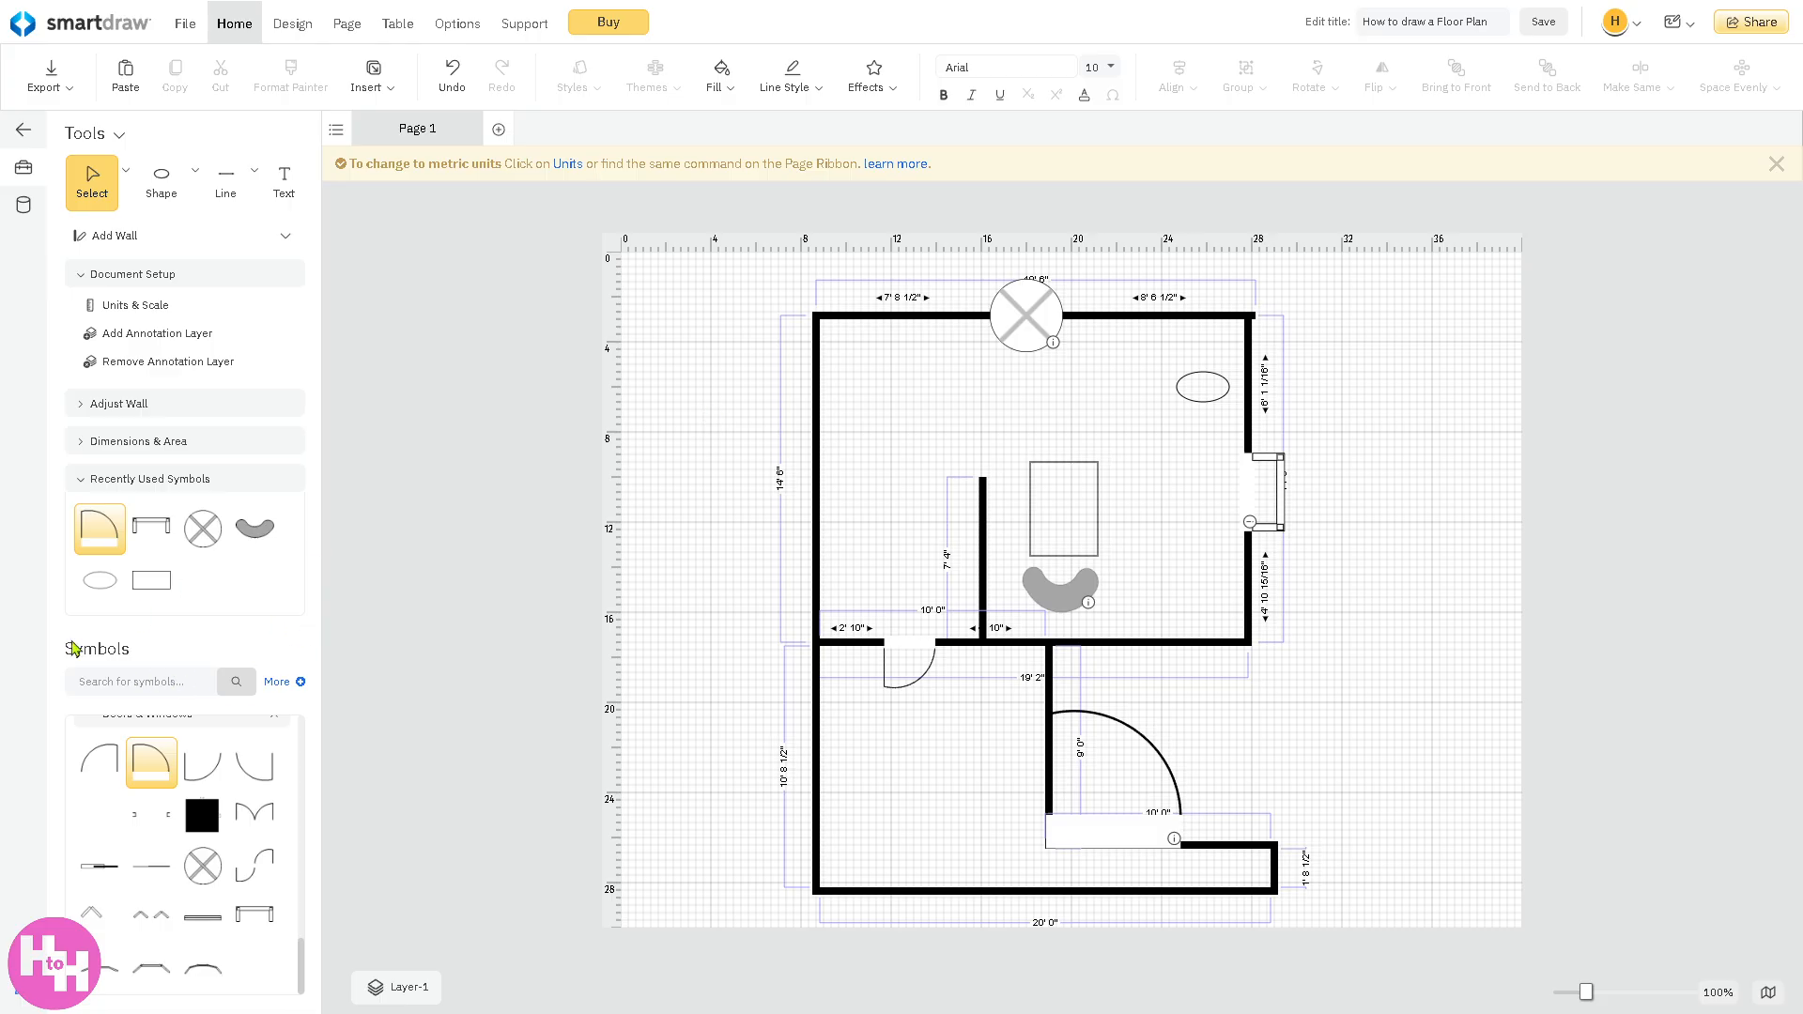
# - Search the symbol library for "Matt" and then "Carpet", finding no matches
pyautogui.click(141, 681)
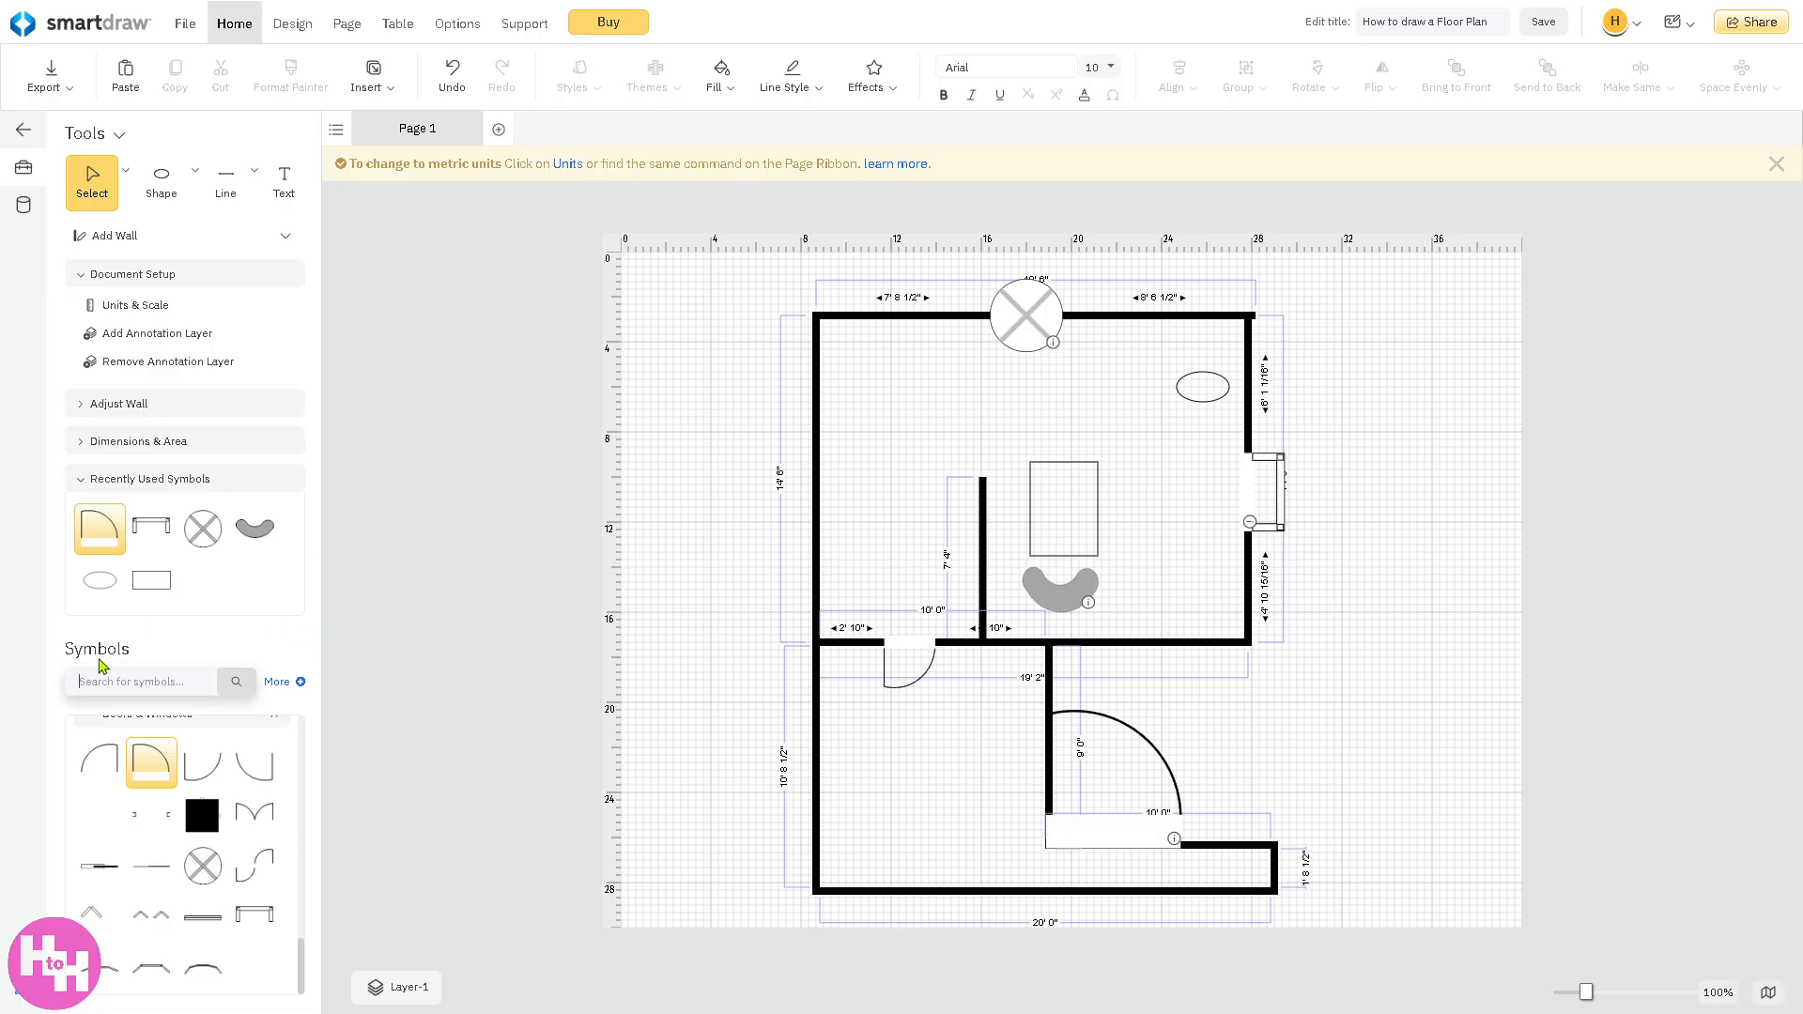
pyautogui.write('Matt')
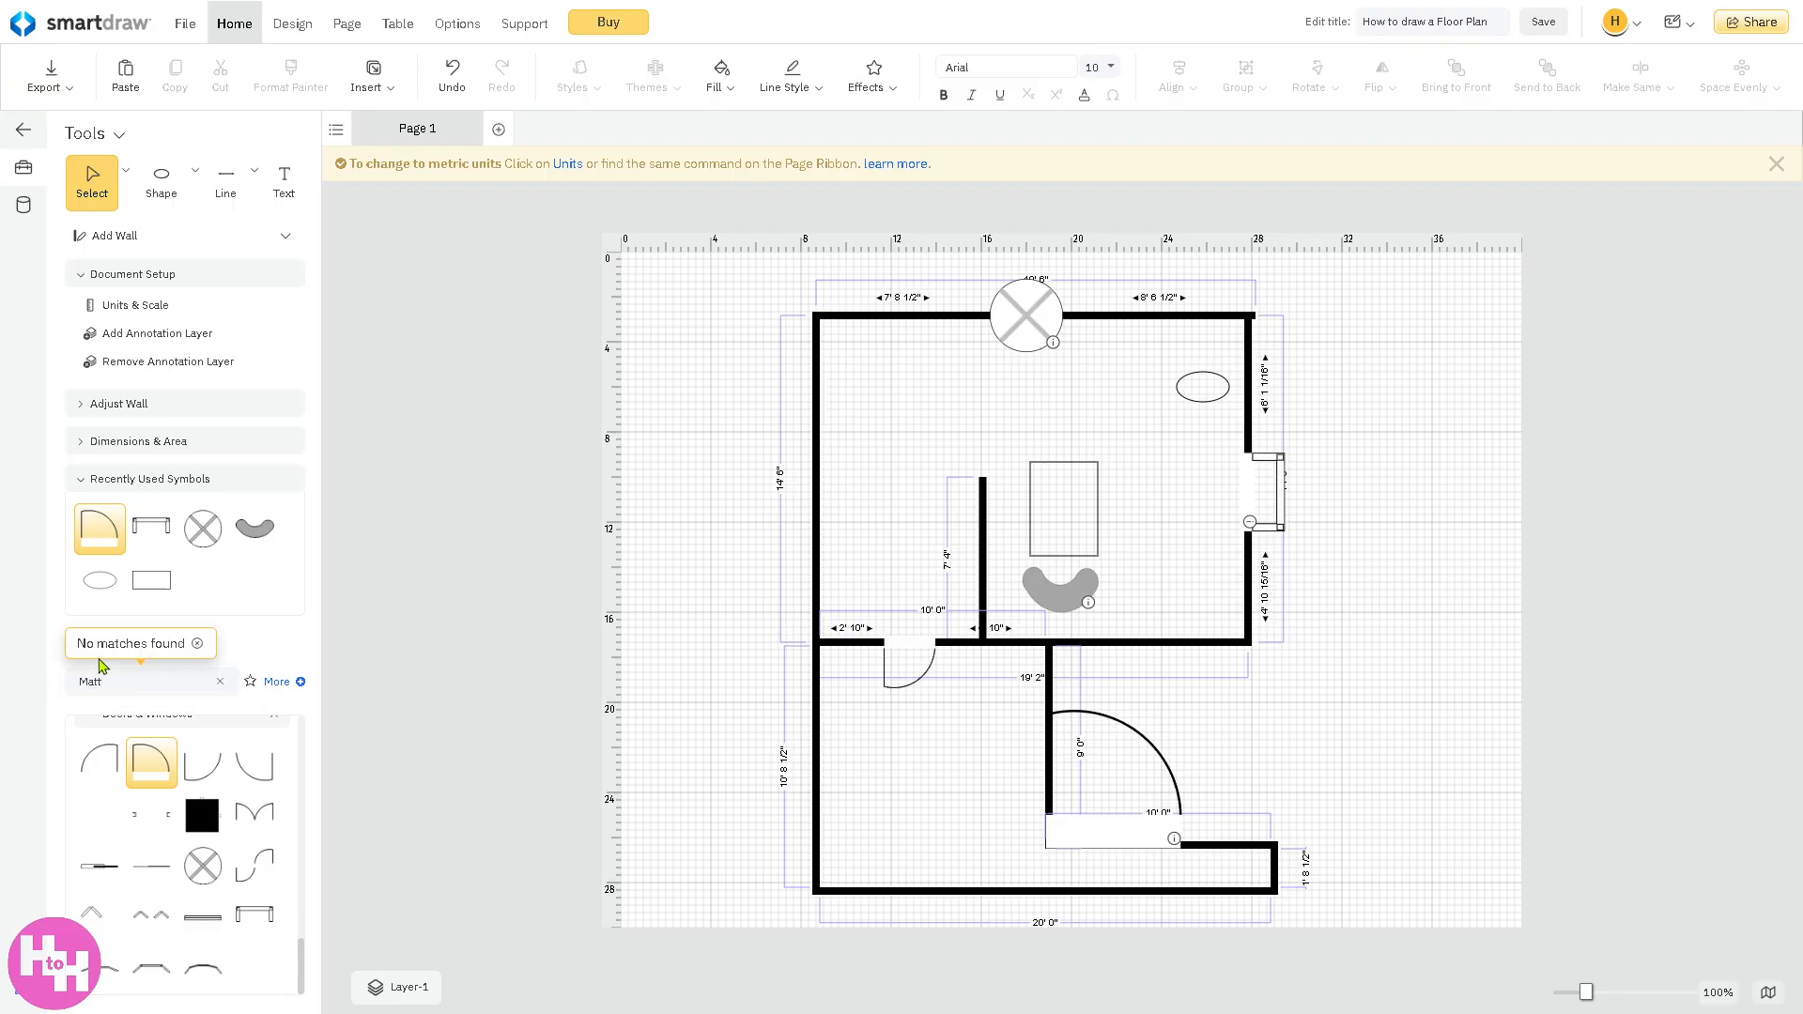
pyautogui.click(113, 681)
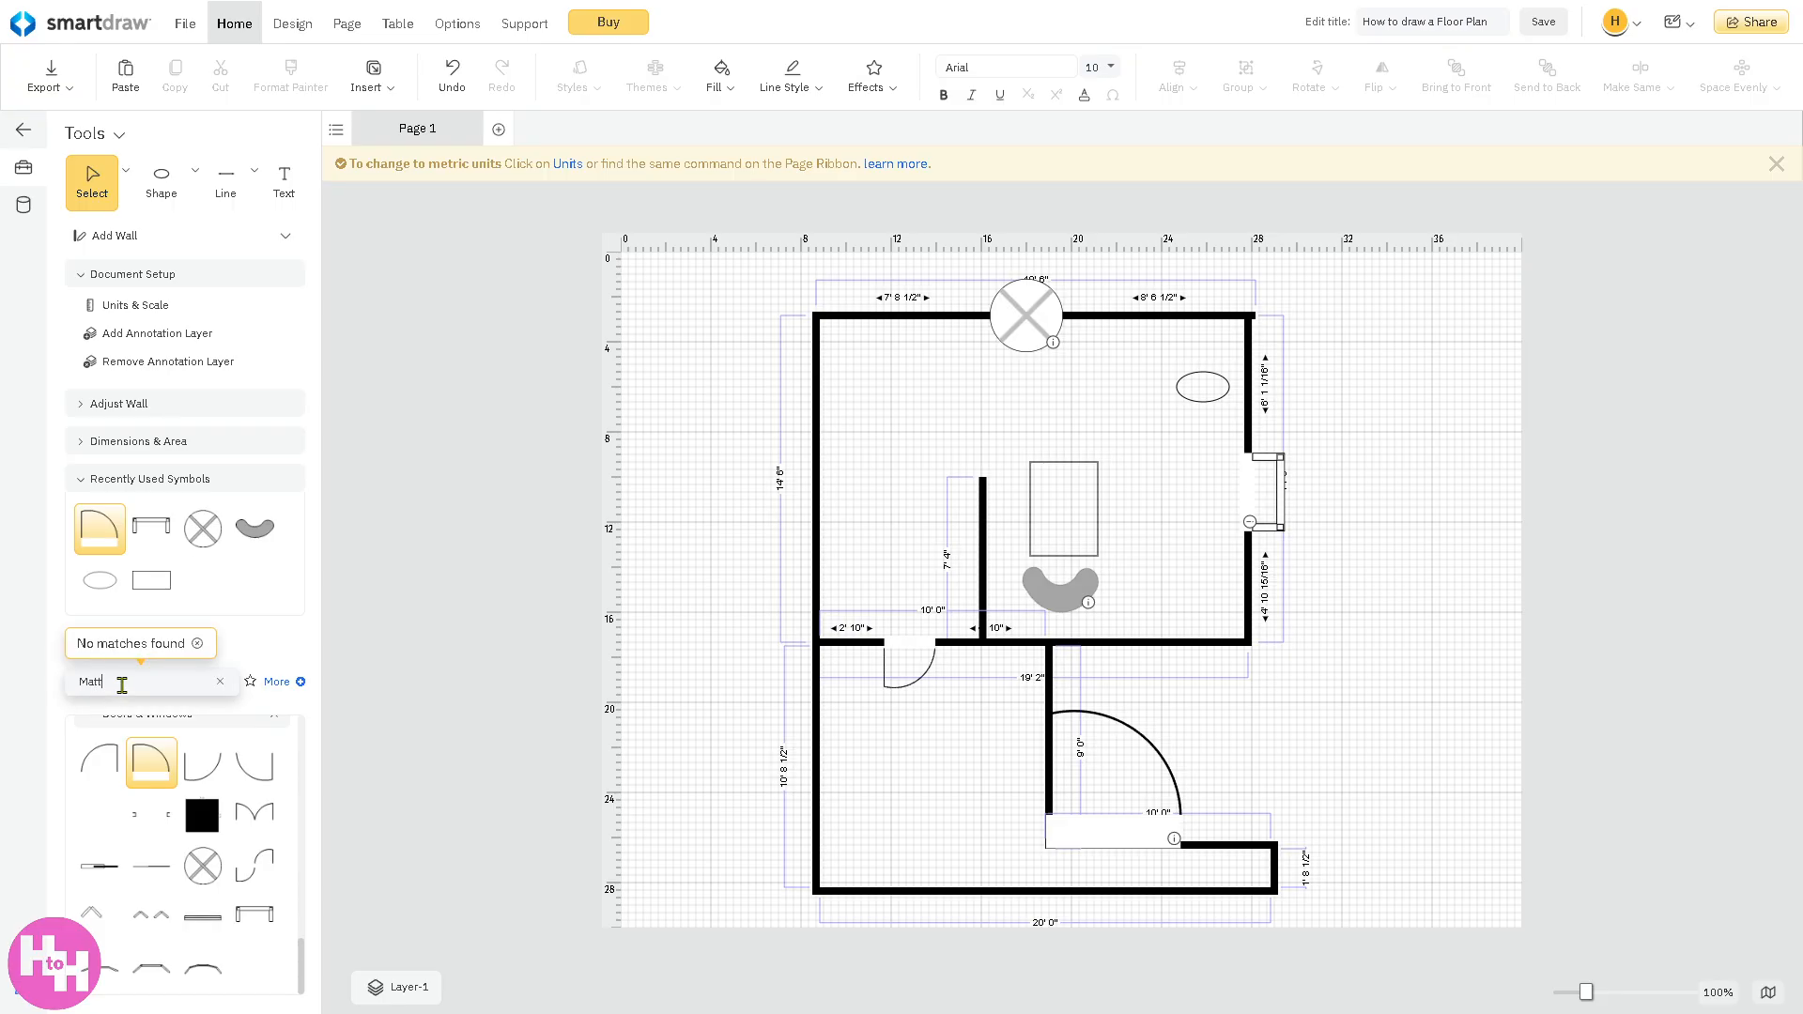
pyautogui.write('Carpe')
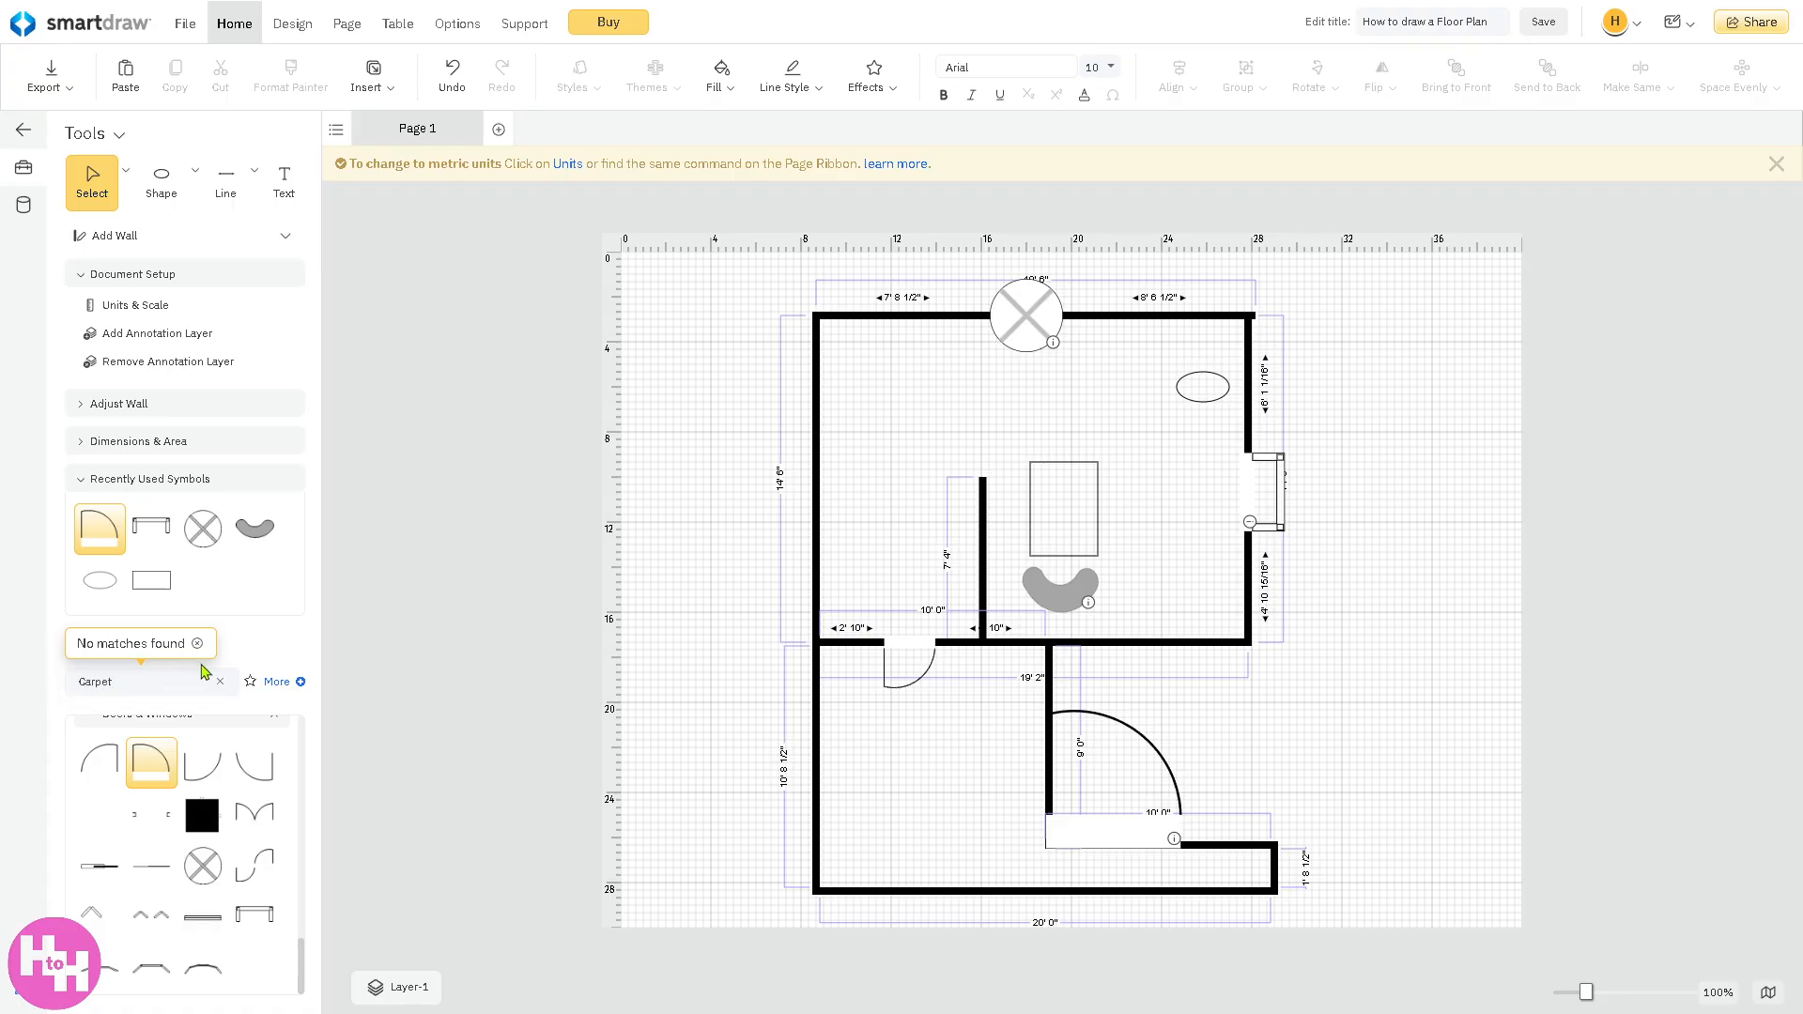
pyautogui.moveTo(199, 913)
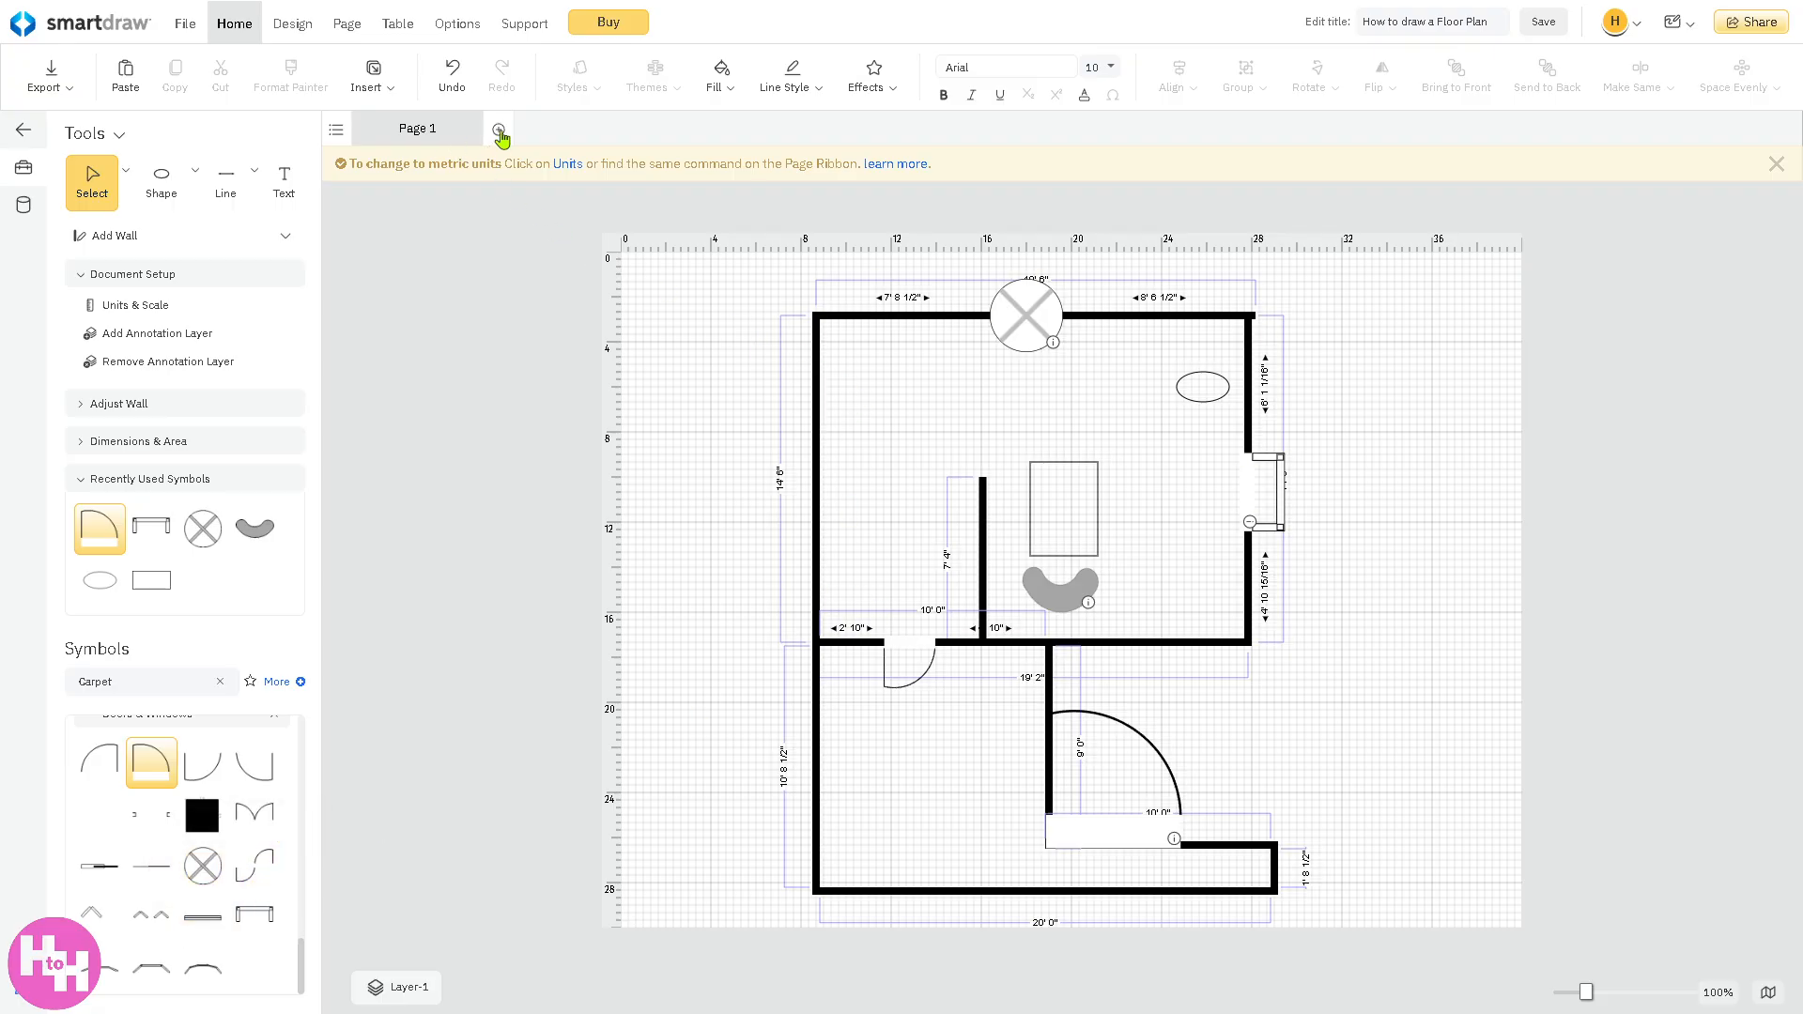
# - Insert Page 2 from the blank Floor Plans - Residential template
pyautogui.click(498, 128)
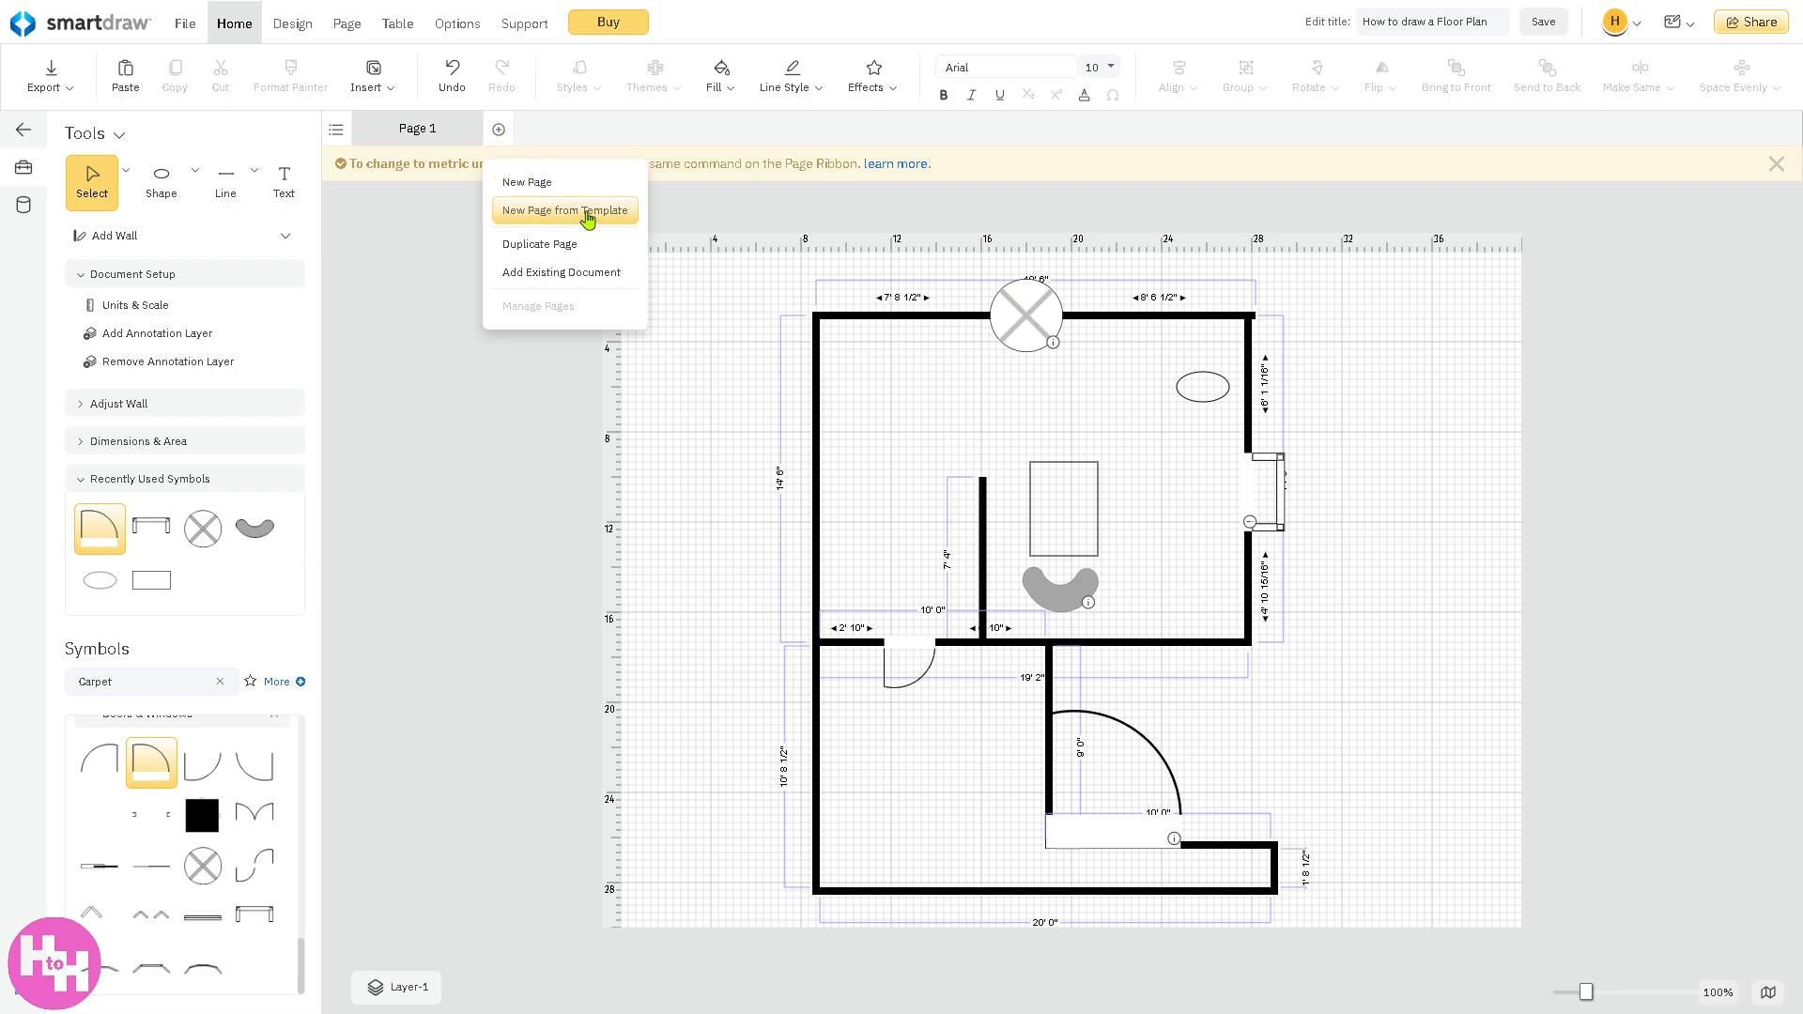
pyautogui.click(564, 210)
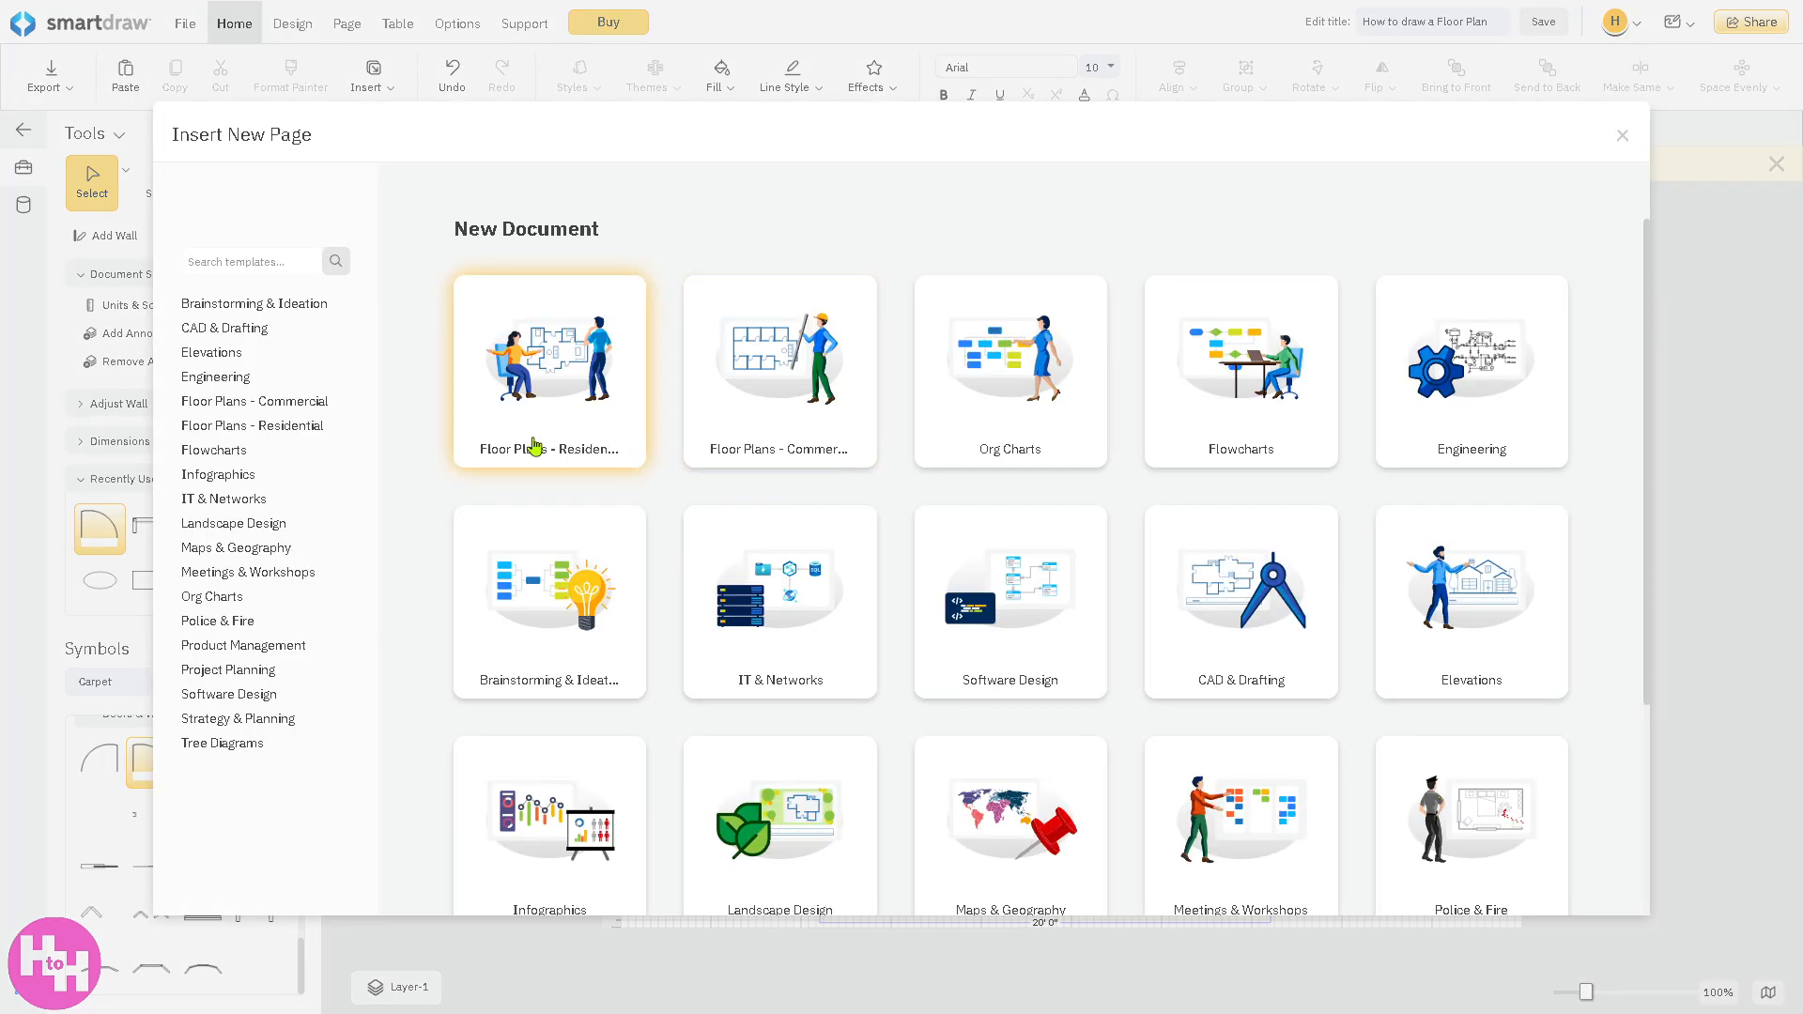
pyautogui.moveTo(524, 406)
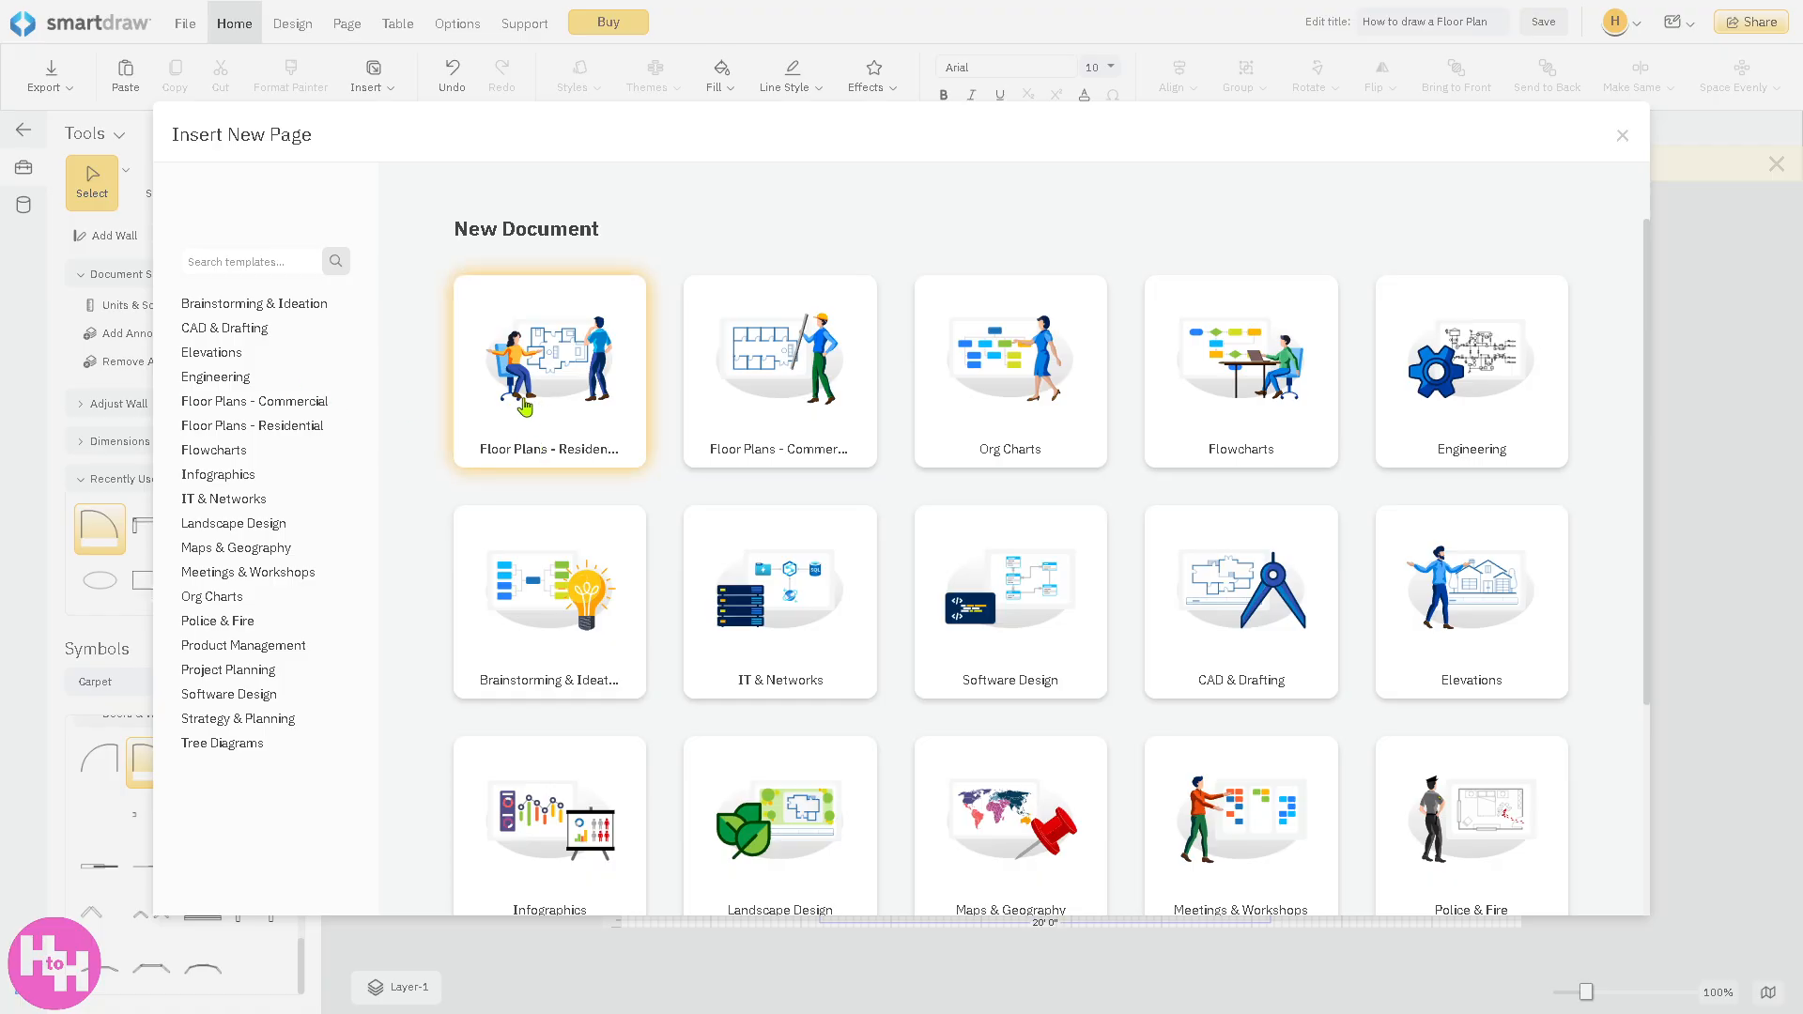
pyautogui.click(252, 425)
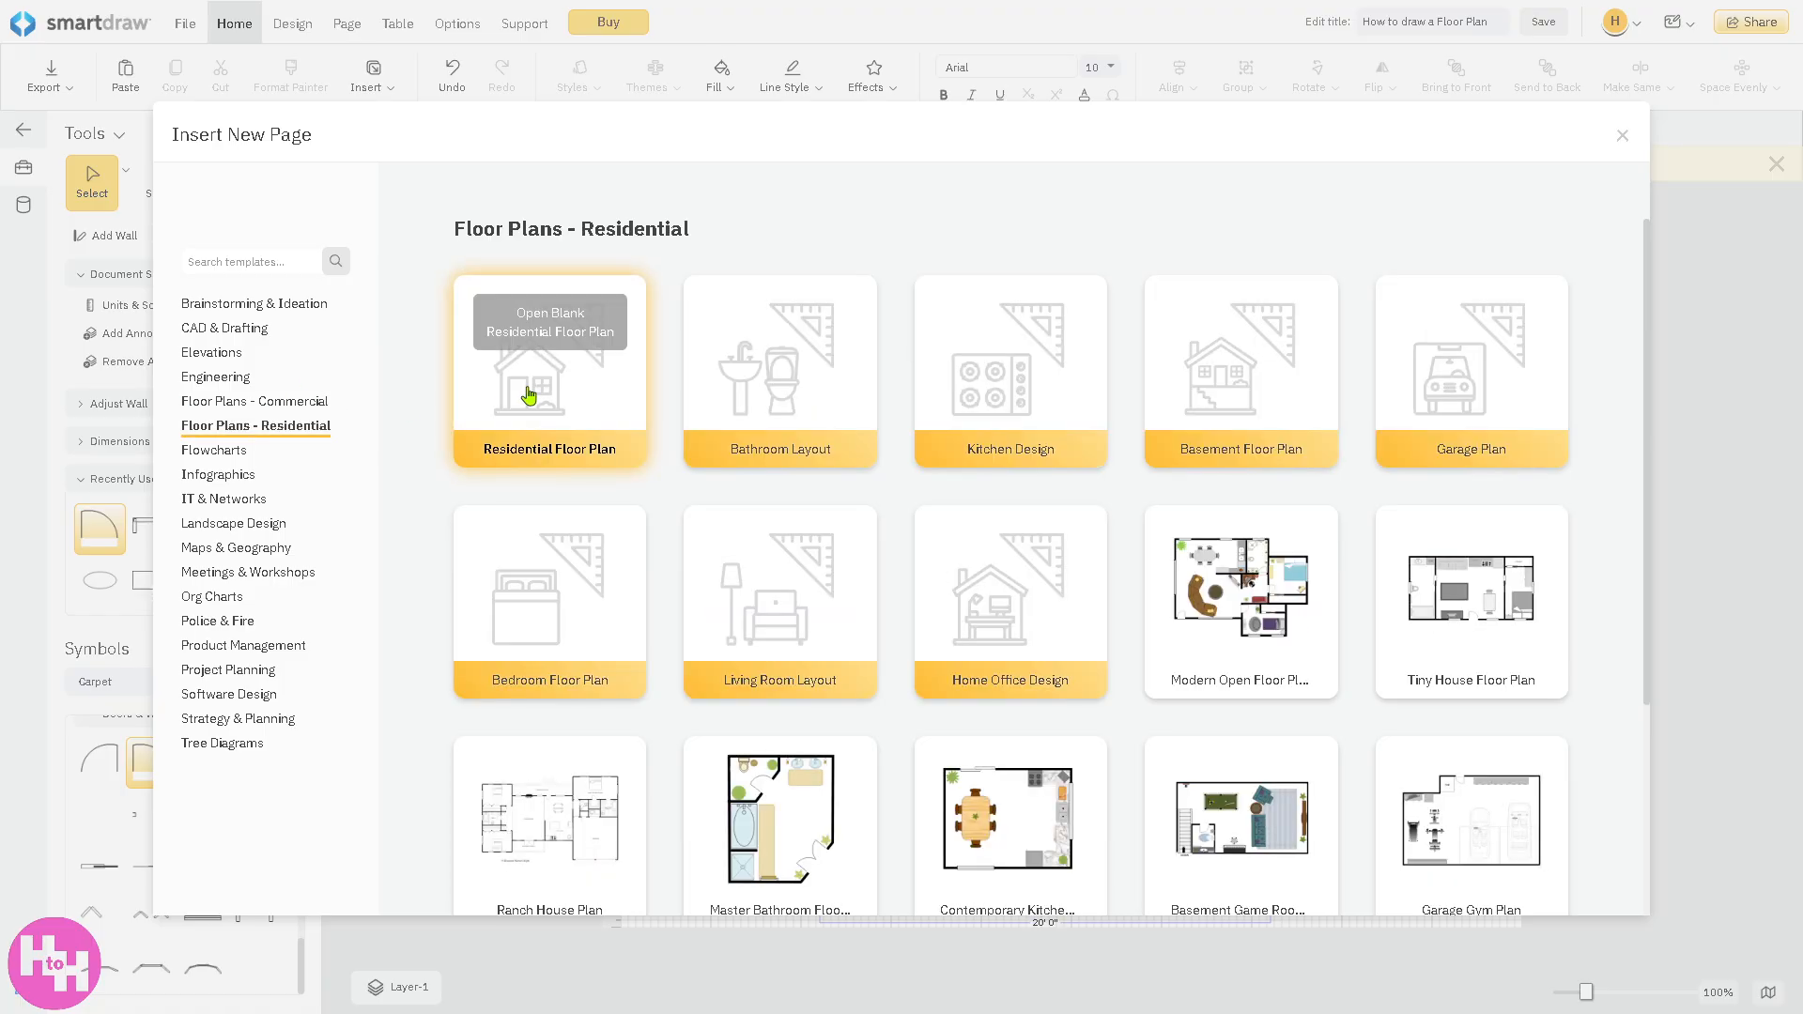
pyautogui.moveTo(558, 349)
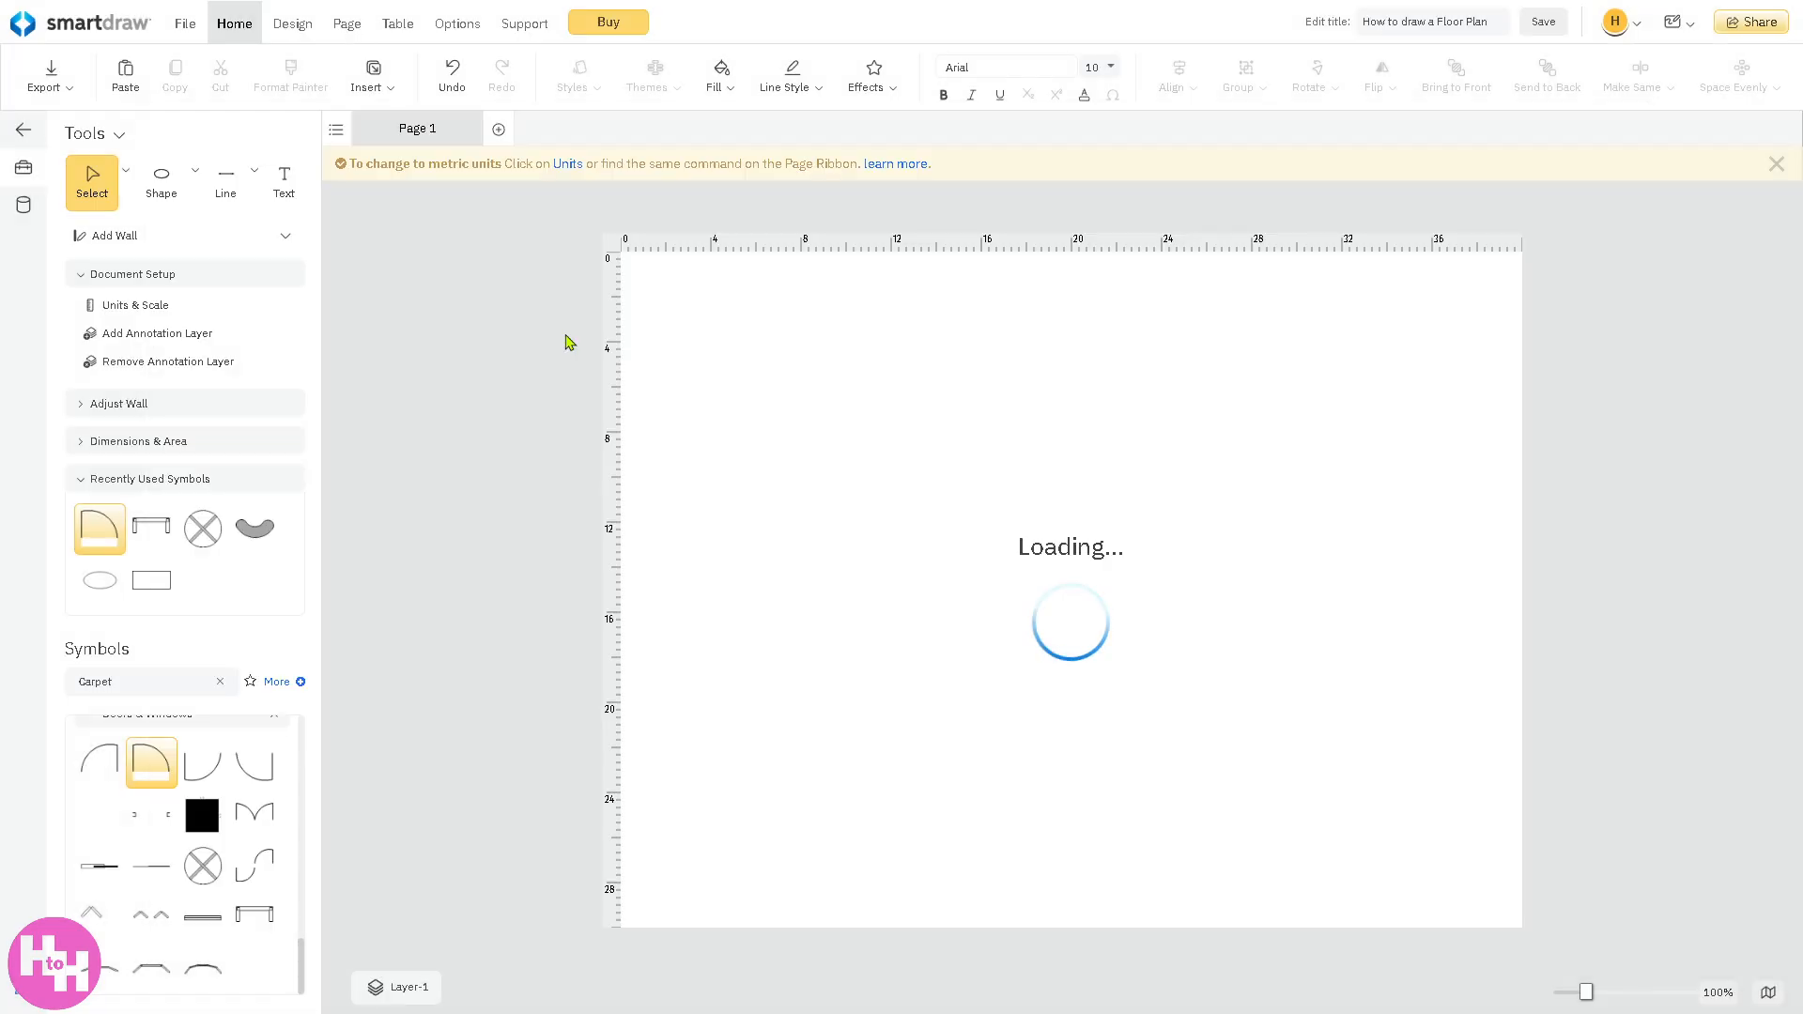
pyautogui.click(498, 128)
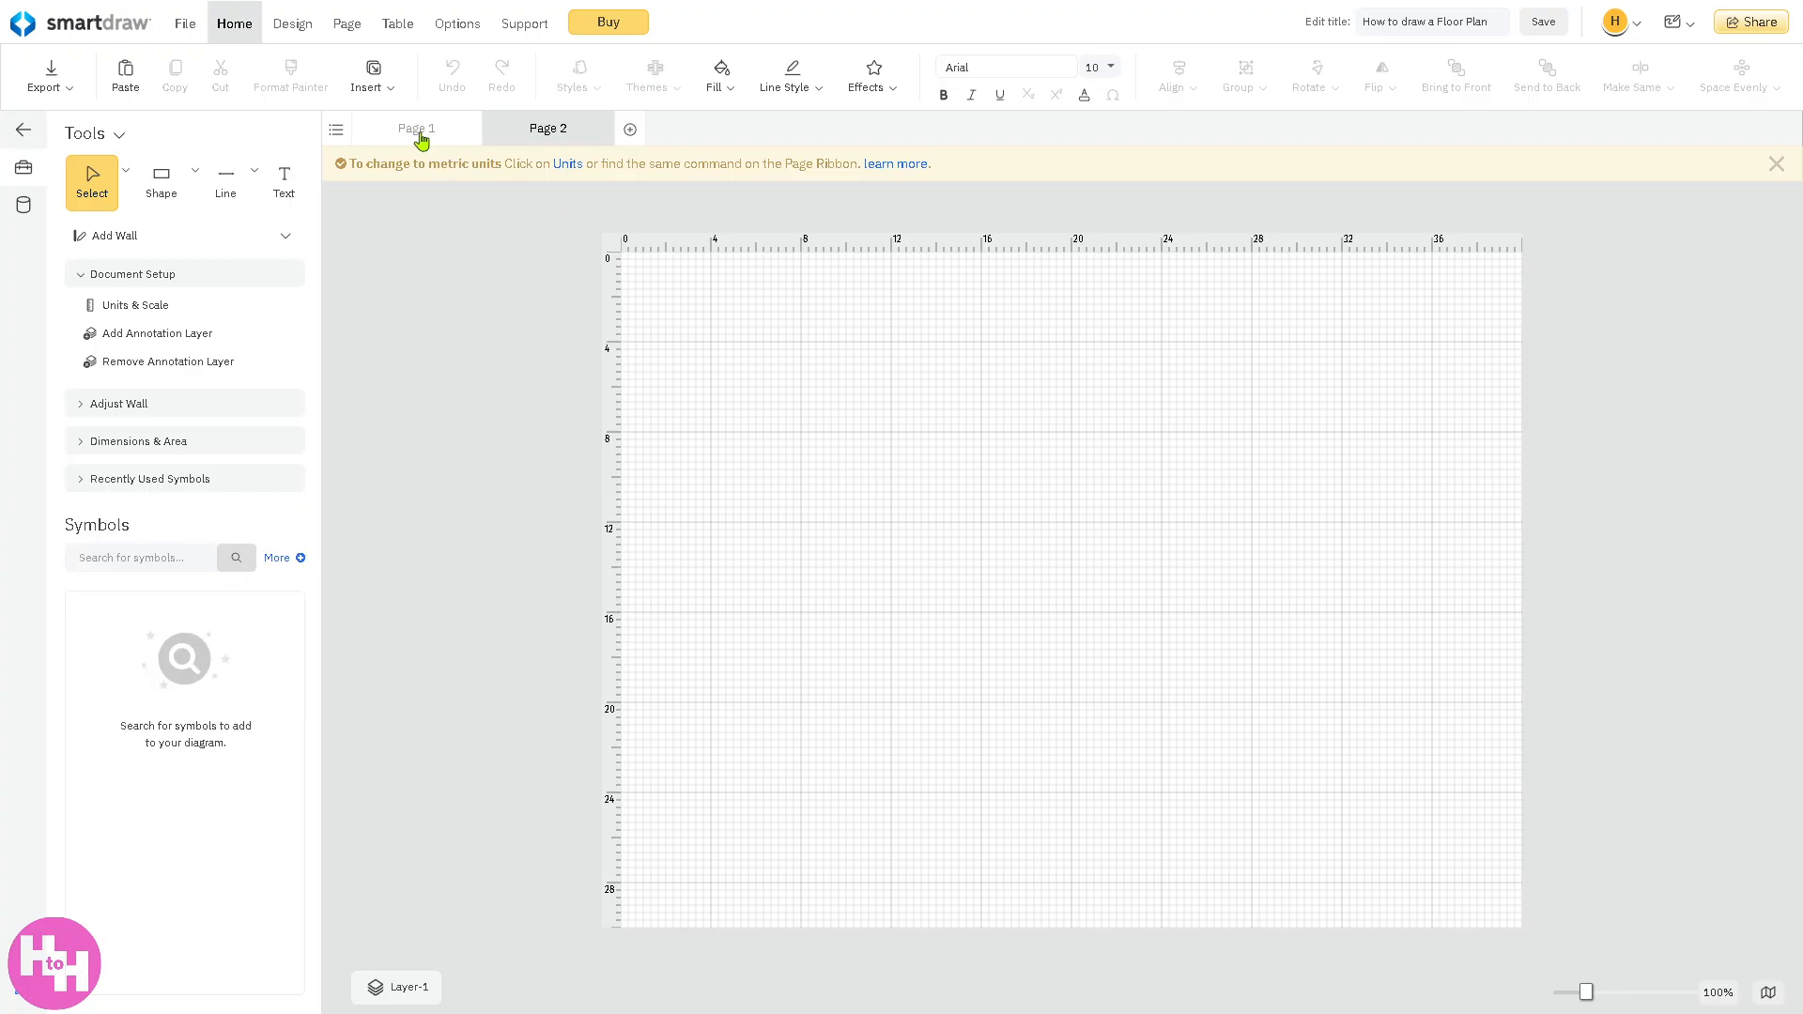
pyautogui.click(417, 128)
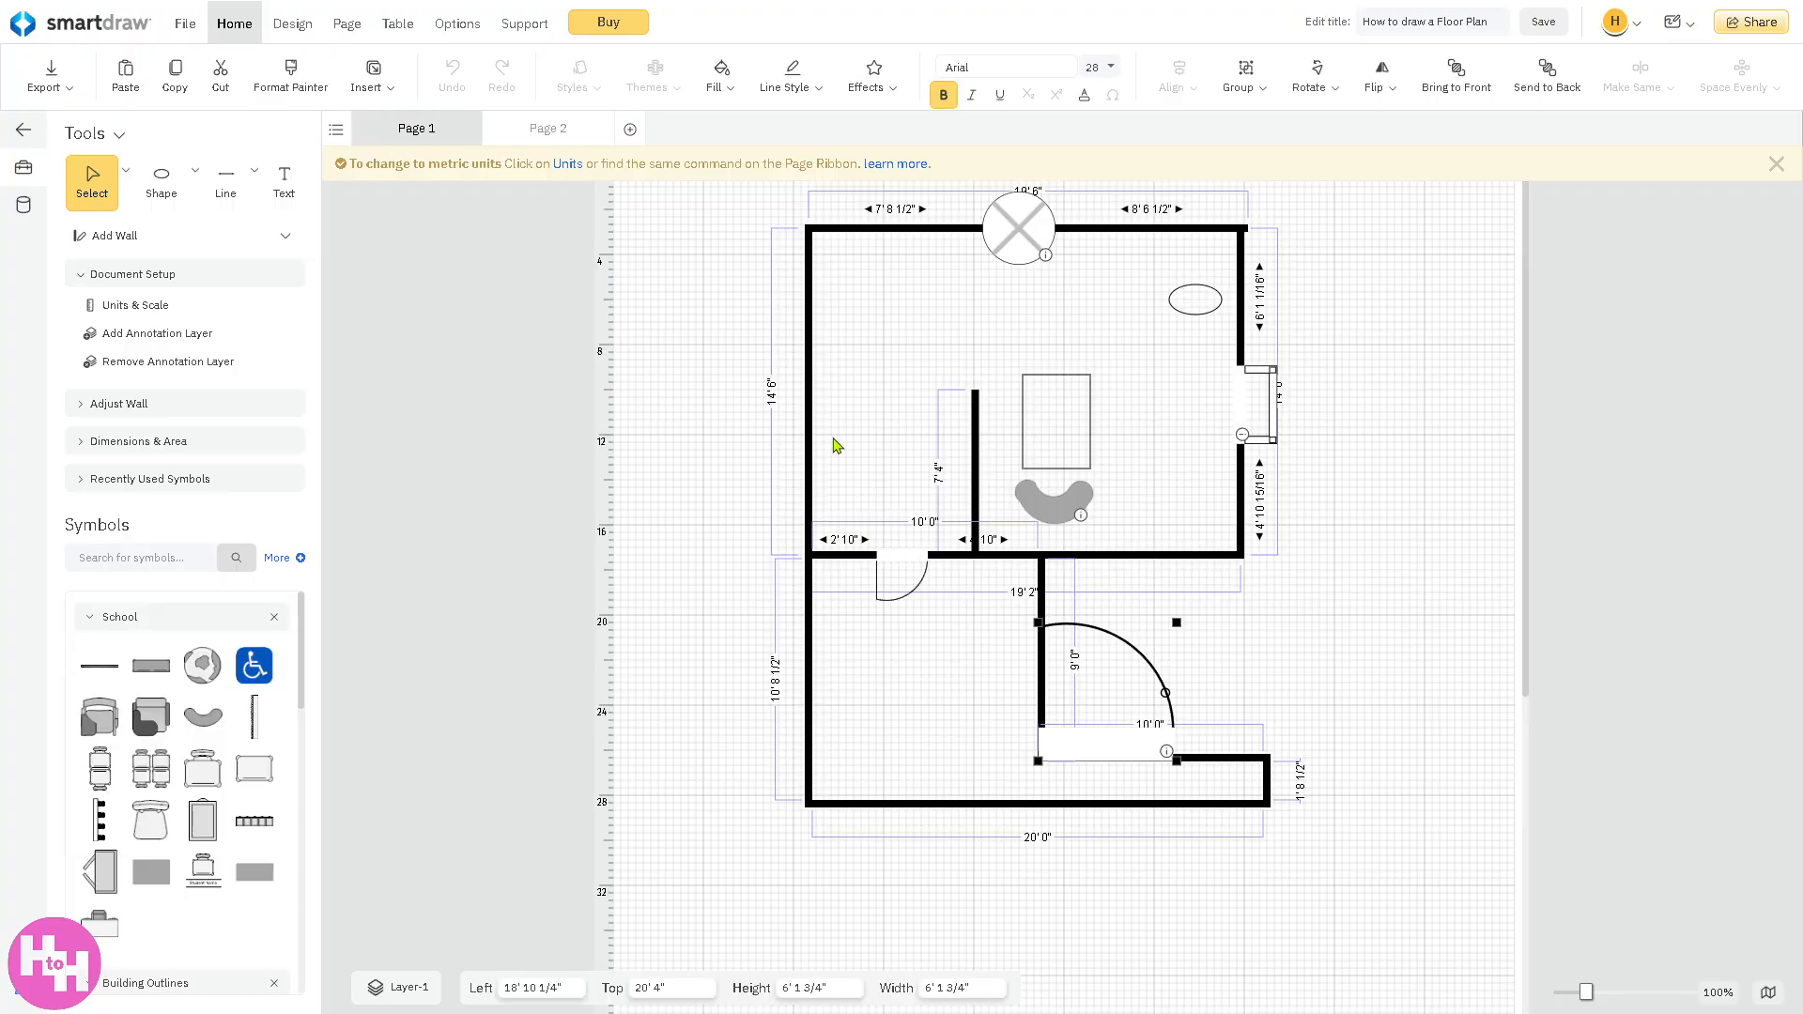
pyautogui.click(549, 128)
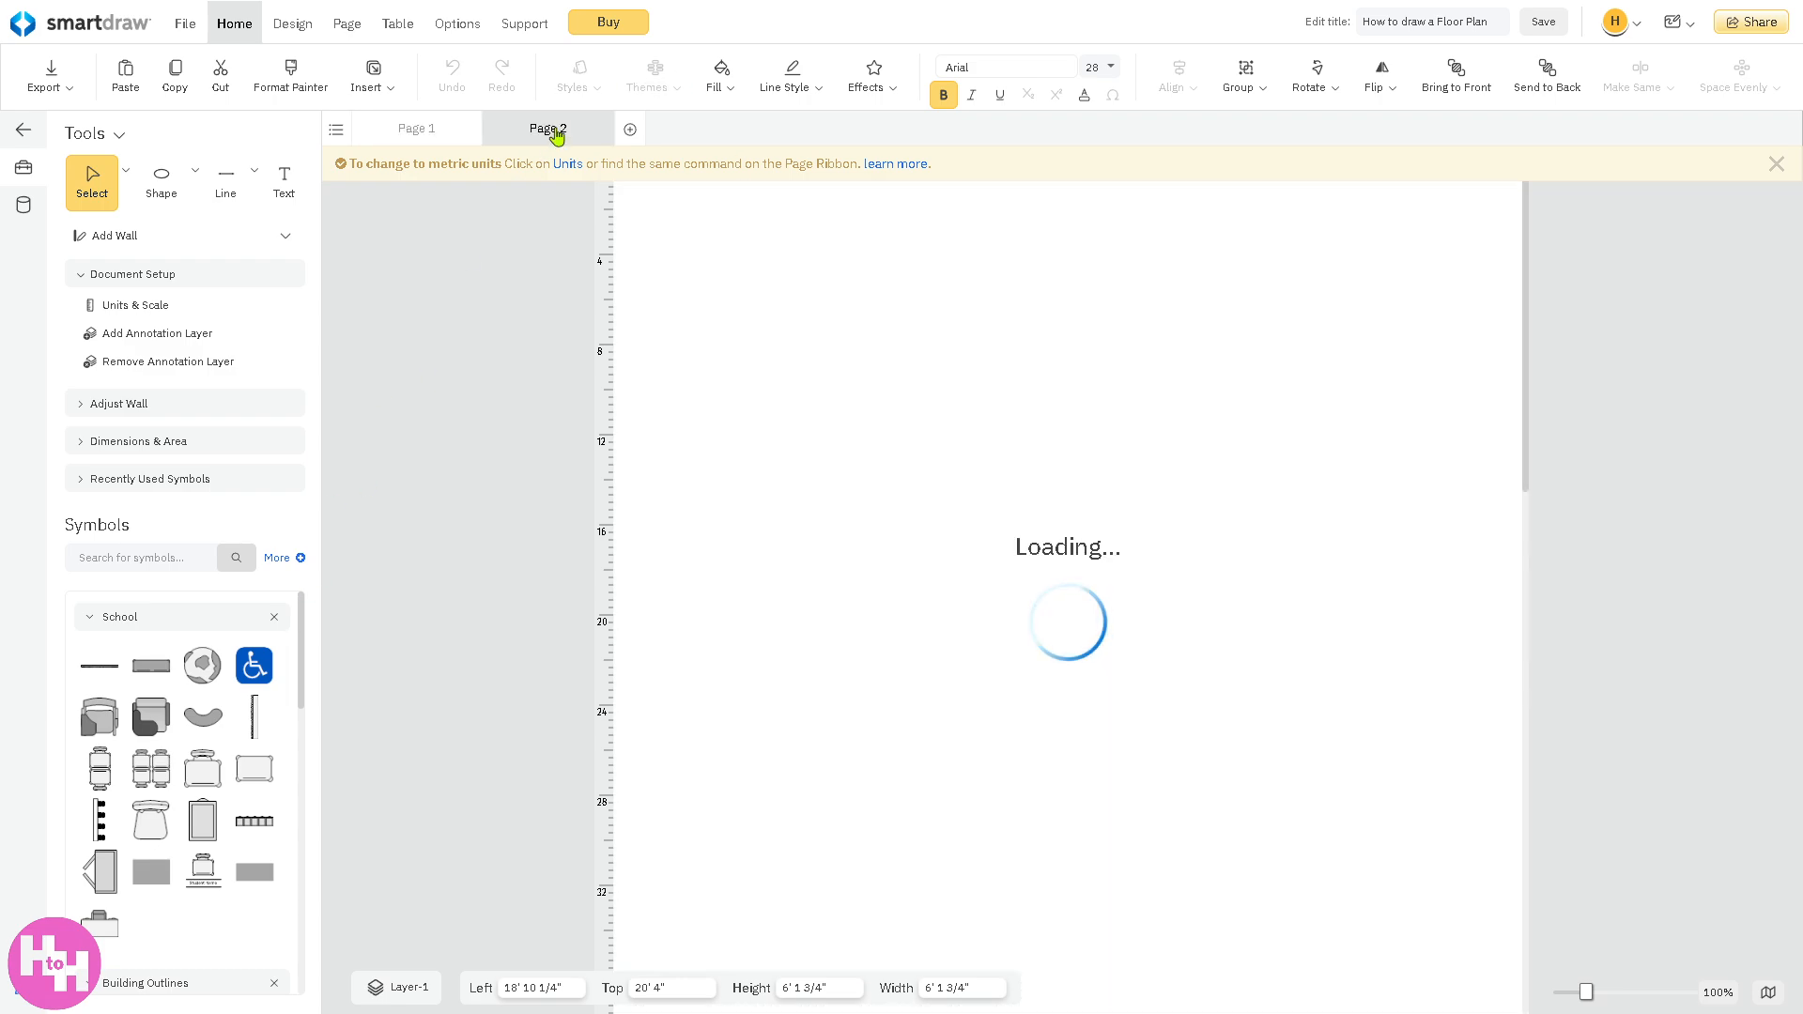
pyautogui.click(548, 128)
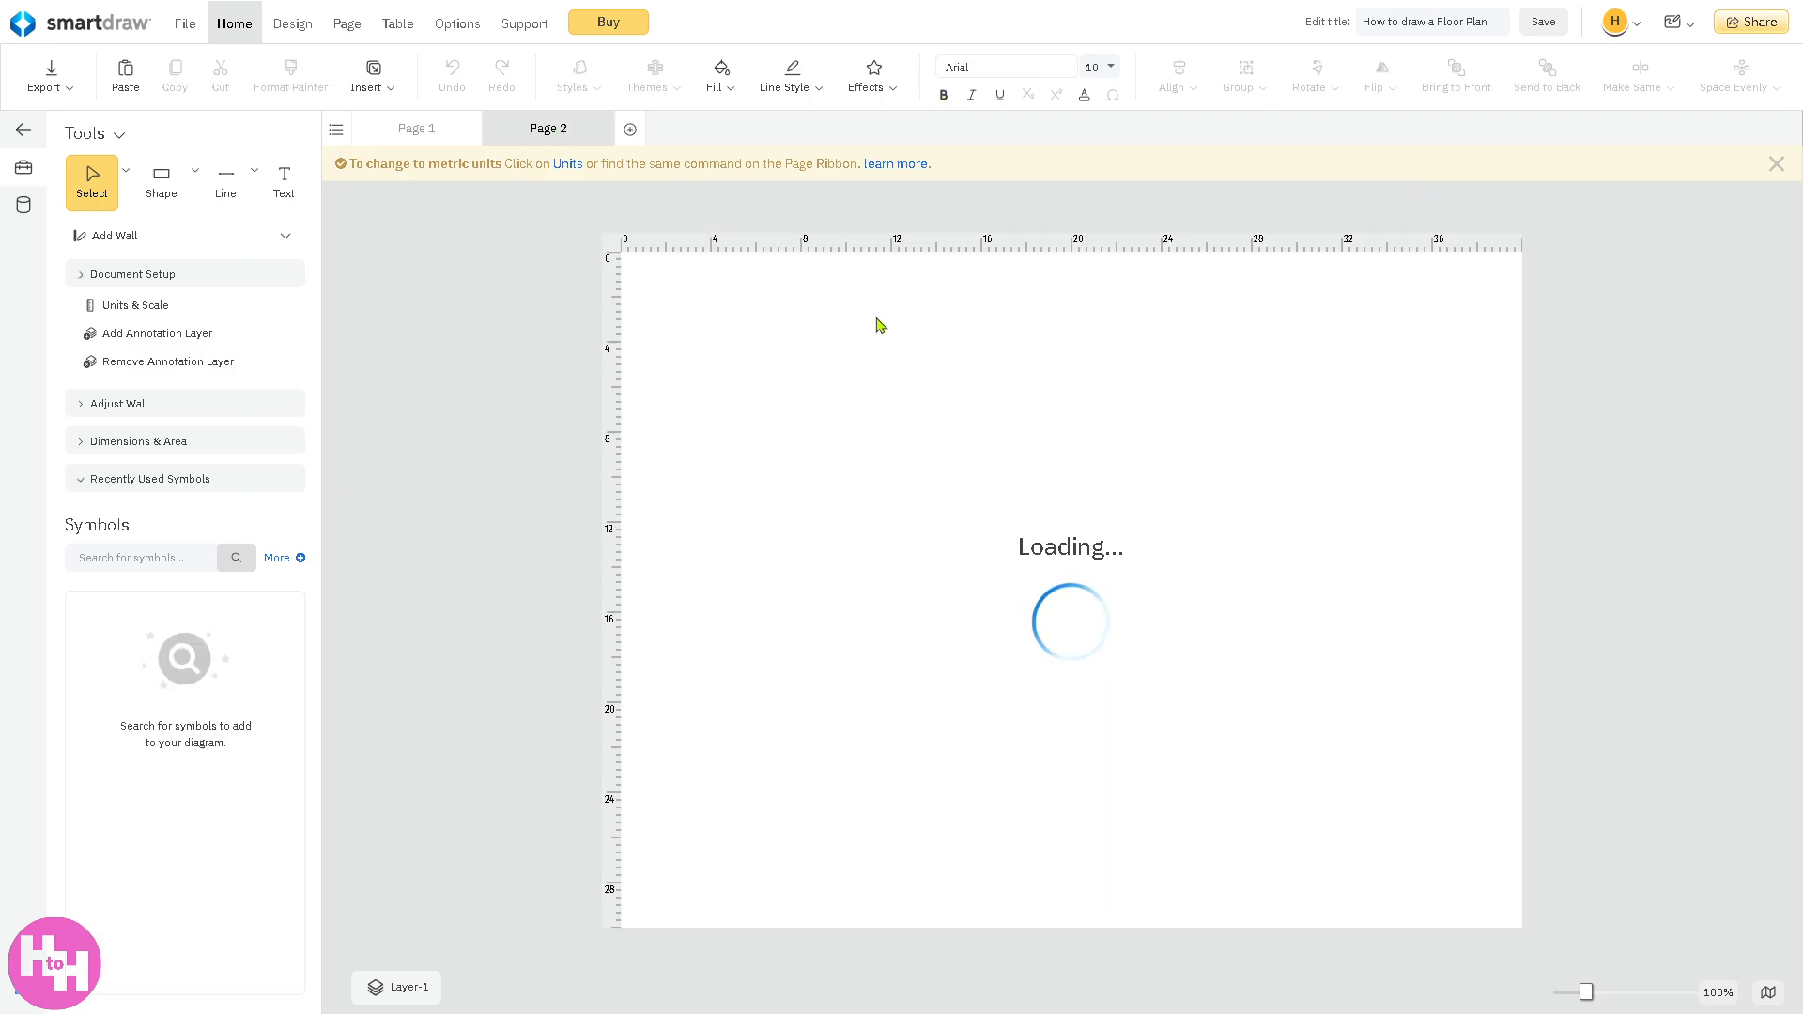
pyautogui.click(417, 128)
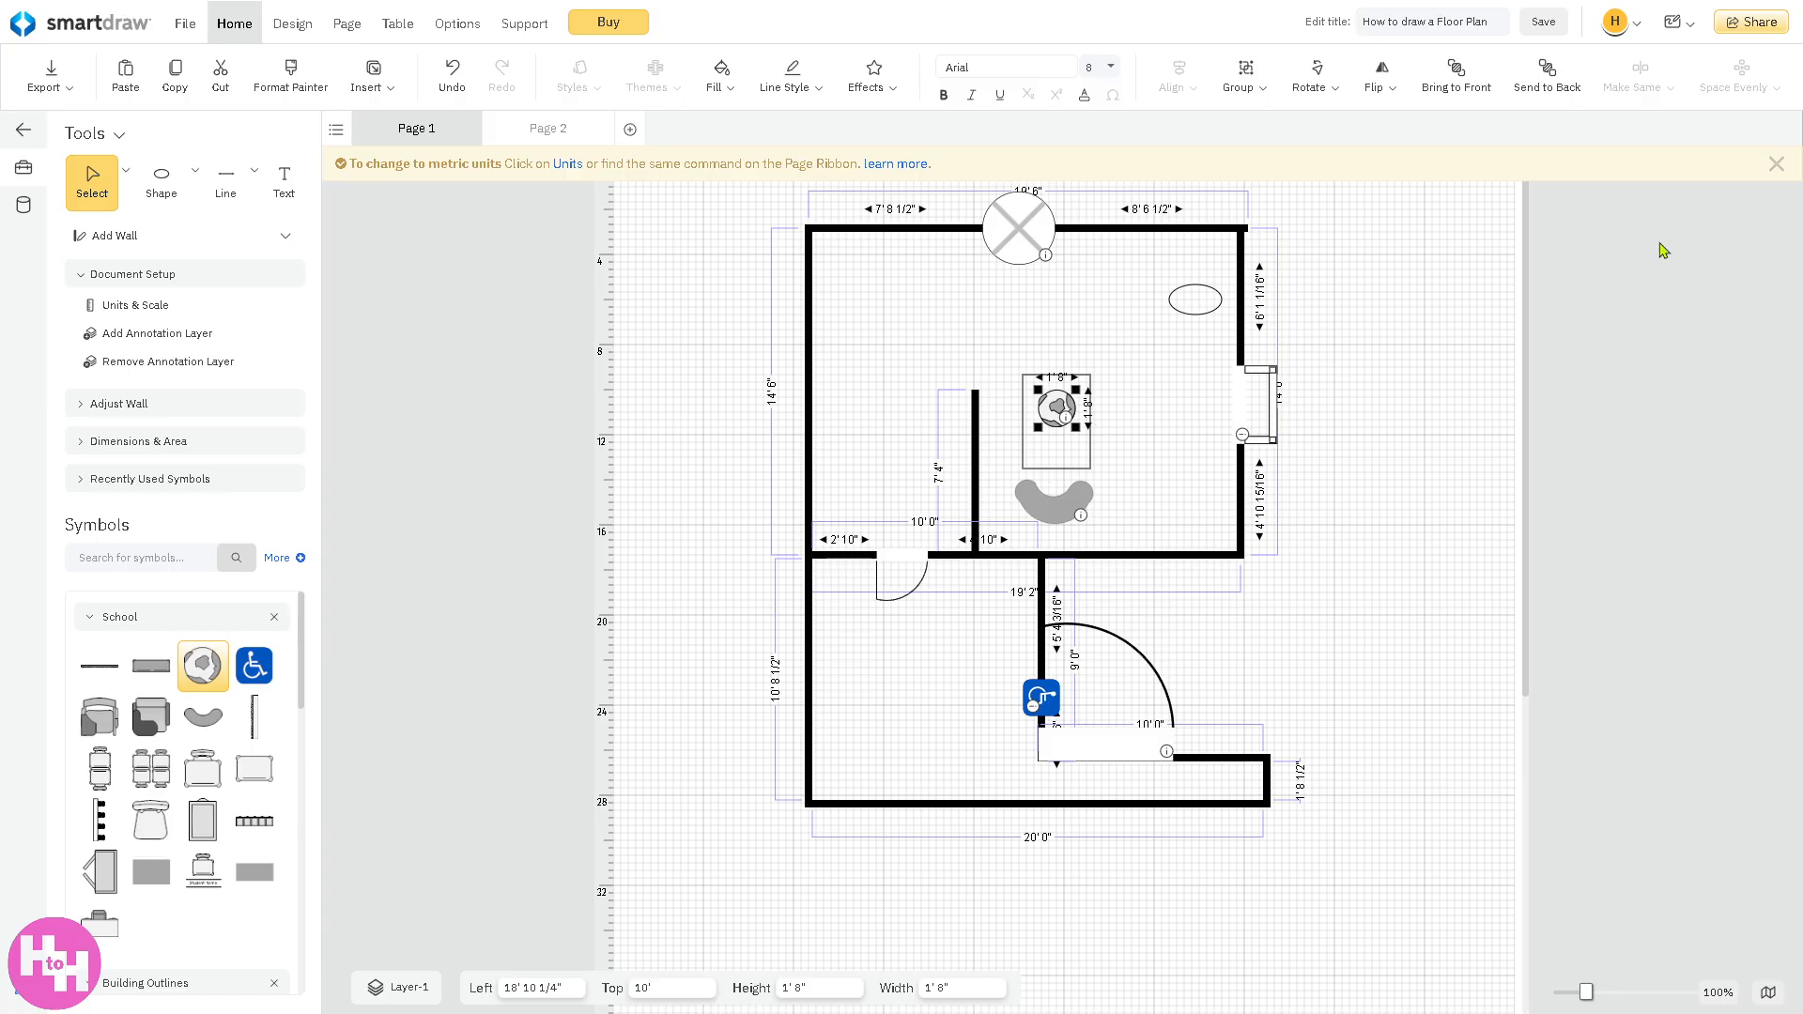
pyautogui.moveTo(1679, 207)
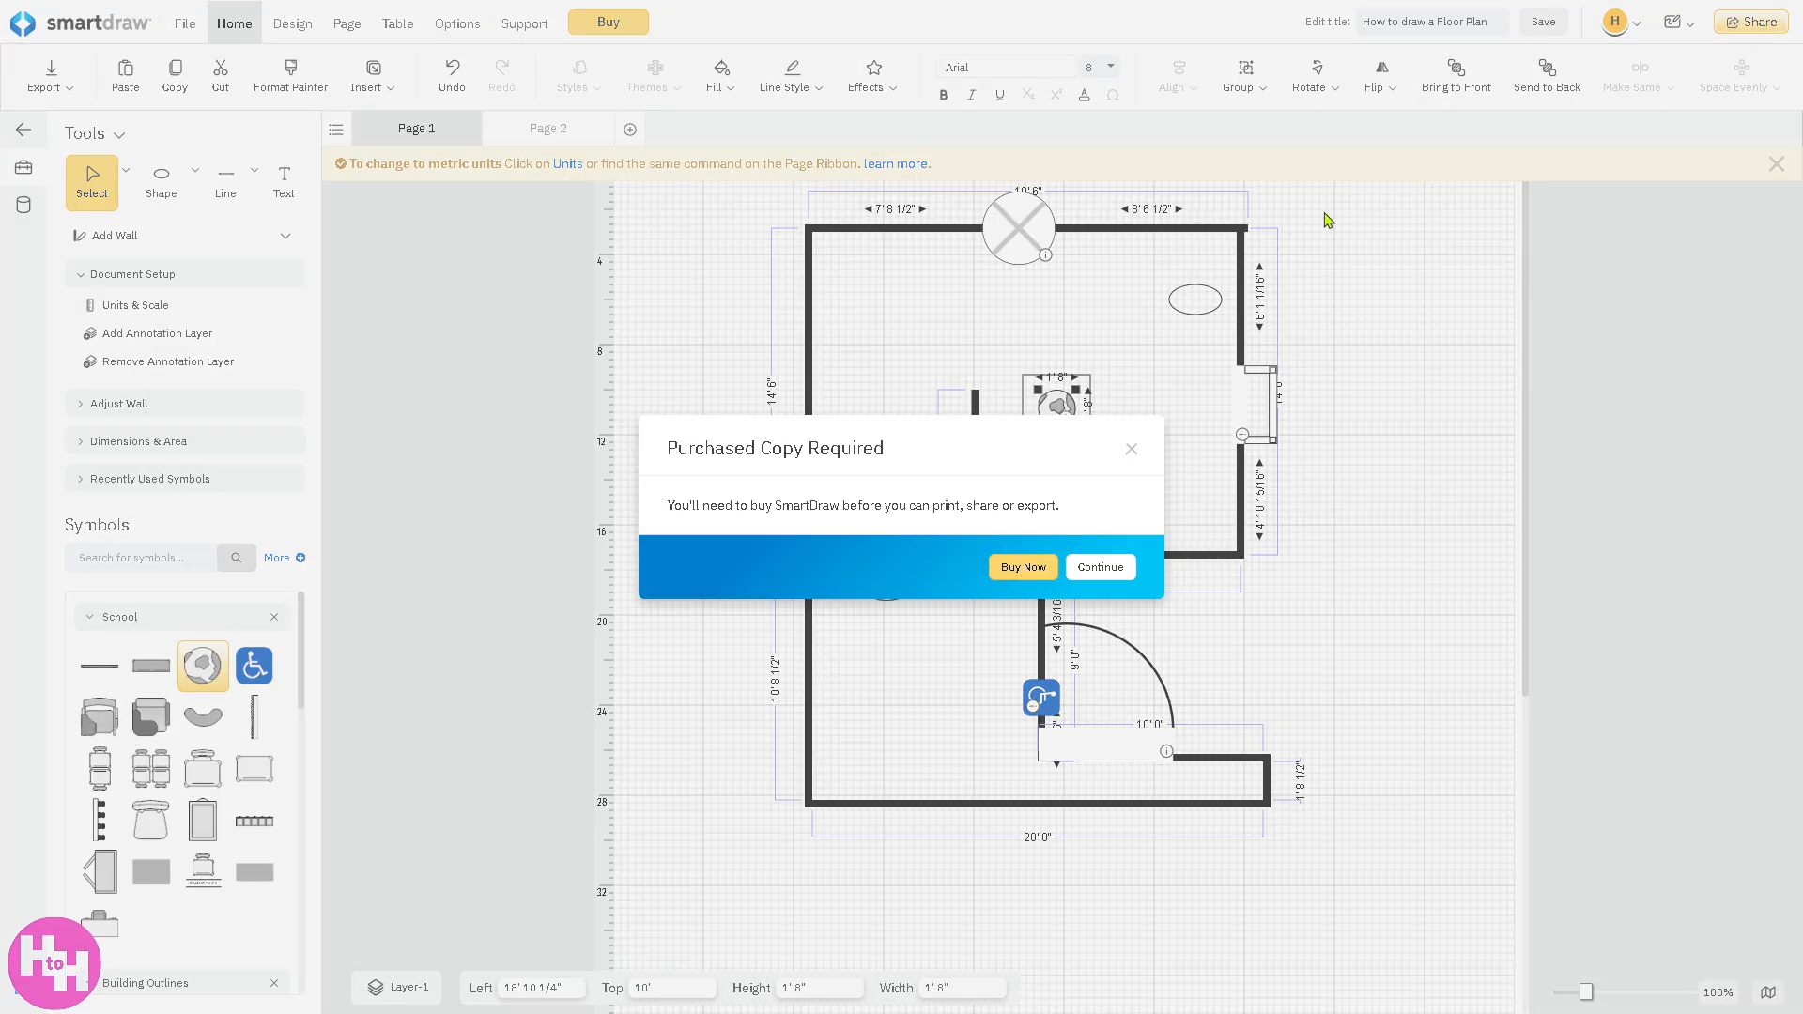
pyautogui.moveTo(875, 524)
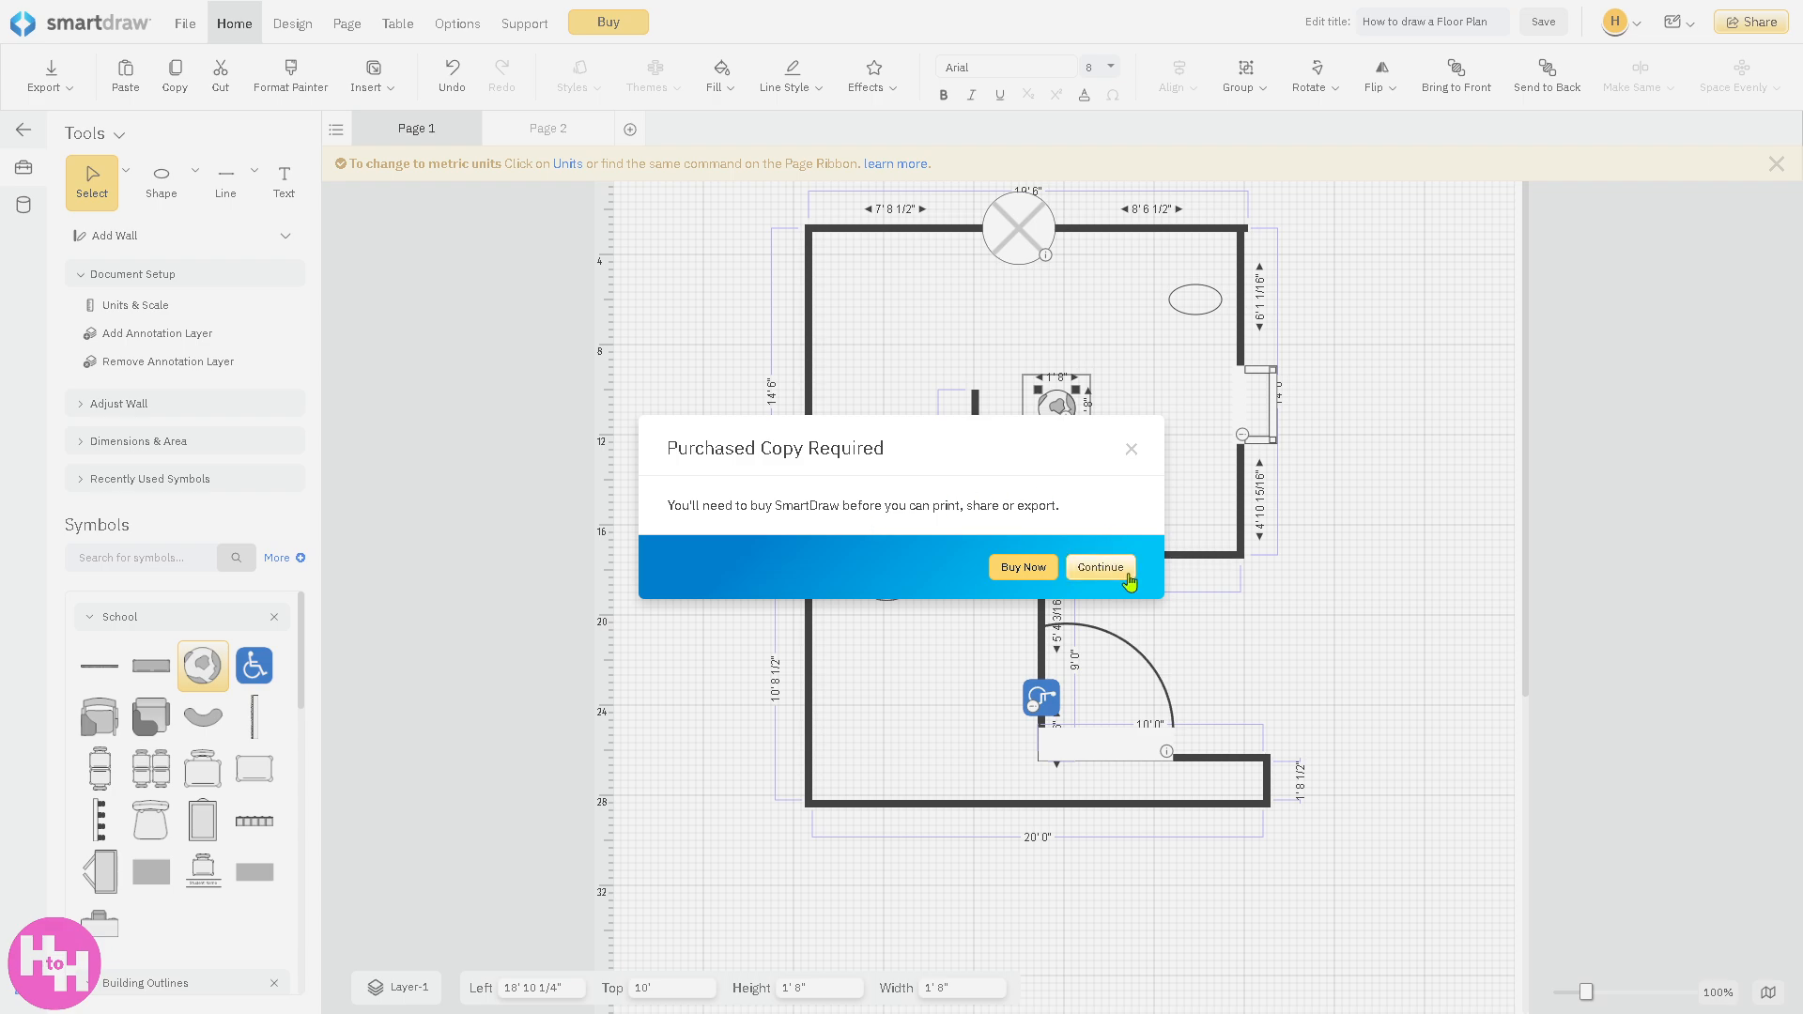
pyautogui.click(1101, 567)
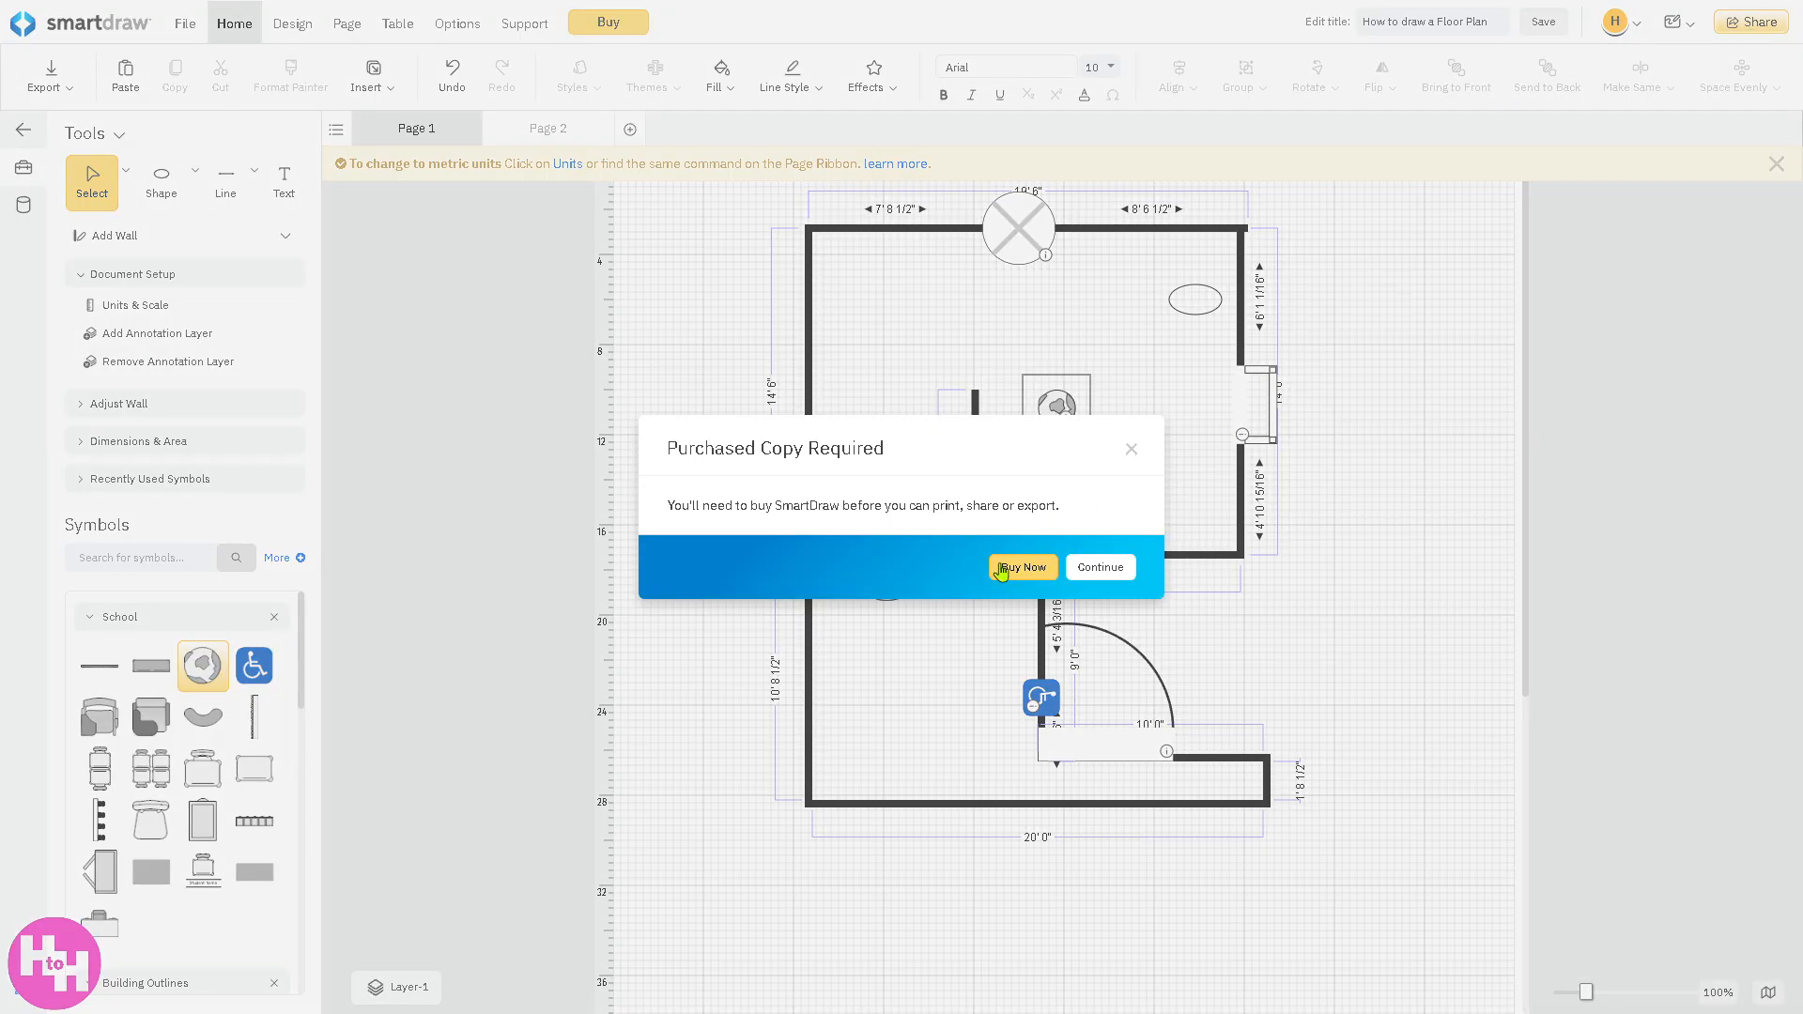
pyautogui.click(1023, 567)
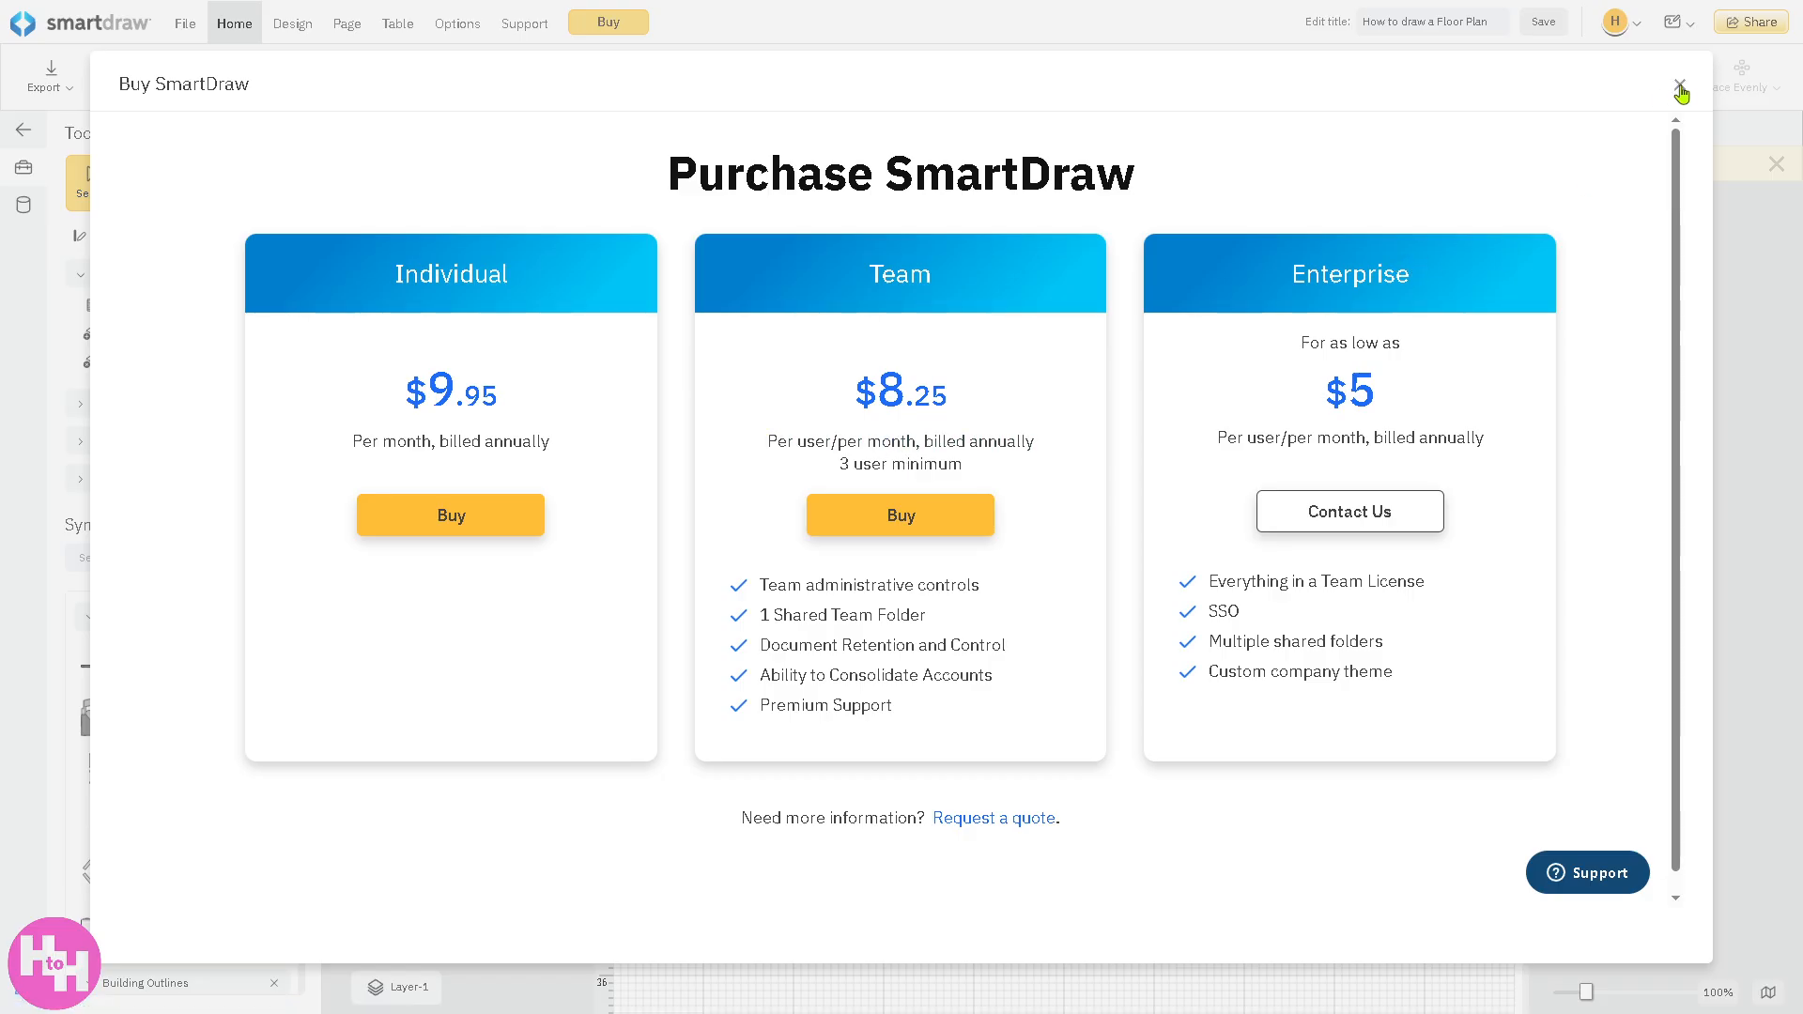
pyautogui.click(1680, 84)
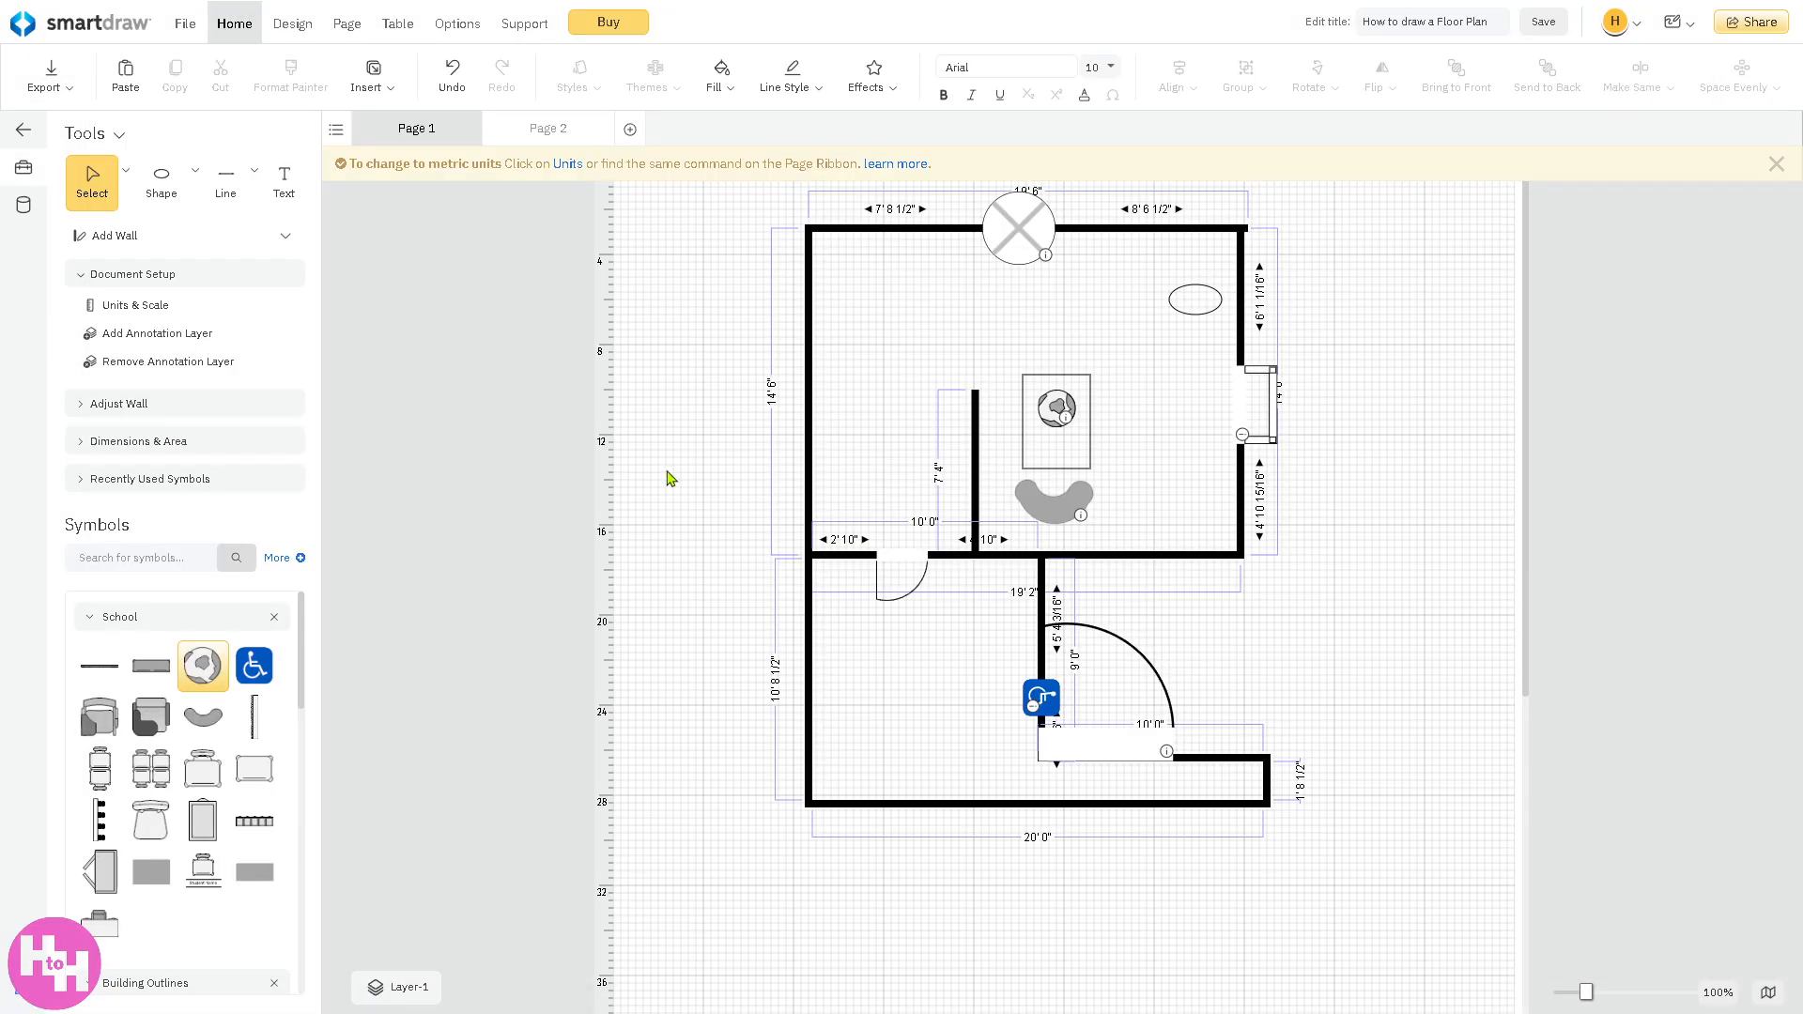
pyautogui.moveTo(677, 479)
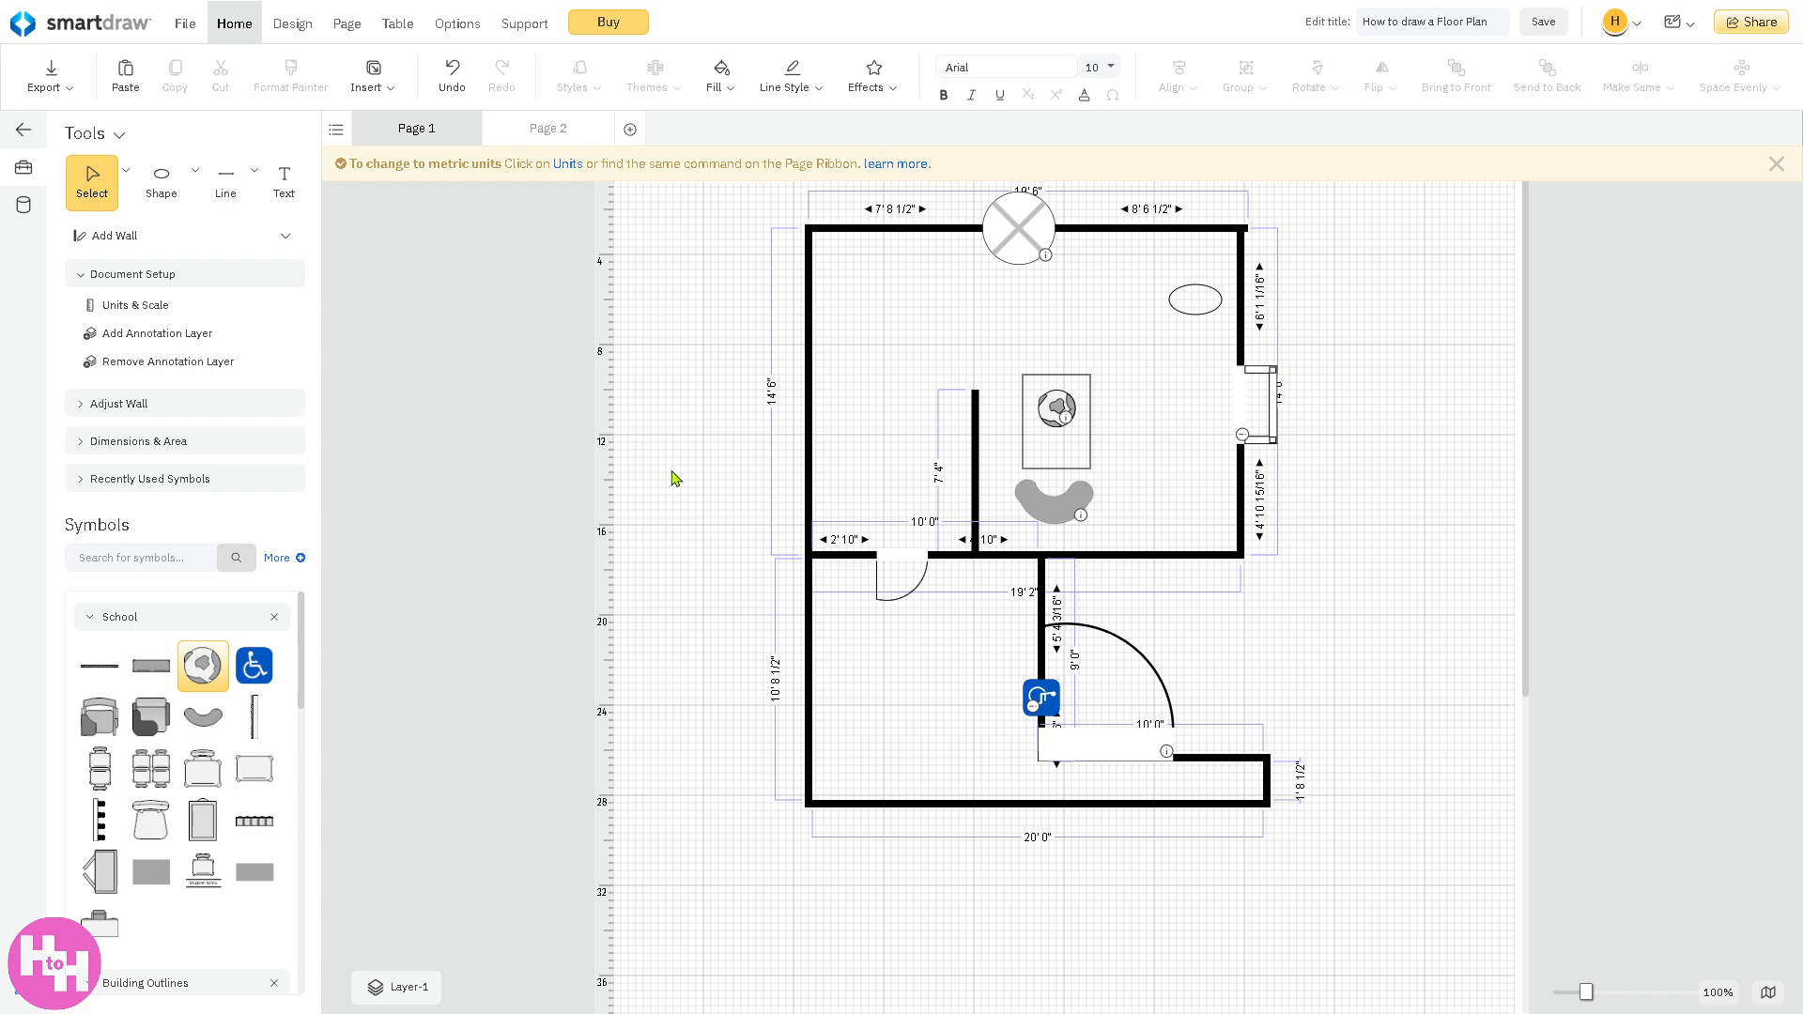
pyautogui.moveTo(1743, 44)
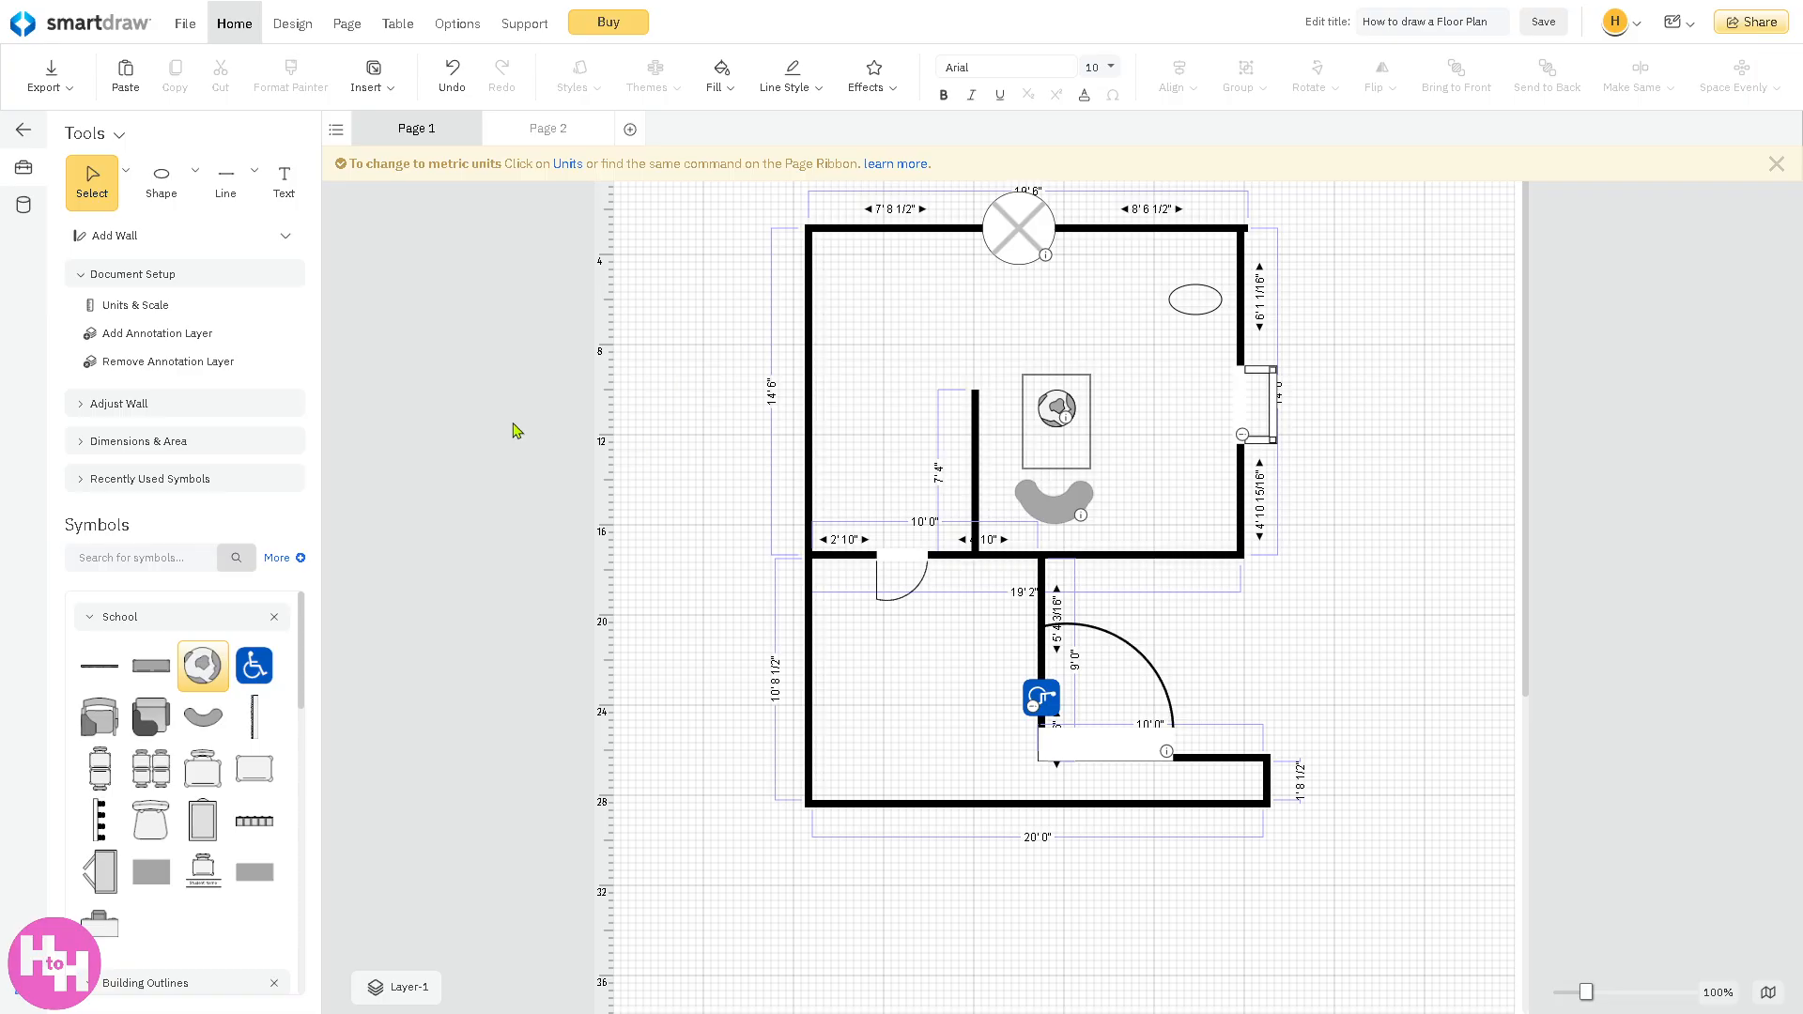
pyautogui.moveTo(513, 425)
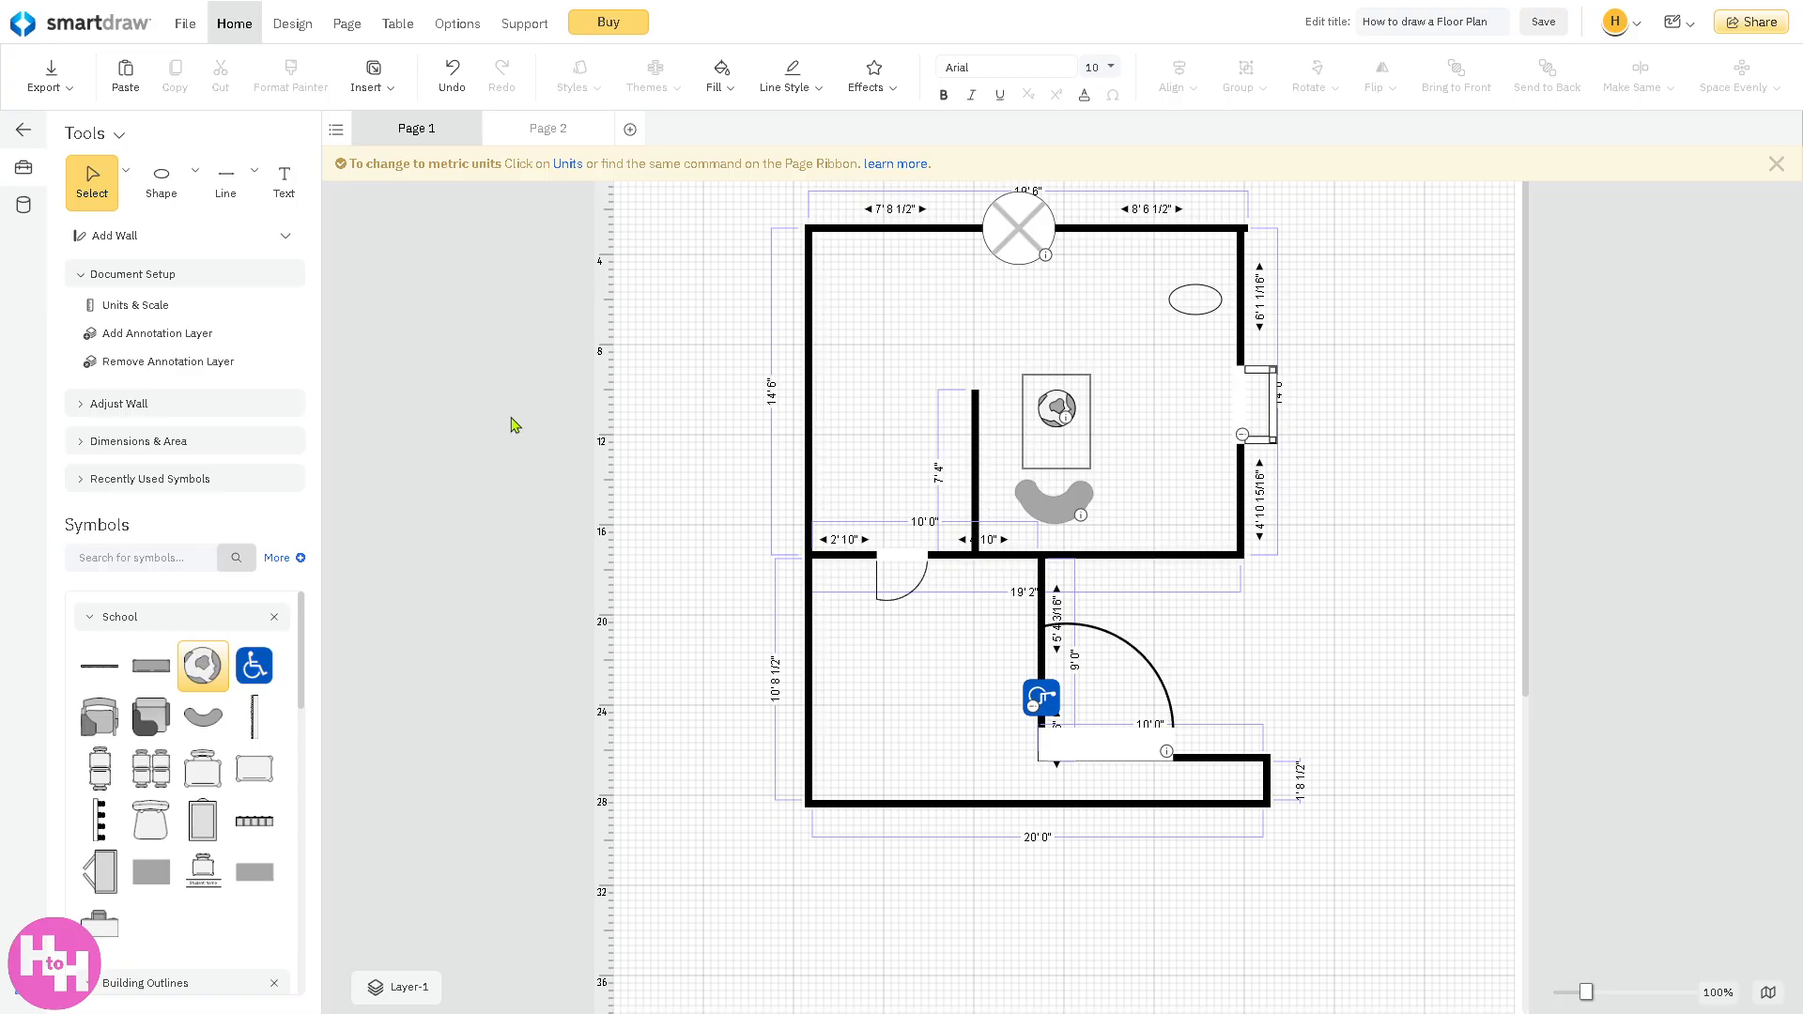
pyautogui.moveTo(186, 26)
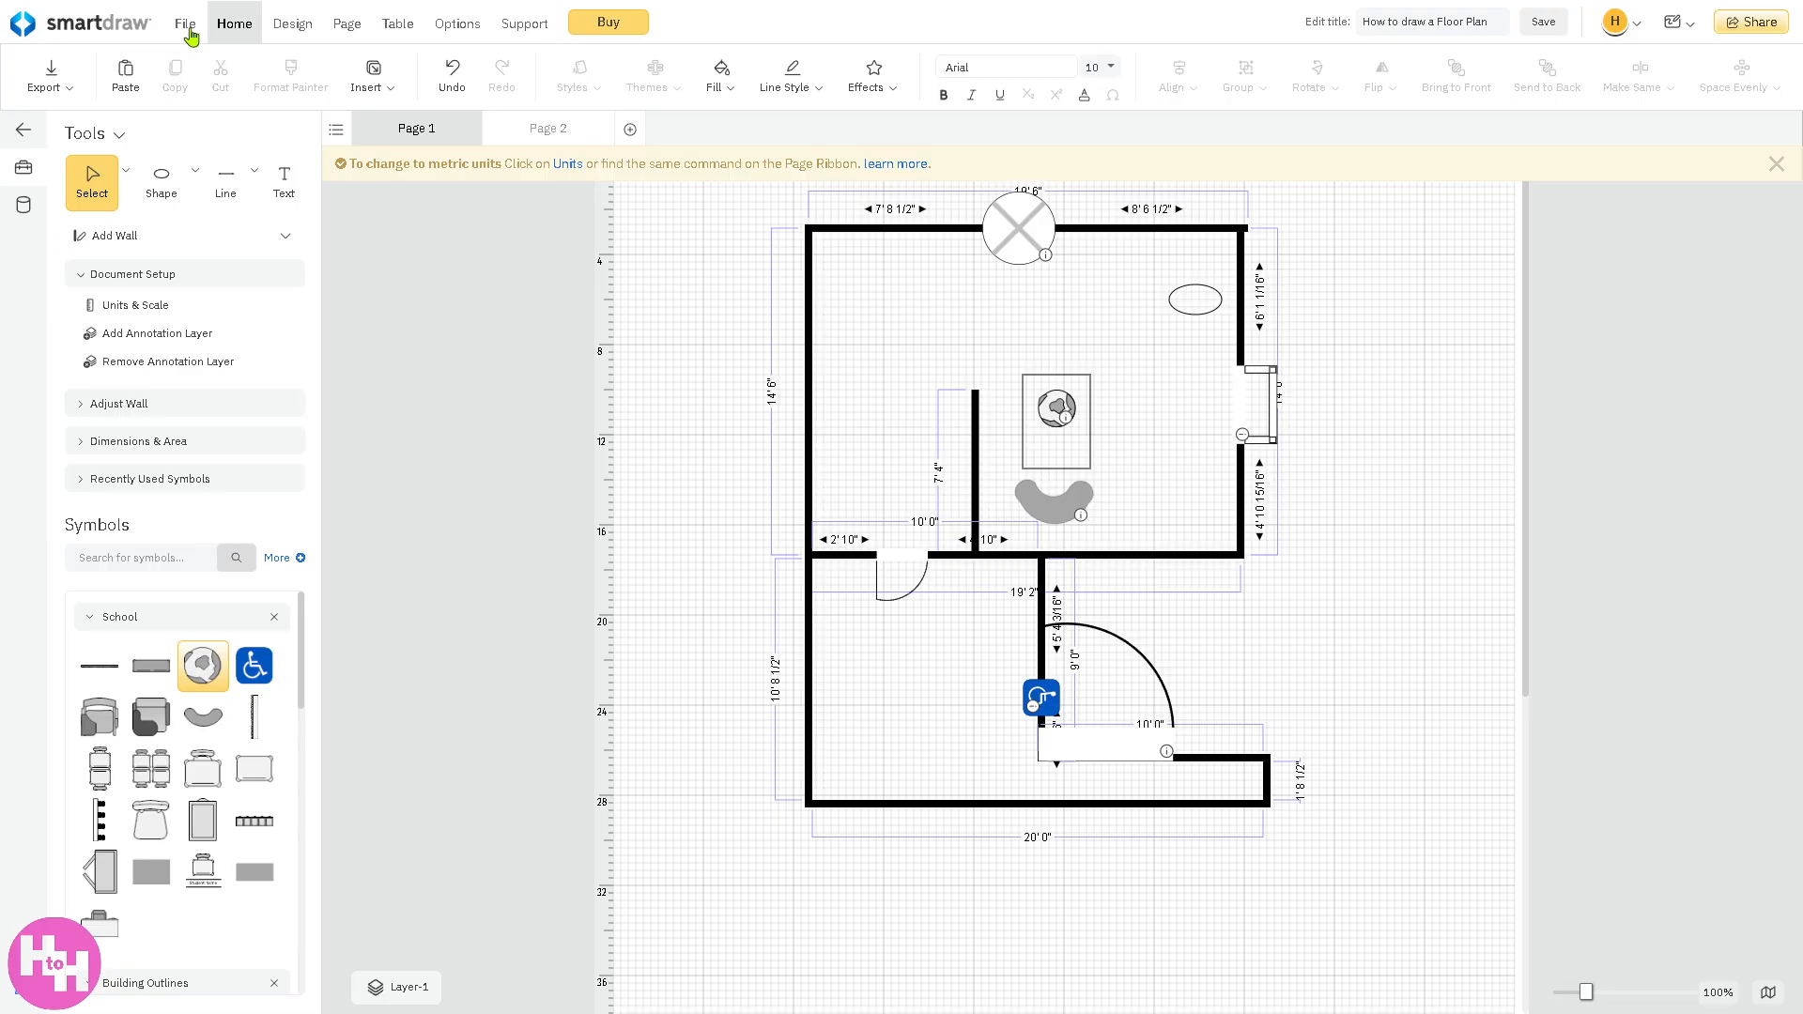
pyautogui.moveTo(407, 330)
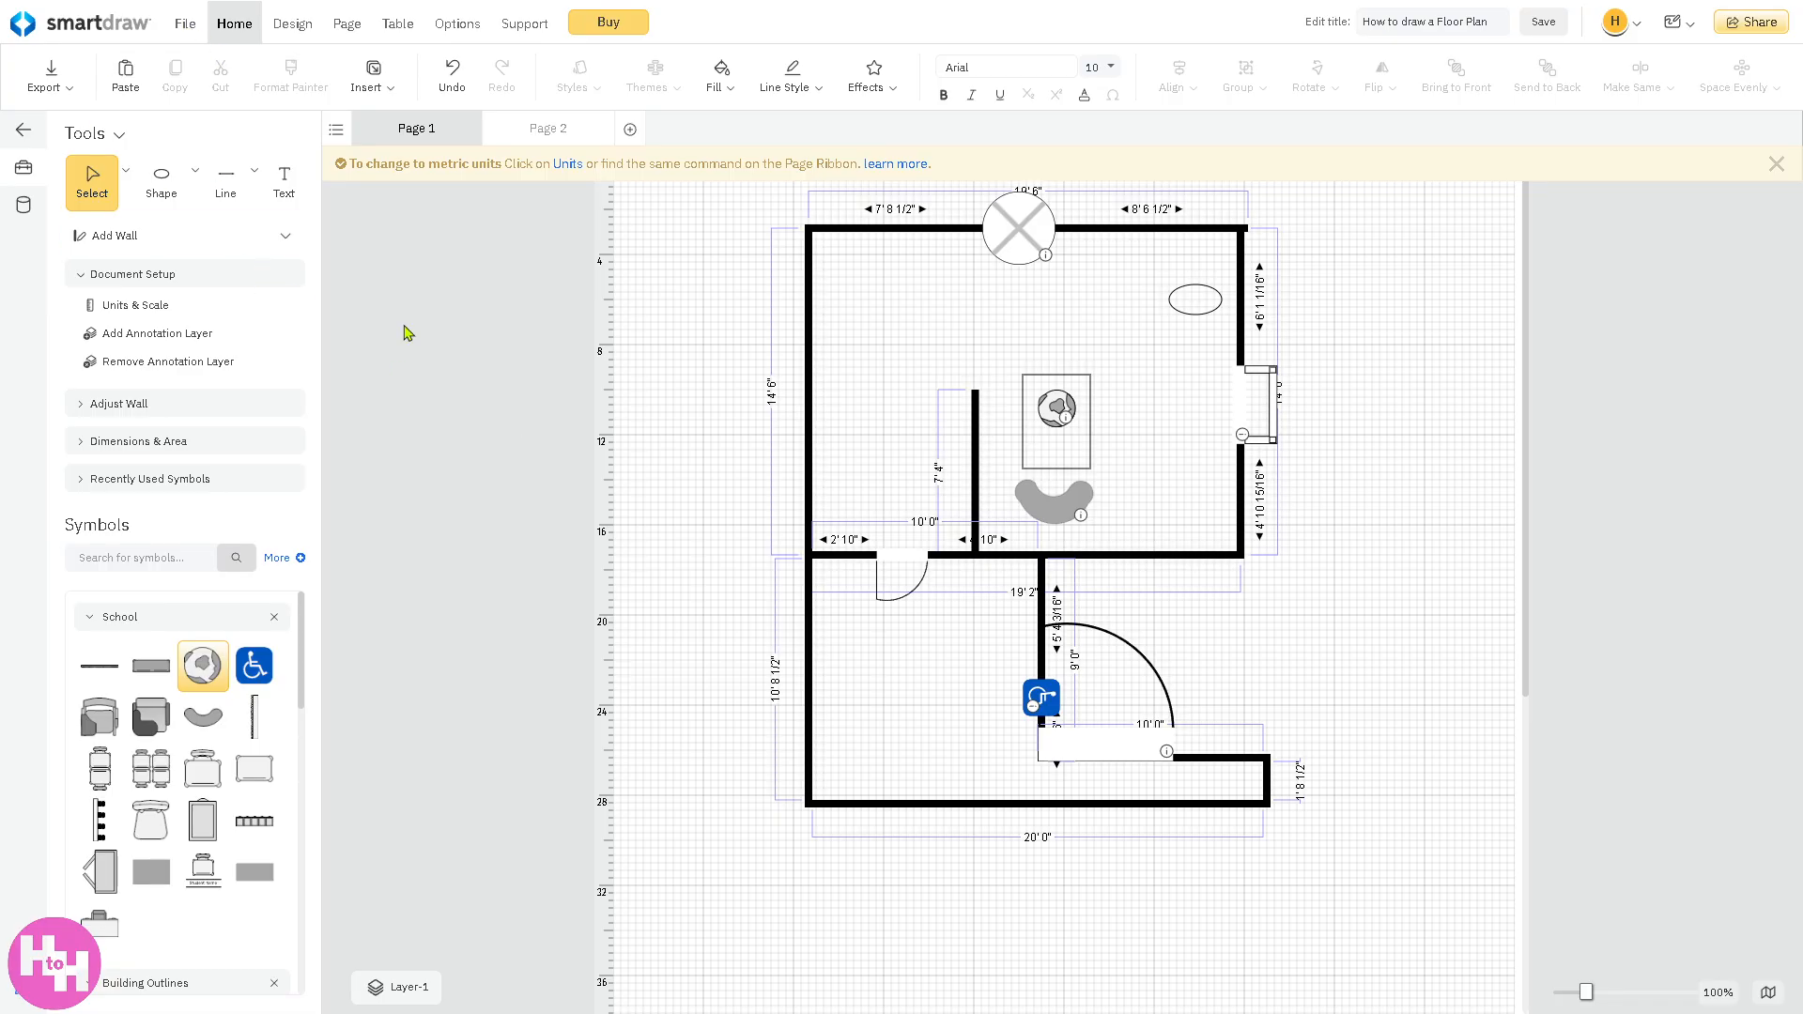
pyautogui.moveTo(394, 272)
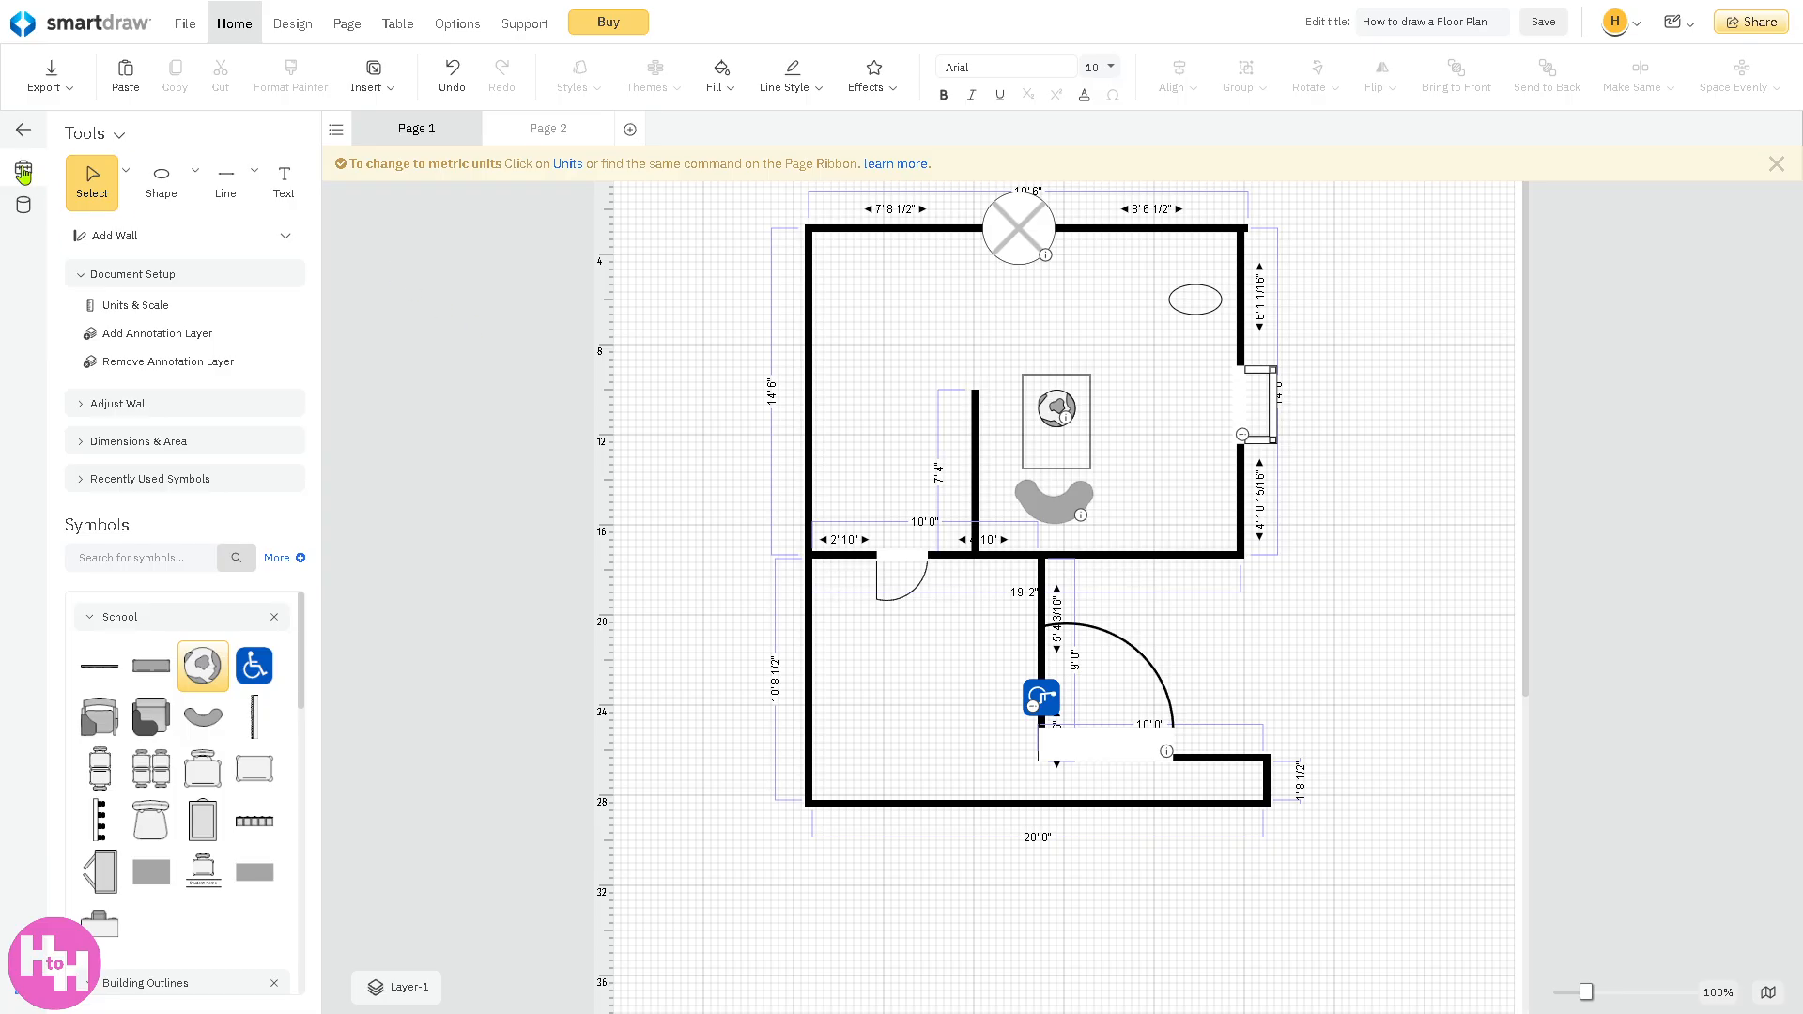
pyautogui.click(49, 68)
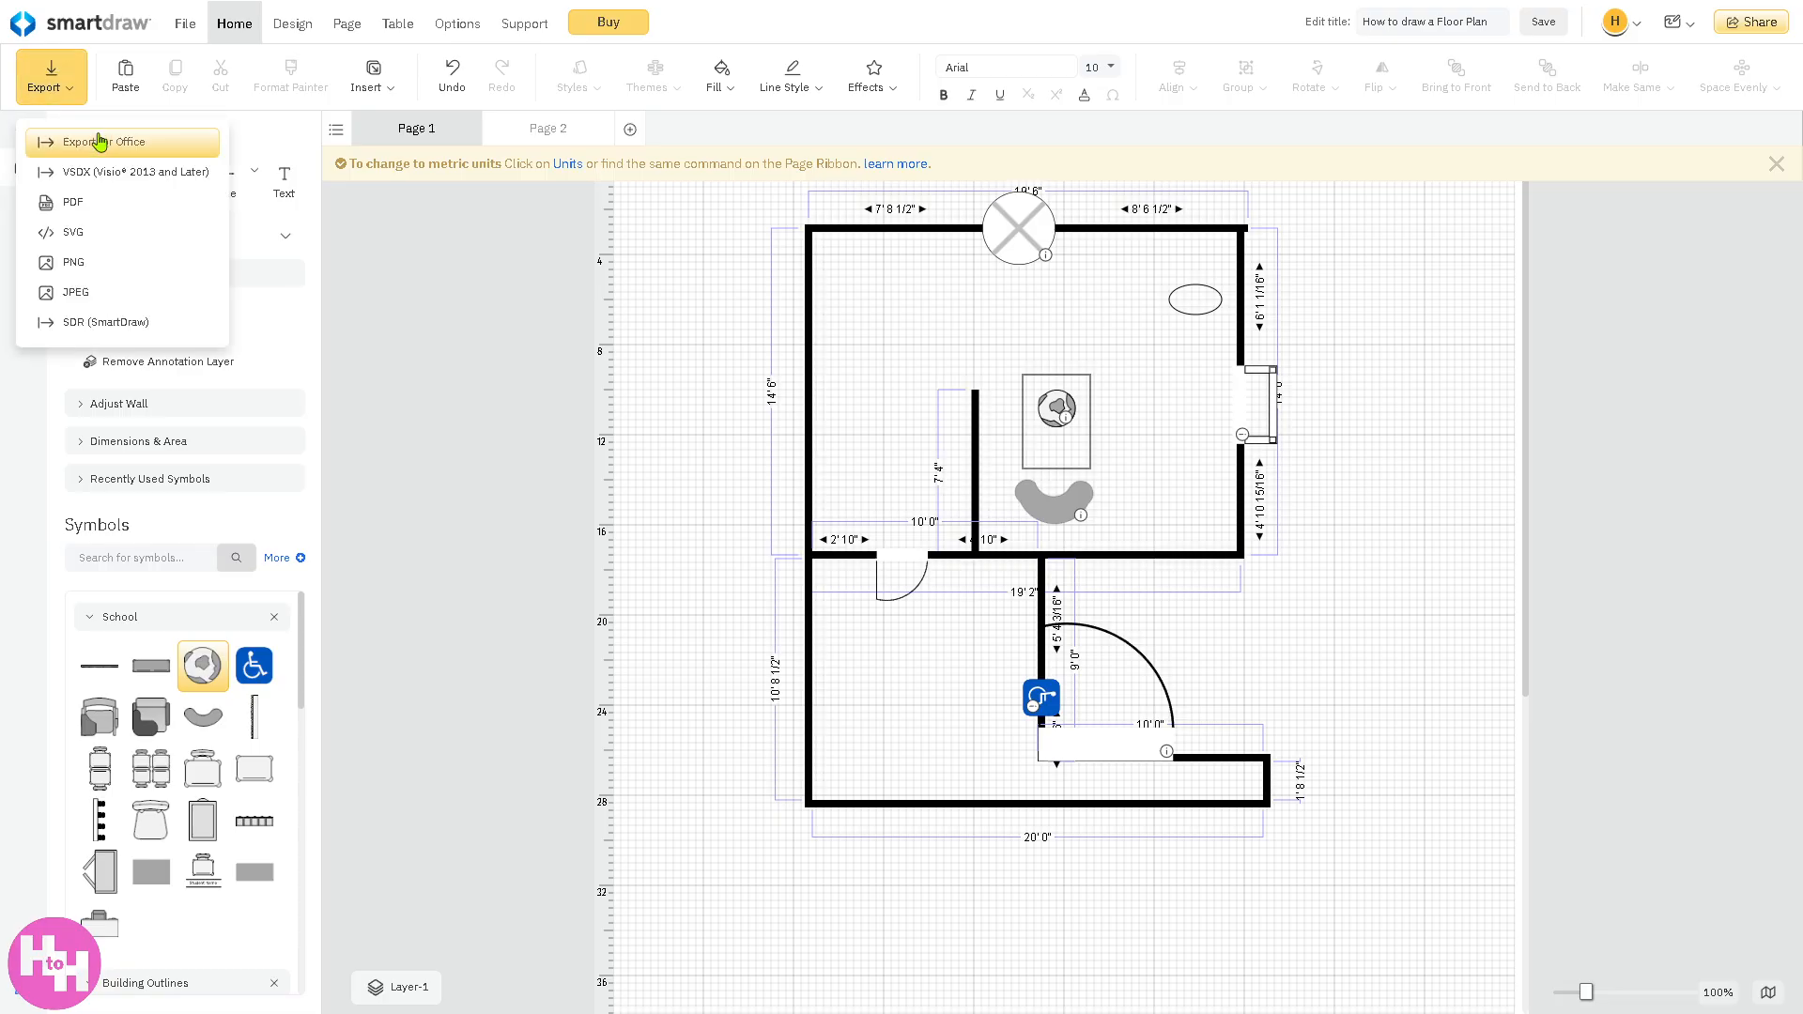
pyautogui.moveTo(113, 157)
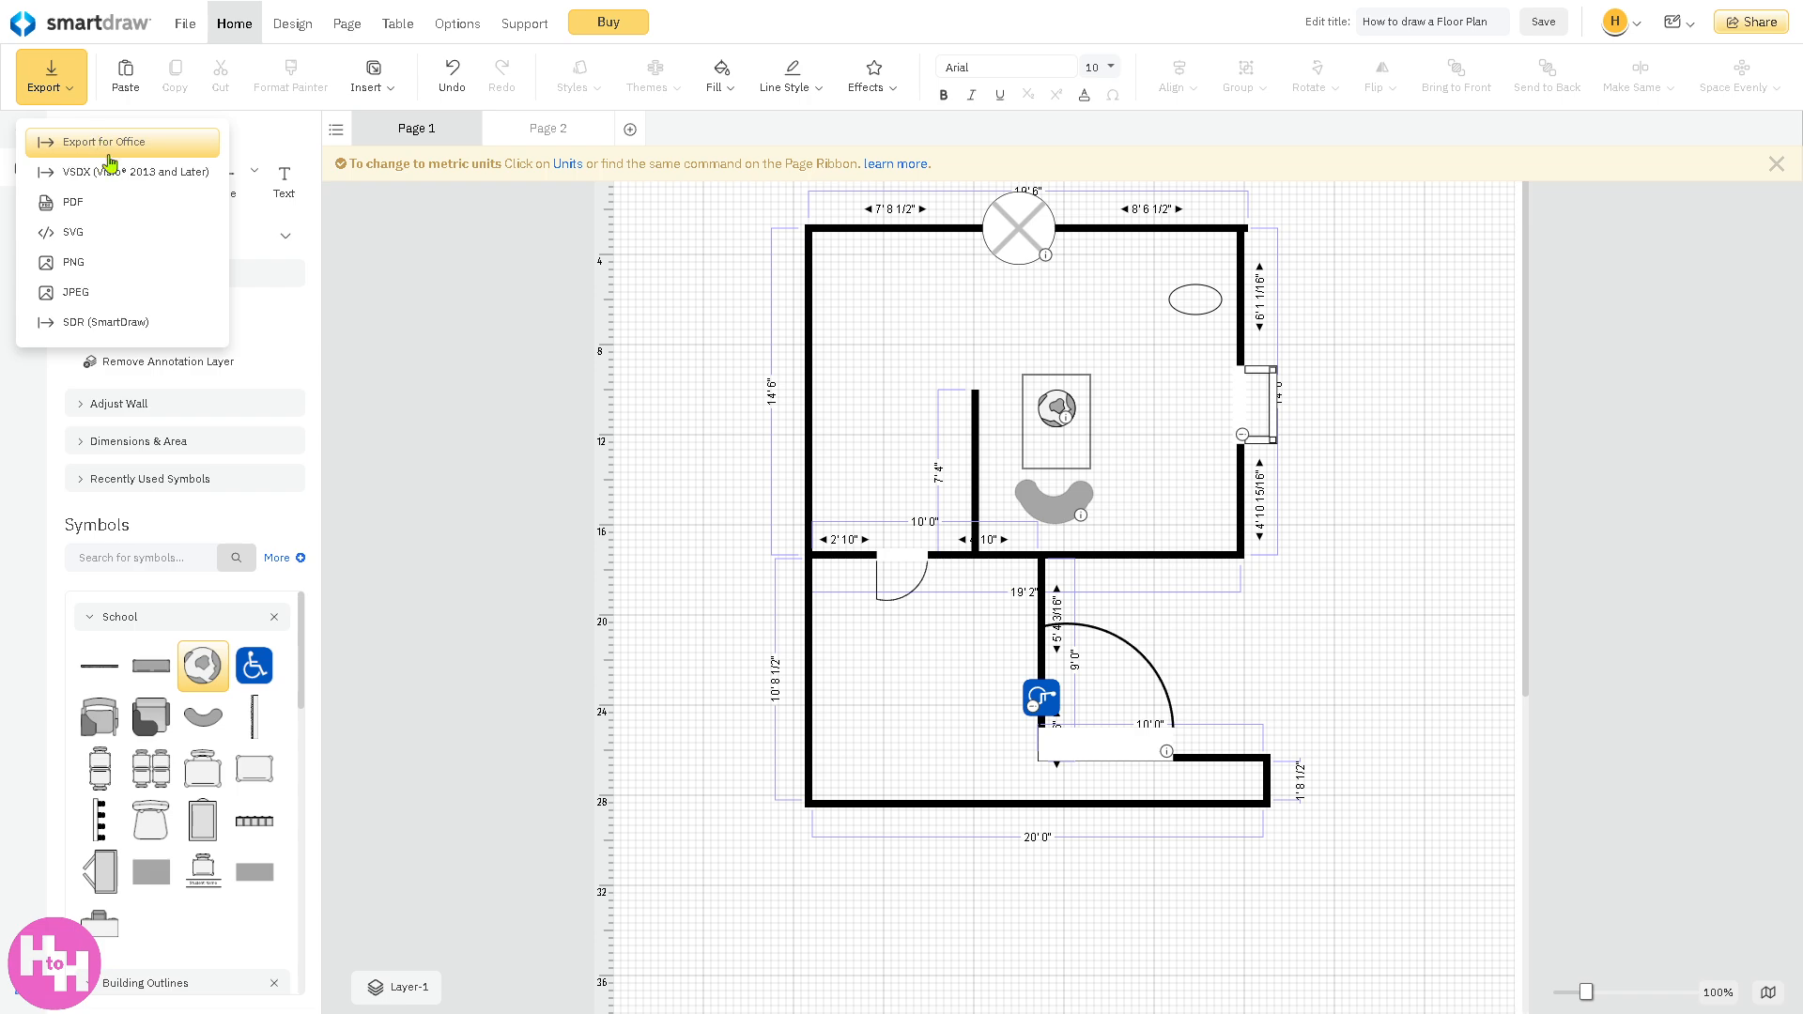
pyautogui.moveTo(135, 180)
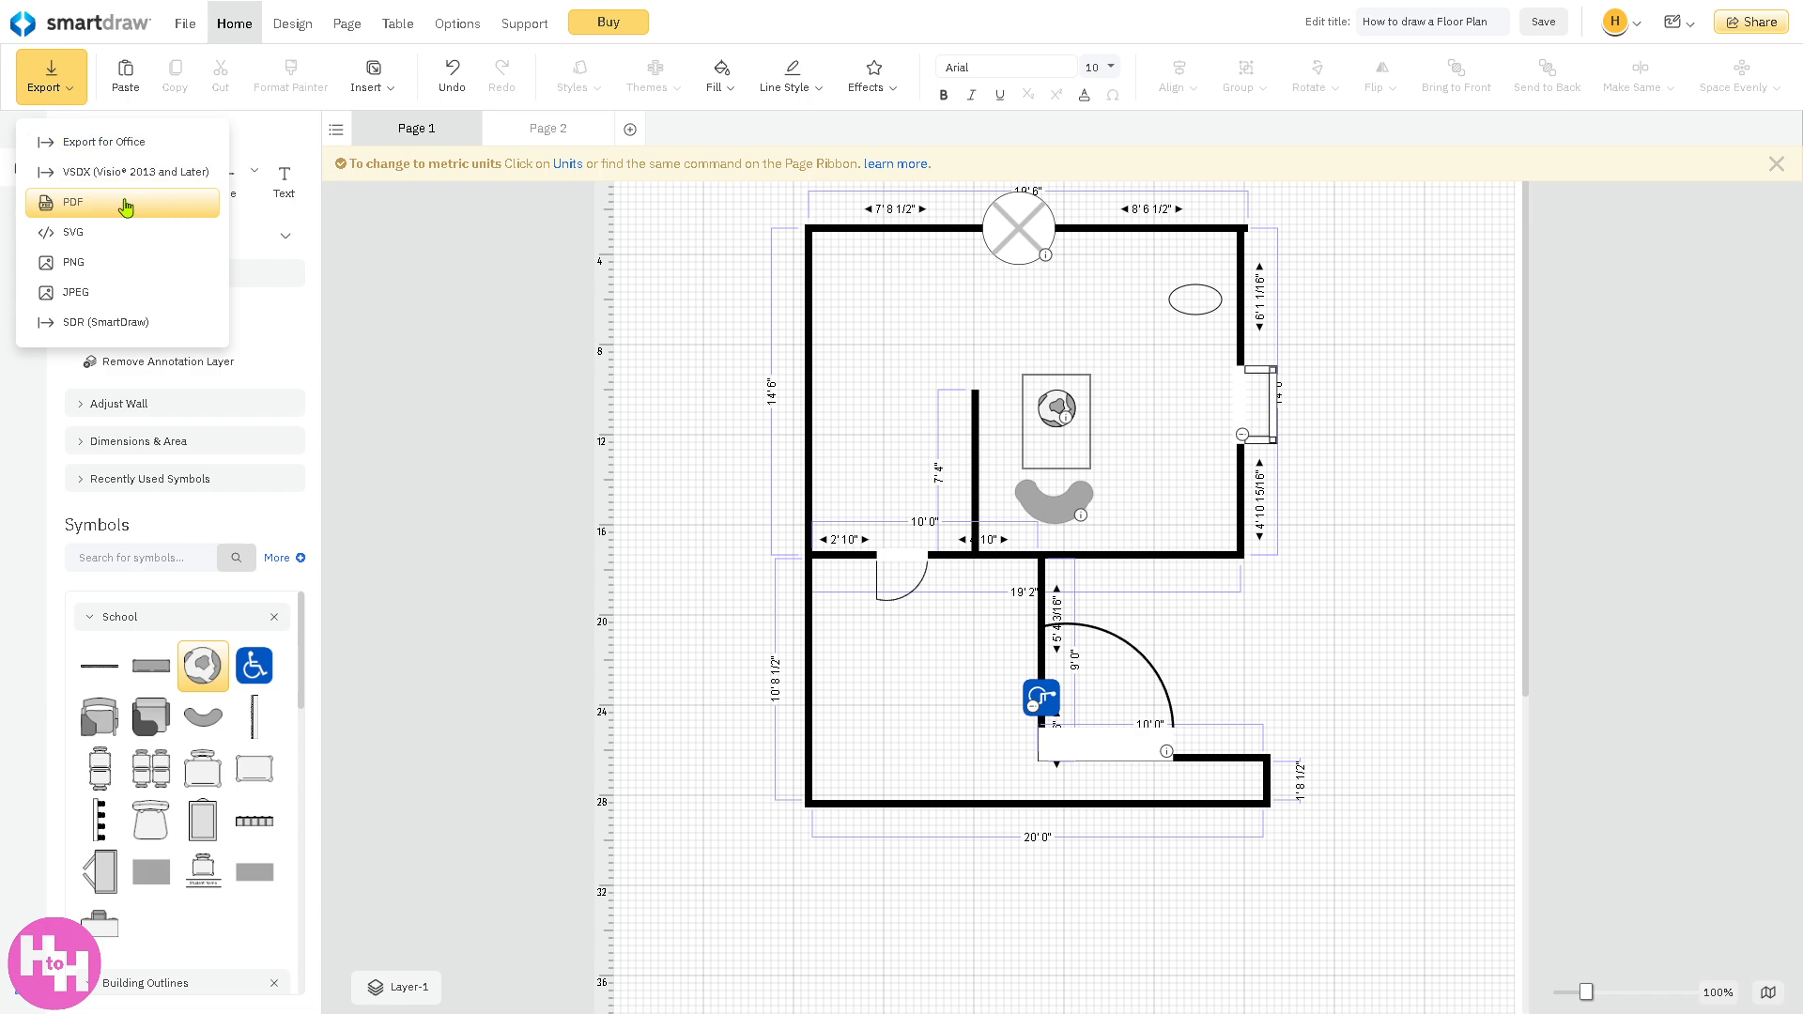
pyautogui.moveTo(120, 293)
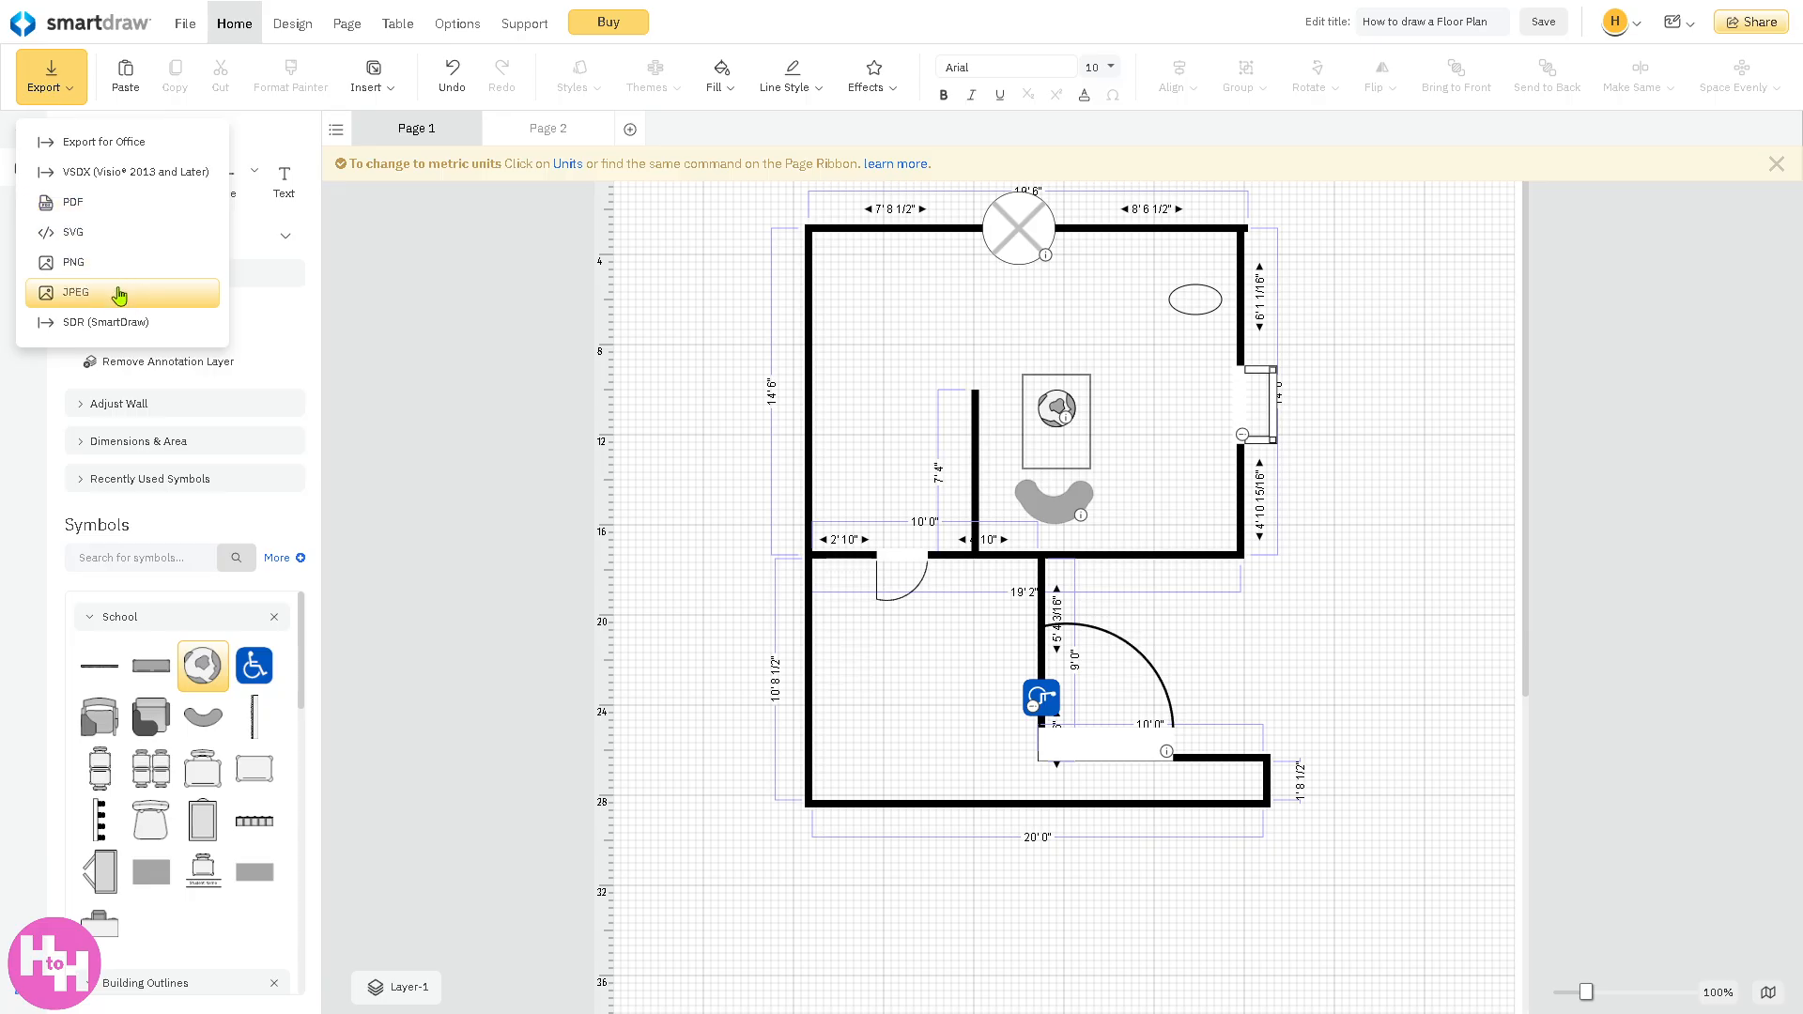
pyautogui.moveTo(128, 327)
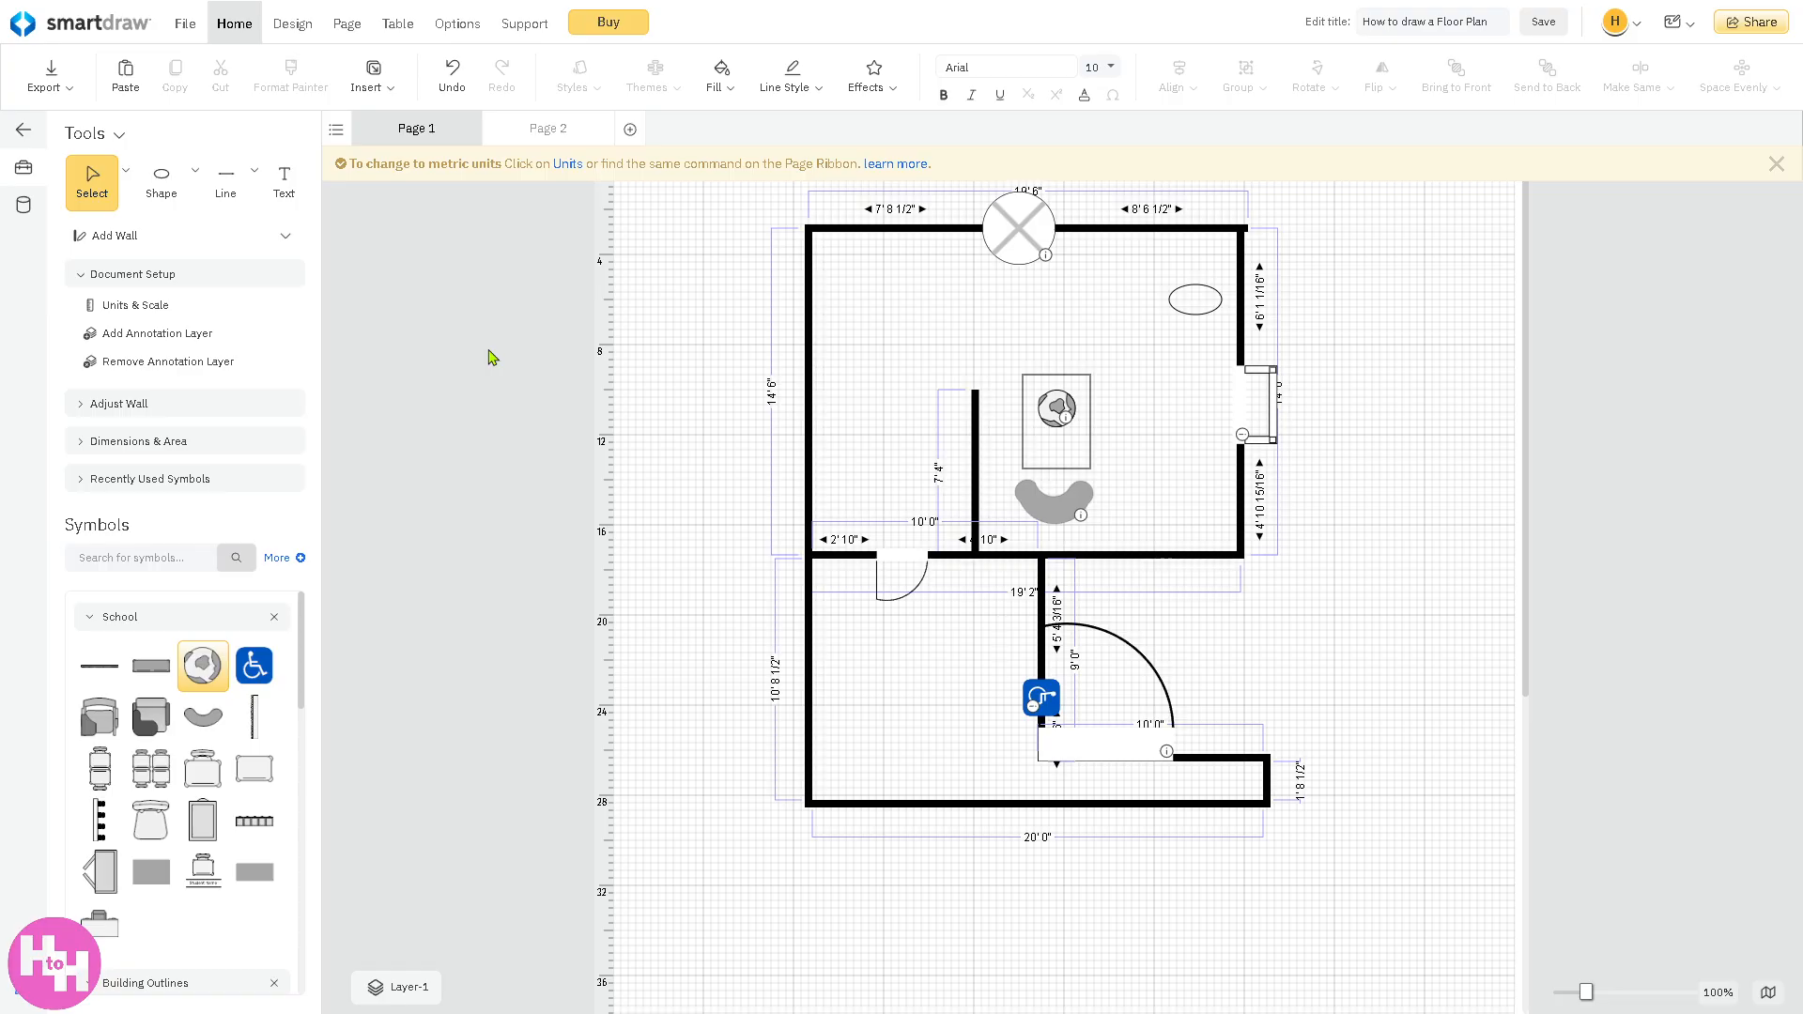
pyautogui.moveTo(911, 464)
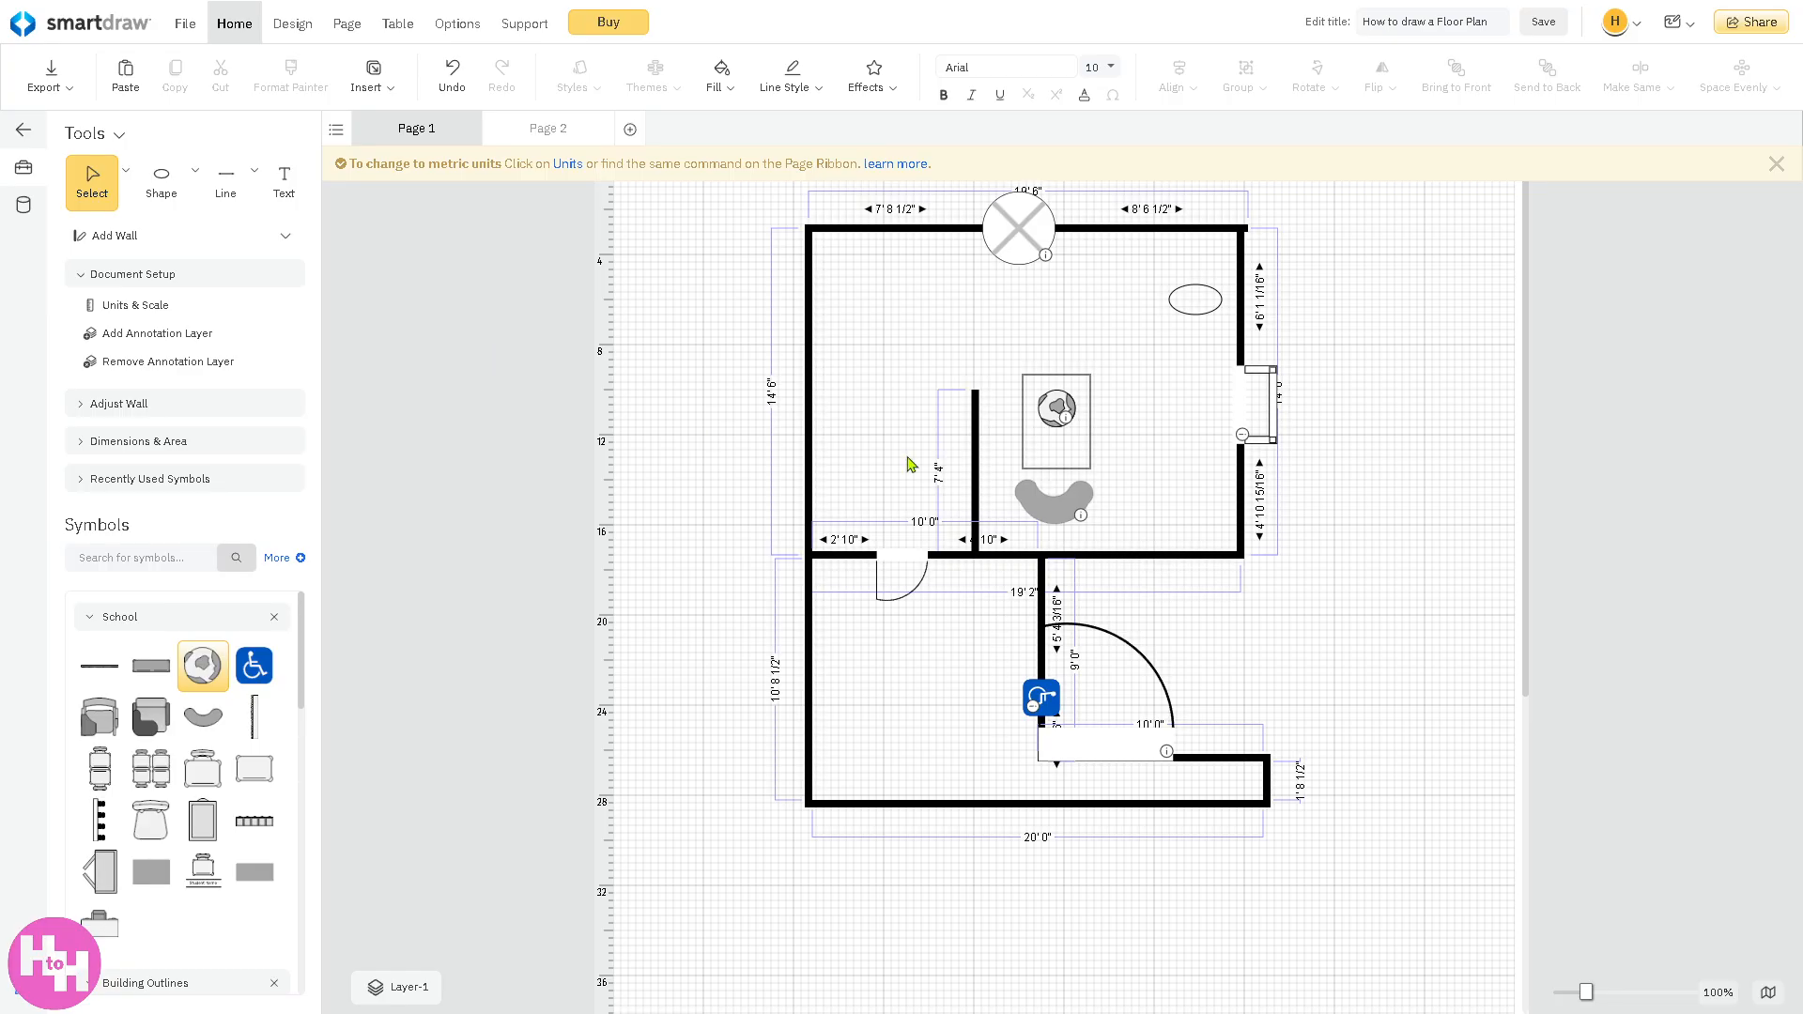